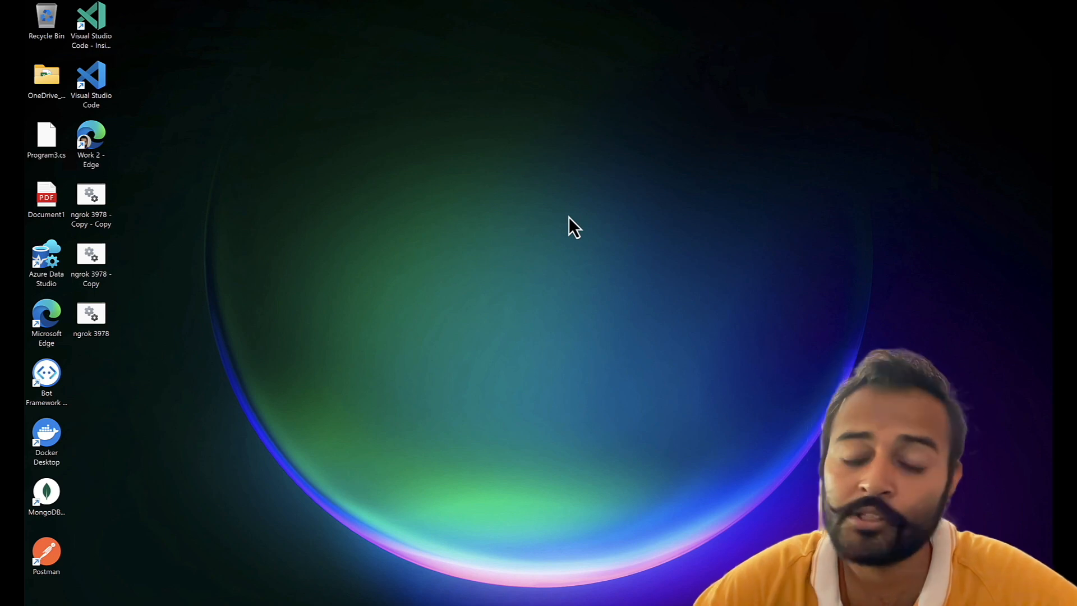
{"action": "mouse_move", "coordinate": [438, 409]}
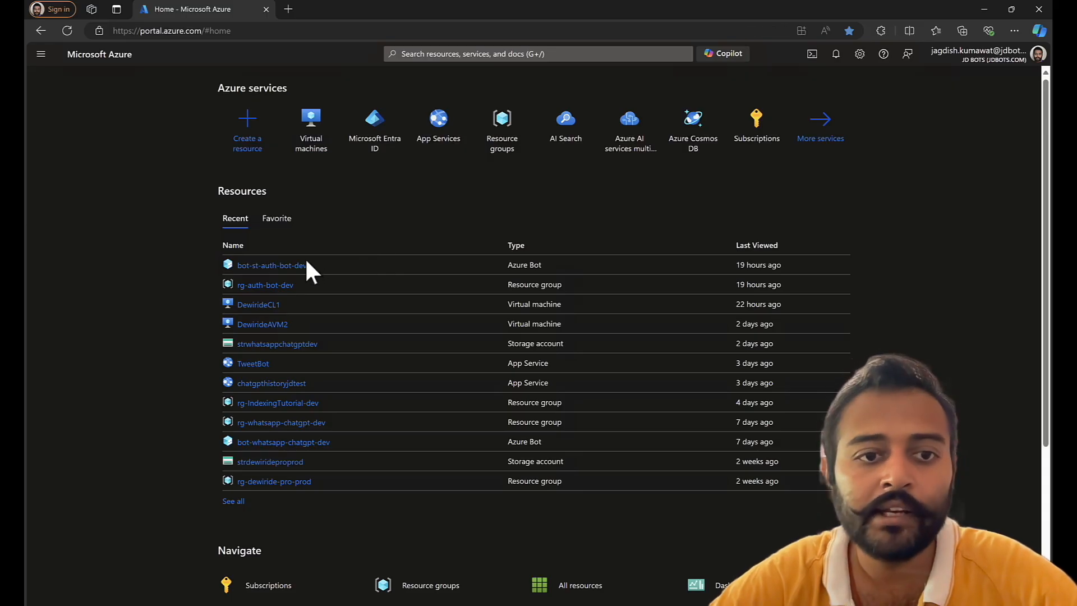
Go from bot-st-auth-bot-dev to rg-auth-bot-dev, add a resource, and search Marketplace for 'azure bot'
{"action": "left_click", "coordinate": [272, 265]}
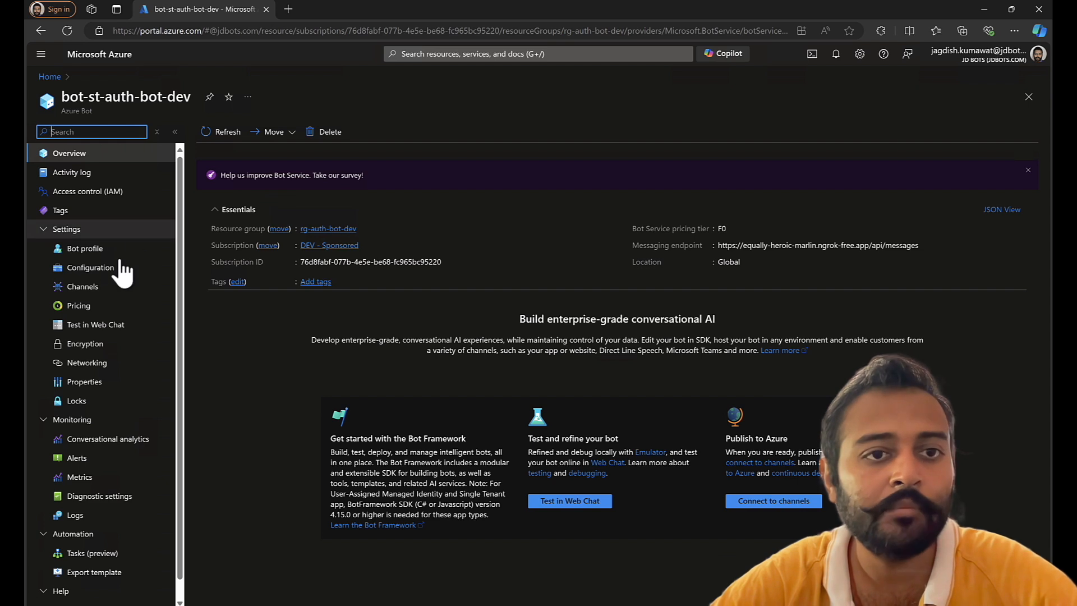
{"action": "left_click", "coordinate": [328, 228]}
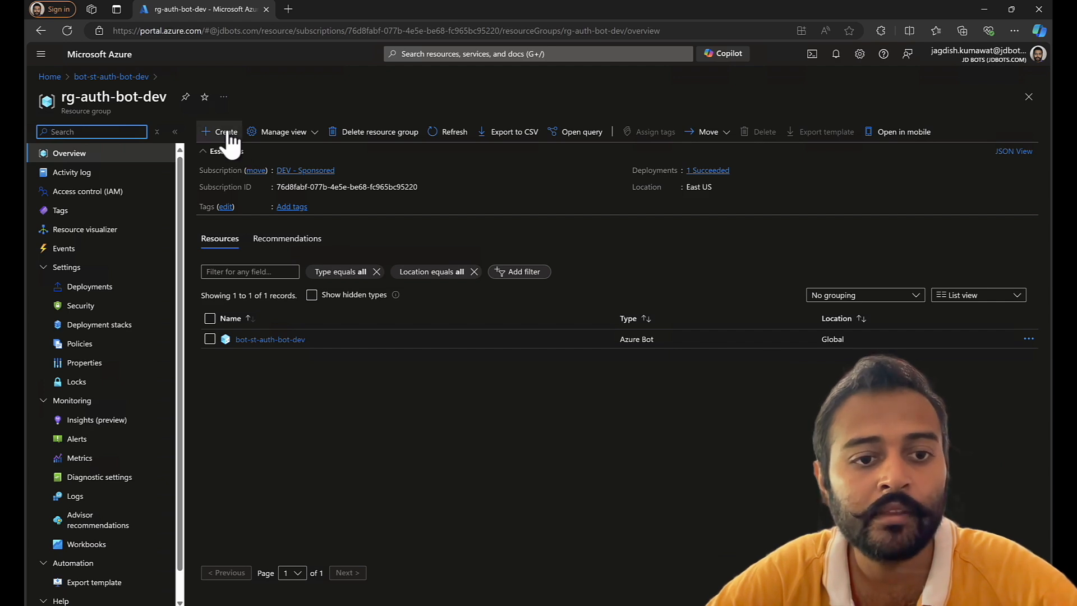
{"action": "left_click", "coordinate": [220, 131]}
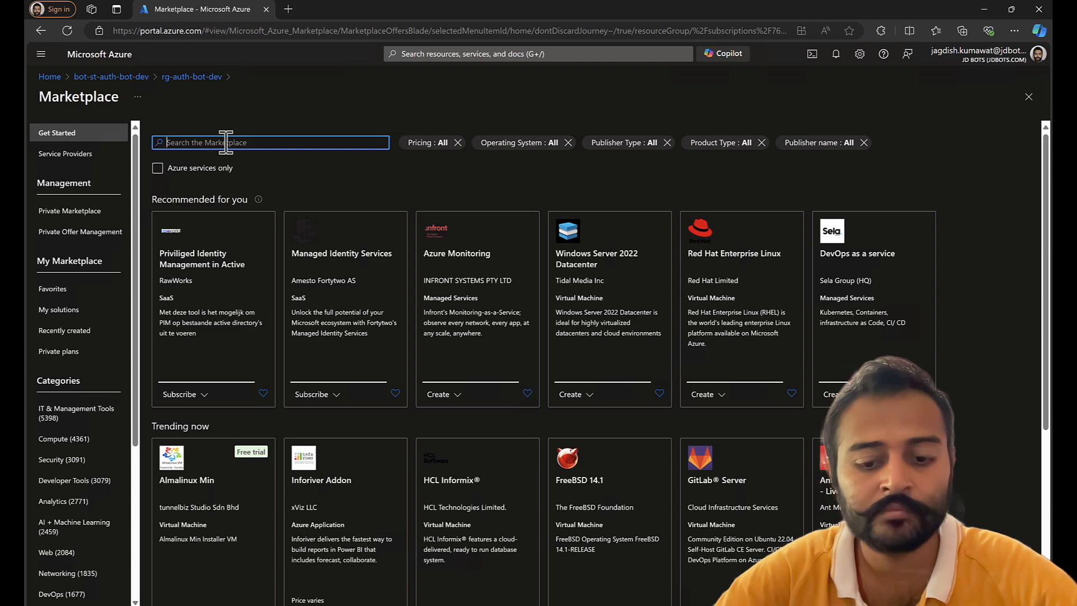
{"action": "type", "text": "azure bot"}
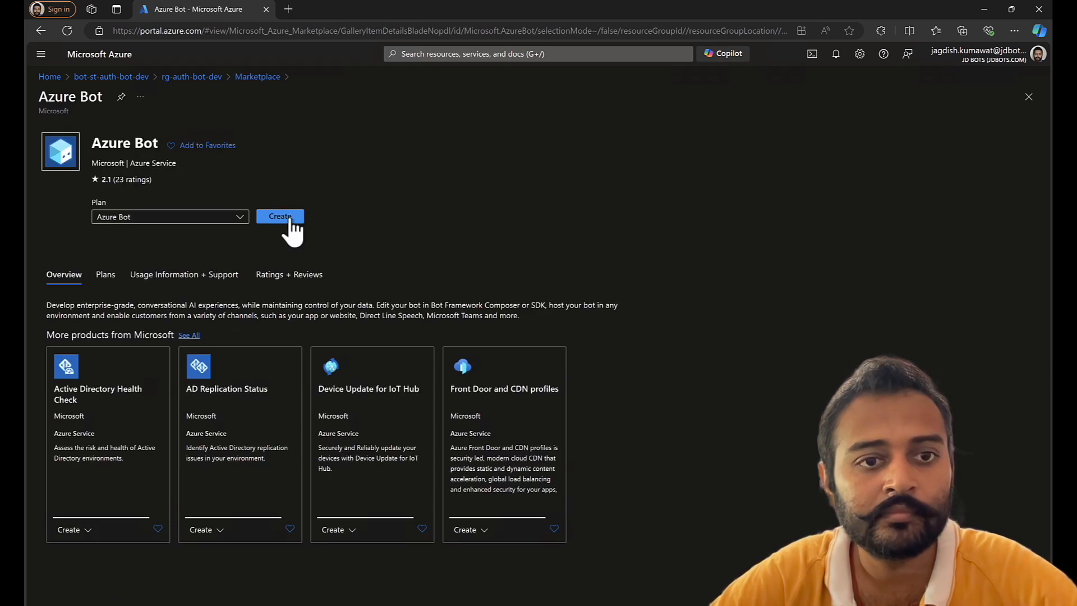
Create Azure Bot bot-mt-auth-bot-dev on the Free plan with a new Microsoft App ID
{"action": "left_click", "coordinate": [279, 216]}
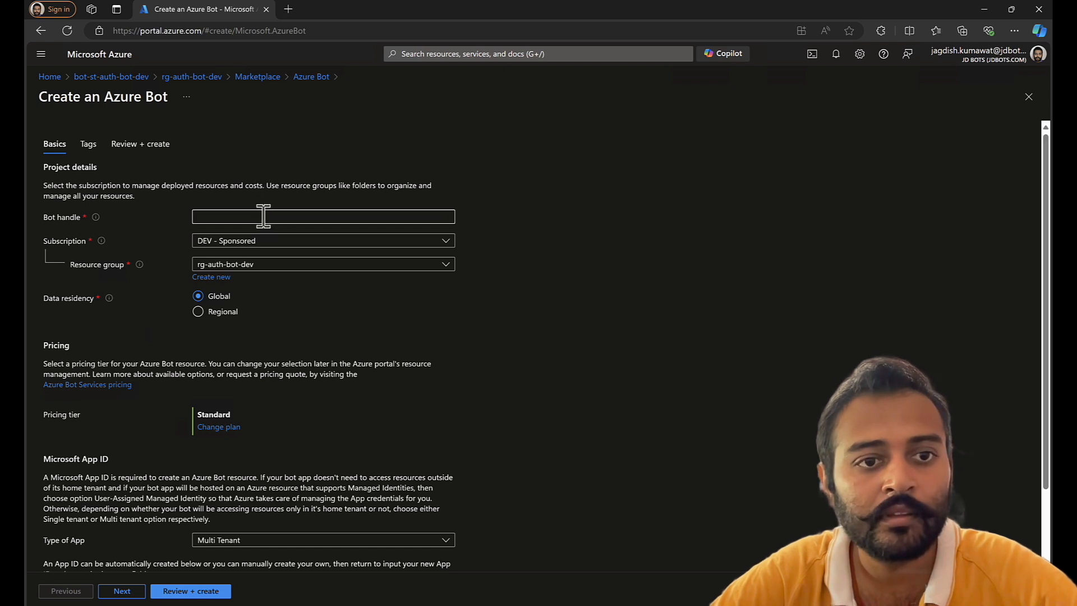
{"action": "type", "text": "bot"}
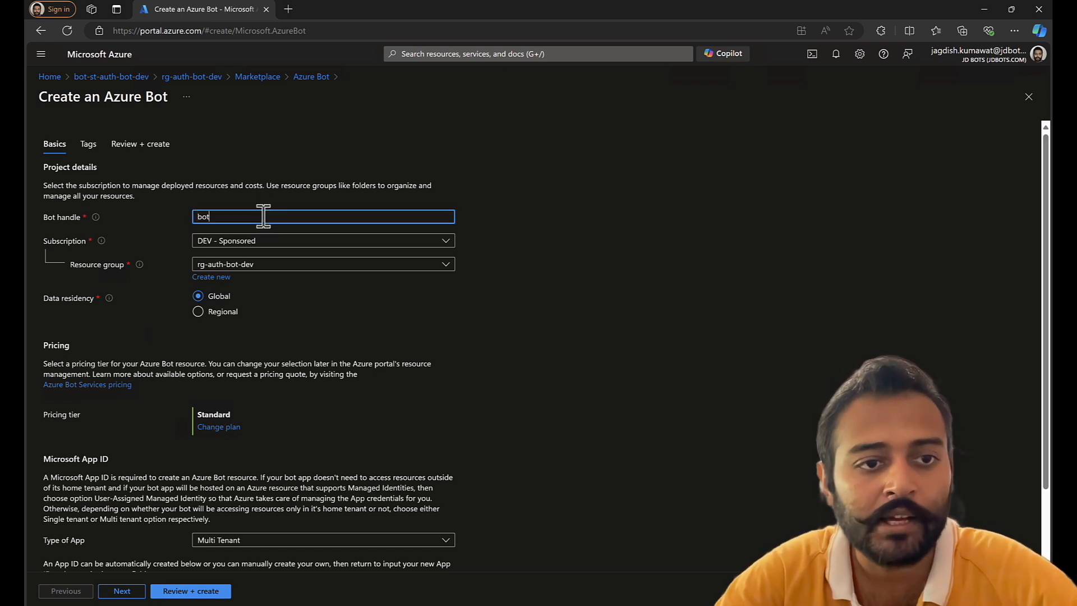
{"action": "type", "text": "-mt"}
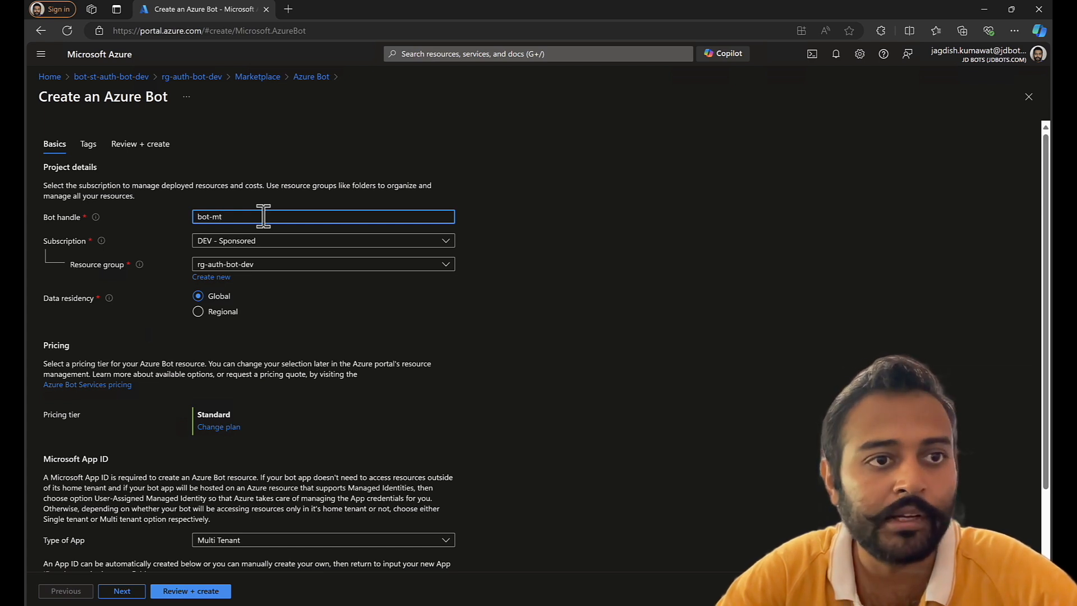
{"action": "type", "text": "-auth"}
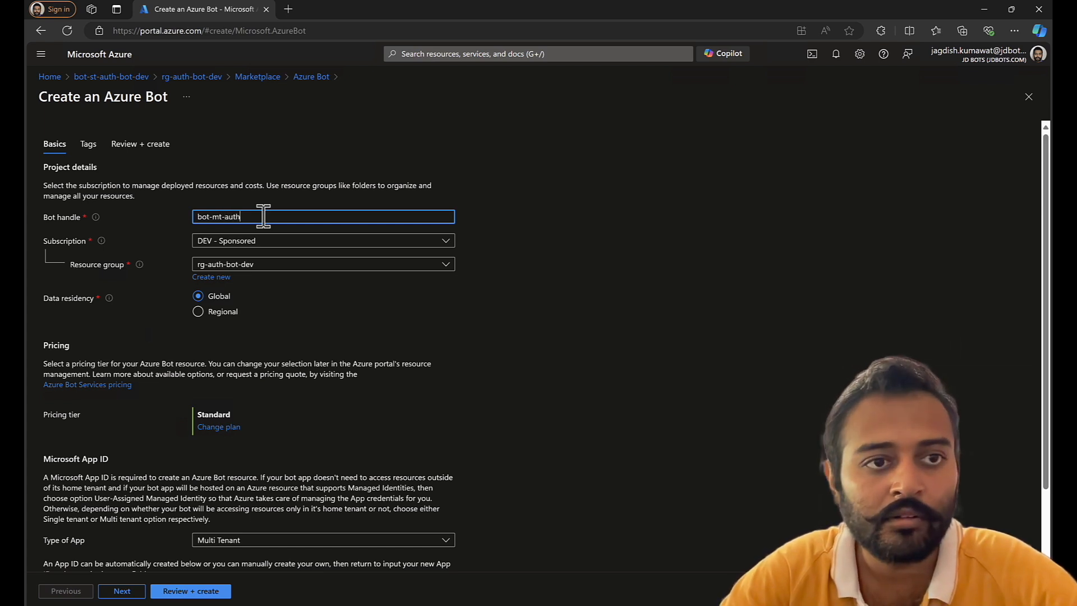
{"action": "type", "text": "-bot"}
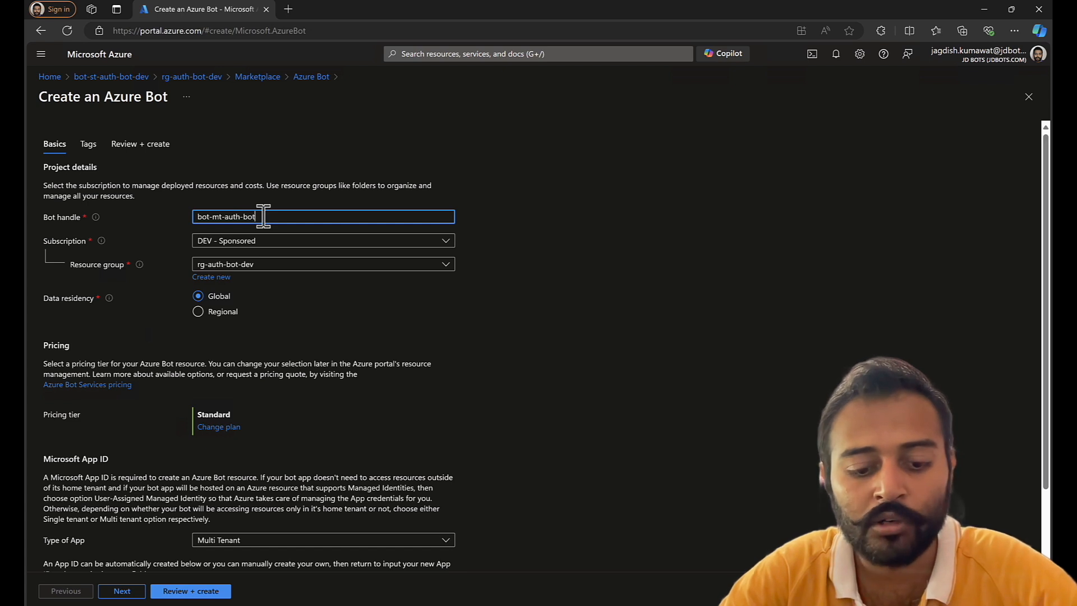
{"action": "type", "text": "-dev"}
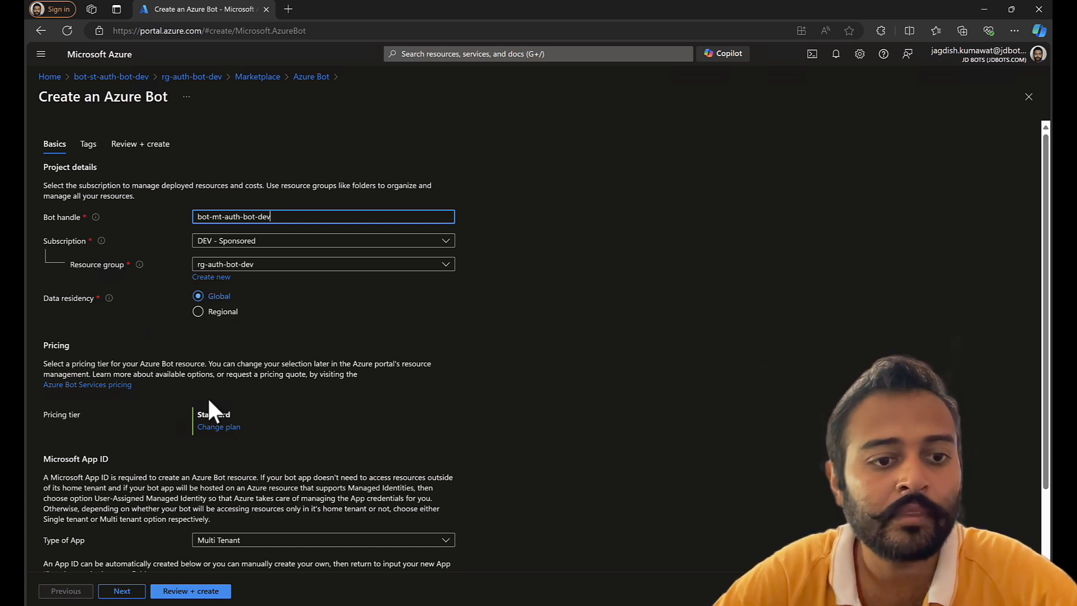
{"action": "left_click", "coordinate": [218, 427]}
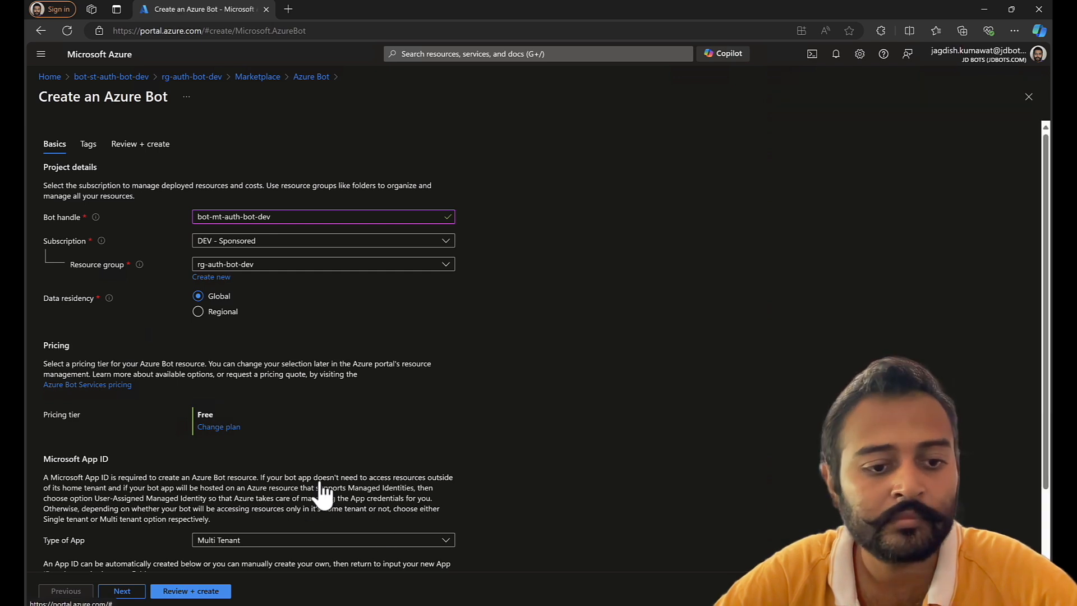
{"action": "scroll", "scroll_direction": "down", "scroll_amount": 3}
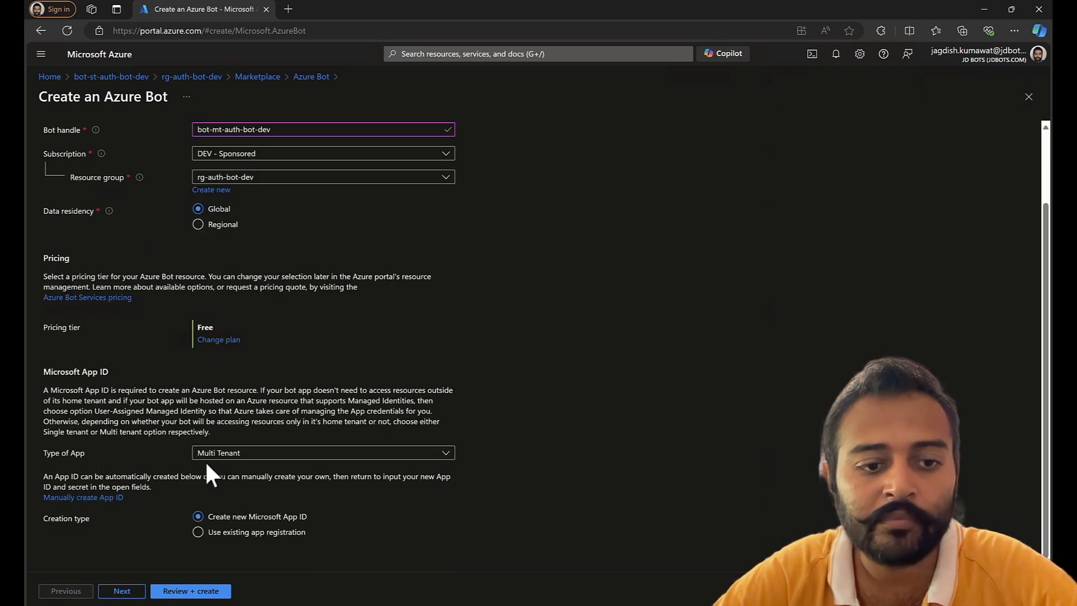
{"action": "mouse_move", "coordinate": [288, 529]}
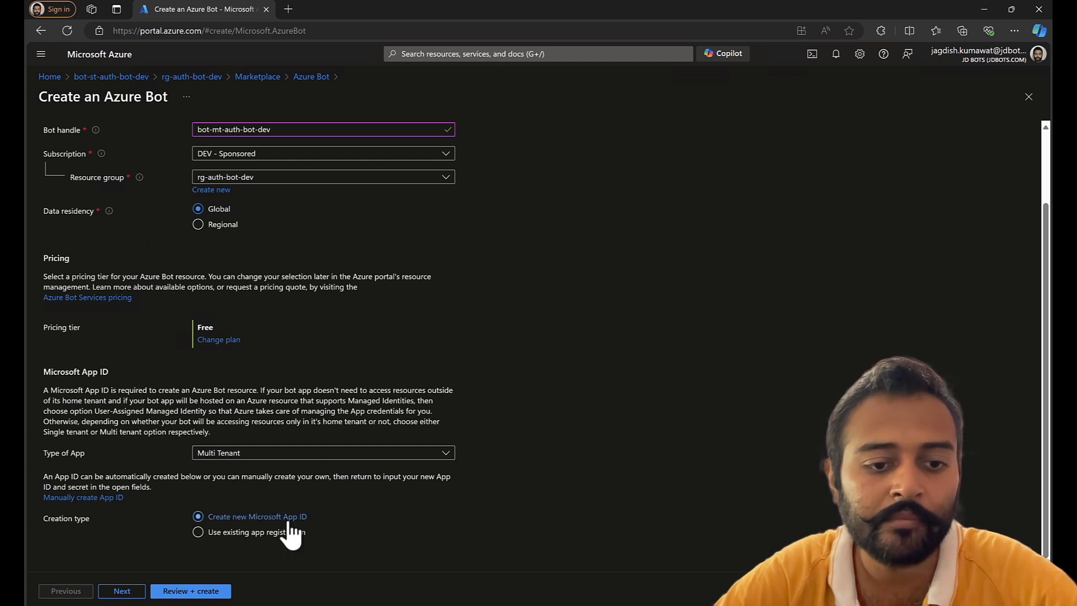
{"action": "left_click", "coordinate": [190, 591]}
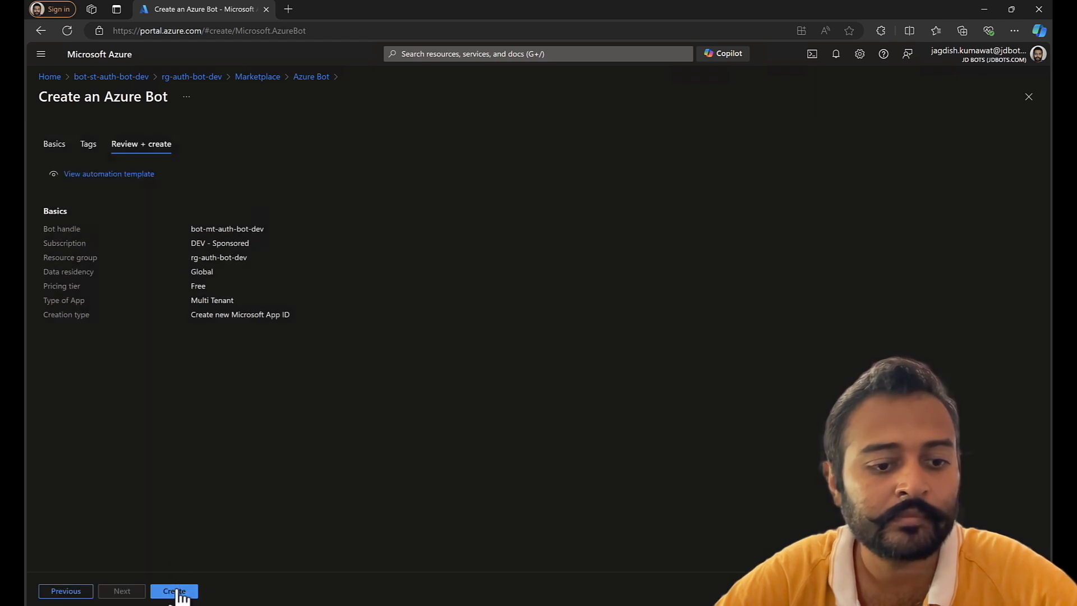
{"action": "left_click", "coordinate": [173, 591]}
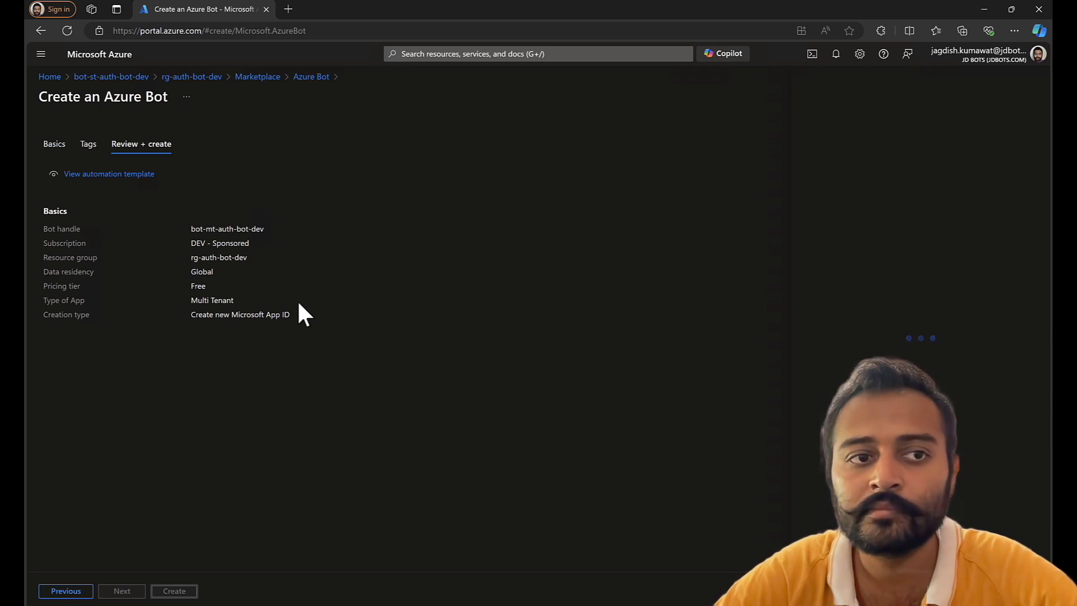
{"action": "mouse_move", "coordinate": [391, 488]}
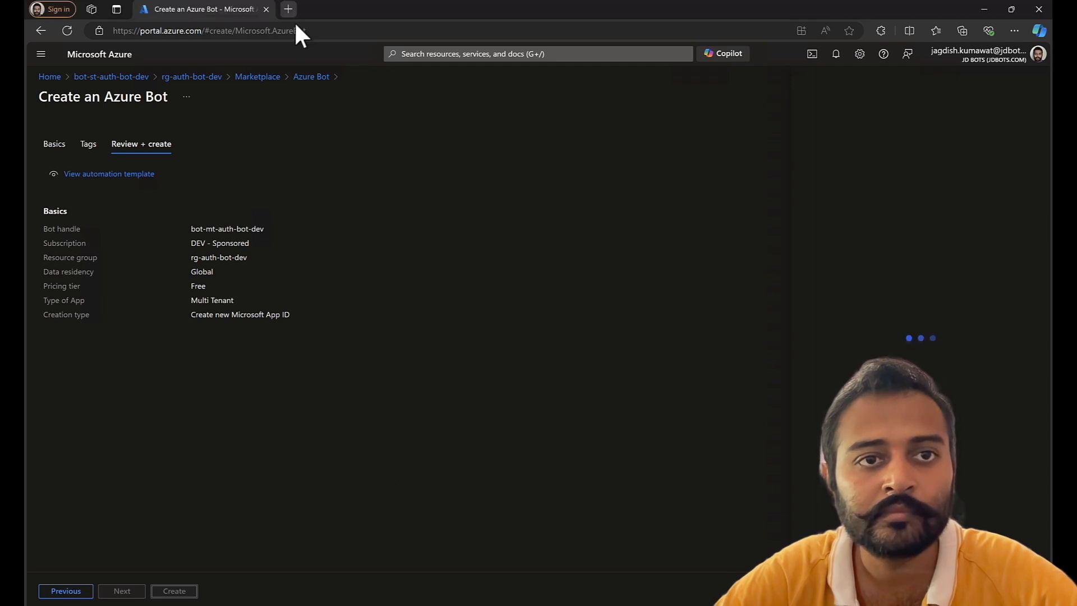
Search 'bot framework samples' in a new tab, open BotBuilder-Samples and browse its samples
{"action": "left_click", "coordinate": [288, 9]}
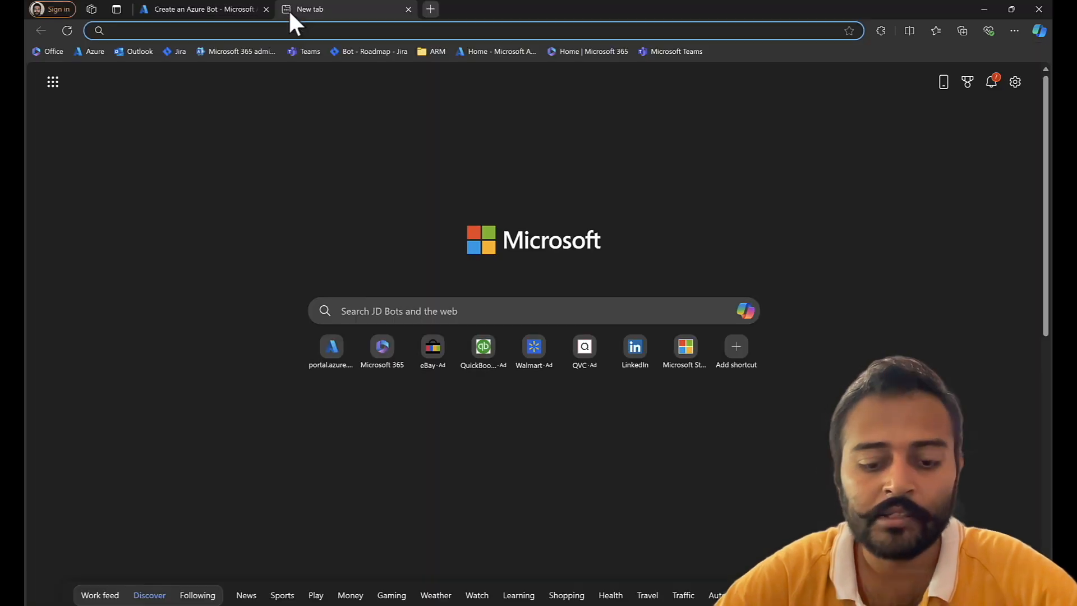
{"action": "type", "text": "bot framework samples"}
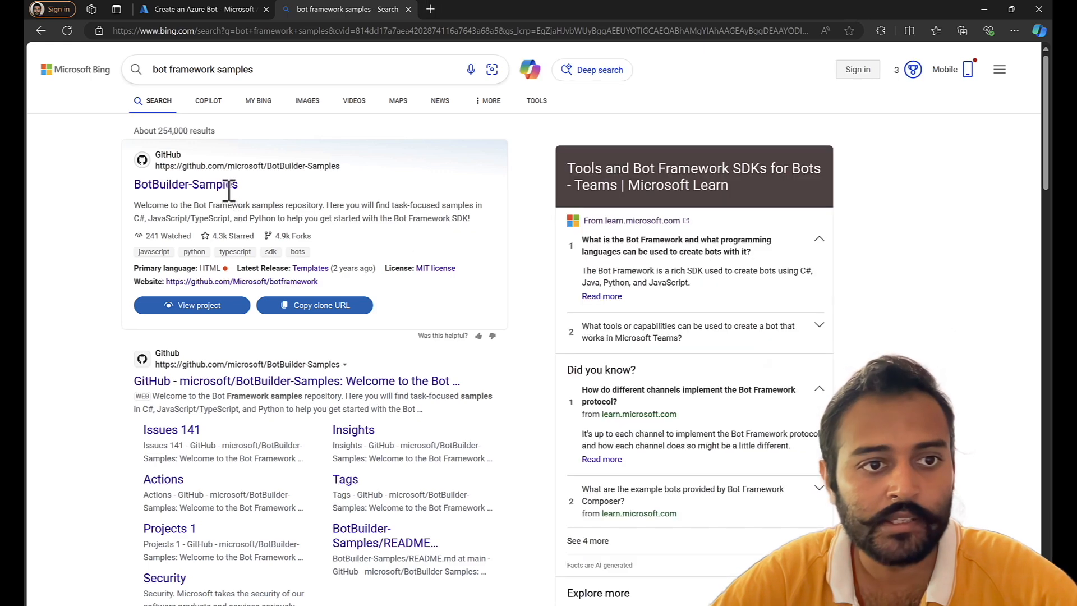
{"action": "left_click", "coordinate": [186, 184]}
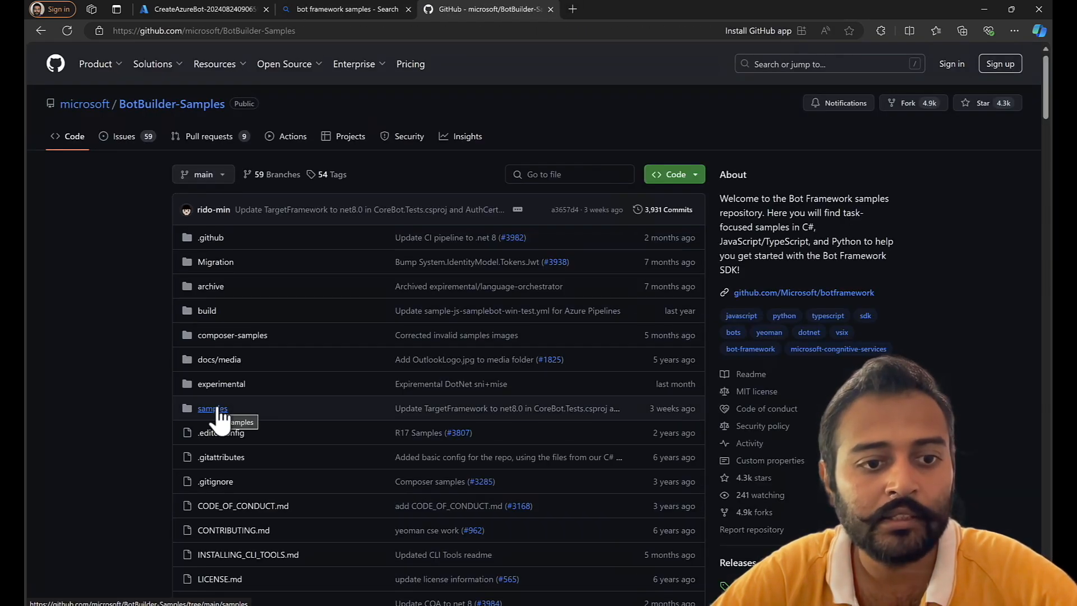
{"action": "left_click", "coordinate": [212, 408]}
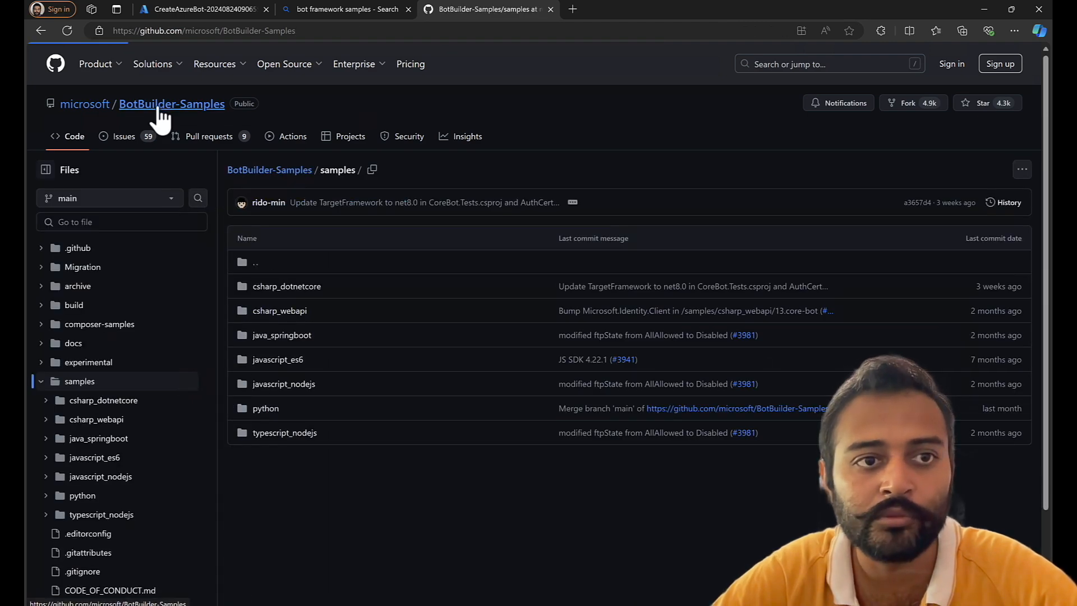
{"action": "left_click", "coordinate": [171, 104]}
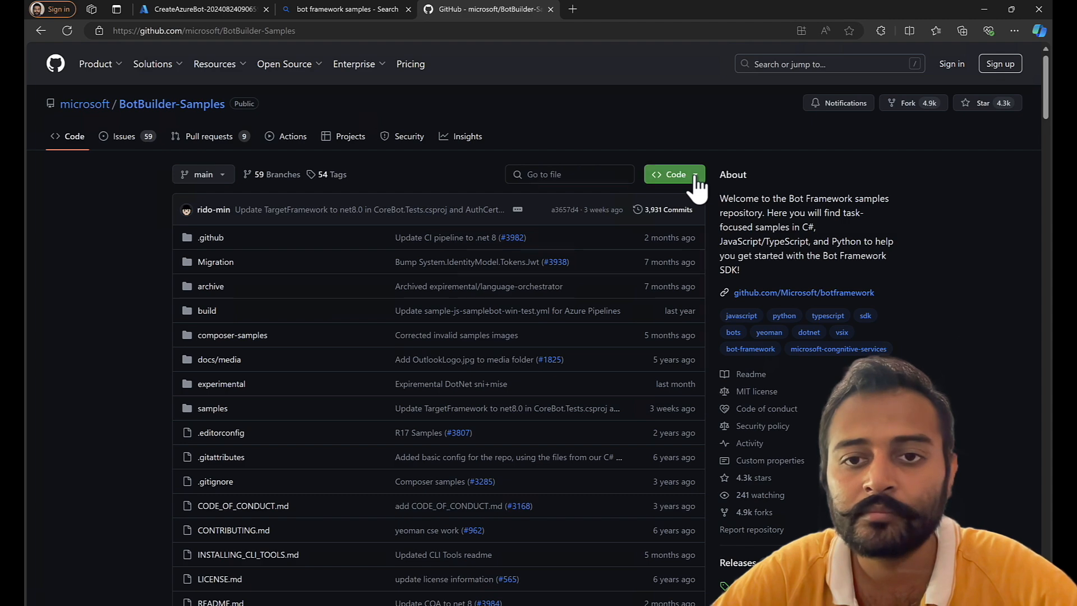
{"action": "left_click", "coordinate": [199, 8]}
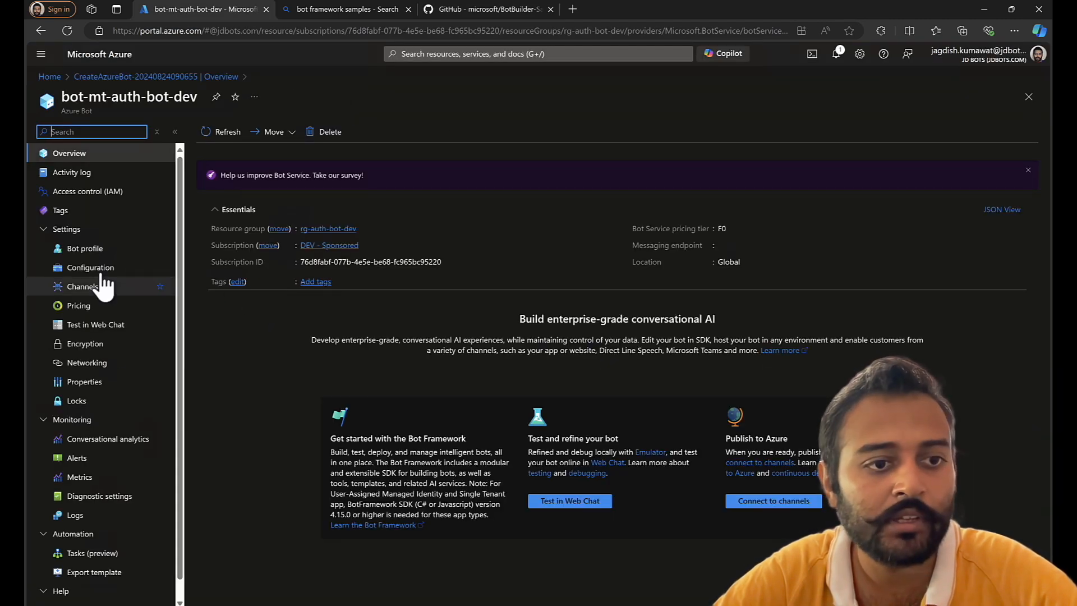
Open bot-mt-auth-bot-dev's Configuration page and select the MultiTenant bot type value
{"action": "left_click", "coordinate": [90, 267]}
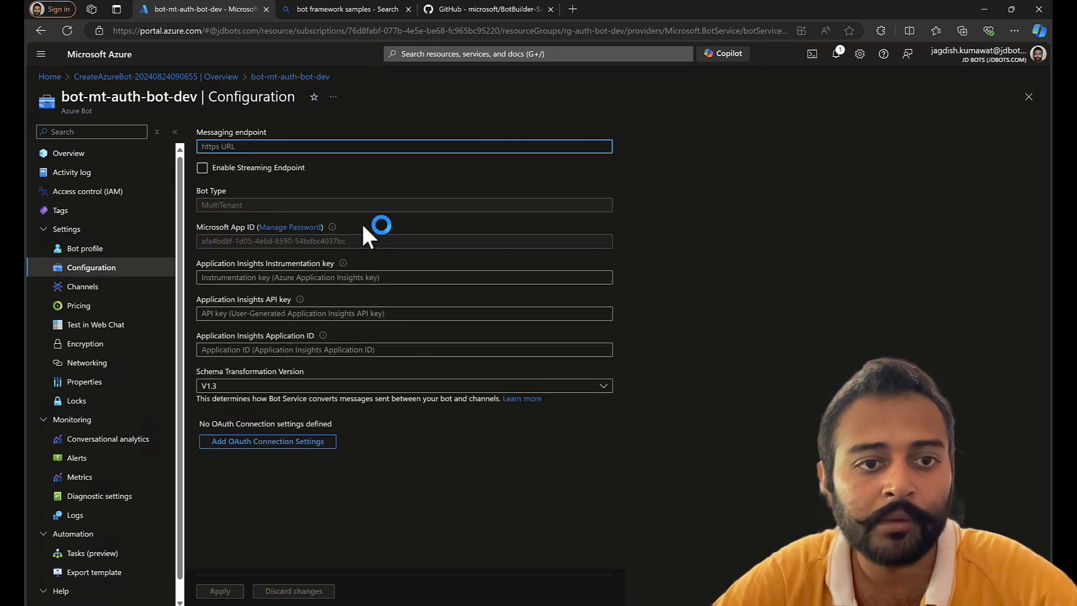
{"action": "mouse_move", "coordinate": [289, 233]}
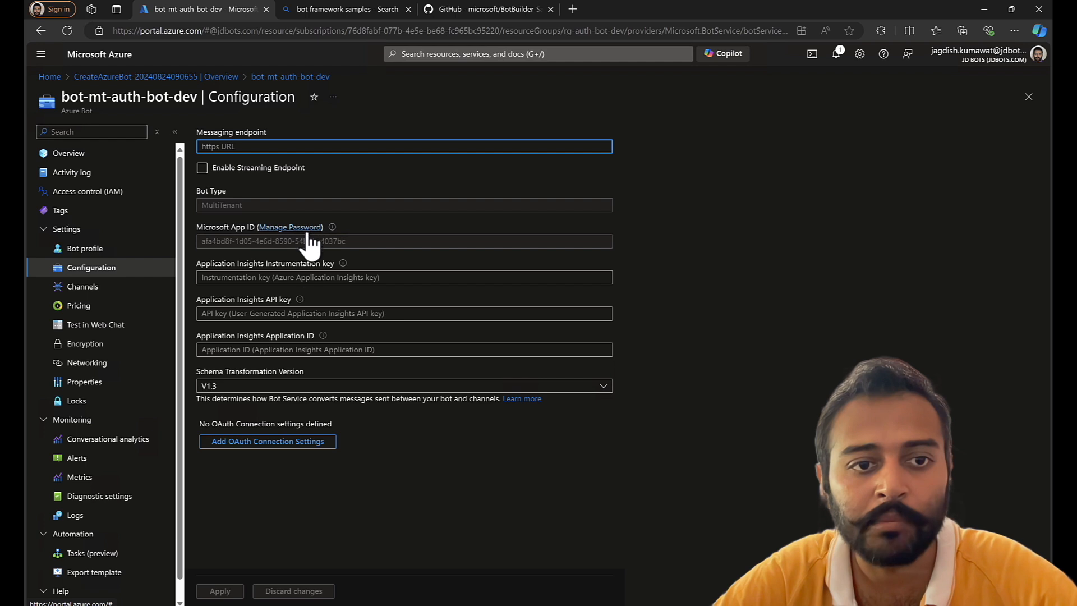
{"action": "mouse_move", "coordinate": [254, 371]}
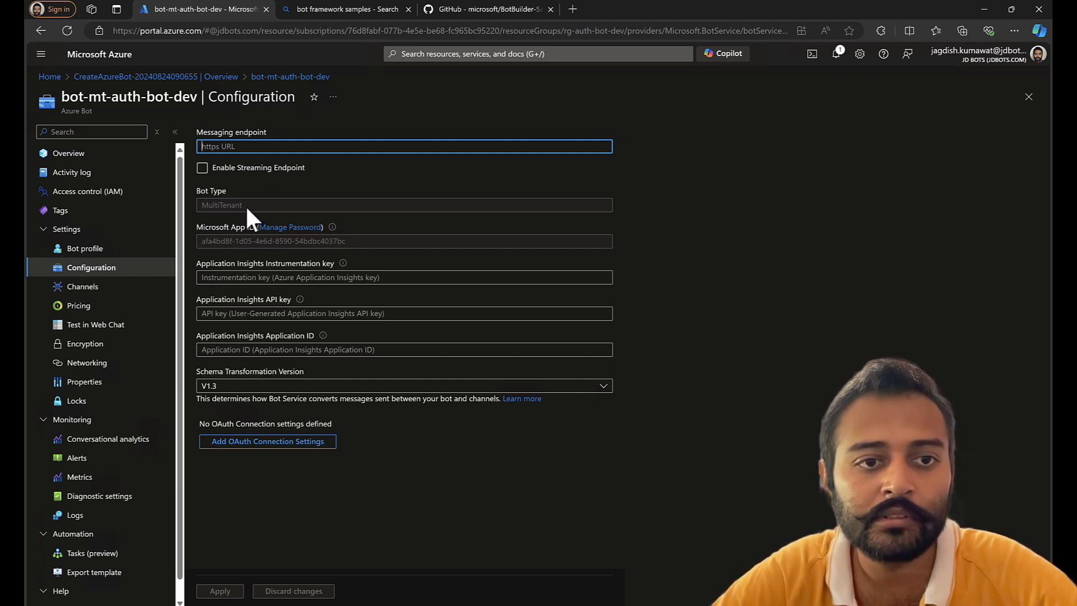
{"action": "double_click", "coordinate": [221, 204]}
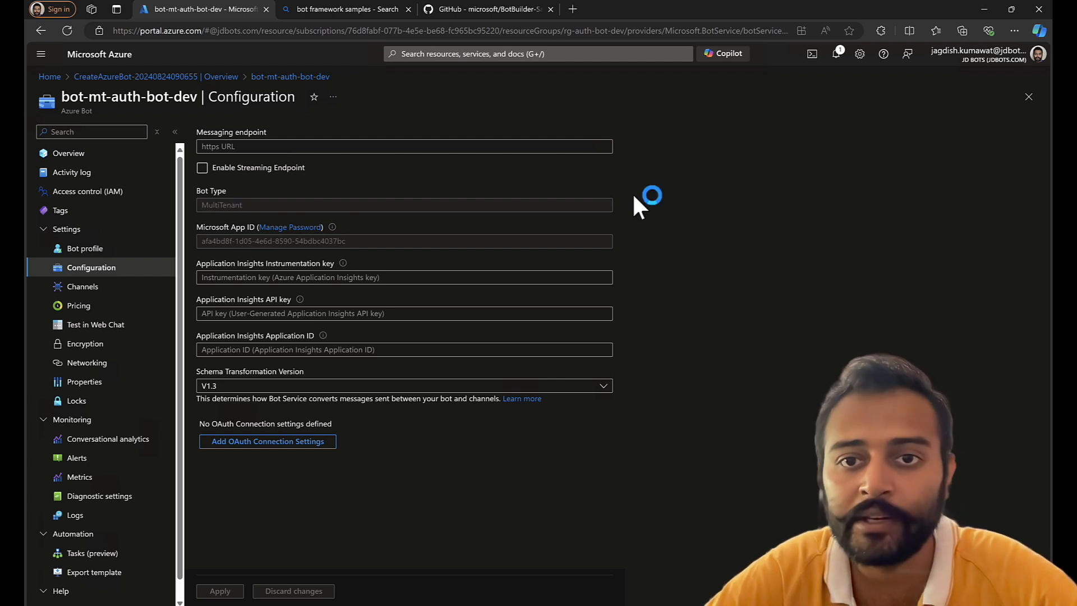
{"action": "mouse_move", "coordinate": [422, 72]}
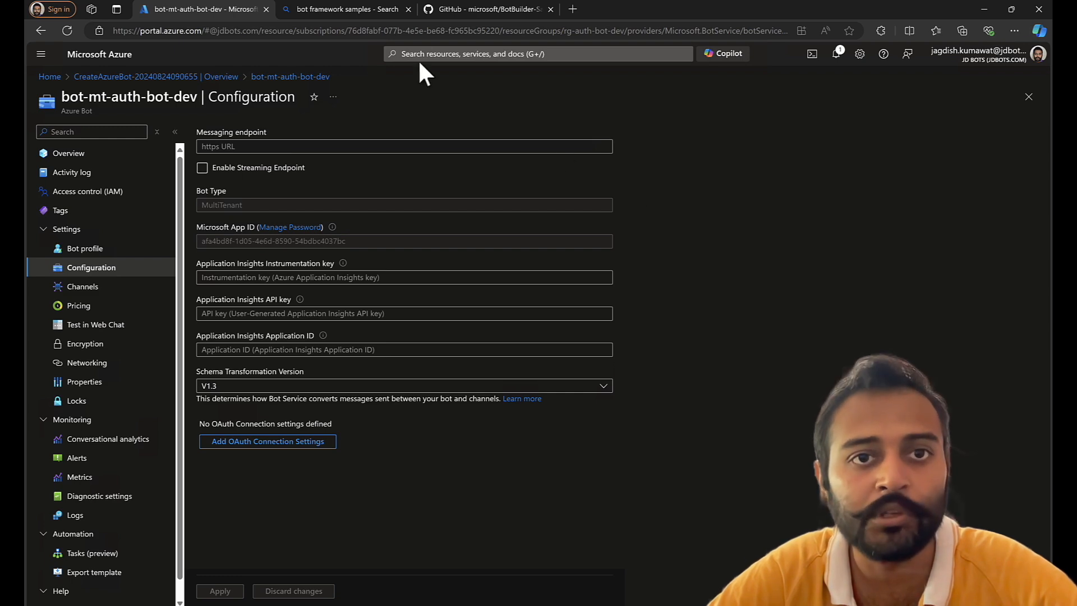
{"action": "left_click", "coordinate": [488, 9]}
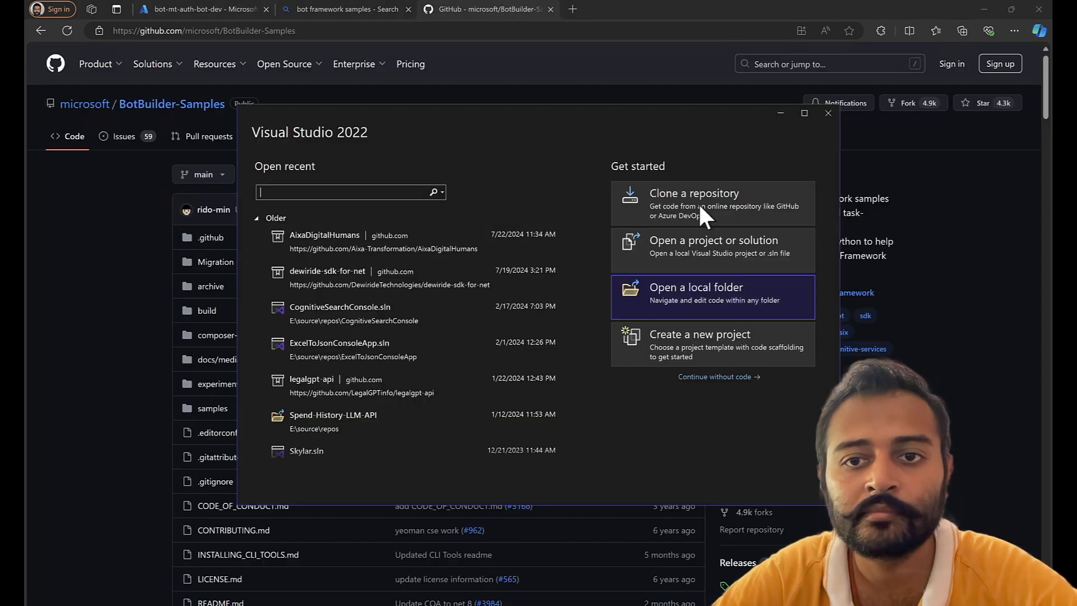
{"action": "left_click", "coordinate": [694, 199]}
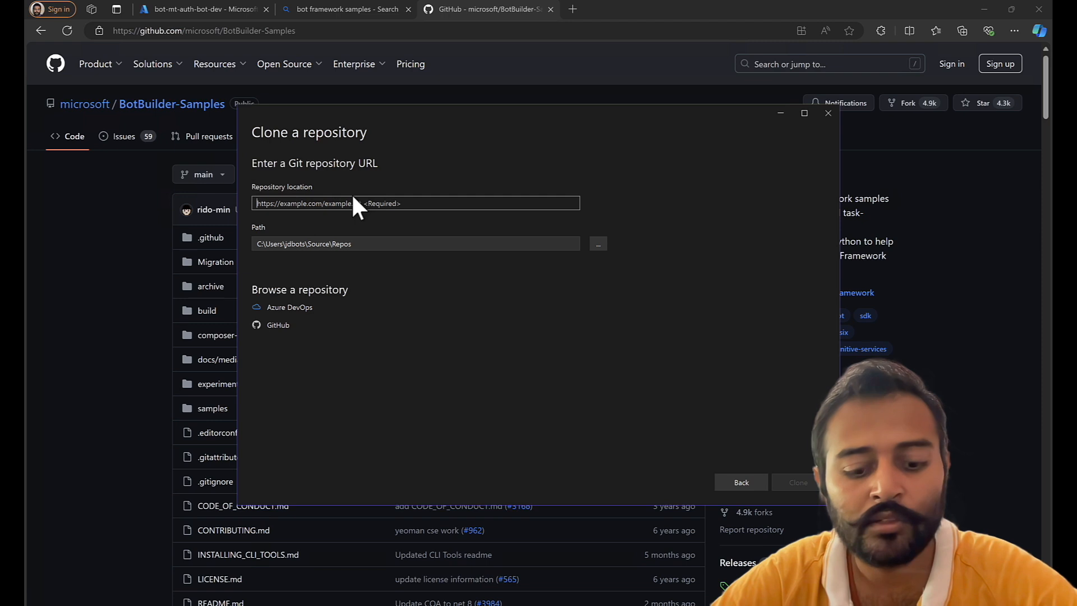
{"action": "type", "text": "https://github.com/microsoft/BotBuilder-Samples.git"}
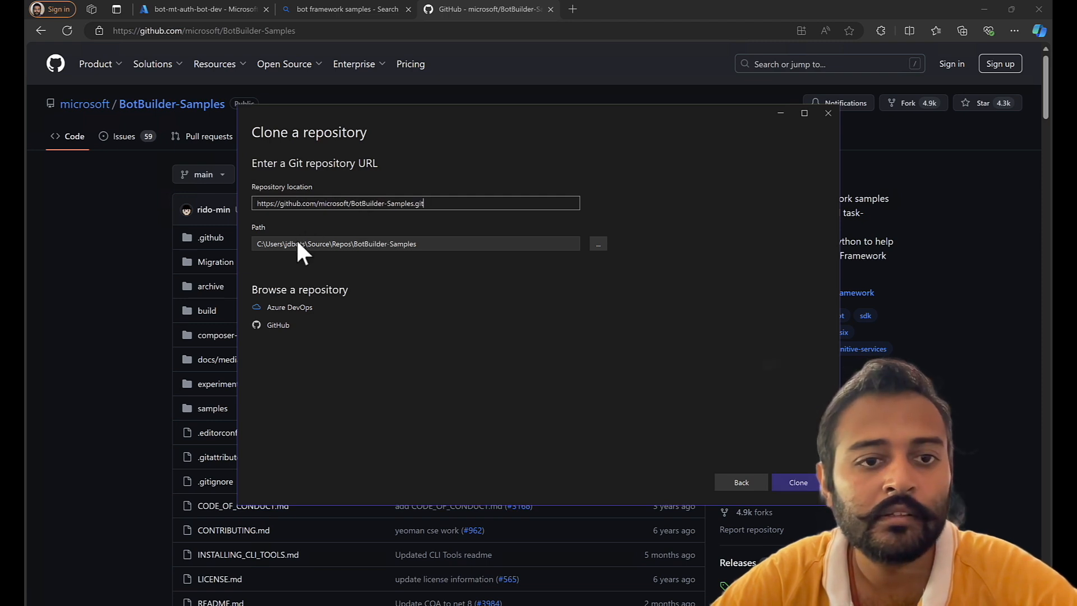
{"action": "left_click", "coordinate": [597, 244]}
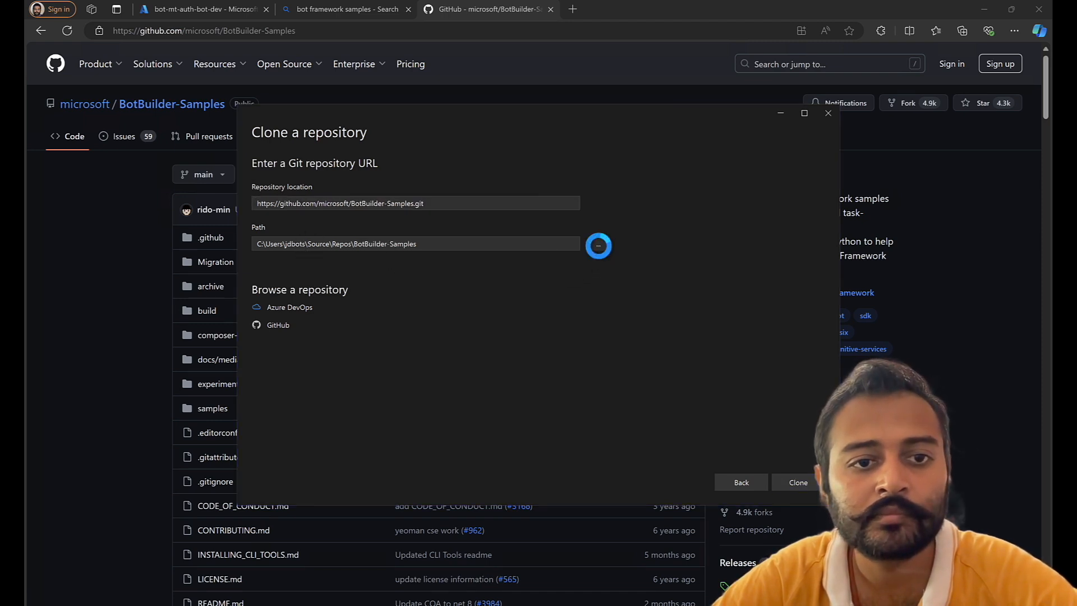
{"action": "left_click", "coordinate": [597, 245]}
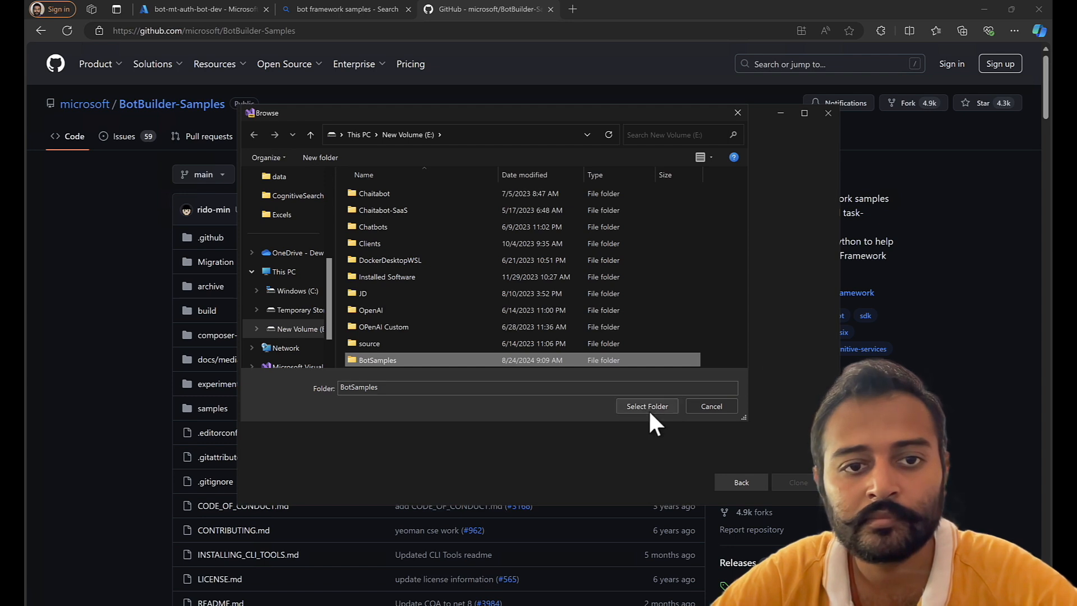
{"action": "left_click", "coordinate": [645, 406]}
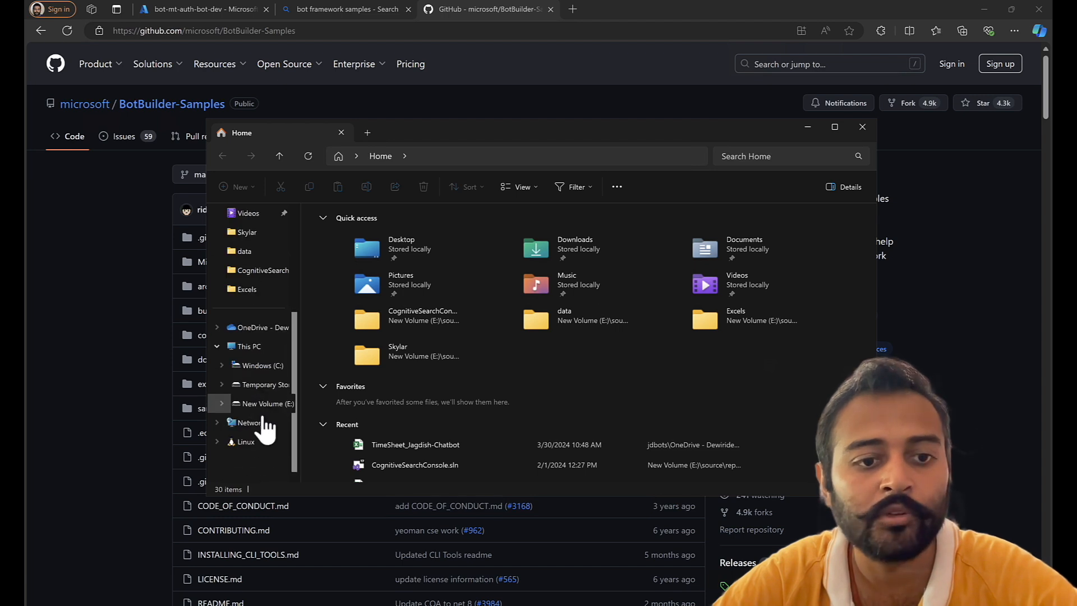
Browse E:\BotSamples\samples\csharp_dotnetcore and select the 18.bot-authentication sample folder
{"action": "left_click", "coordinate": [263, 404]}
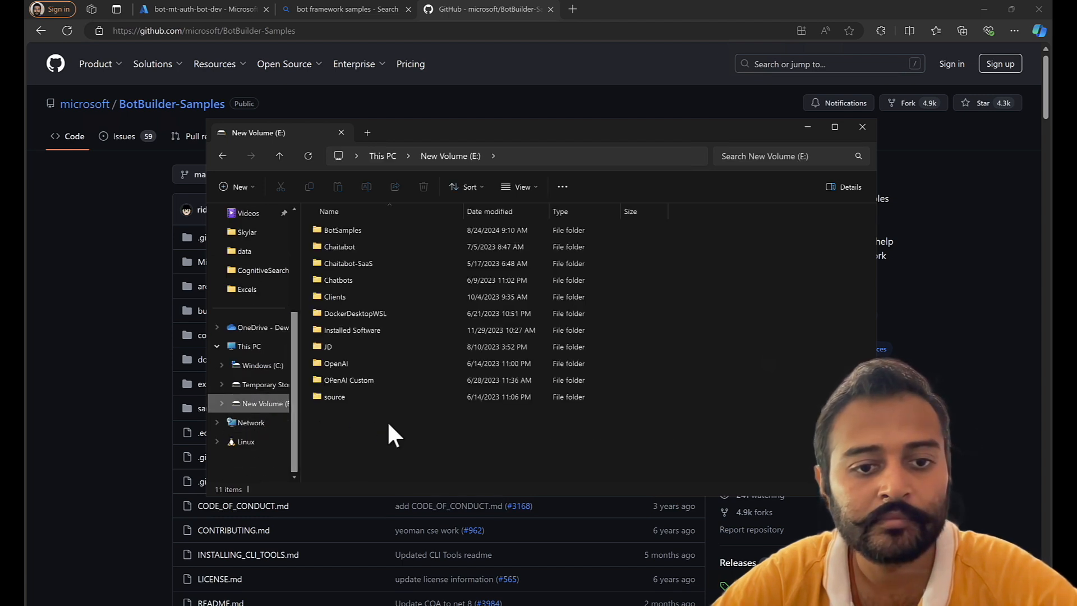
{"action": "left_click", "coordinate": [340, 230]}
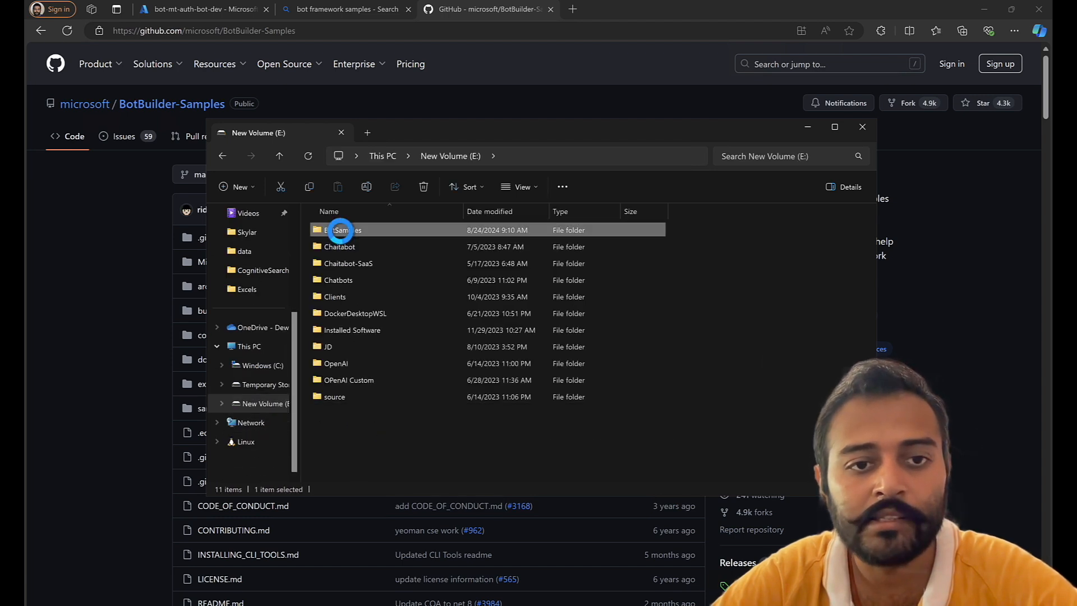
{"action": "double_click", "coordinate": [340, 229]}
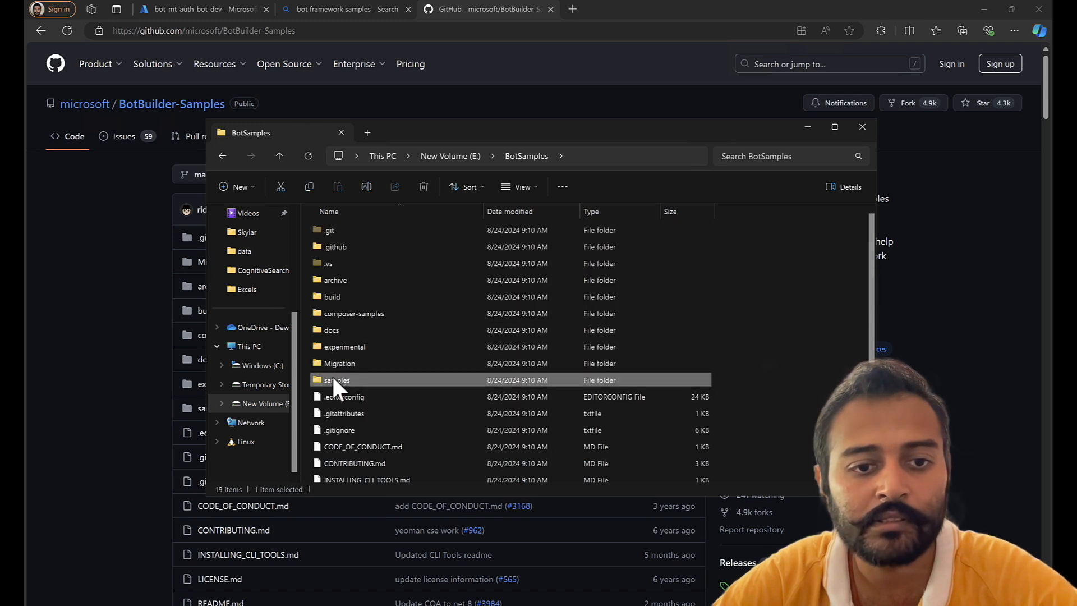
{"action": "double_click", "coordinate": [337, 379]}
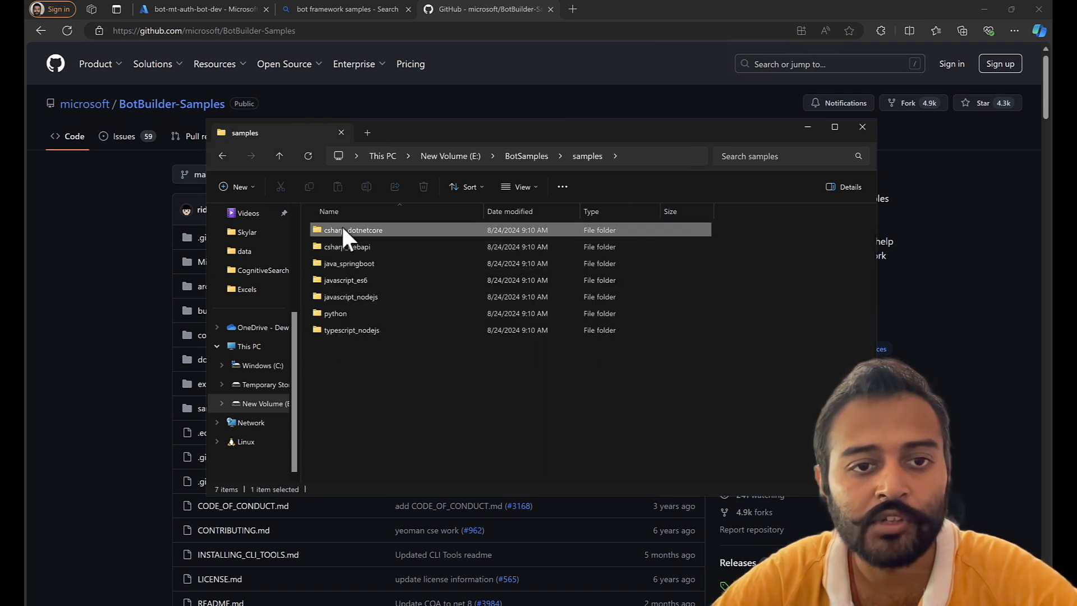
{"action": "double_click", "coordinate": [355, 230]}
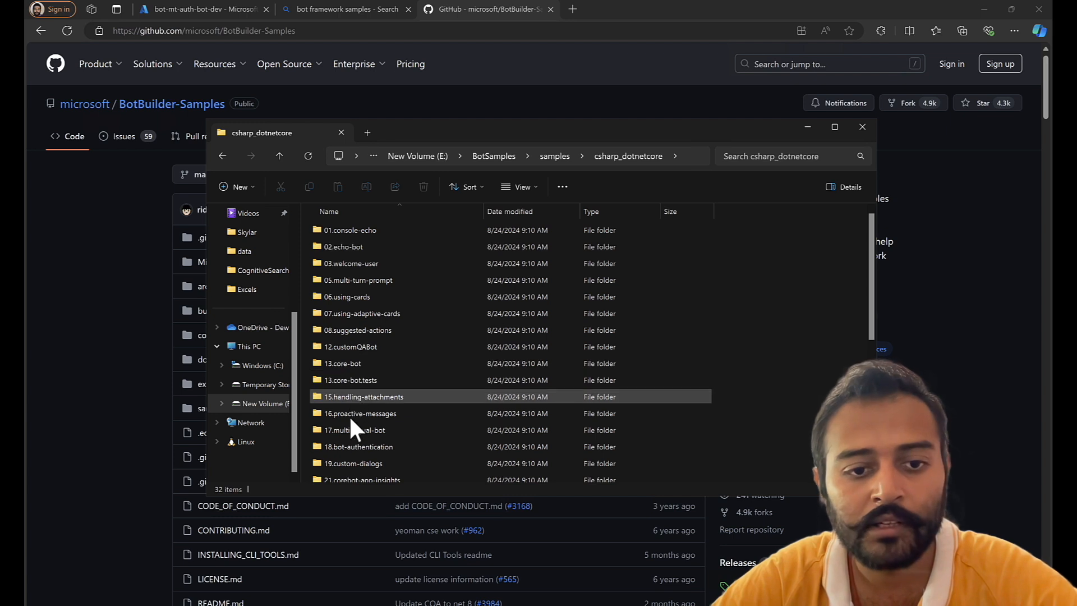
{"action": "left_click", "coordinate": [357, 446]}
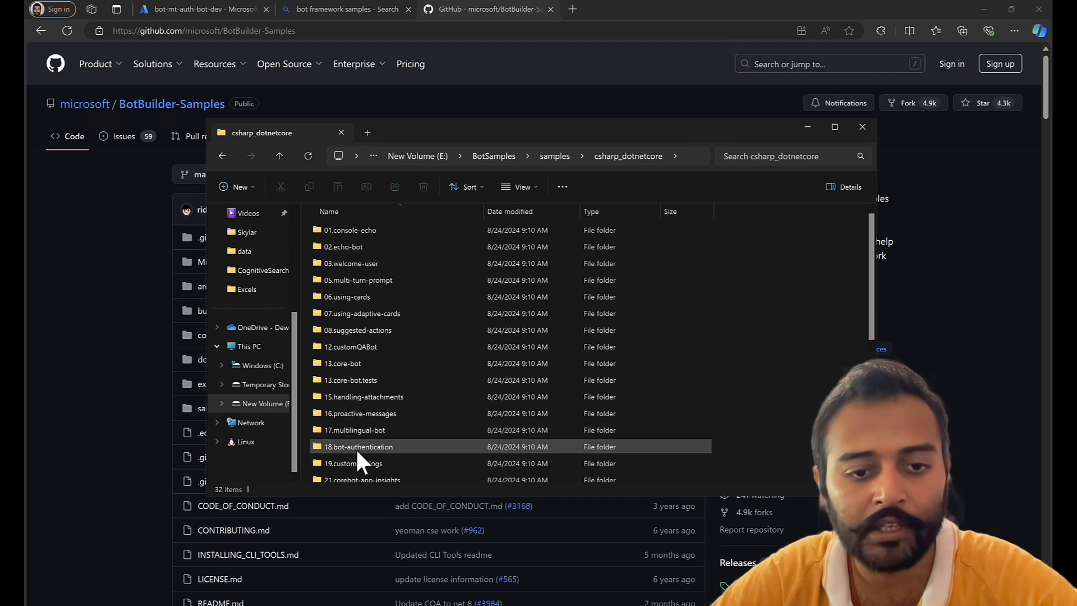
{"action": "left_click", "coordinate": [357, 446]}
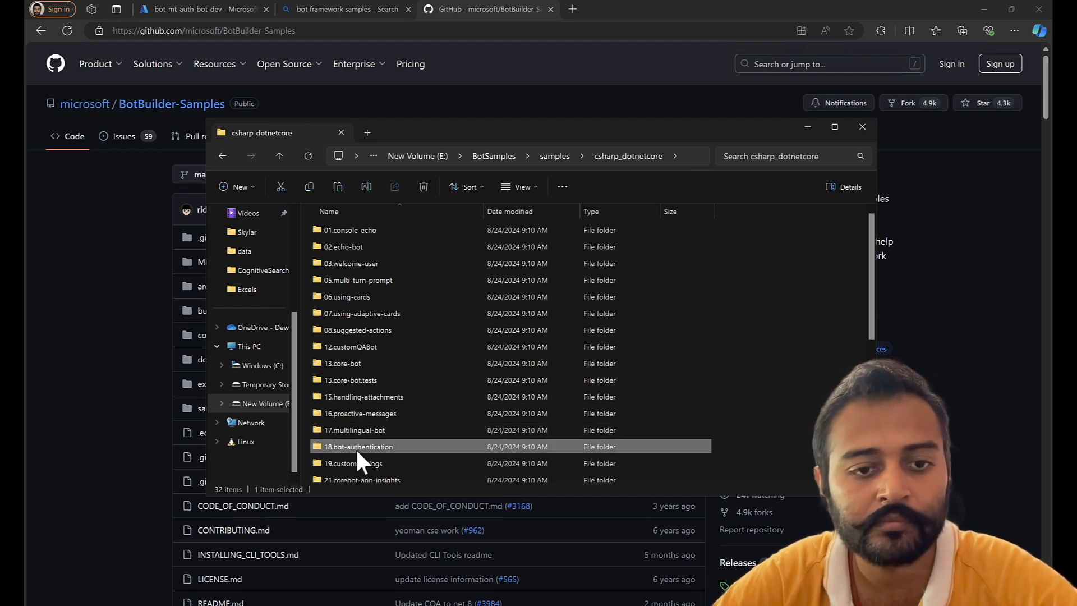
{"action": "mouse_move", "coordinate": [220, 186]}
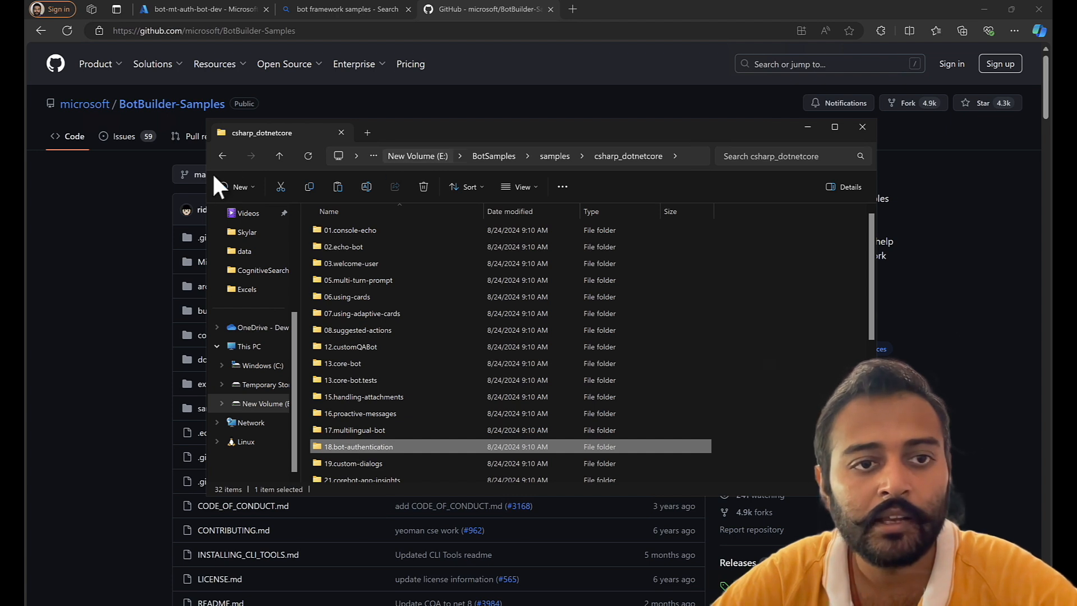
Open E:\JD\18.bot-authentication and launch the AuthenticationBot project
{"action": "left_click", "coordinate": [222, 155]}
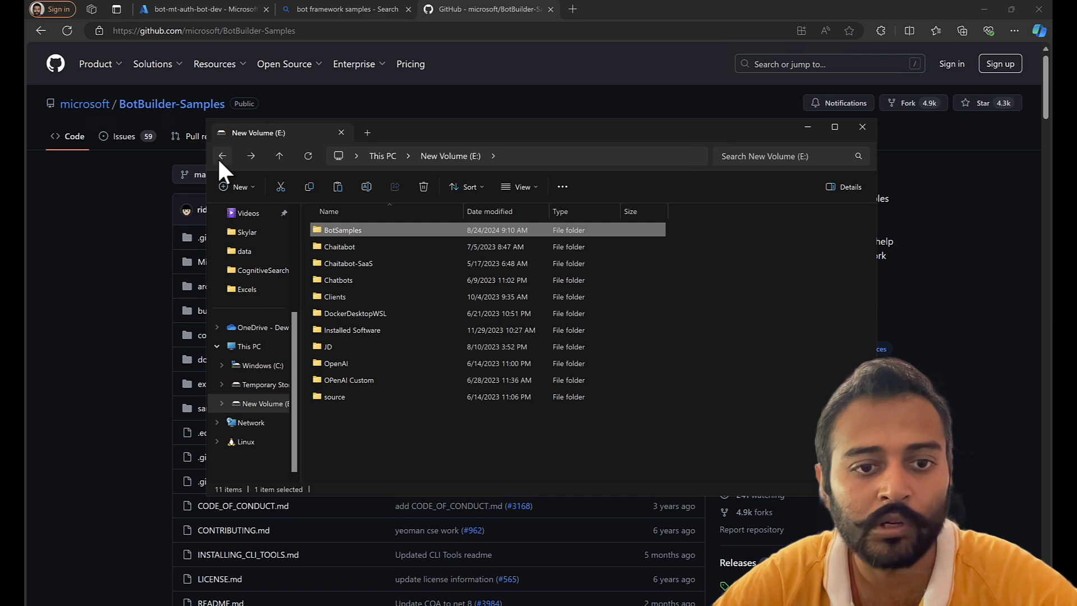
{"action": "left_click", "coordinate": [329, 347]}
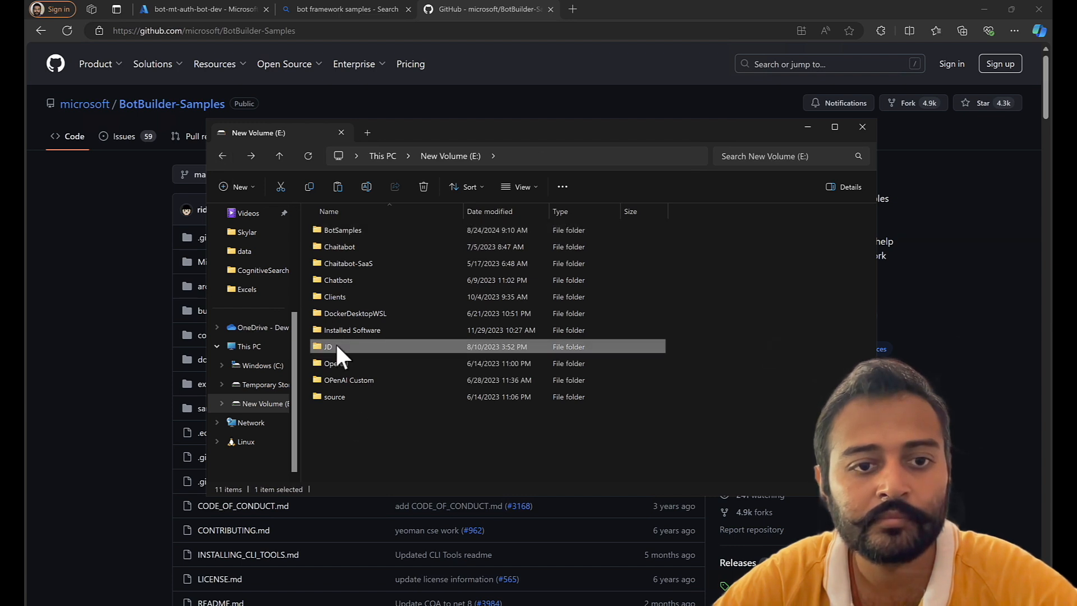
{"action": "double_click", "coordinate": [328, 346]}
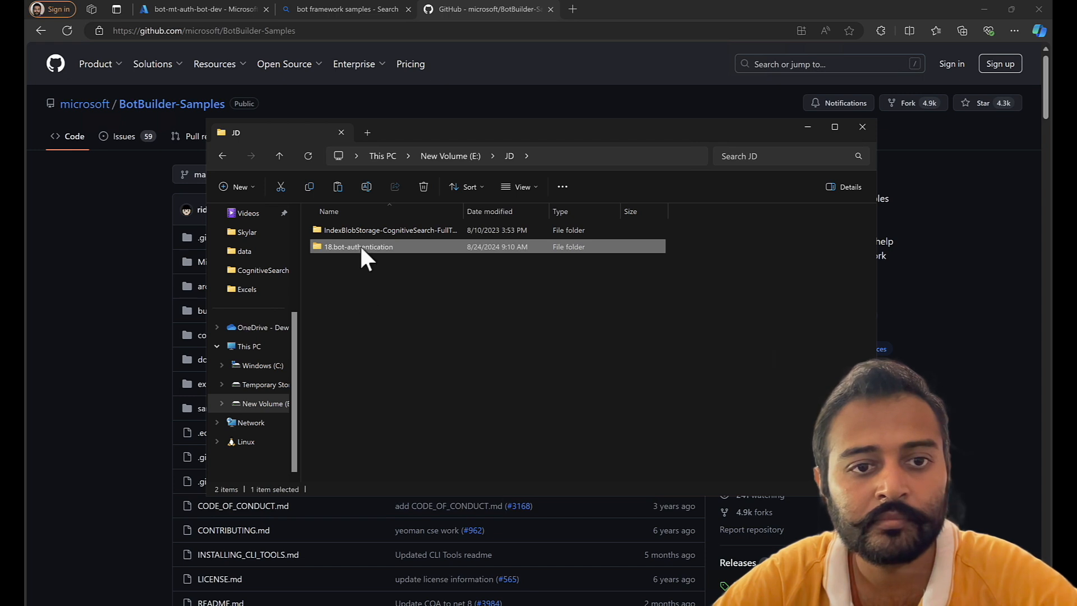
{"action": "double_click", "coordinate": [357, 247]}
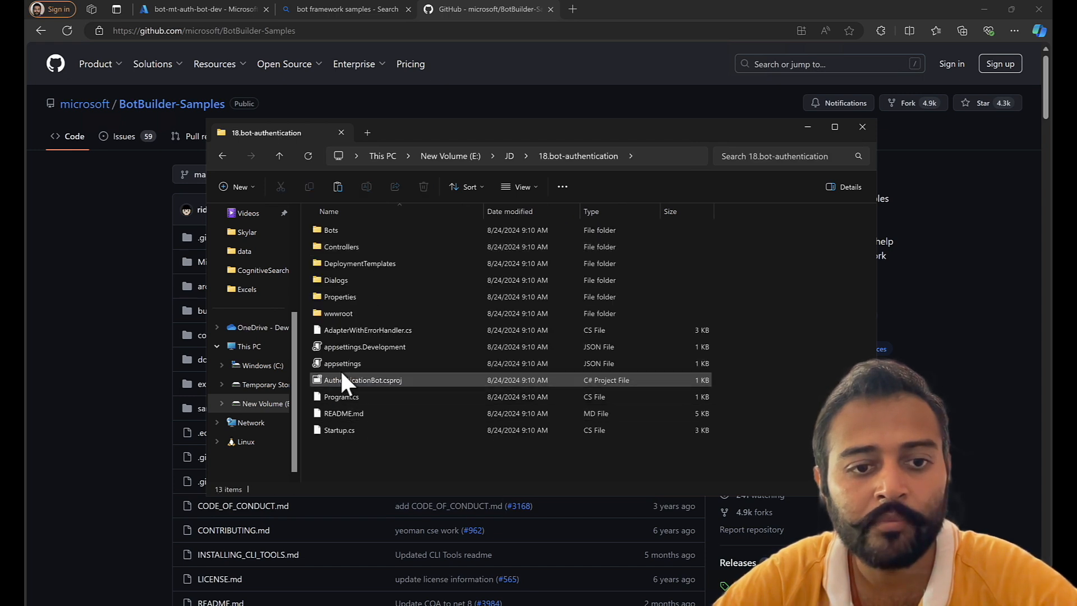
{"action": "double_click", "coordinate": [361, 380]}
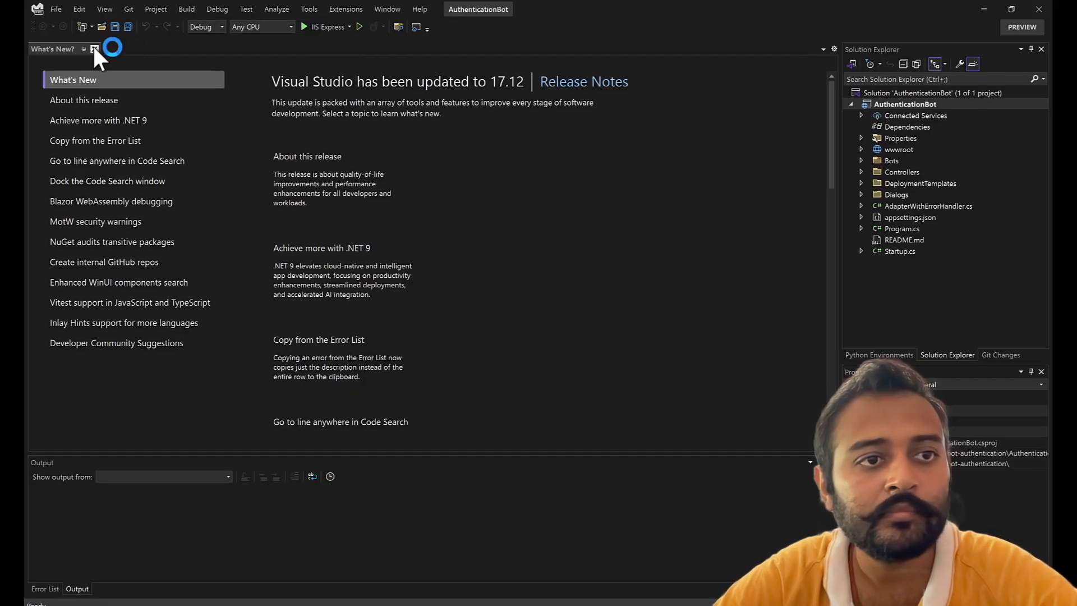
Close What's New, save AuthenticationBot.sln, and dismiss the NuGet vulnerability warning
{"action": "left_click", "coordinate": [94, 49]}
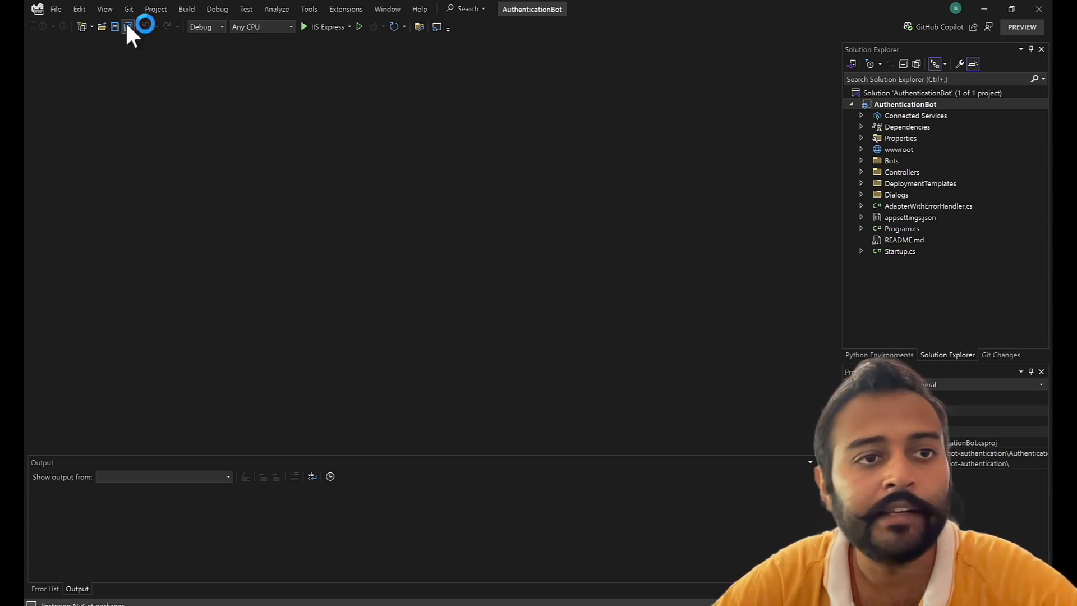
{"action": "left_click", "coordinate": [127, 27]}
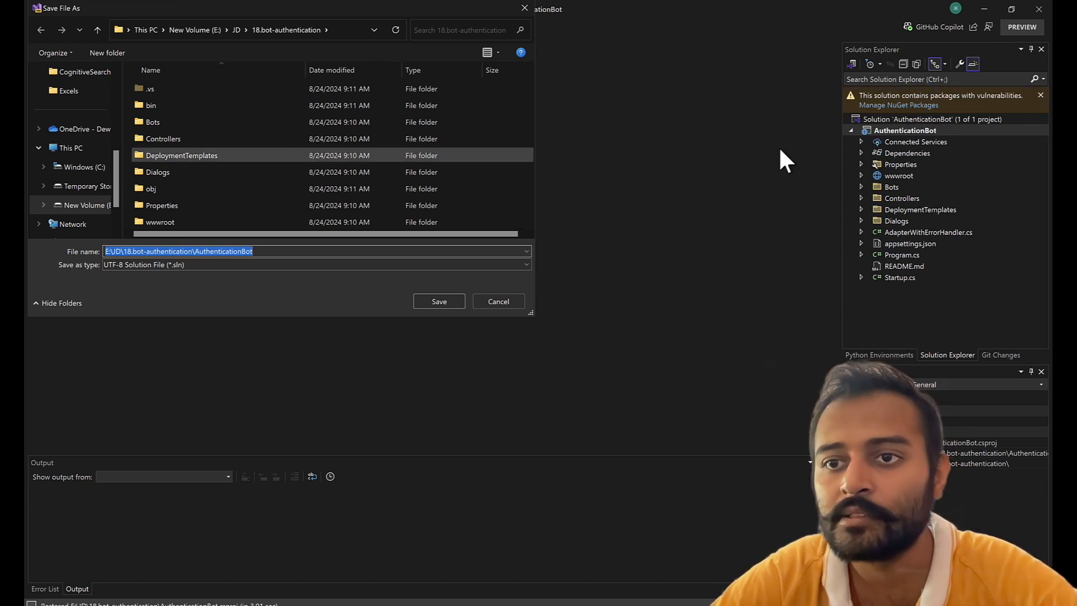
{"action": "mouse_move", "coordinate": [371, 269]}
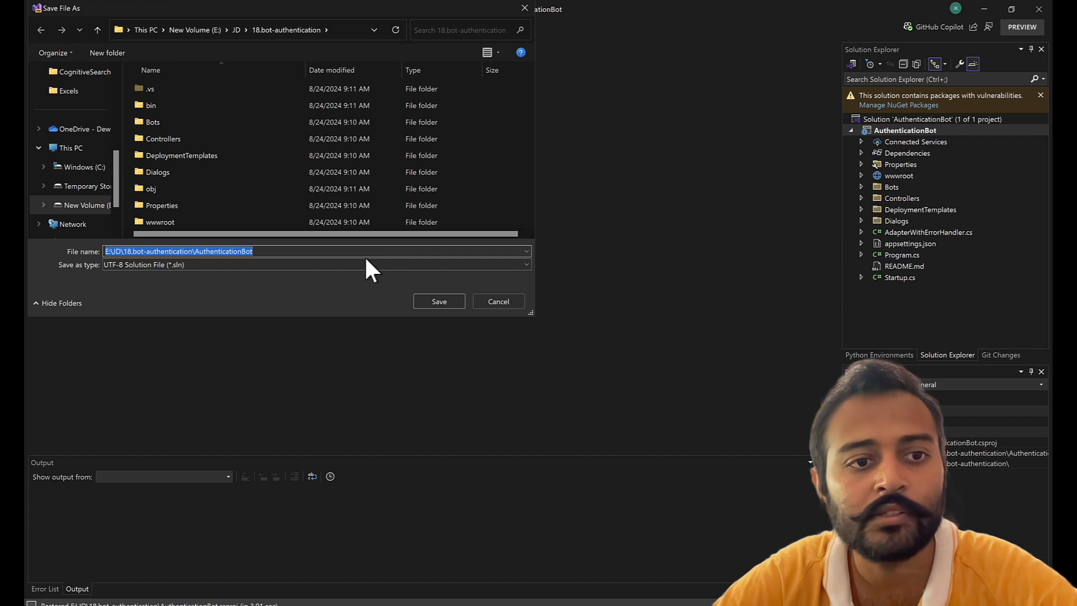
{"action": "mouse_move", "coordinate": [439, 300]}
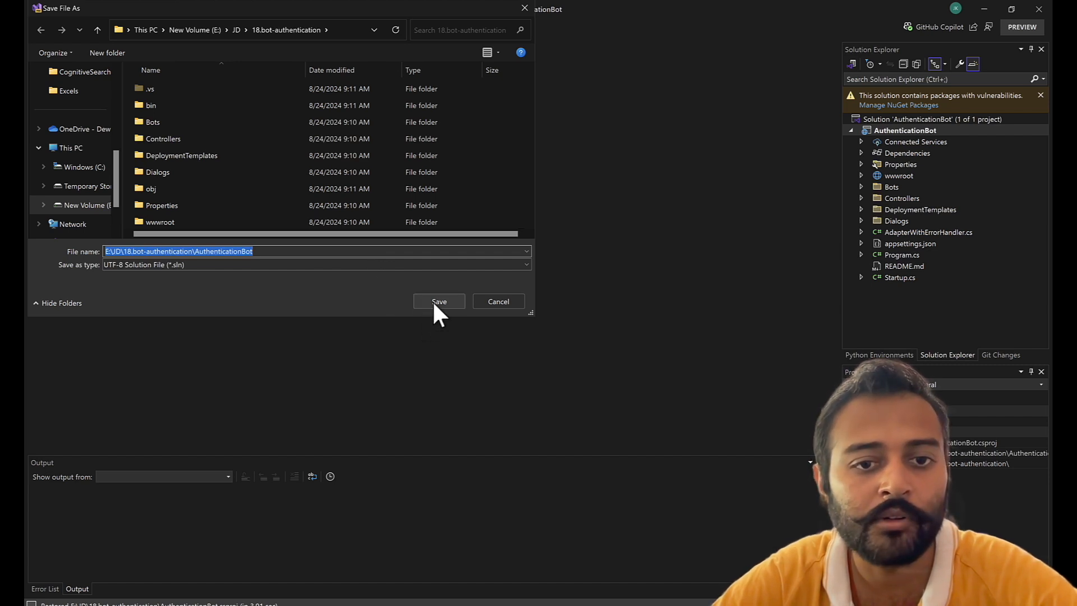
{"action": "left_click", "coordinate": [438, 301]}
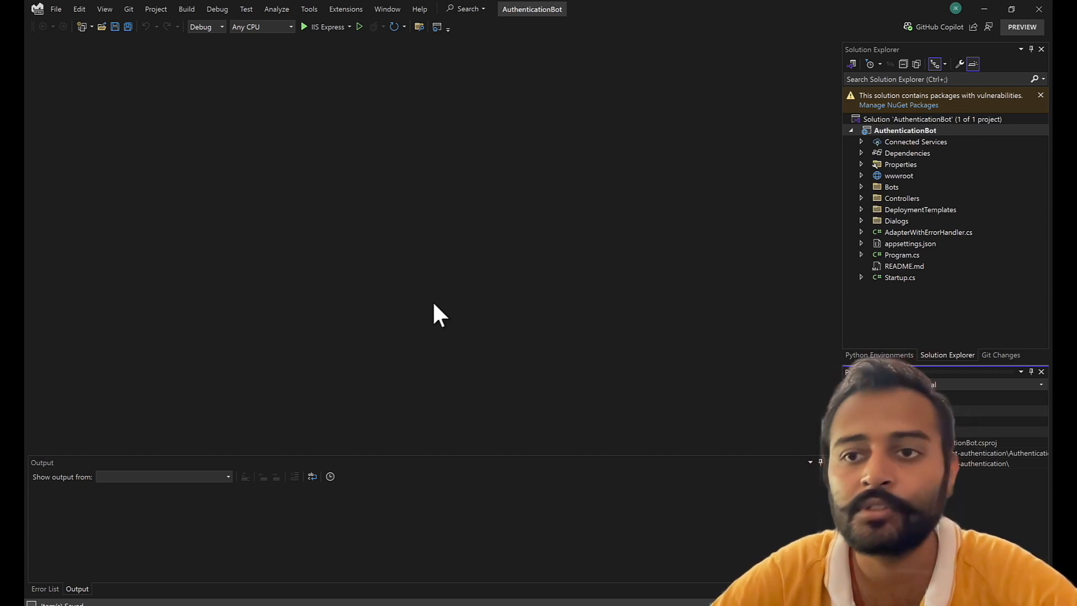
{"action": "mouse_move", "coordinate": [1044, 103]}
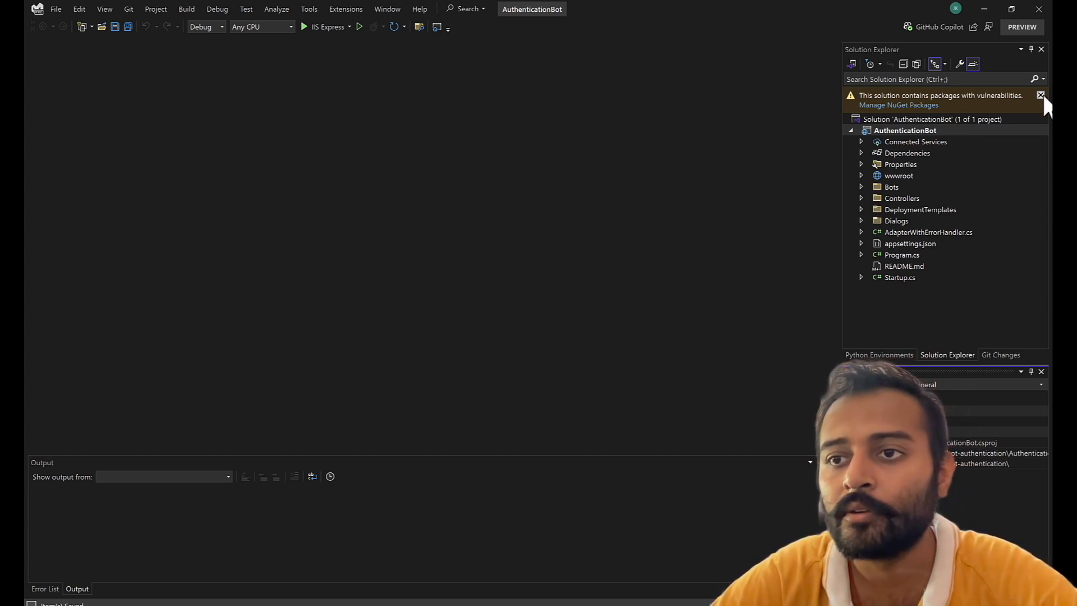
{"action": "left_click", "coordinate": [1041, 94]}
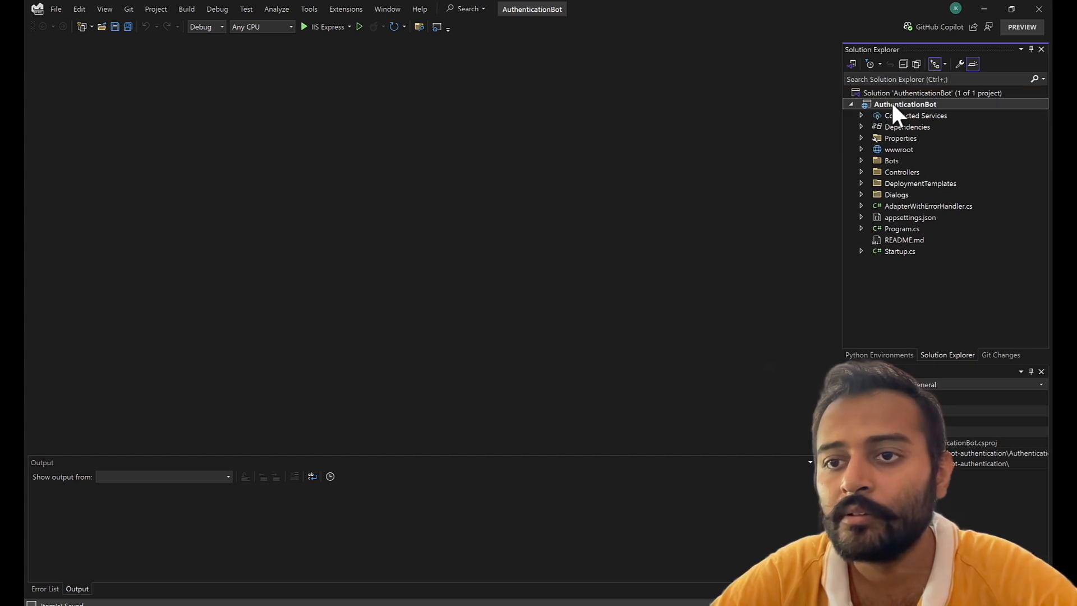
Review the AuthenticationBot project properties, then open appsettings.json
{"action": "right_click", "coordinate": [905, 104]}
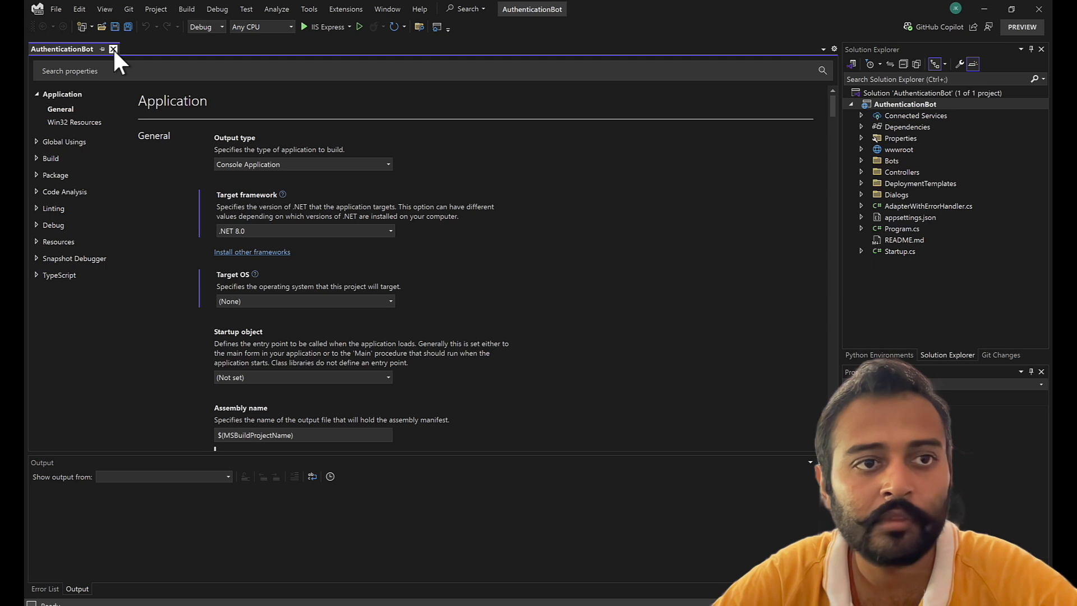
{"action": "left_click", "coordinate": [113, 48]}
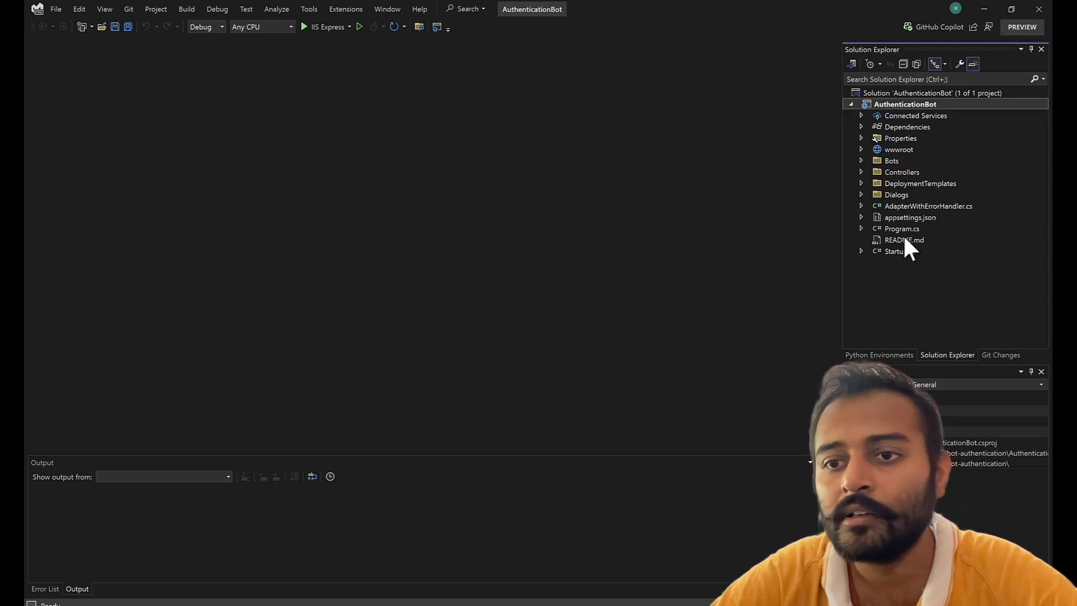
{"action": "left_click", "coordinate": [909, 217]}
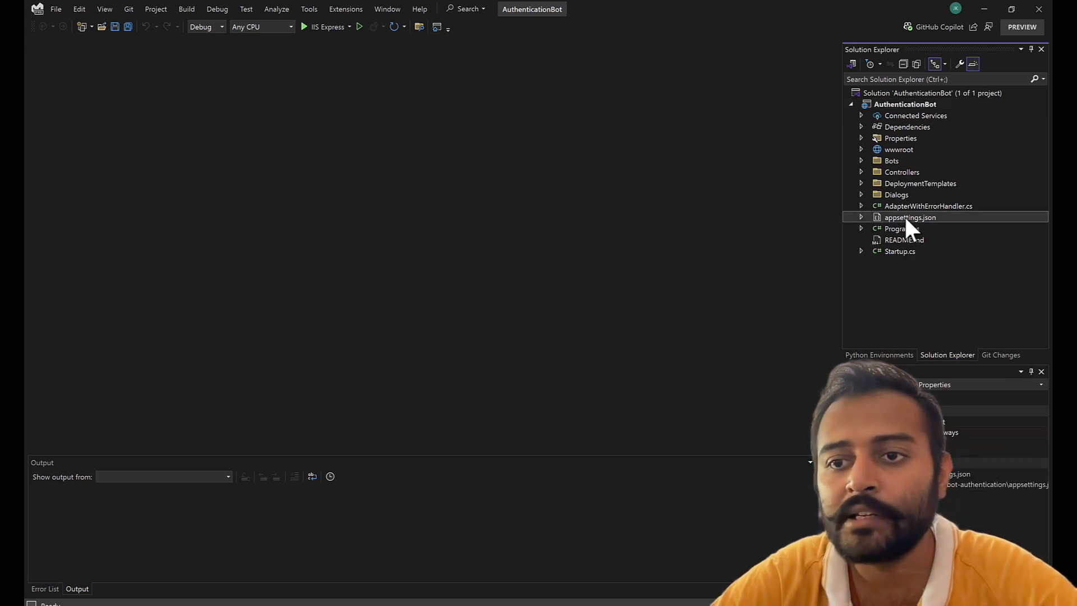
{"action": "double_click", "coordinate": [910, 217]}
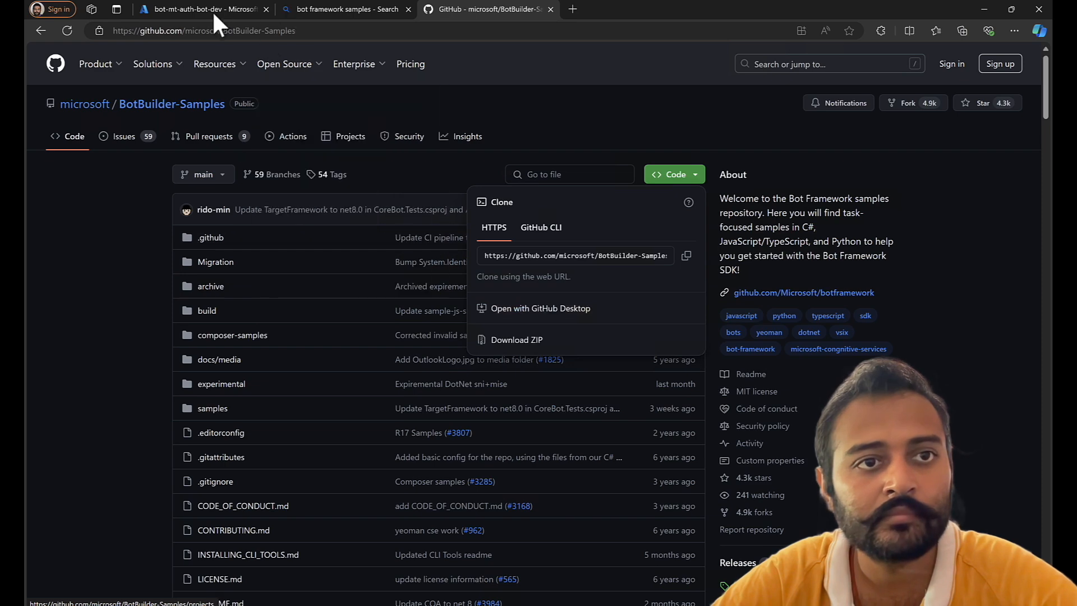
Select the MultiTenant bot type value on the Azure bot Configuration page
{"action": "left_click", "coordinate": [200, 9]}
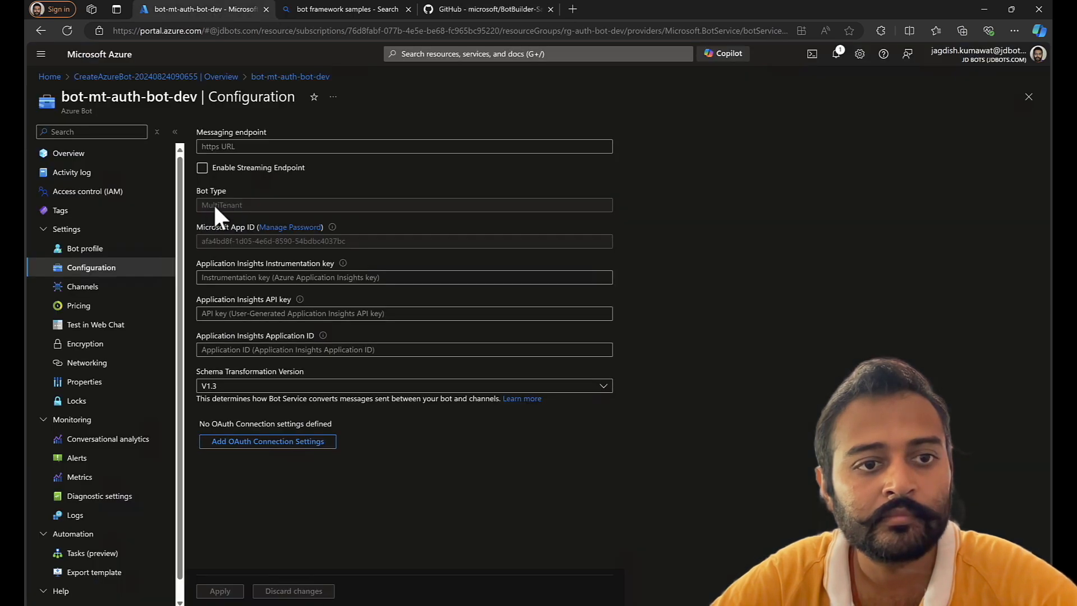
{"action": "double_click", "coordinate": [221, 205]}
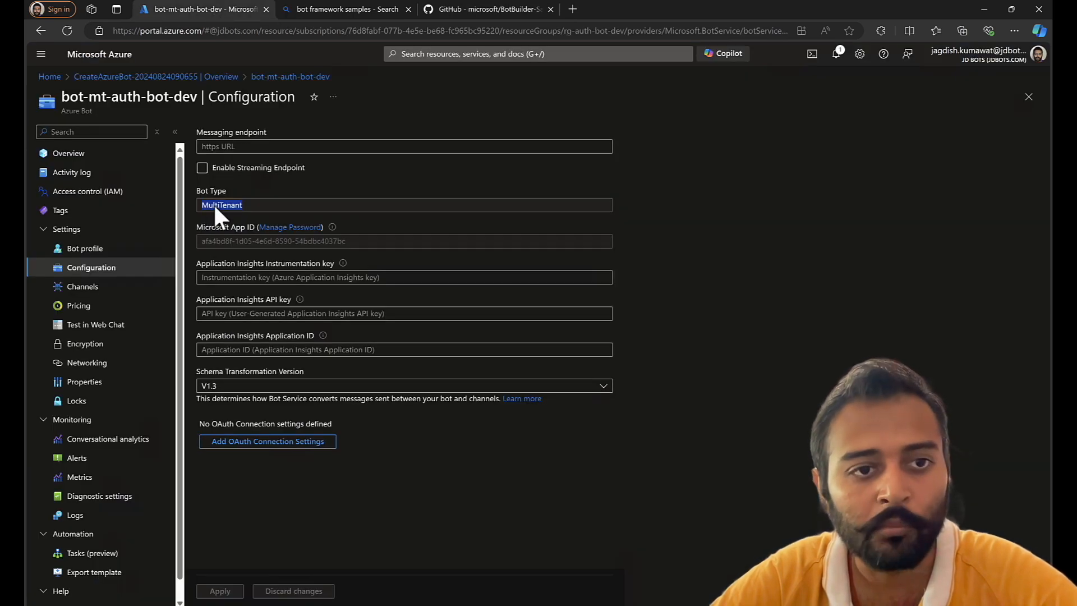
{"action": "left_click", "coordinate": [487, 9]}
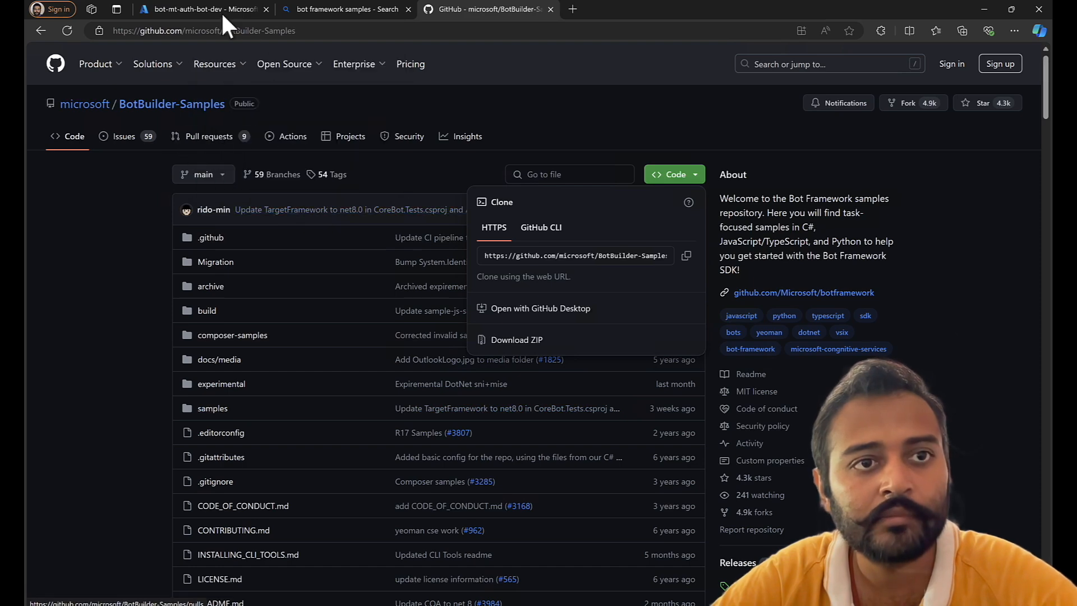
Enter MultiTenant as the MicrosoftAppType value in appsettings.json
{"action": "left_click", "coordinate": [199, 9]}
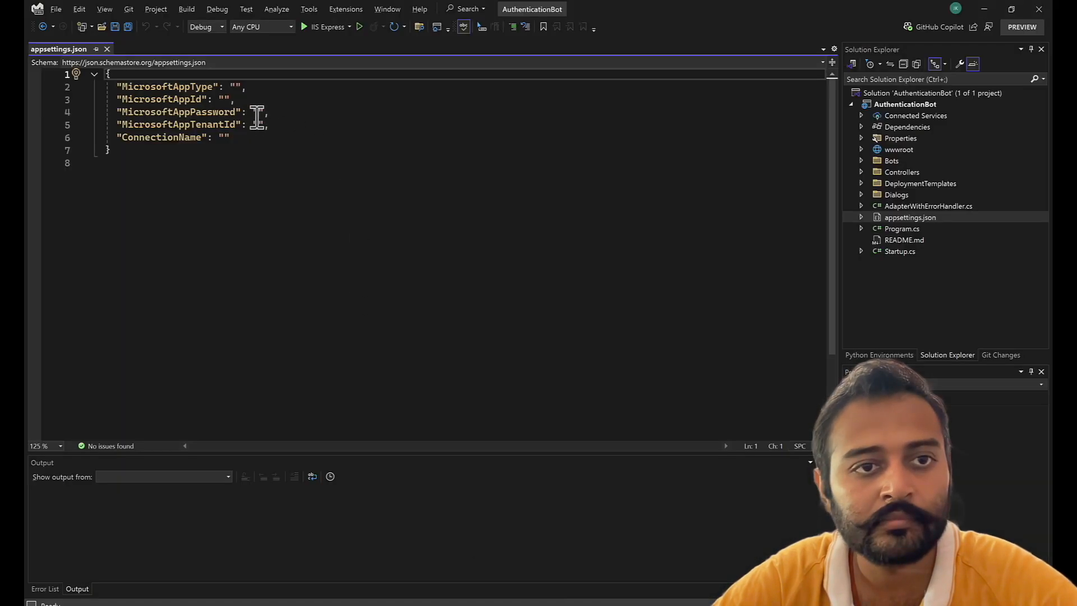
{"action": "type", "text": "MultiTenant"}
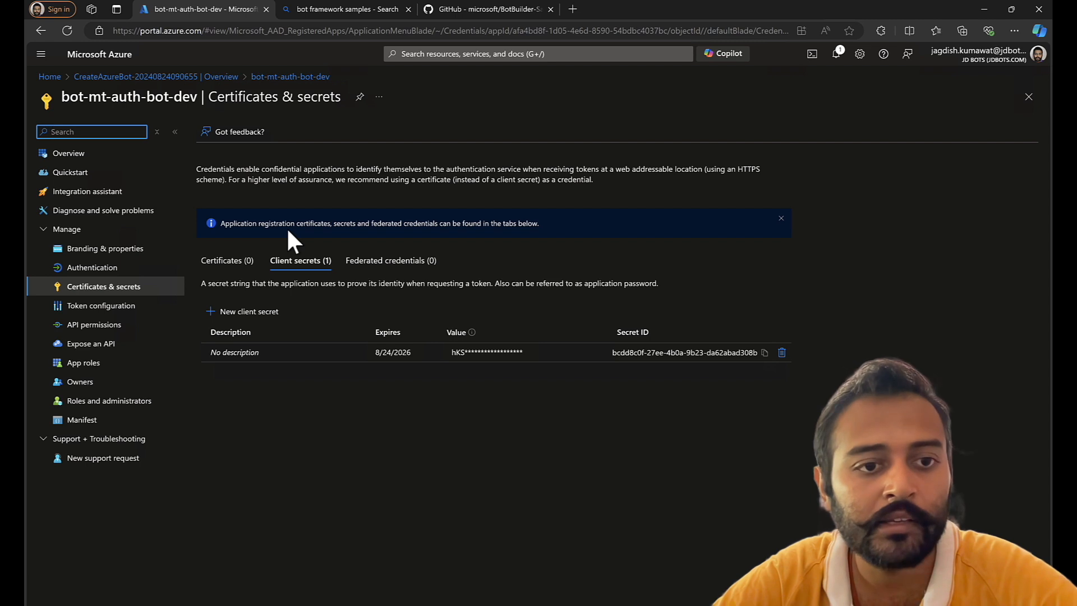
Add a client secret with description 'new' and copy its value
{"action": "left_click", "coordinate": [247, 311]}
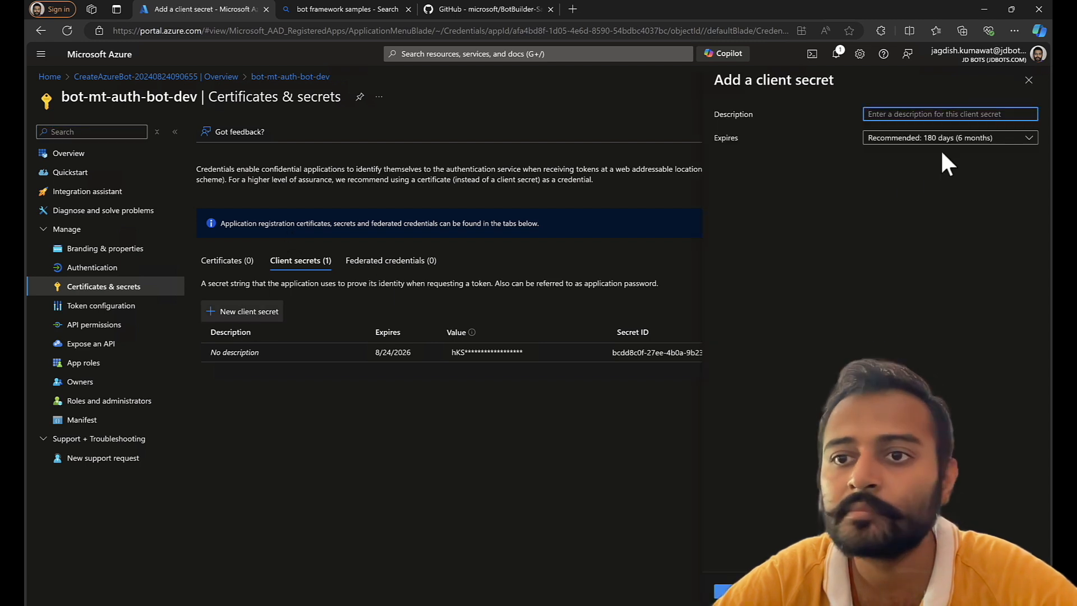
{"action": "type", "text": "new"}
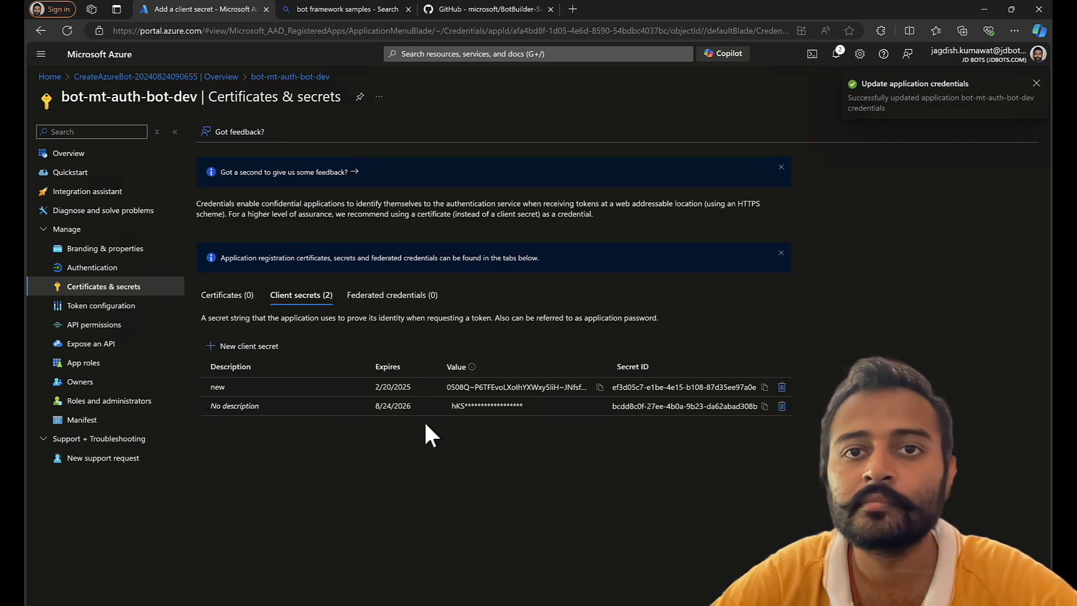
{"action": "left_click", "coordinate": [599, 387]}
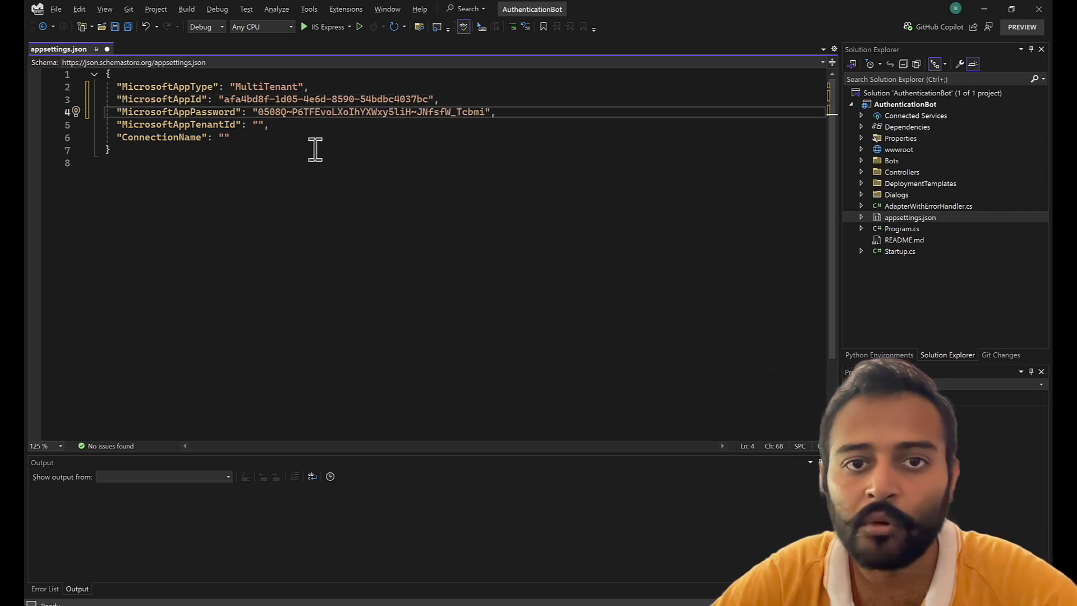
{"action": "mouse_move", "coordinate": [278, 132]}
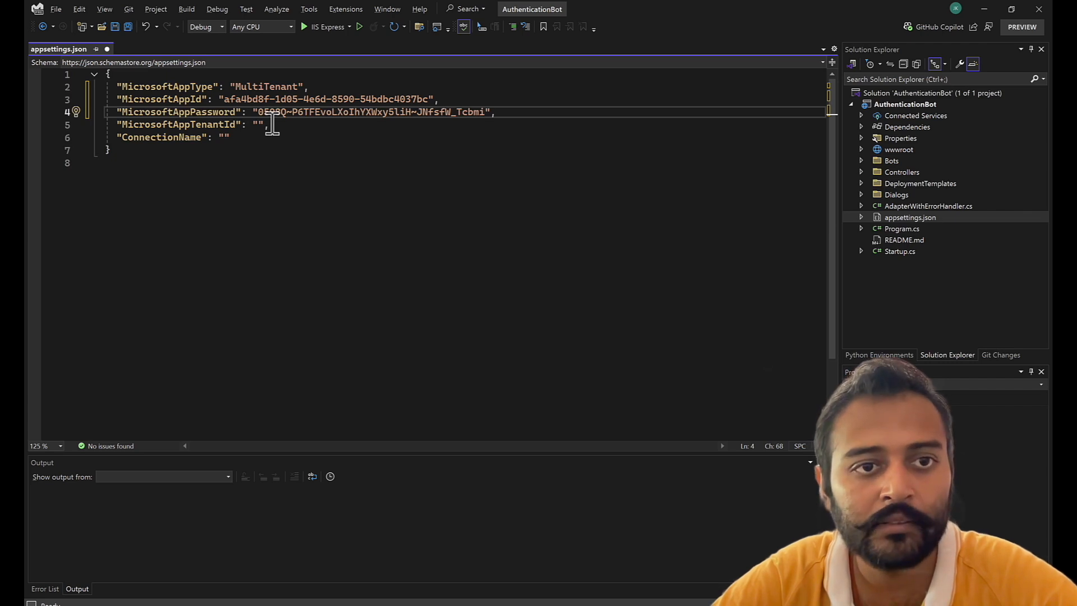
Move through the MicrosoftAppTenantId and ConnectionName values in appsettings.json
{"action": "left_click", "coordinate": [224, 137]}
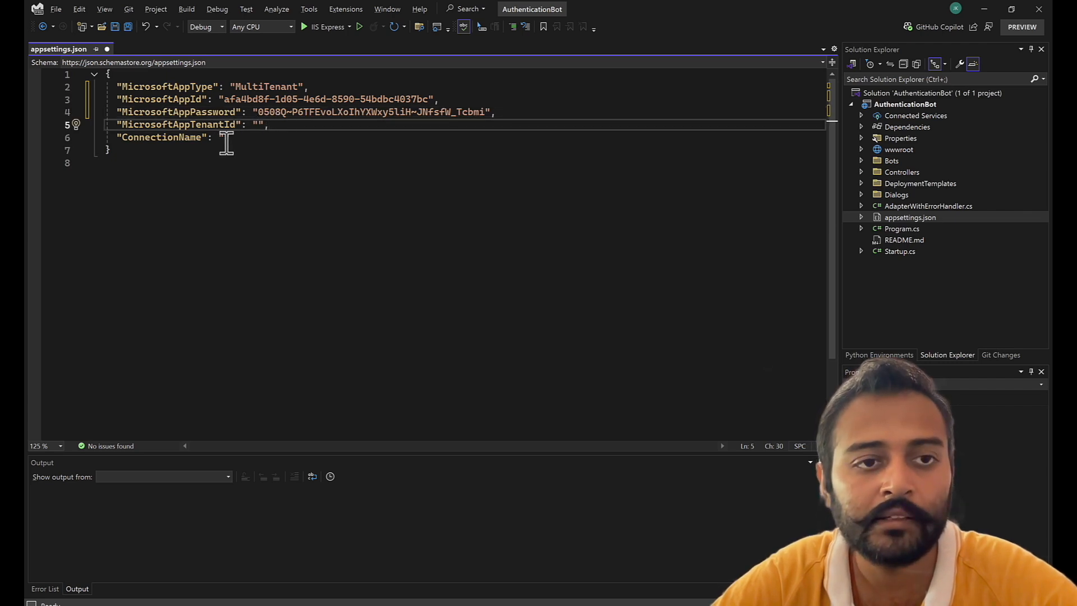
{"action": "left_click", "coordinate": [227, 137]}
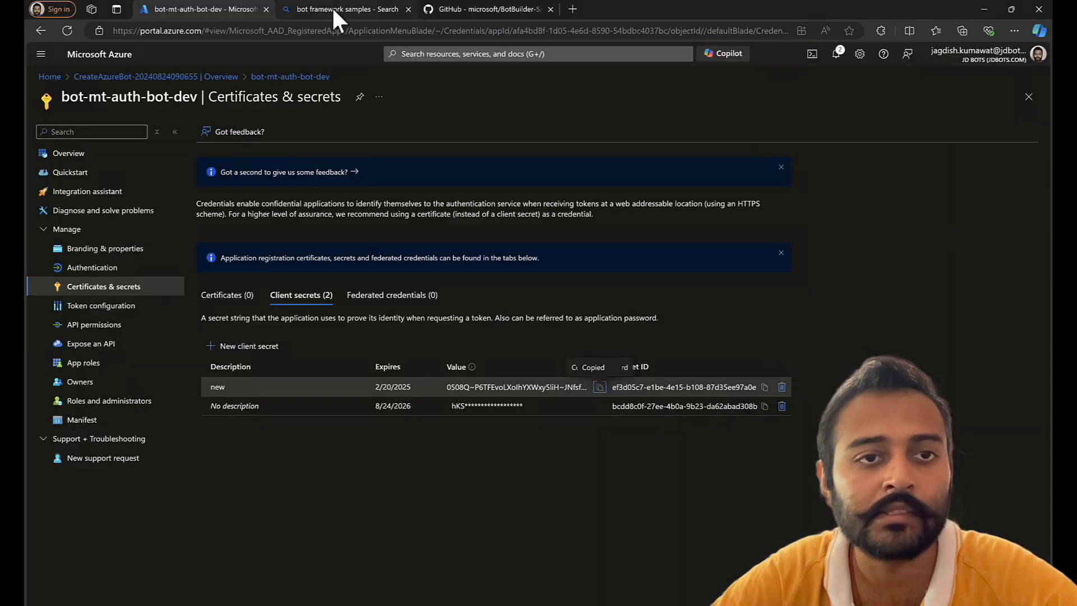
Open bot-mt-auth-bot-dev's Configuration, then open and close Add OAuth Connection Settings
{"action": "left_click", "coordinate": [137, 76]}
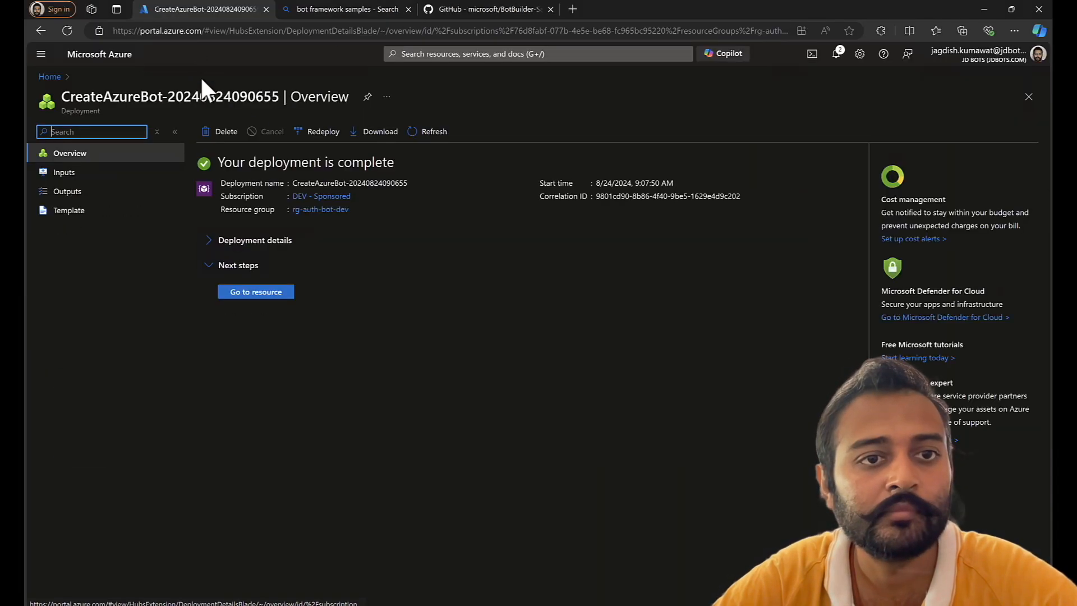
{"action": "left_click", "coordinate": [254, 291]}
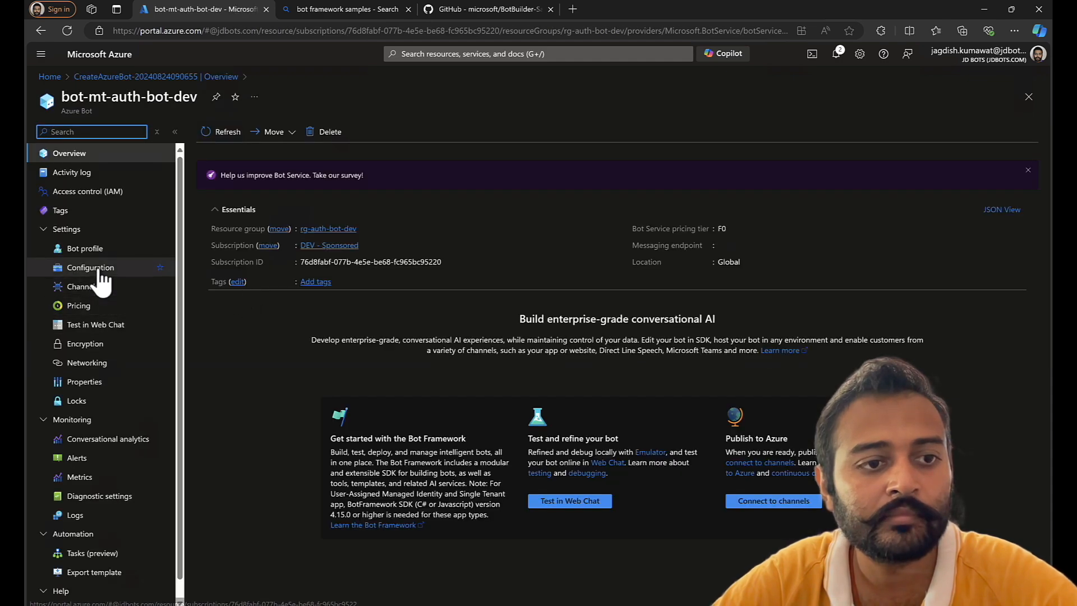
{"action": "left_click", "coordinate": [89, 267]}
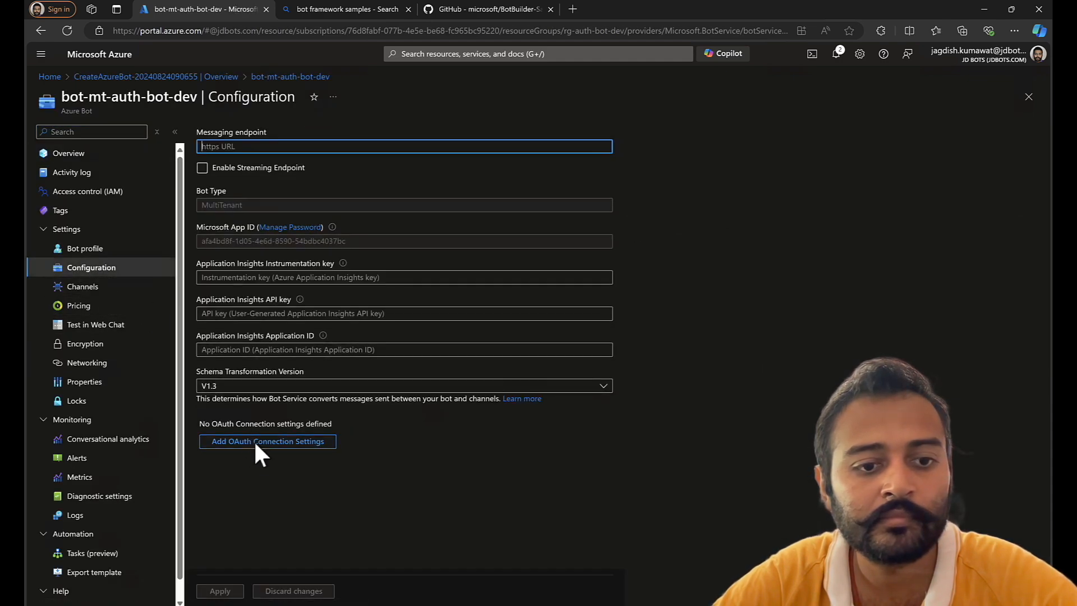
{"action": "left_click", "coordinate": [266, 441]}
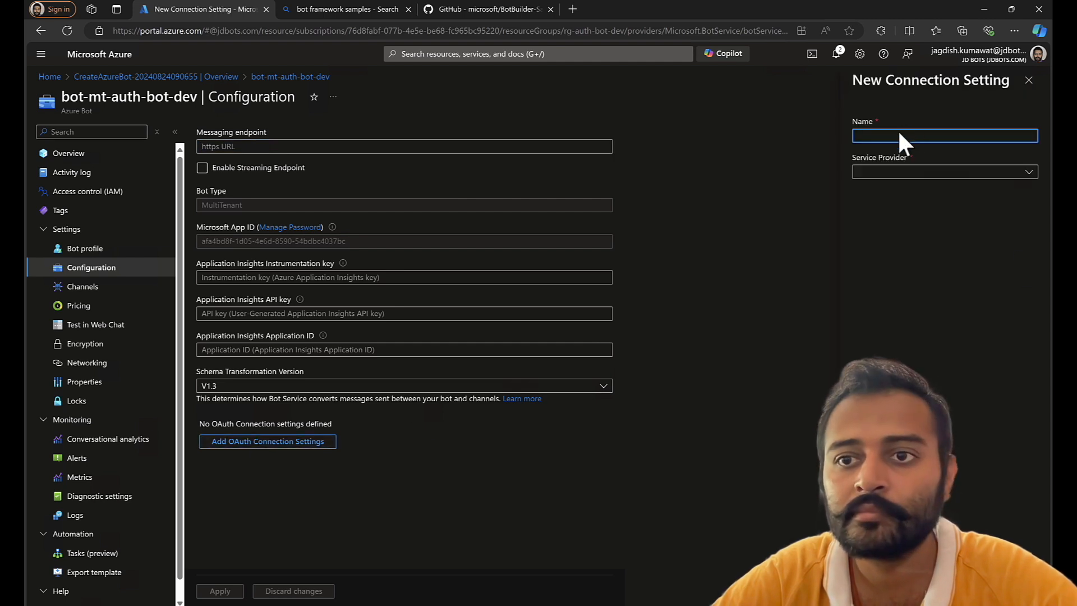
{"action": "mouse_move", "coordinate": [388, 34]}
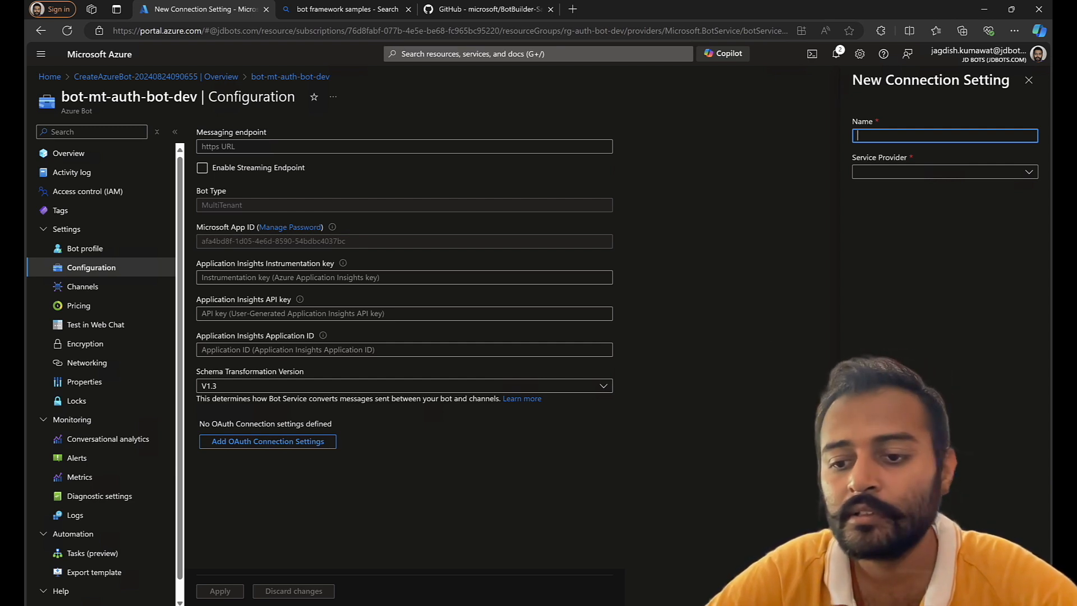
{"action": "left_click", "coordinate": [1028, 79]}
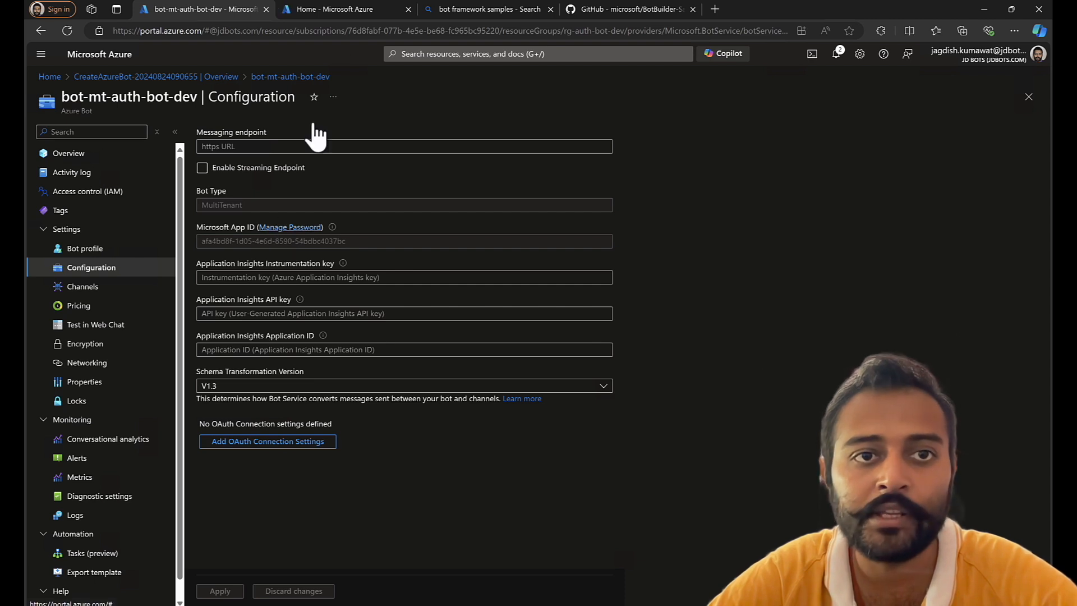
Start a new registration from Microsoft Entra ID's App registrations list
{"action": "left_click", "coordinate": [336, 9]}
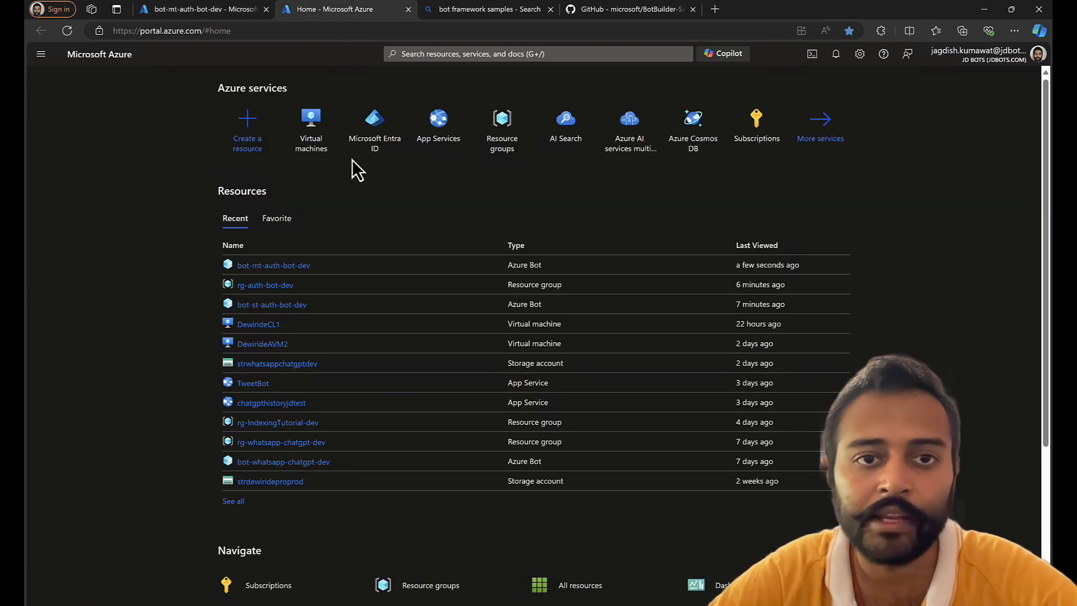
{"action": "left_click", "coordinate": [374, 127]}
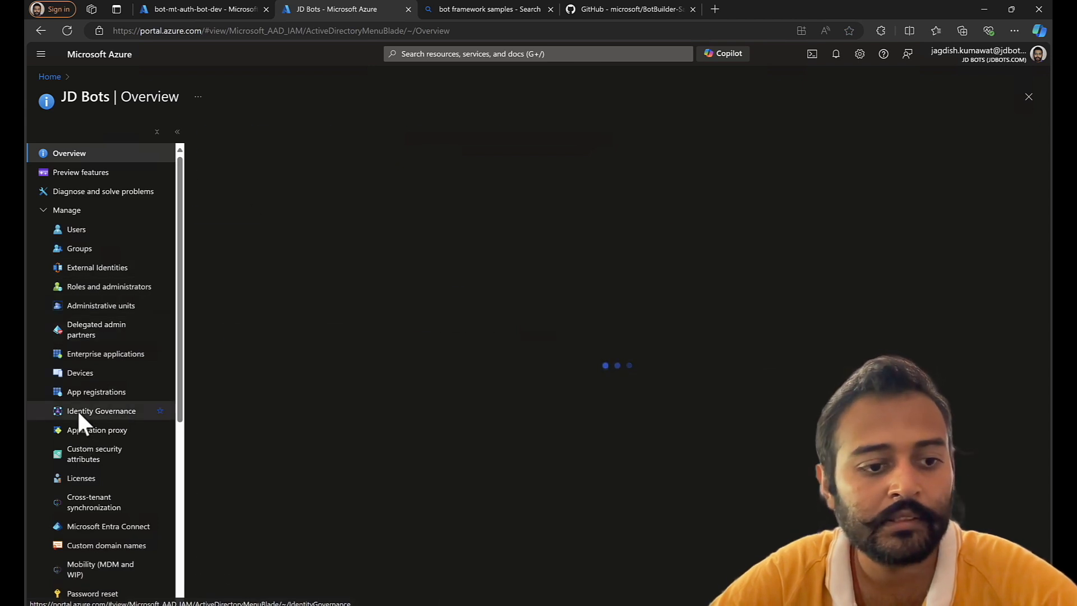
{"action": "left_click", "coordinate": [69, 152]}
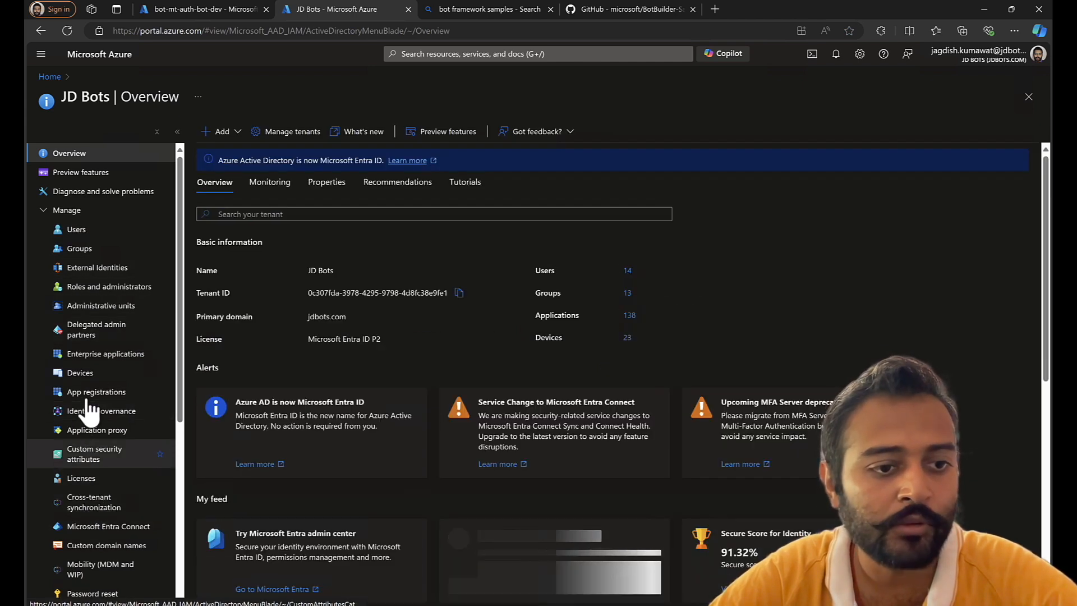
{"action": "left_click", "coordinate": [97, 392]}
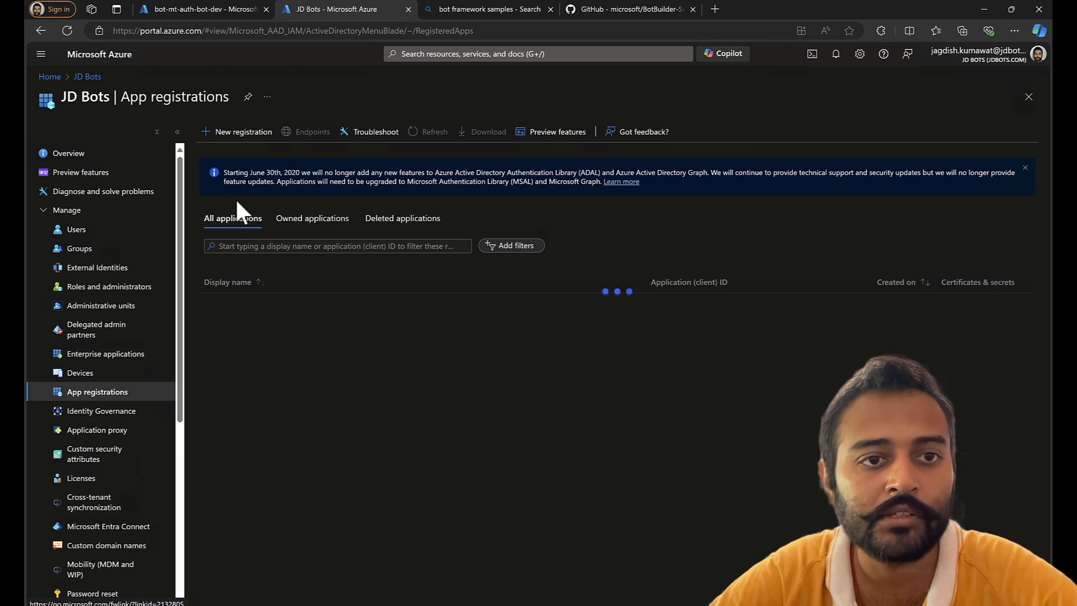
{"action": "left_click", "coordinate": [312, 218]}
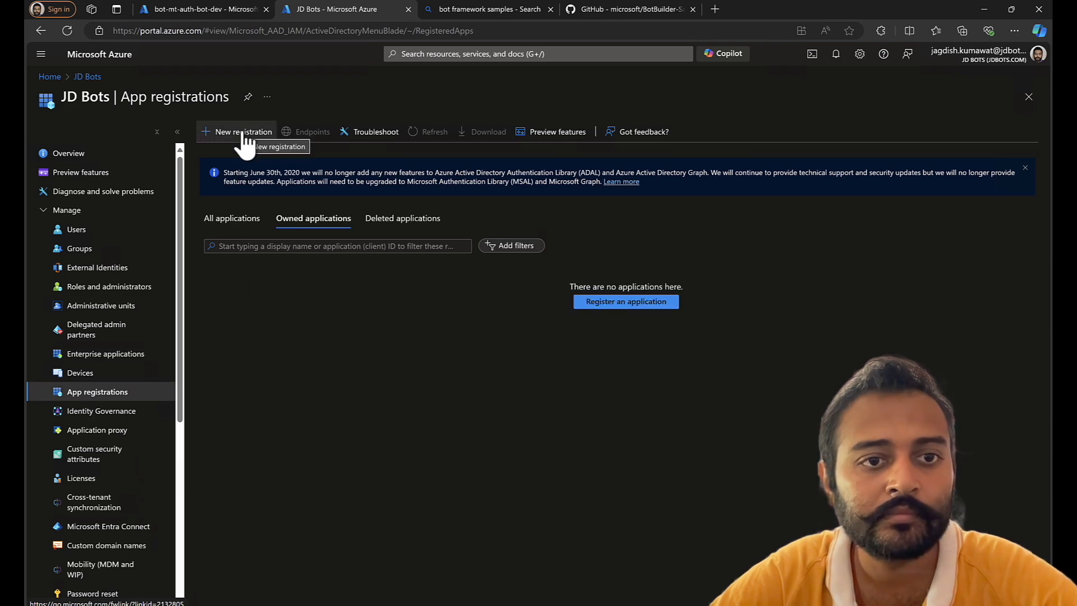
{"action": "left_click", "coordinate": [241, 131]}
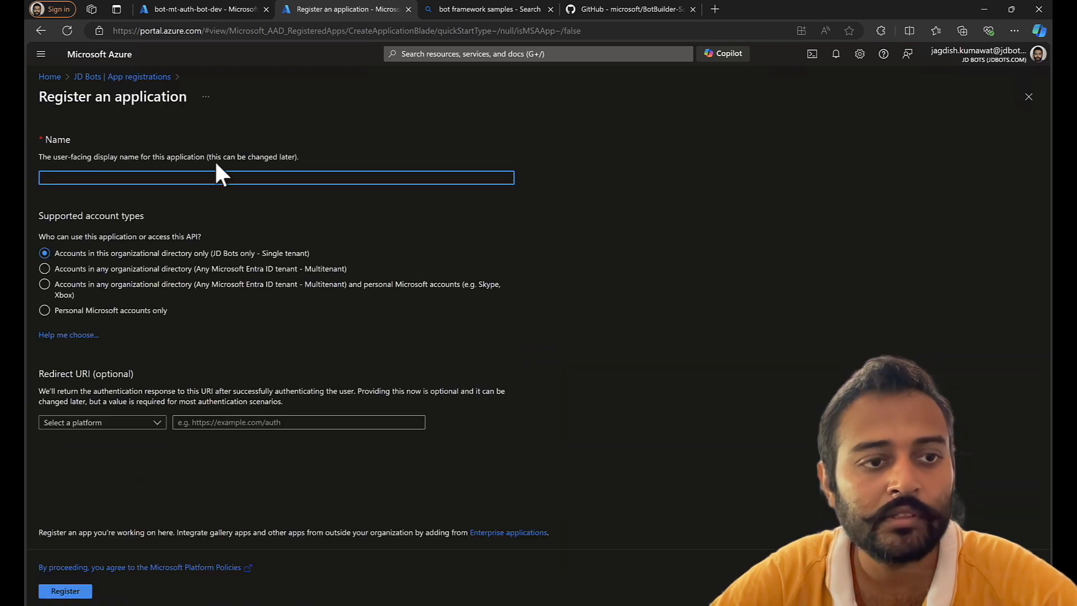
{"action": "mouse_move", "coordinate": [185, 218]}
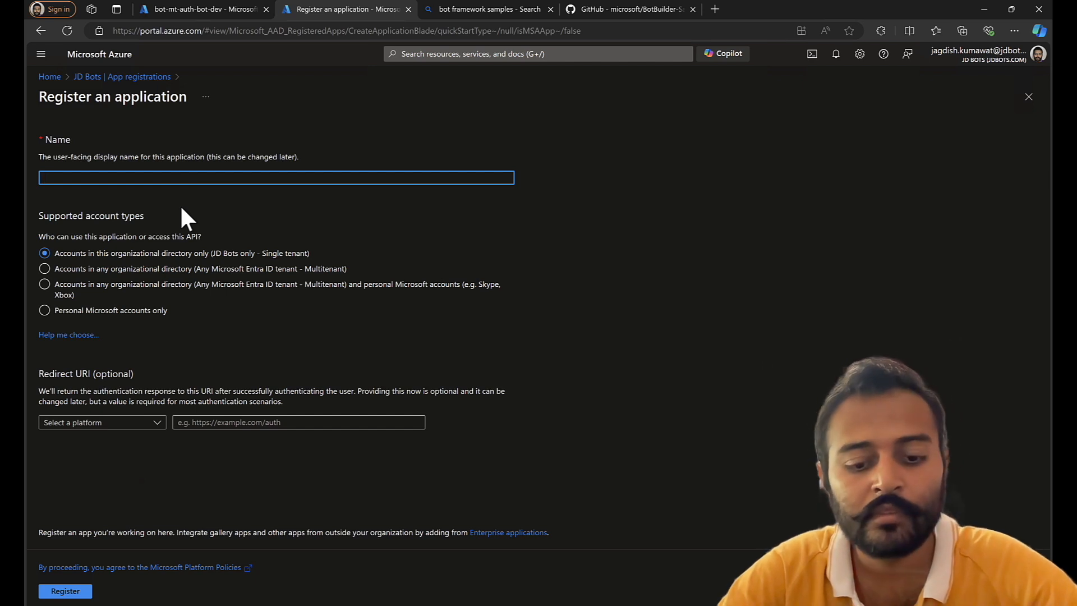
Name the app appreg-mt-auth-bot-dev, allow any organizational directory, and choose Web platform
{"action": "type", "text": "mt-a"}
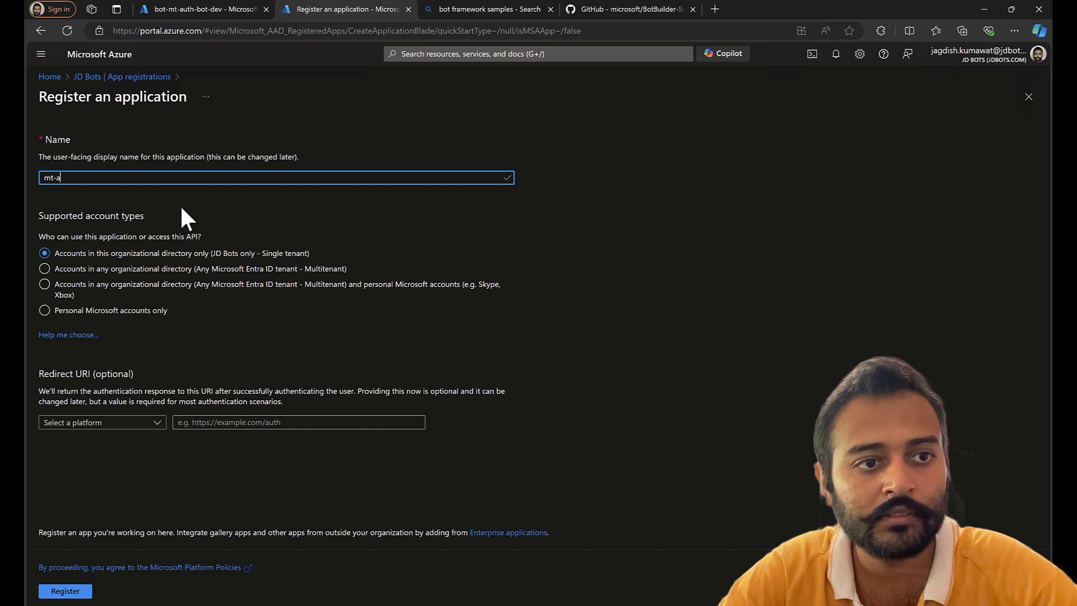
{"action": "type", "text": "appreg"}
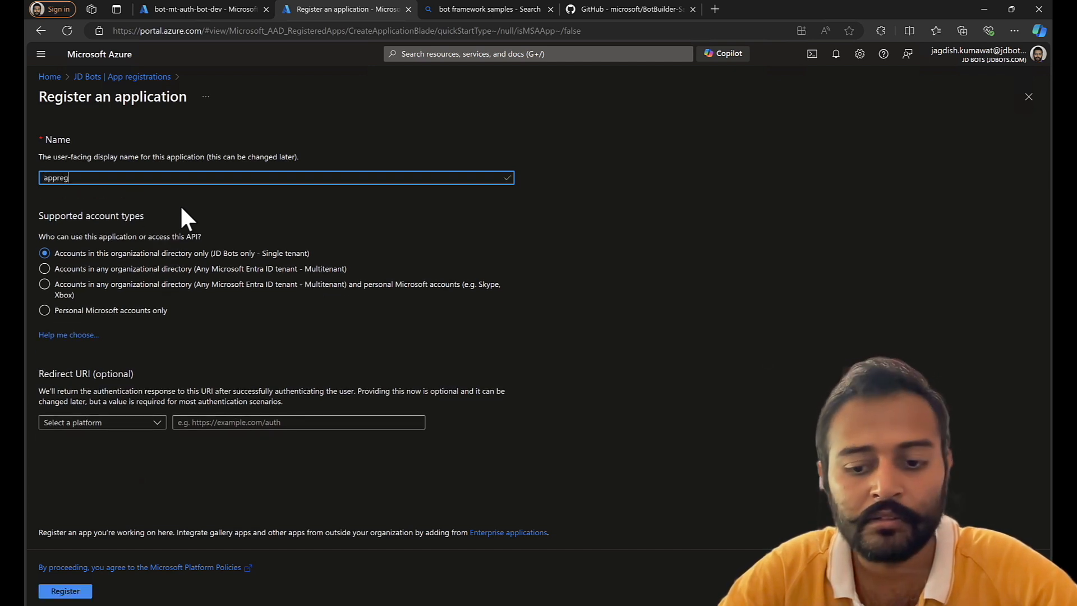
{"action": "type", "text": "-mt"}
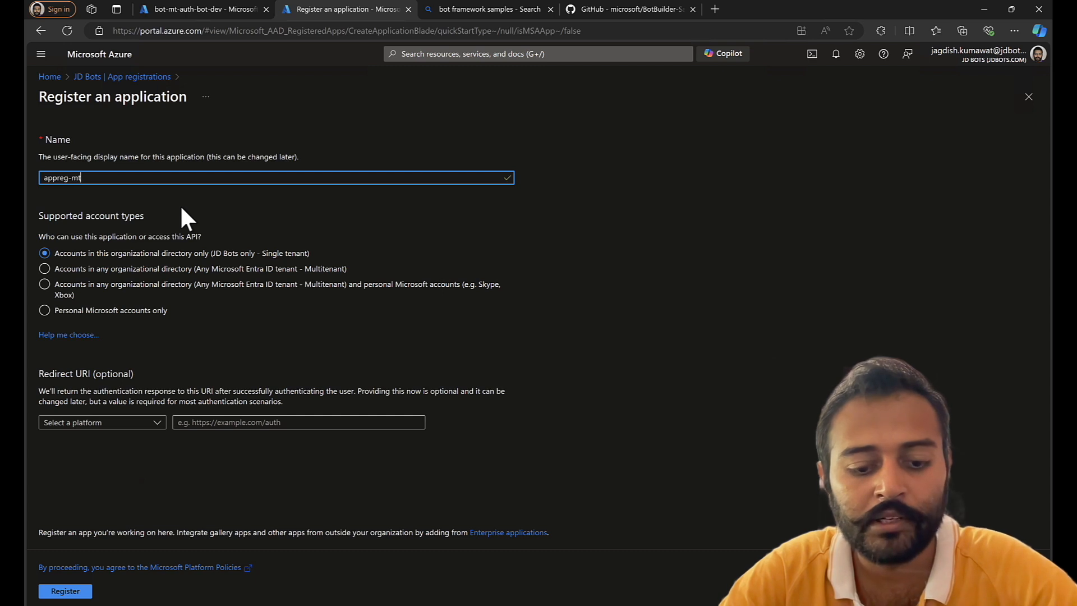
{"action": "type", "text": "-auth-d"}
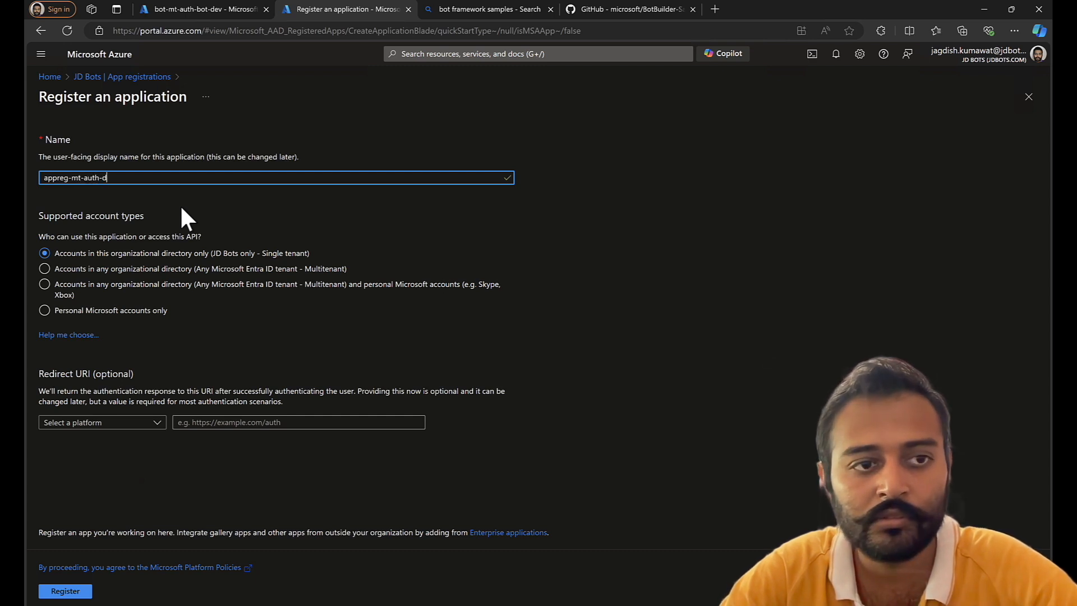
{"action": "type", "text": "bot-dev"}
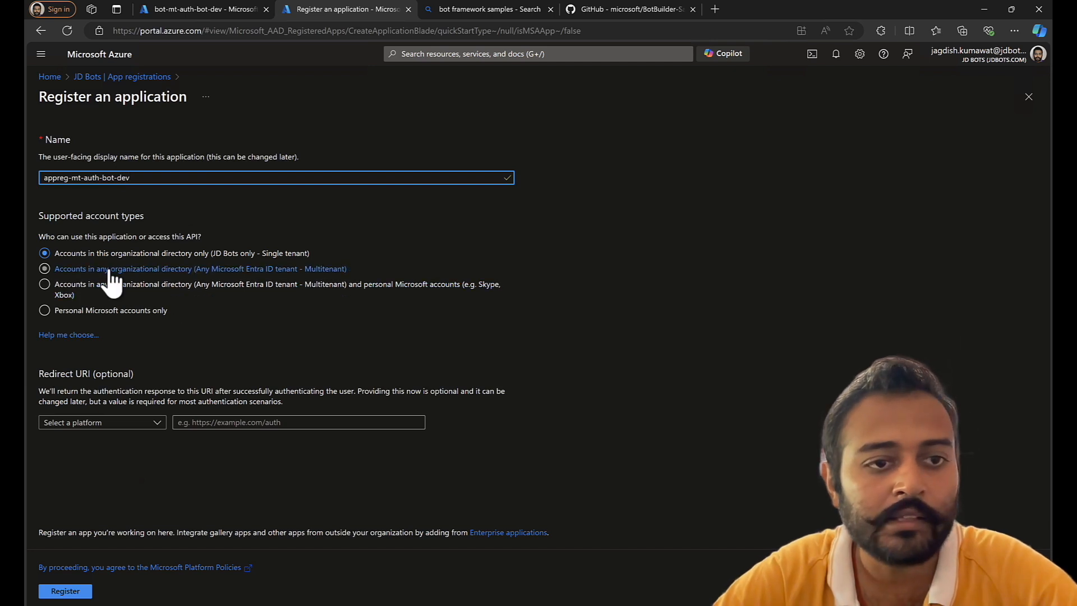
{"action": "left_click", "coordinate": [44, 269]}
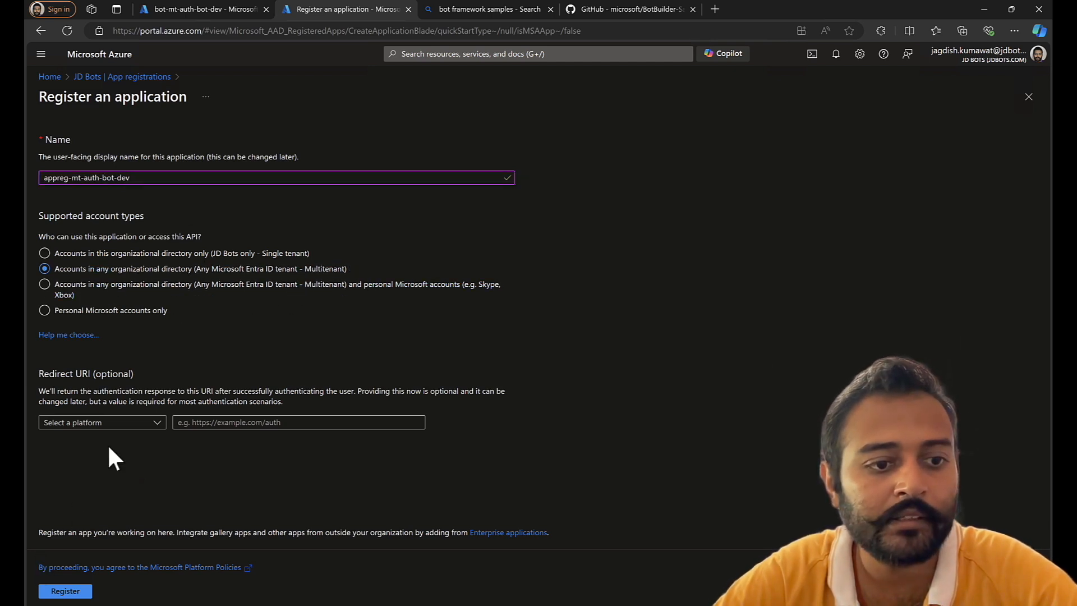
{"action": "left_click", "coordinate": [101, 422]}
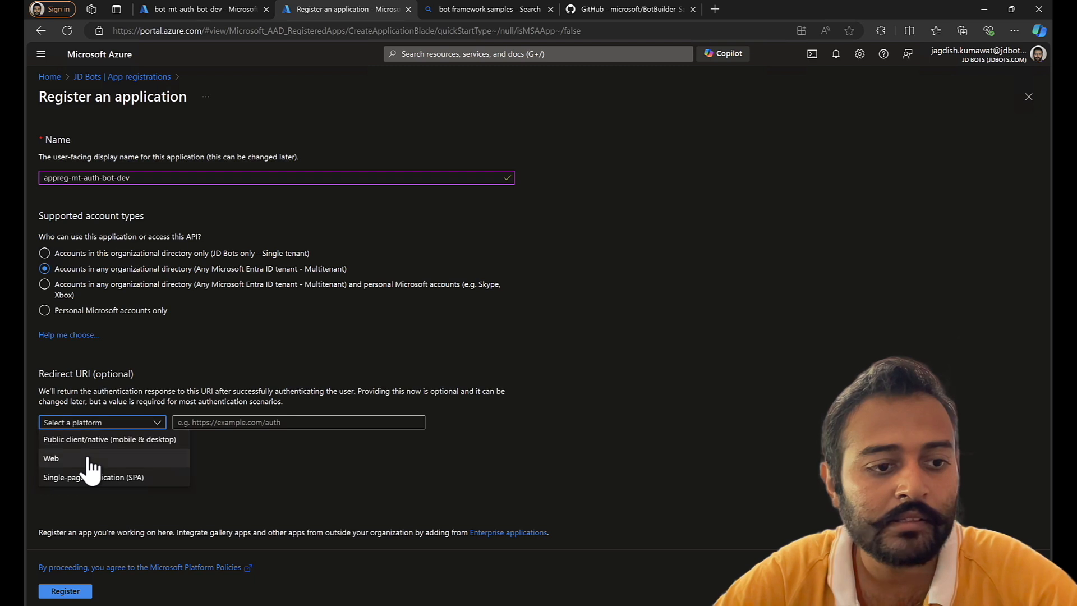
{"action": "left_click", "coordinate": [51, 459]}
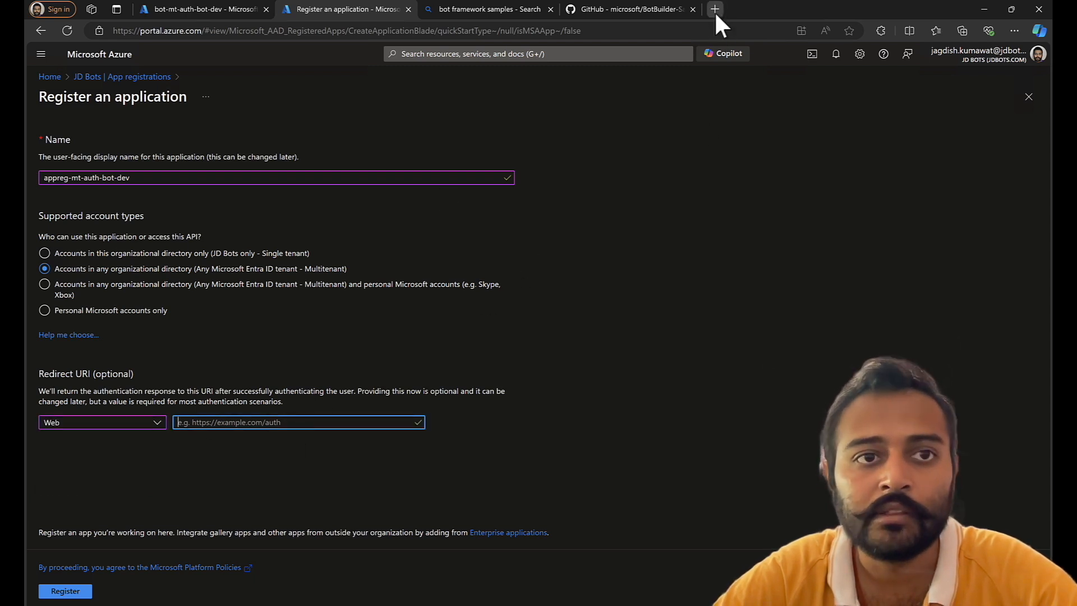
{"action": "left_click", "coordinate": [714, 9]}
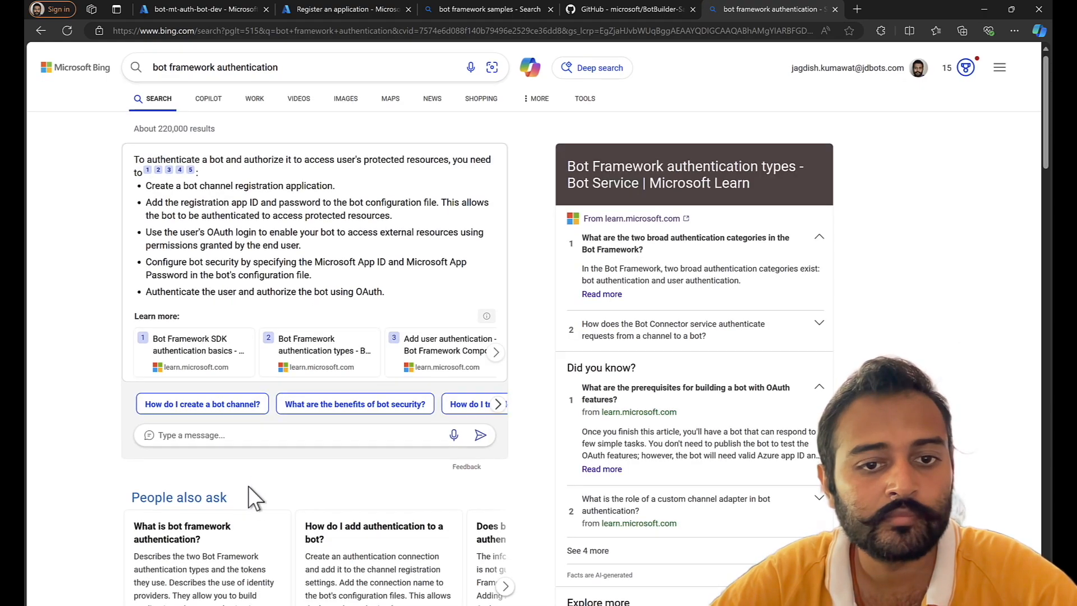
Open the supported OAuth redirect URLs page from the Add authentication article in a new tab
{"action": "scroll", "scroll_direction": "down", "scroll_amount": 3}
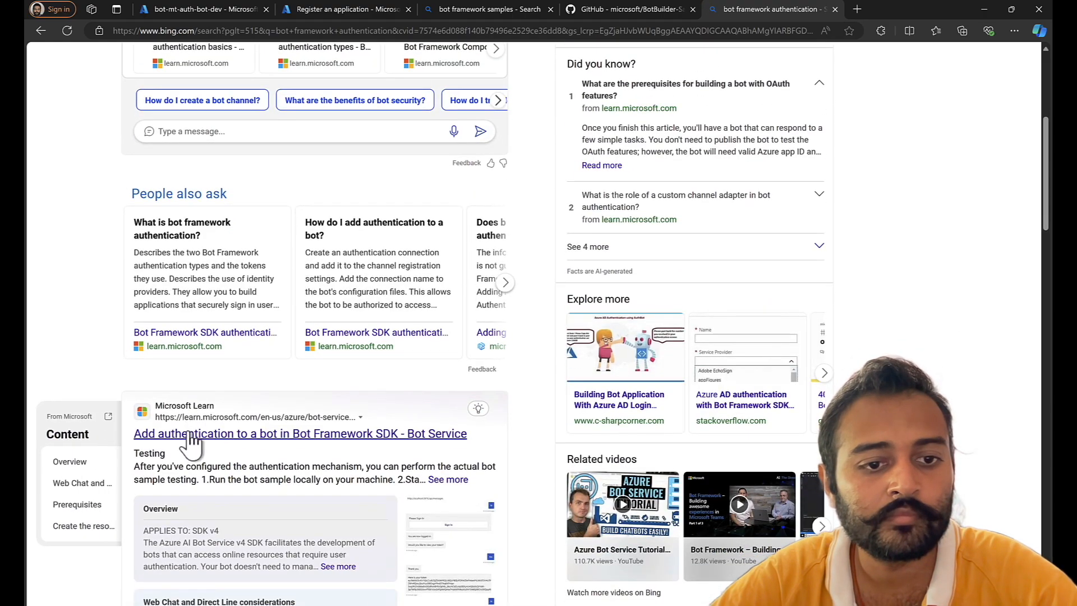
{"action": "left_click", "coordinate": [299, 433]}
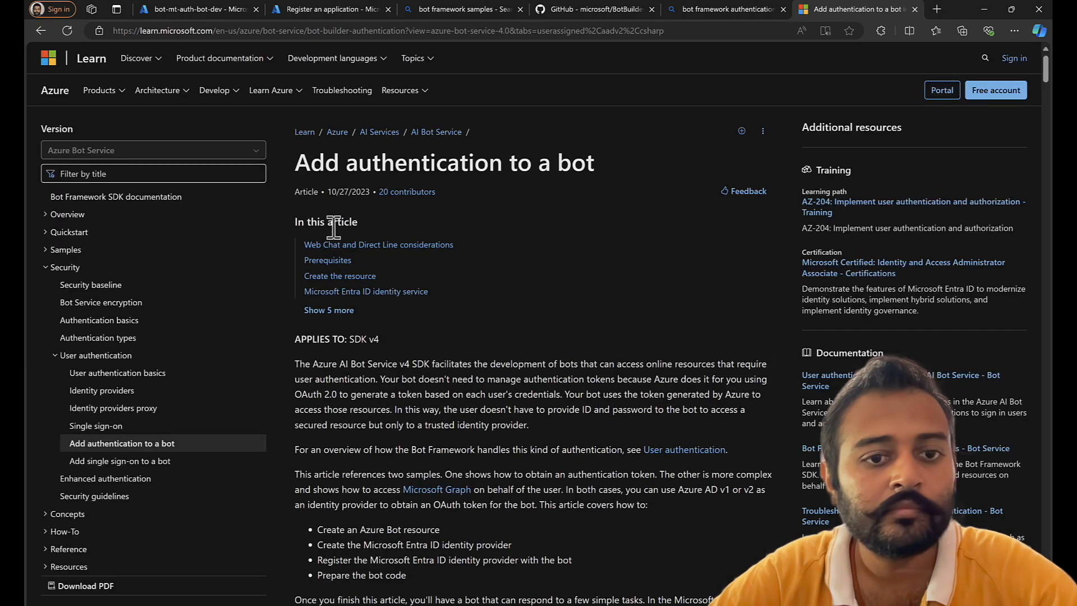
{"action": "scroll", "scroll_direction": "down", "scroll_amount": 3}
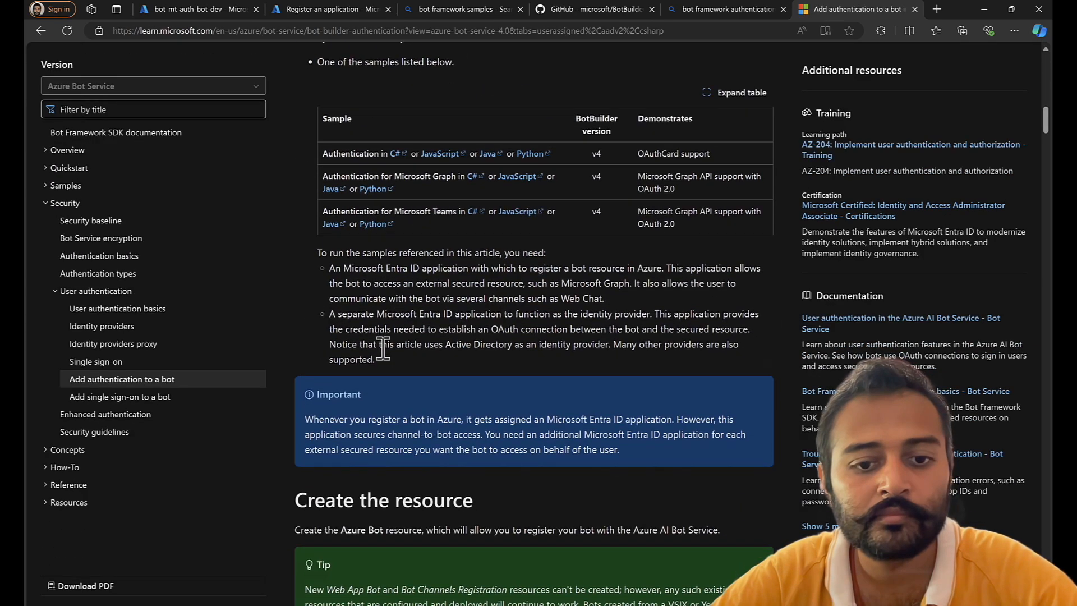
{"action": "scroll", "scroll_direction": "down", "scroll_amount": 3}
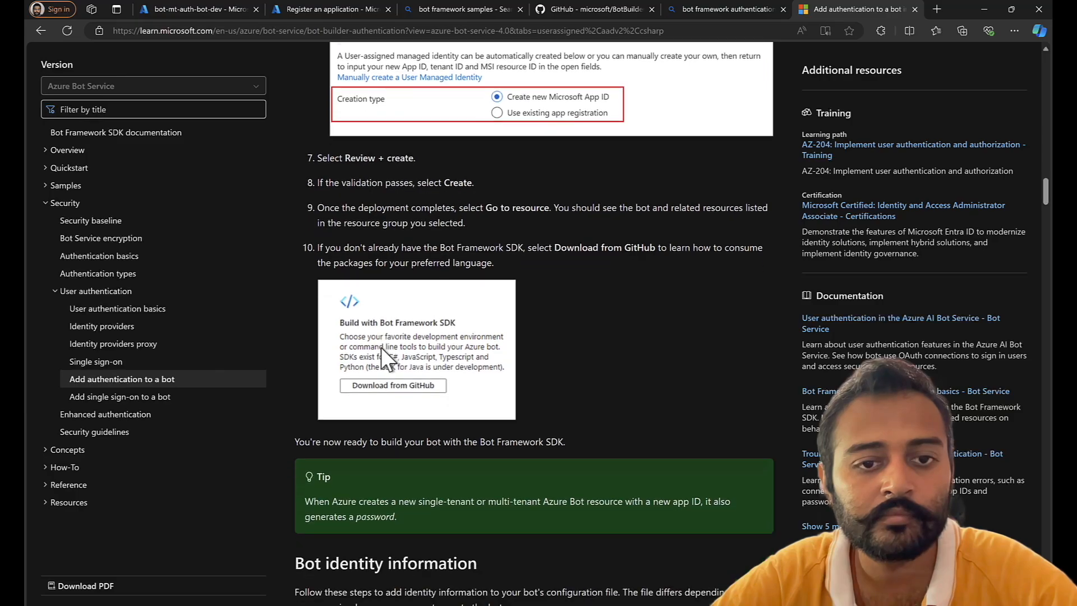
{"action": "scroll", "scroll_direction": "down", "scroll_amount": 3}
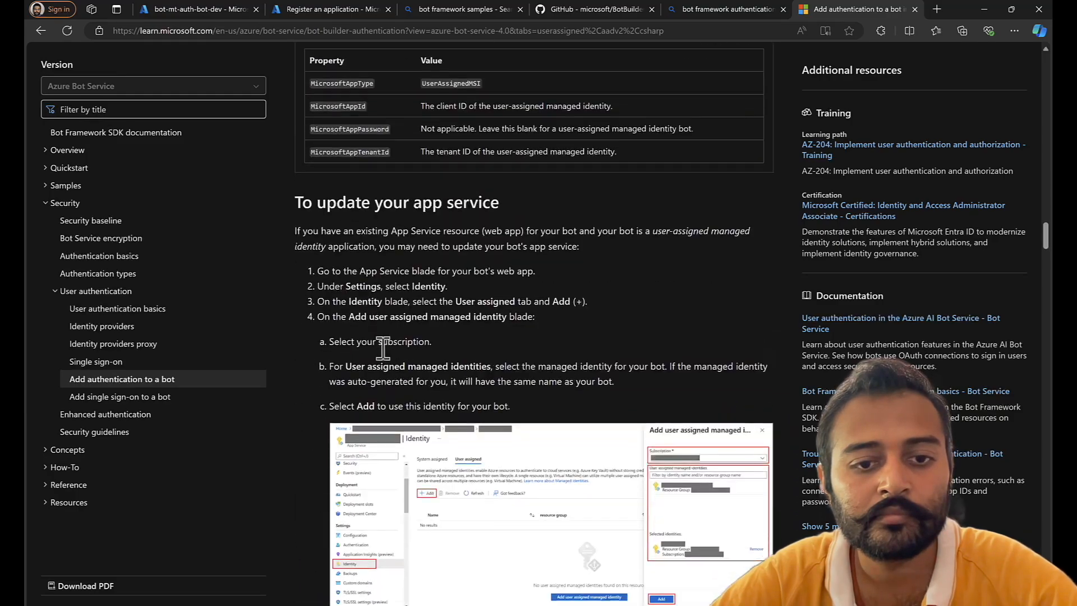
{"action": "scroll", "scroll_direction": "down", "scroll_amount": 3}
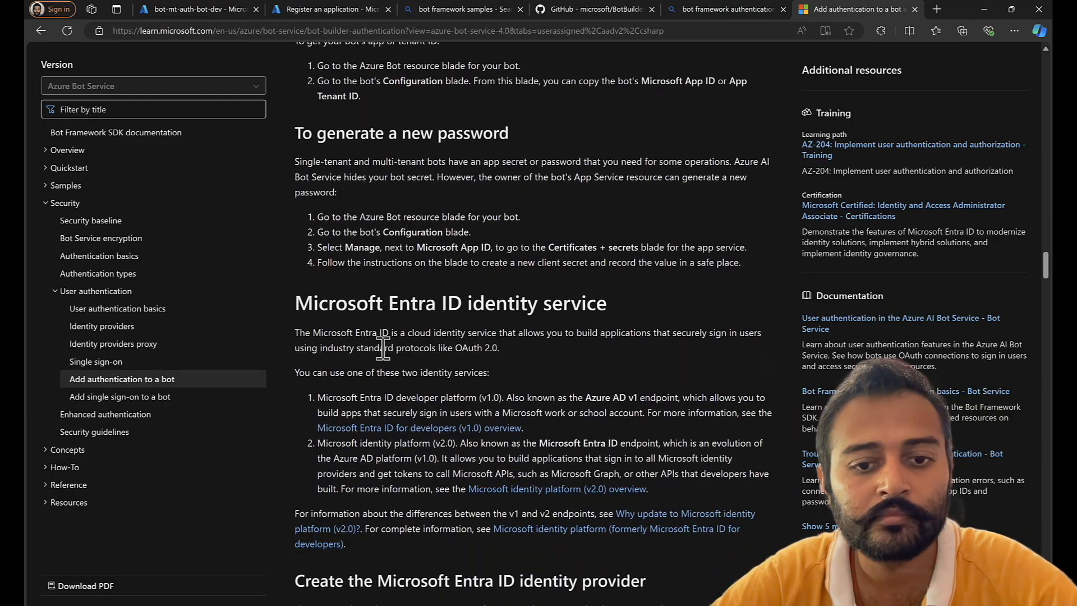
{"action": "scroll", "scroll_direction": "down", "scroll_amount": 3}
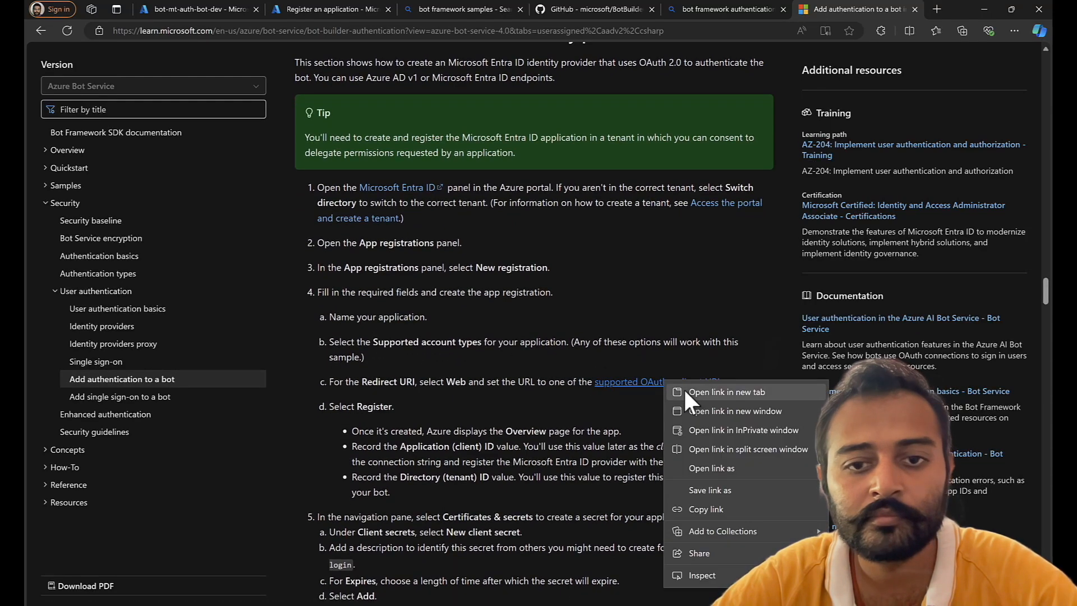
{"action": "left_click", "coordinate": [725, 392]}
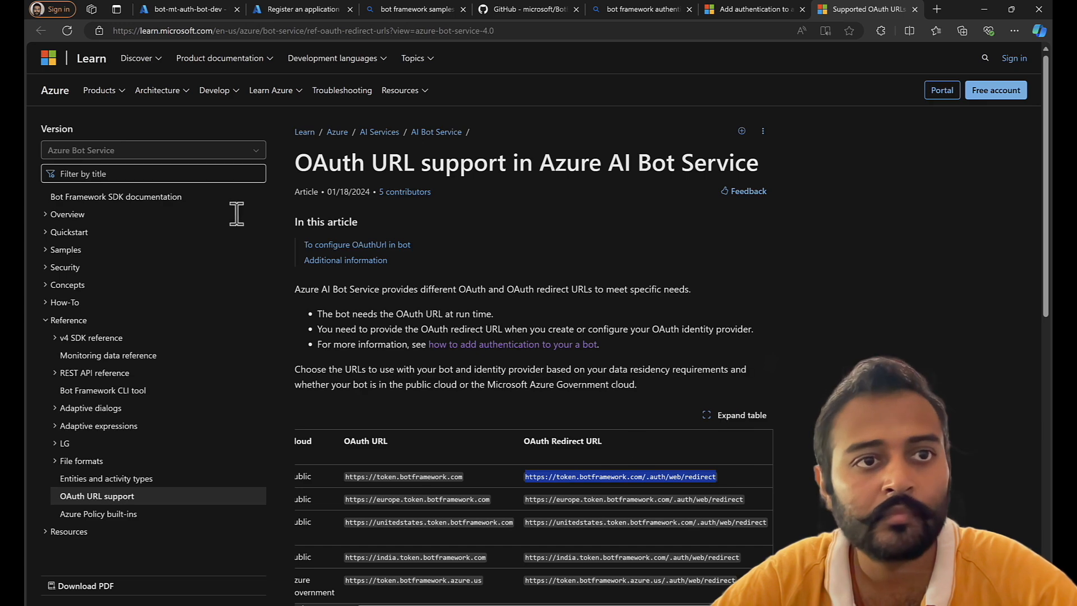
{"action": "left_click", "coordinate": [186, 9]}
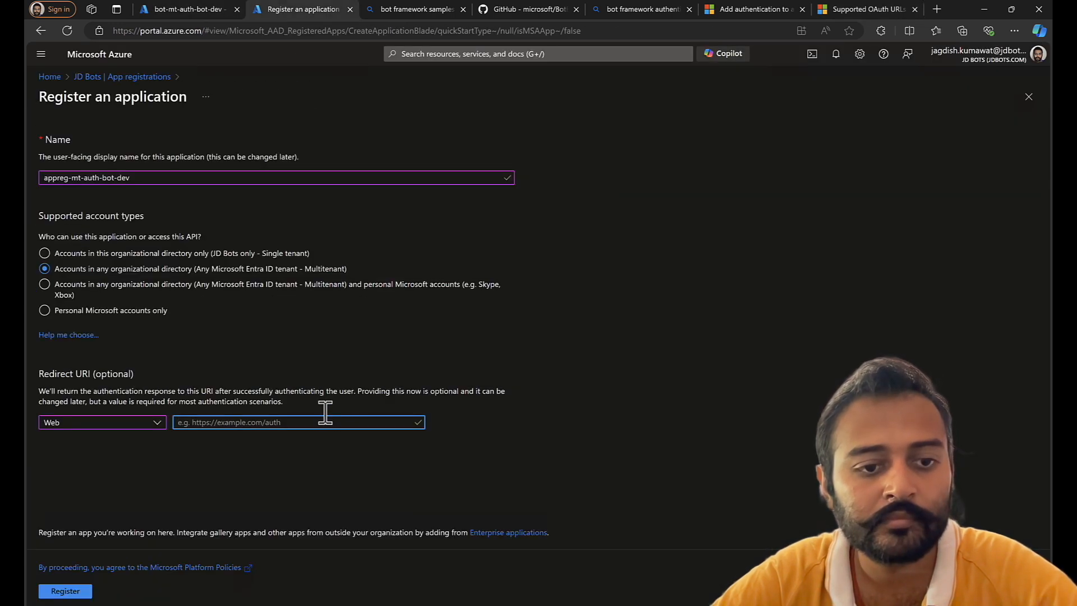
{"action": "type", "text": "https://token.botframework.com/.auth/web/redirect"}
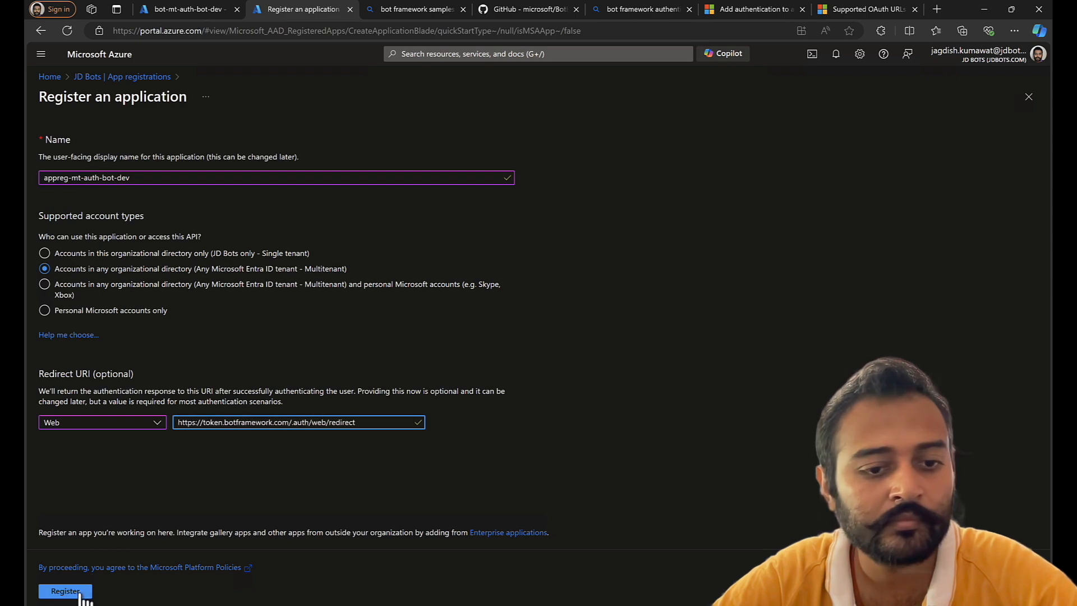
{"action": "left_click", "coordinate": [65, 591]}
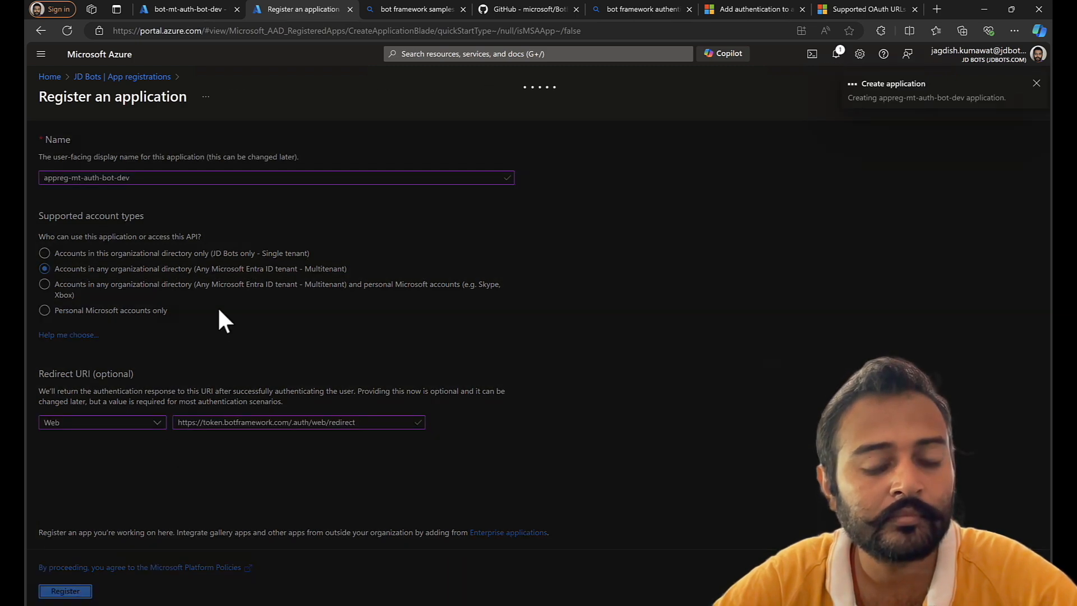
{"action": "left_click", "coordinate": [64, 590]}
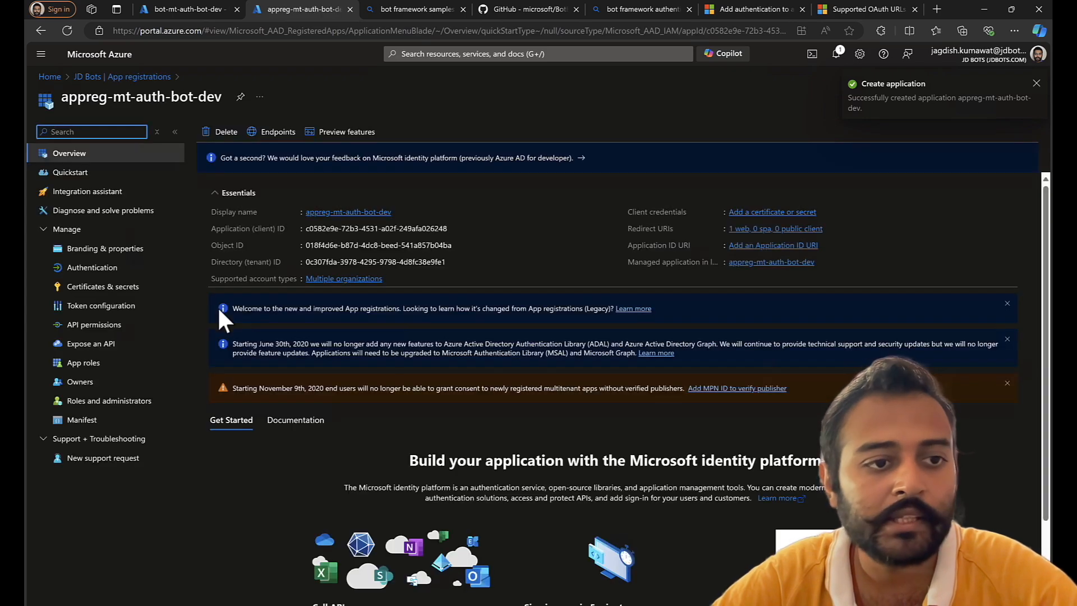
Add delegated Microsoft Graph email, openid and profile permissions to the app
{"action": "left_click", "coordinate": [103, 287]}
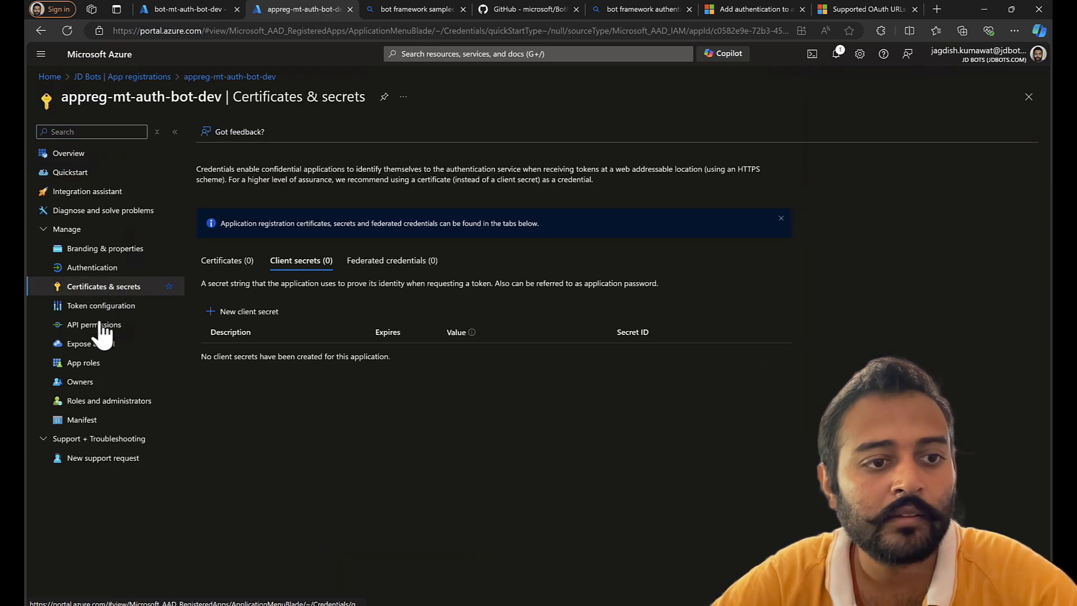
{"action": "left_click", "coordinate": [94, 325]}
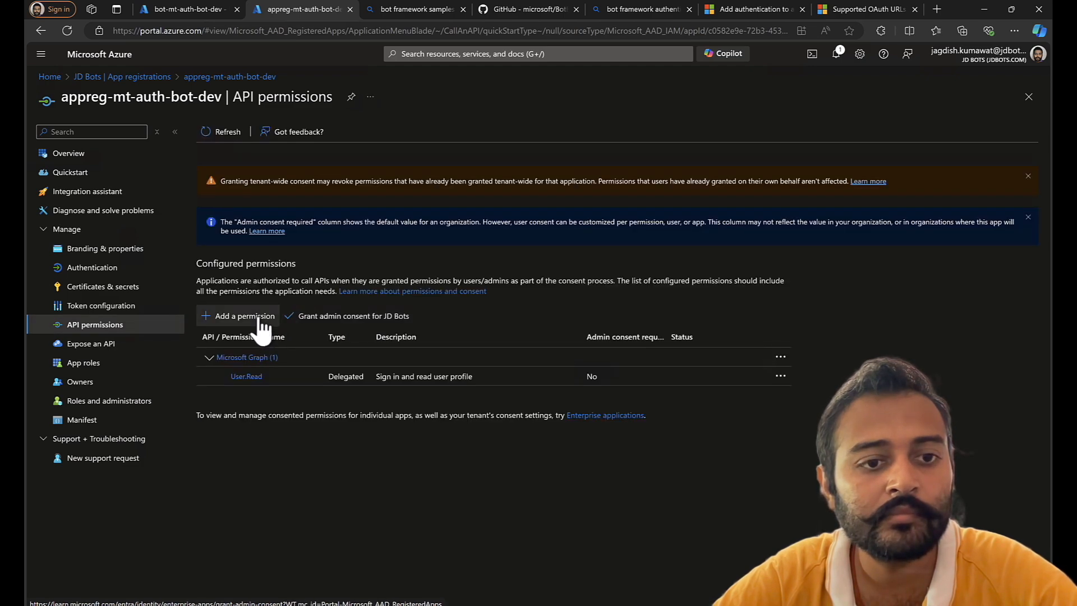
{"action": "left_click", "coordinate": [238, 315]}
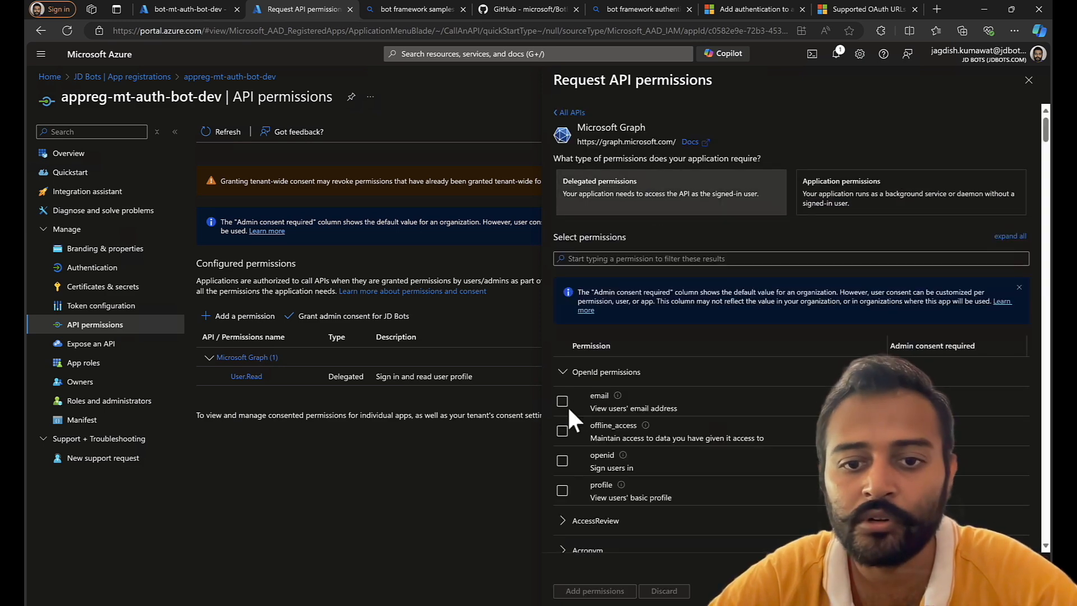
{"action": "left_click", "coordinate": [562, 401]}
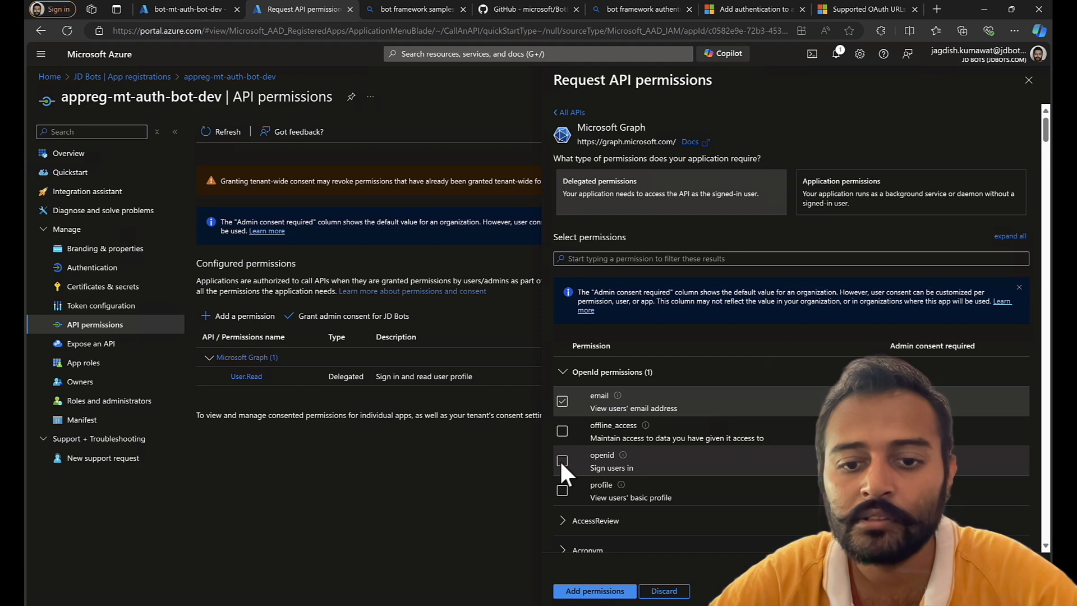
{"action": "left_click", "coordinate": [562, 461]}
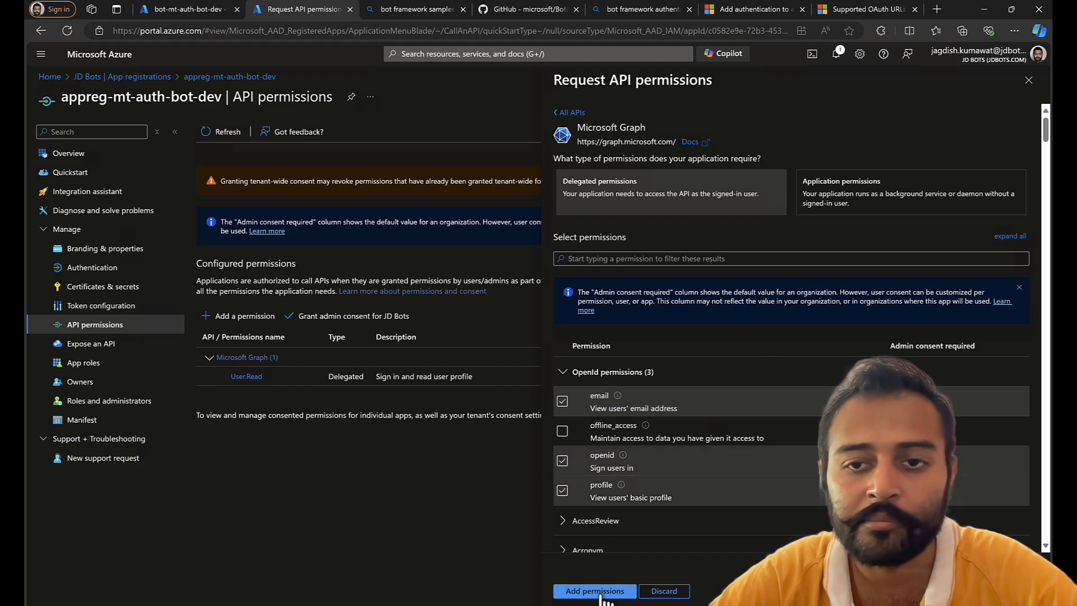
{"action": "left_click", "coordinate": [593, 590]}
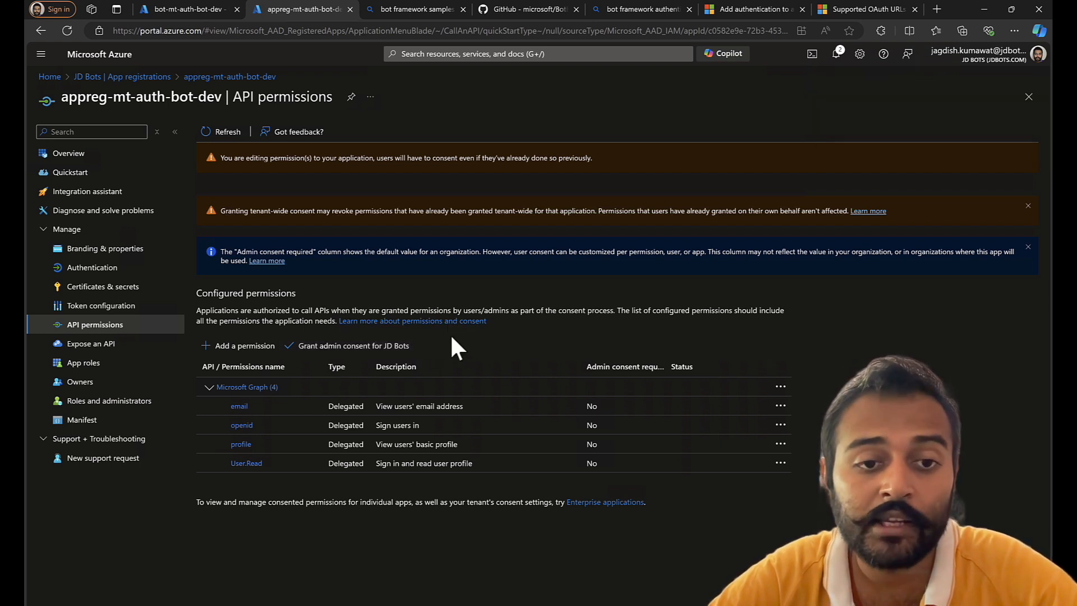
{"action": "mouse_move", "coordinate": [377, 352]}
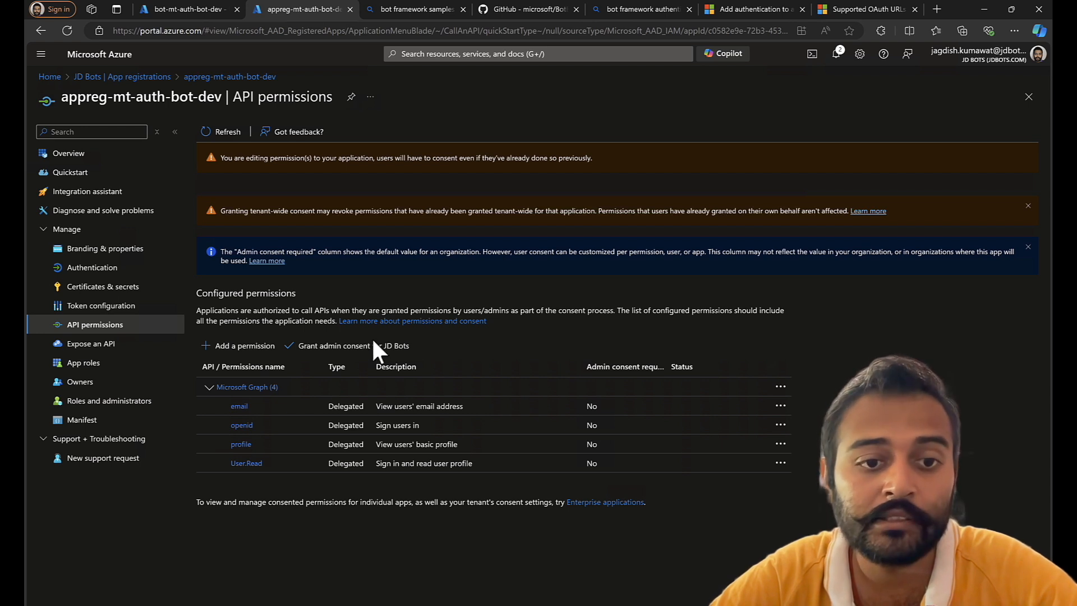
{"action": "mouse_move", "coordinate": [346, 345]}
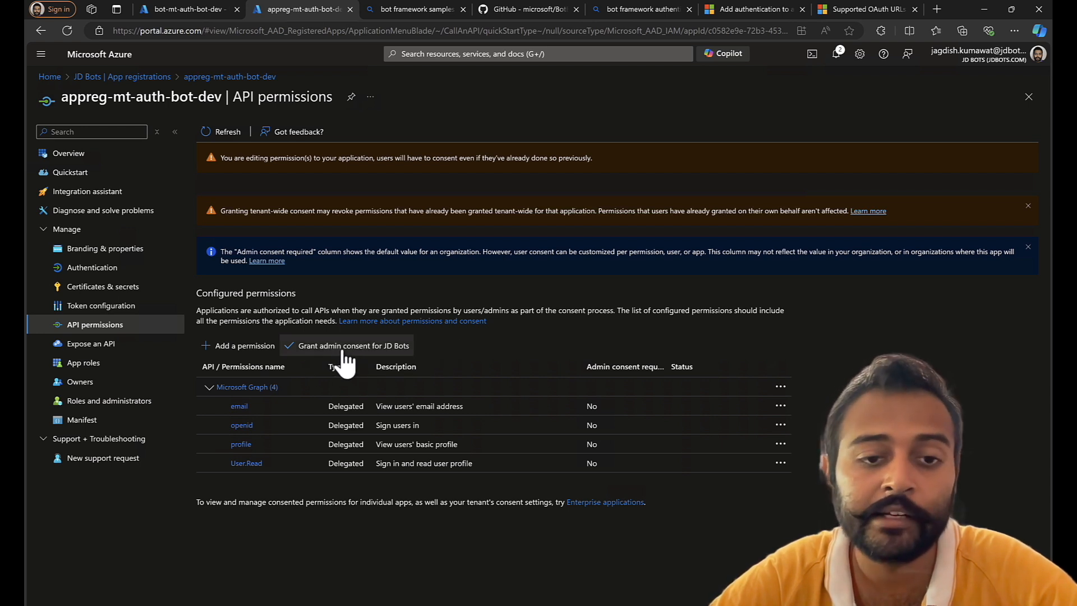
{"action": "mouse_move", "coordinate": [346, 359]}
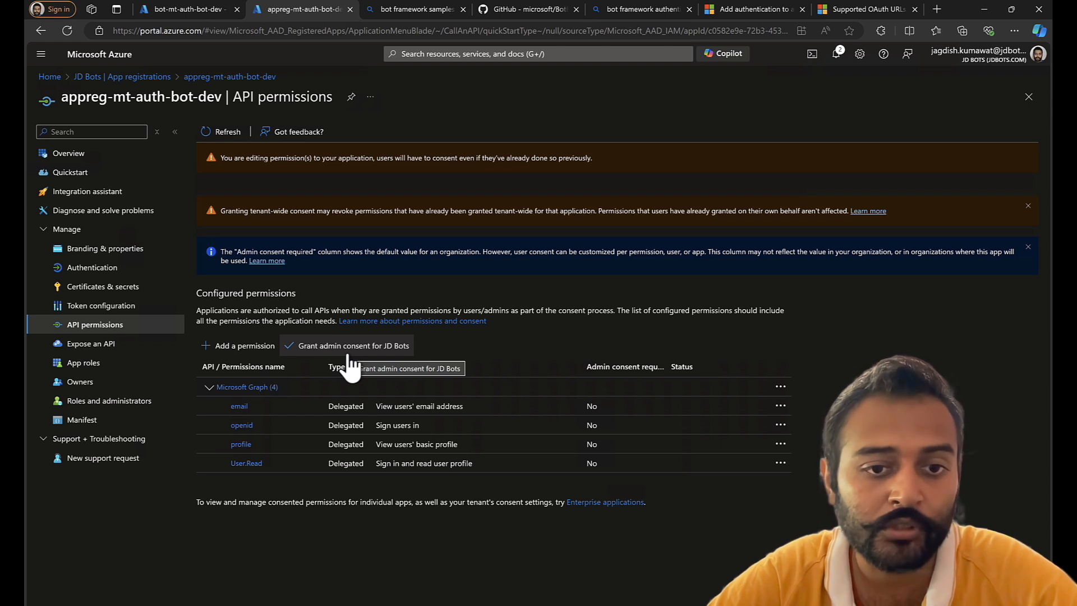
{"action": "mouse_move", "coordinate": [346, 350]}
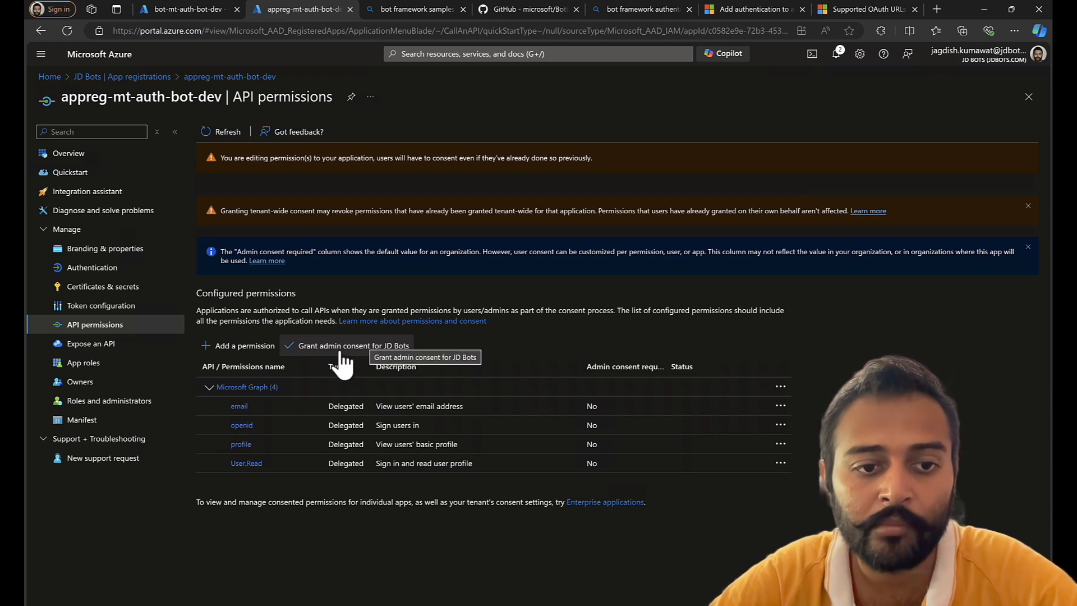
{"action": "mouse_move", "coordinate": [425, 347]}
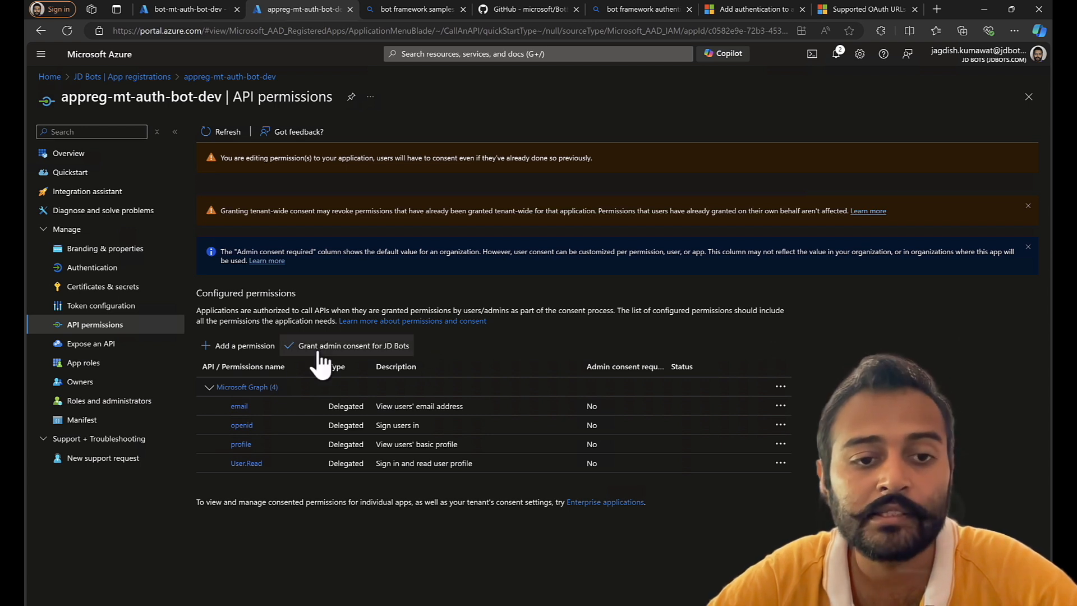
{"action": "mouse_move", "coordinate": [390, 358]}
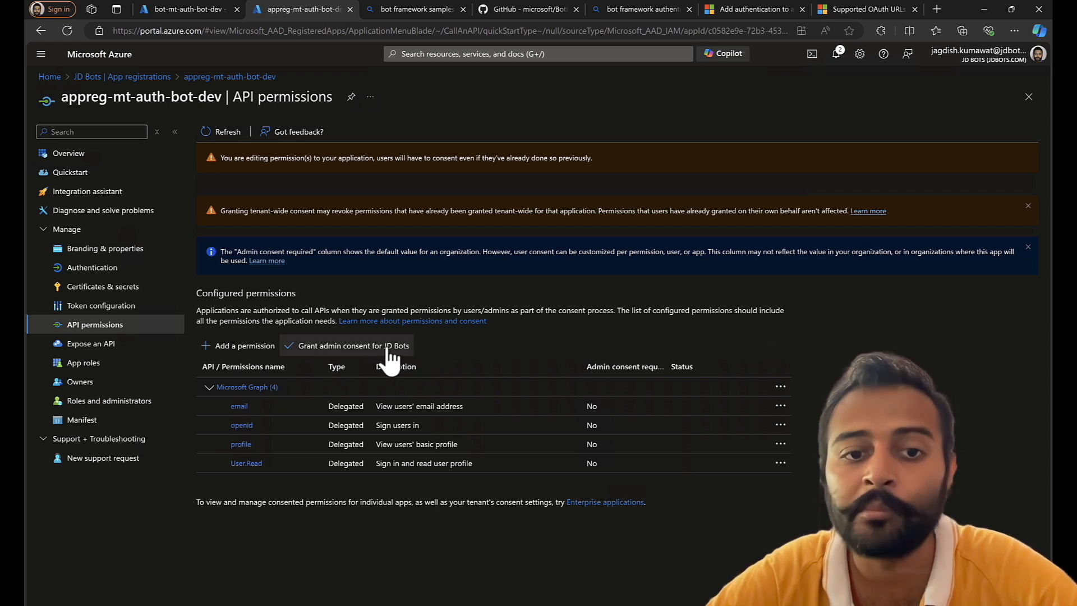
{"action": "mouse_move", "coordinate": [389, 358]}
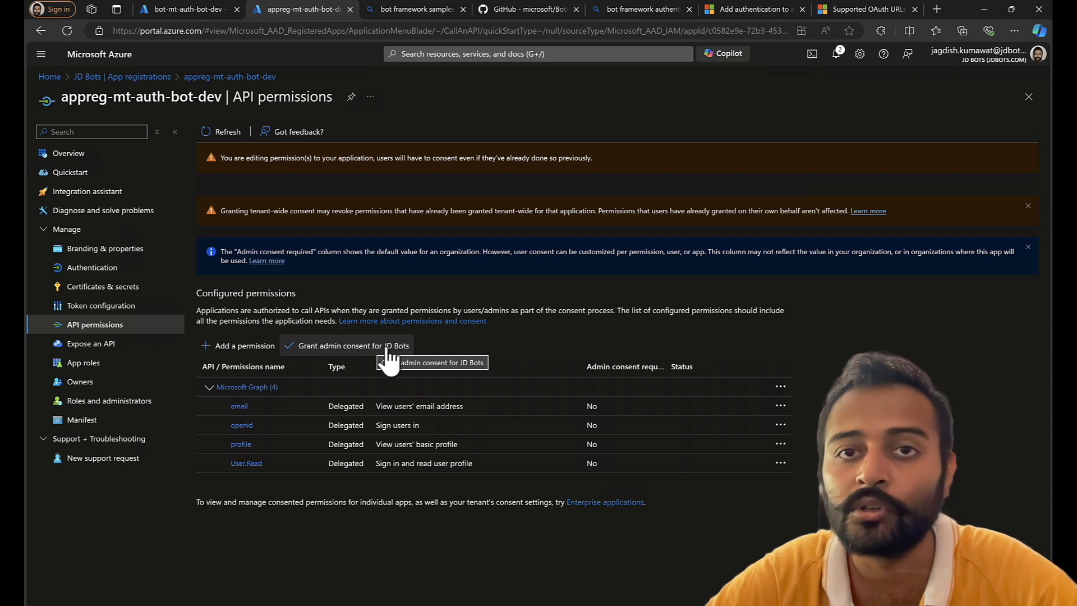
{"action": "mouse_move", "coordinate": [306, 506]}
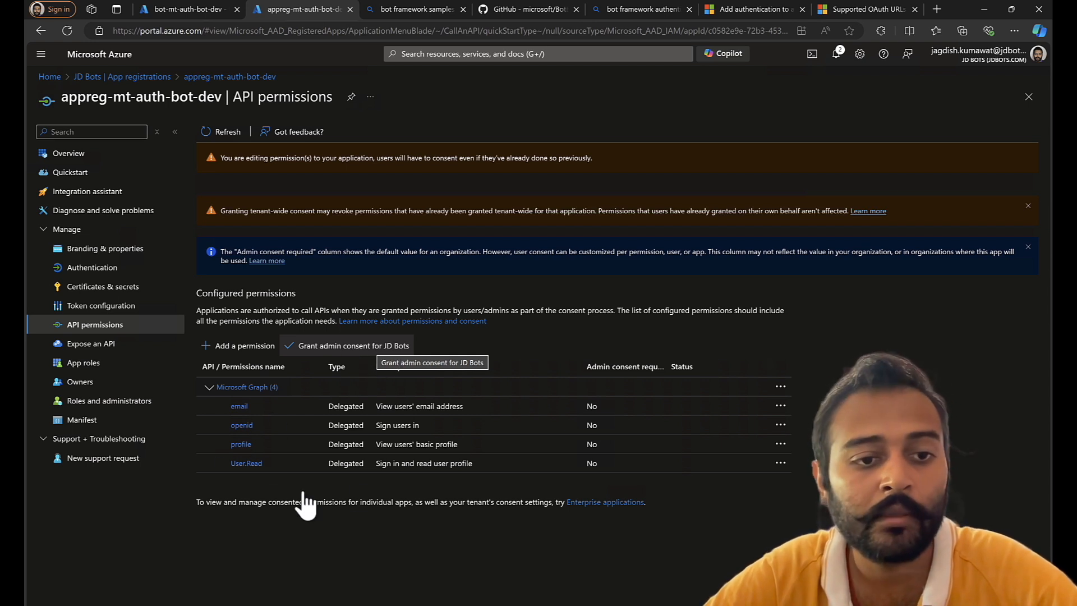
{"action": "mouse_move", "coordinate": [177, 183]}
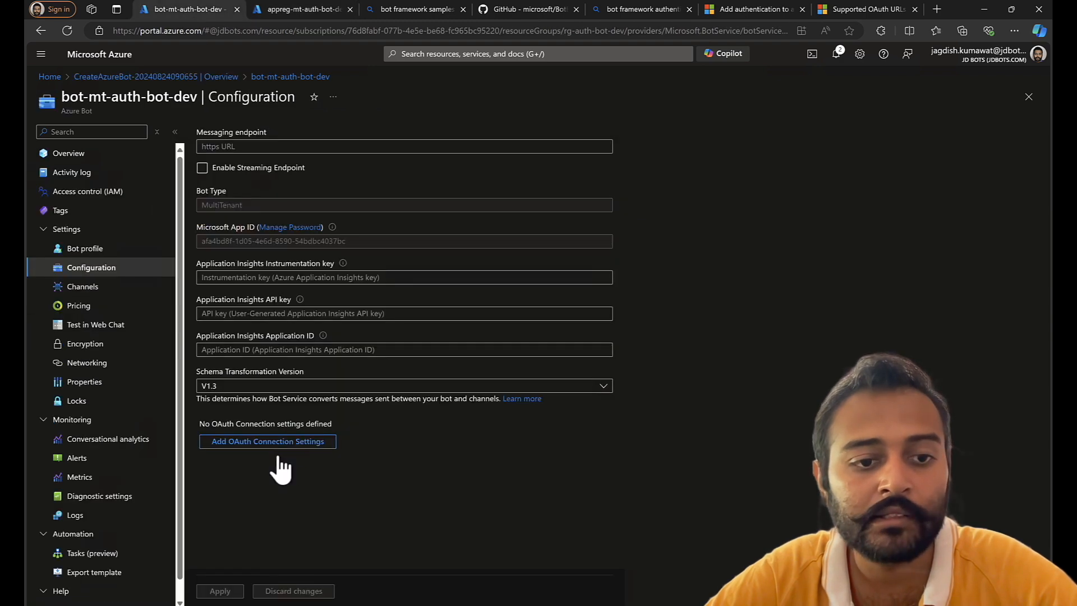
Start a new OAuth connection named OauthConnection using Azure Active Directory v2
{"action": "left_click", "coordinate": [267, 441]}
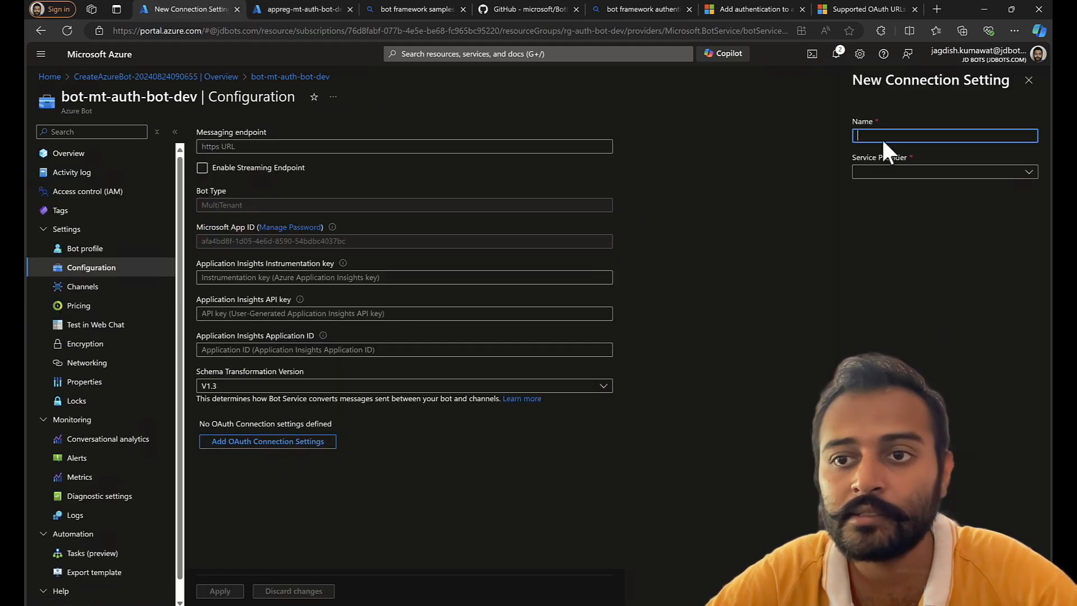
{"action": "type", "text": "OauthConnection"}
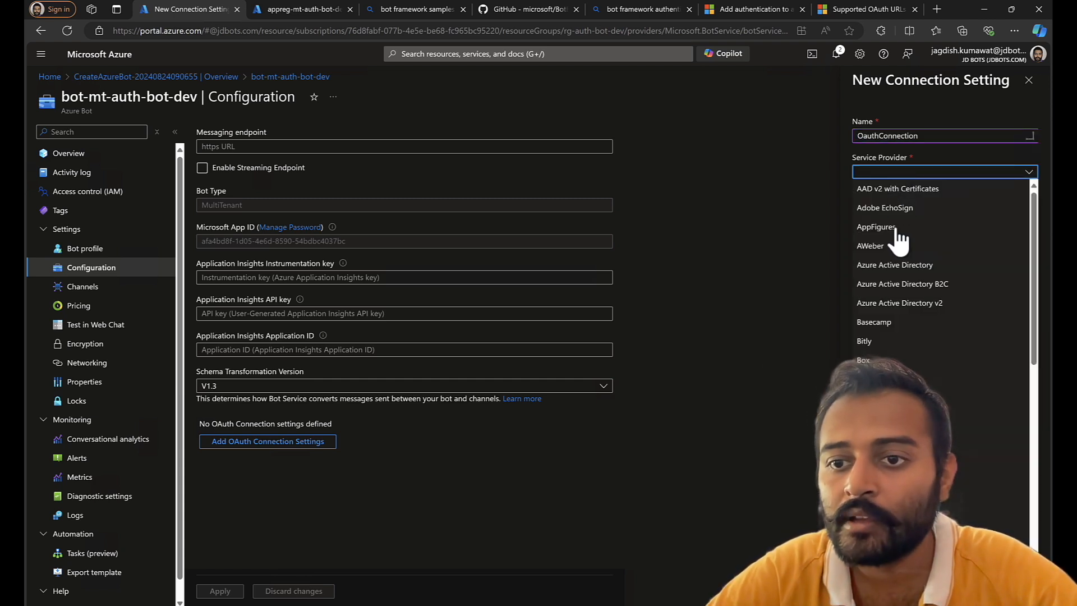
{"action": "left_click", "coordinate": [899, 303]}
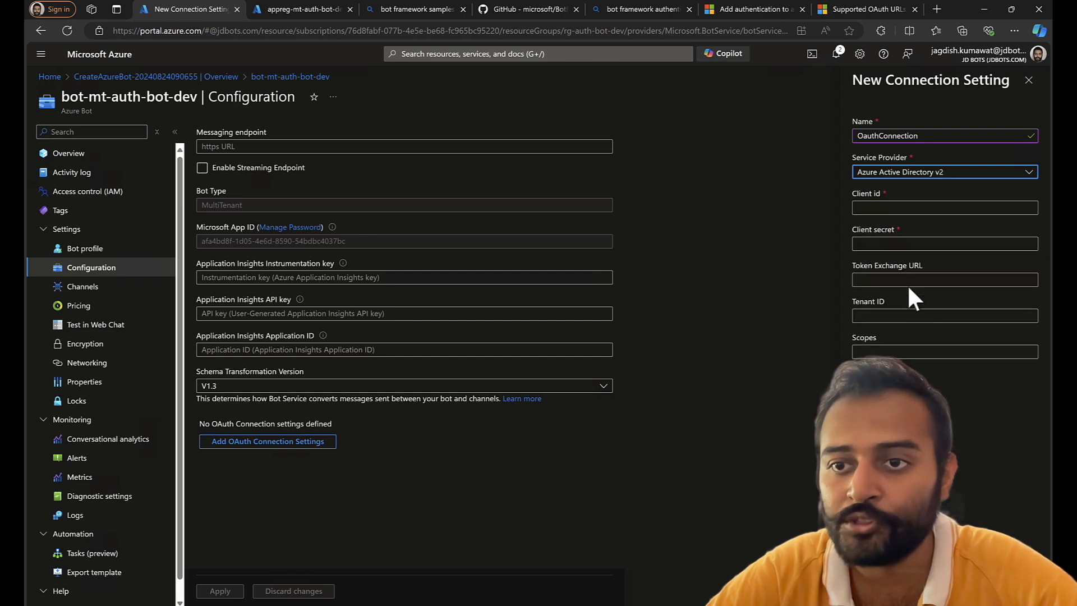
{"action": "mouse_move", "coordinate": [311, 23]}
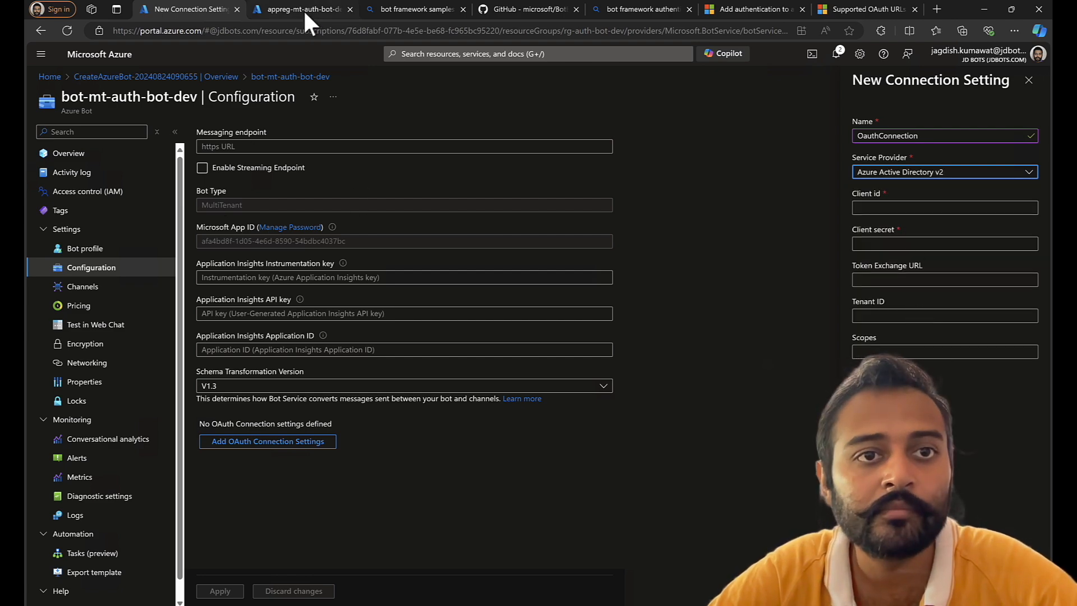
Copy the app registration's Application (client) ID into the connection's Client id
{"action": "left_click", "coordinate": [299, 9]}
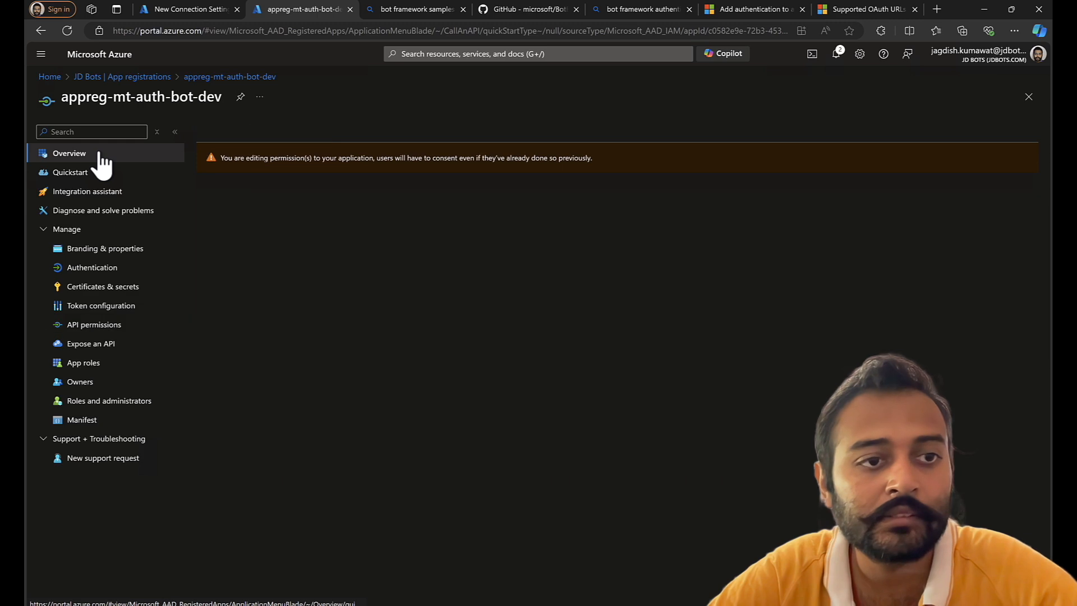
{"action": "left_click", "coordinate": [68, 153]}
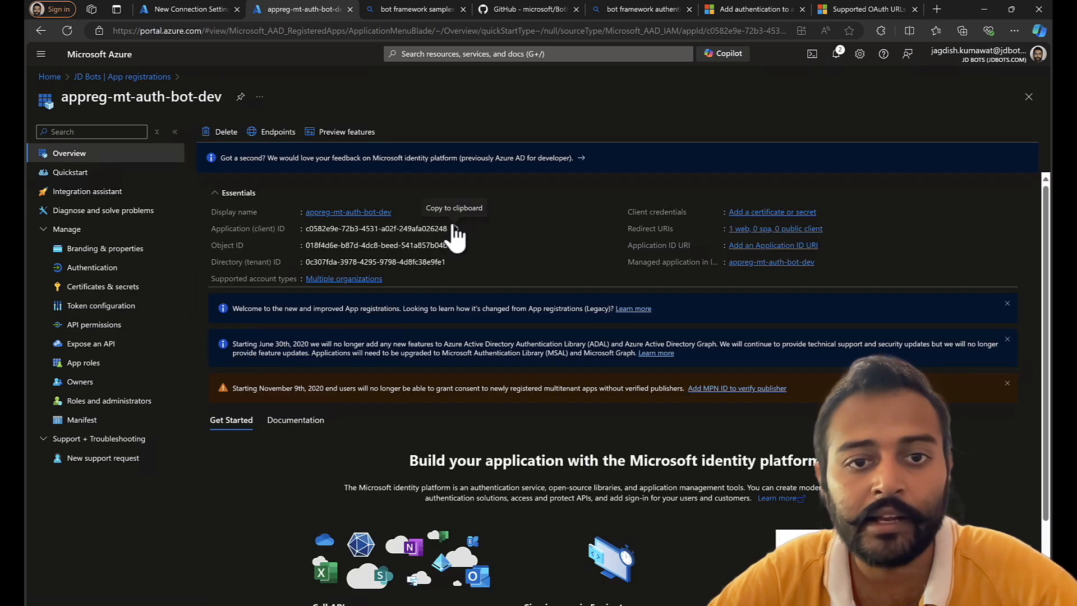
{"action": "left_click", "coordinate": [453, 228]}
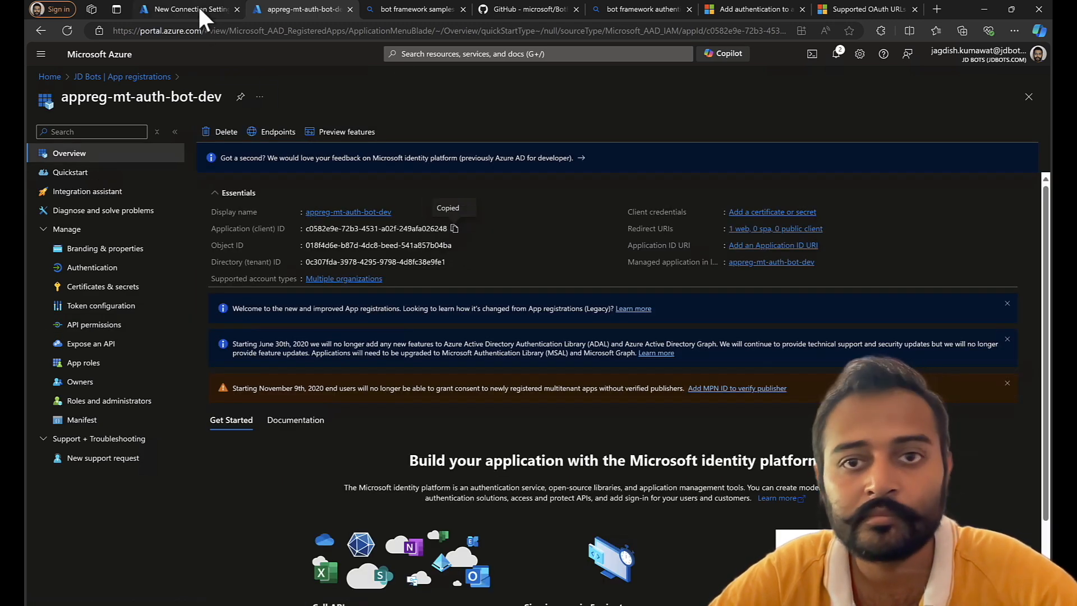
{"action": "left_click", "coordinate": [185, 9]}
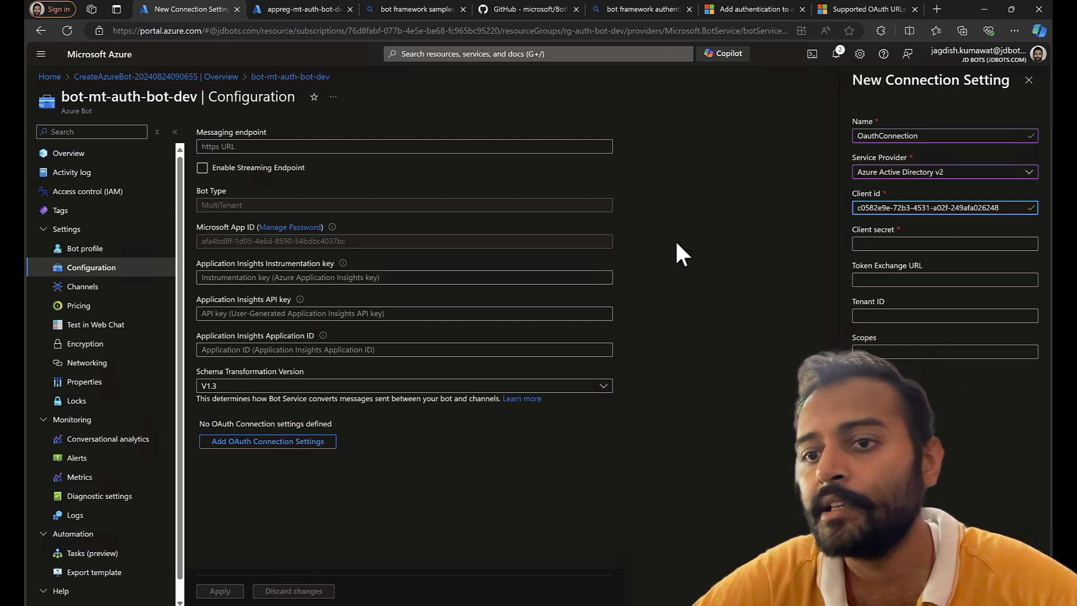
{"action": "mouse_move", "coordinate": [381, 175]}
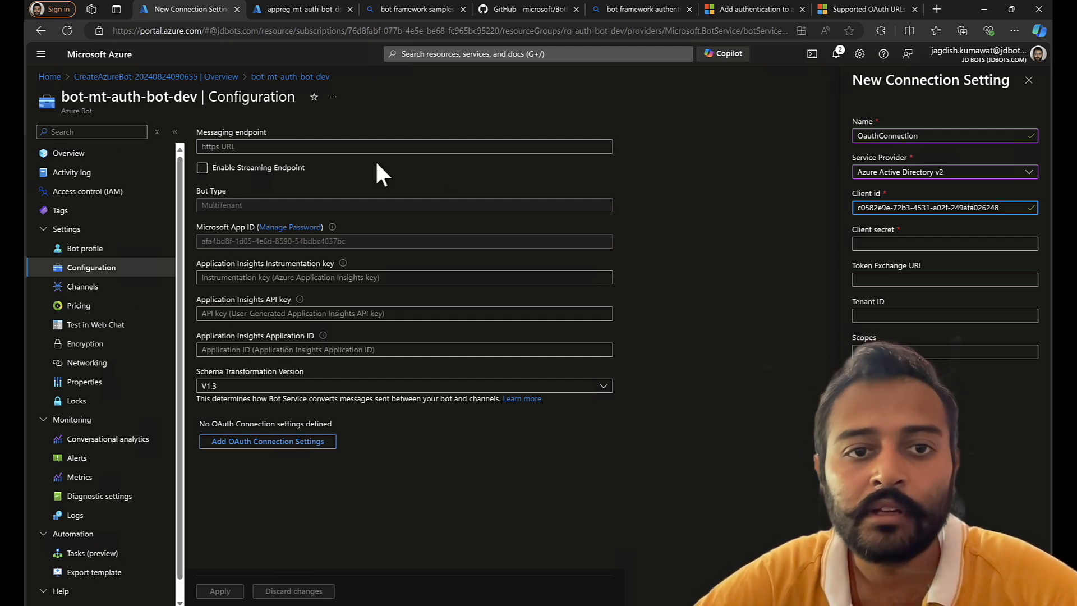
{"action": "mouse_move", "coordinate": [229, 287]}
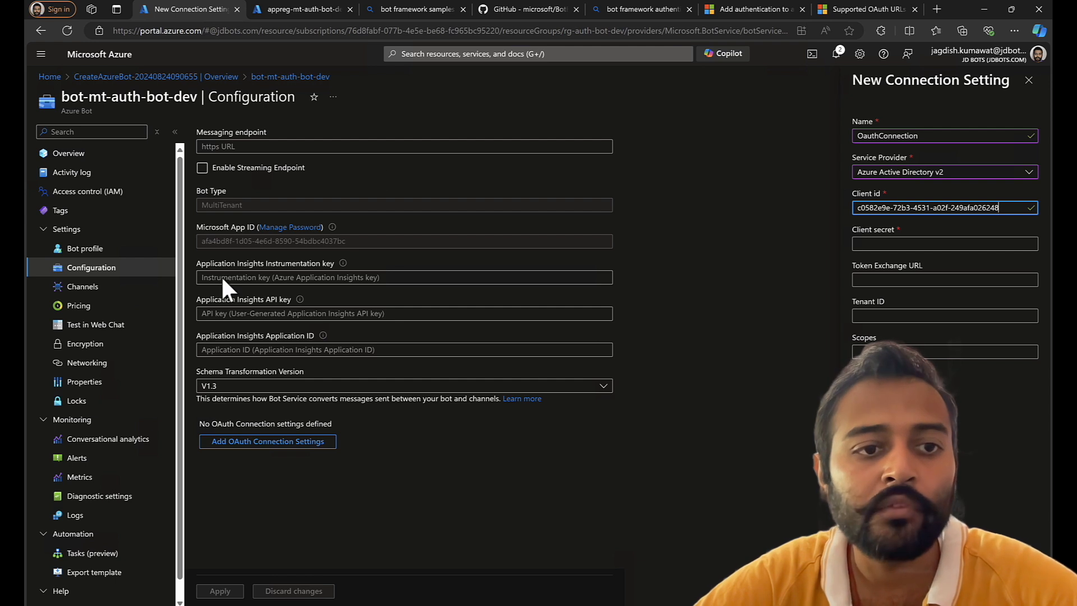
{"action": "mouse_move", "coordinate": [248, 257]}
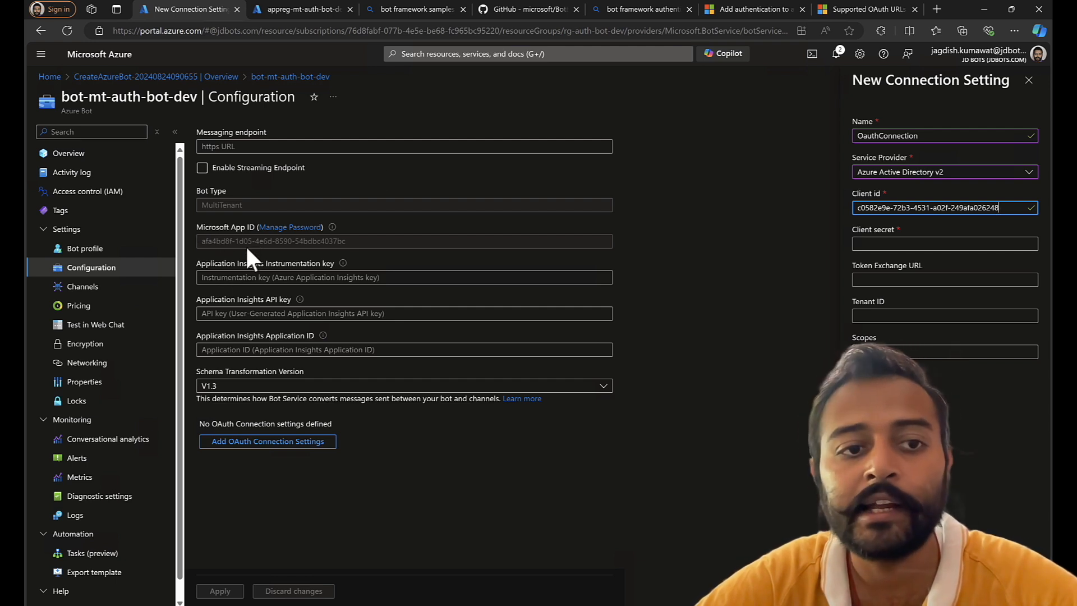
{"action": "mouse_move", "coordinate": [374, 254]}
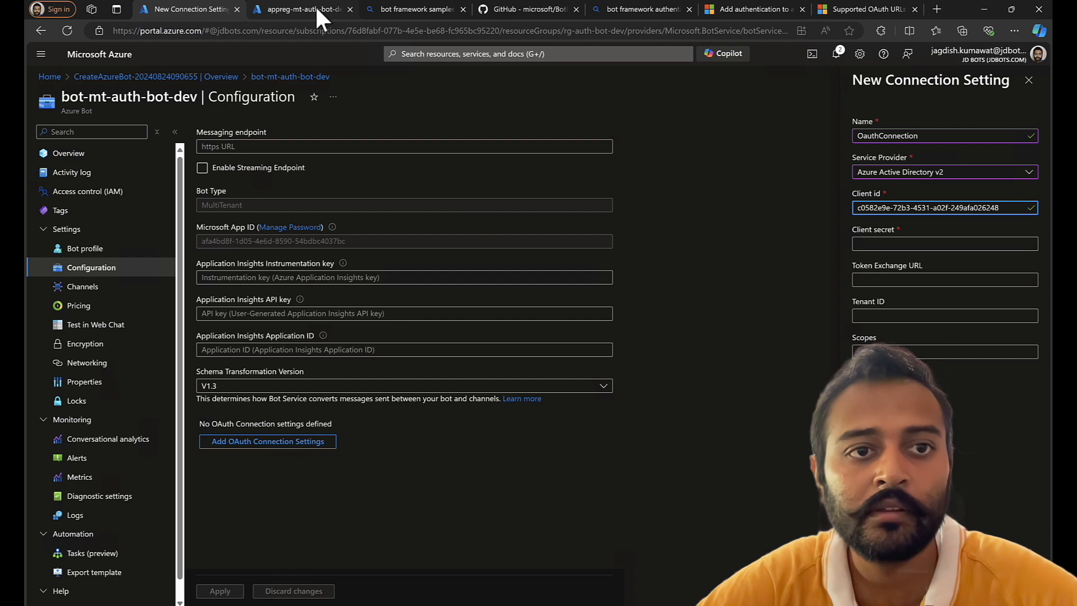
Create a client secret named 'new' under appreg-mt-auth-bot-dev's Certificates & secrets
{"action": "left_click", "coordinate": [302, 9]}
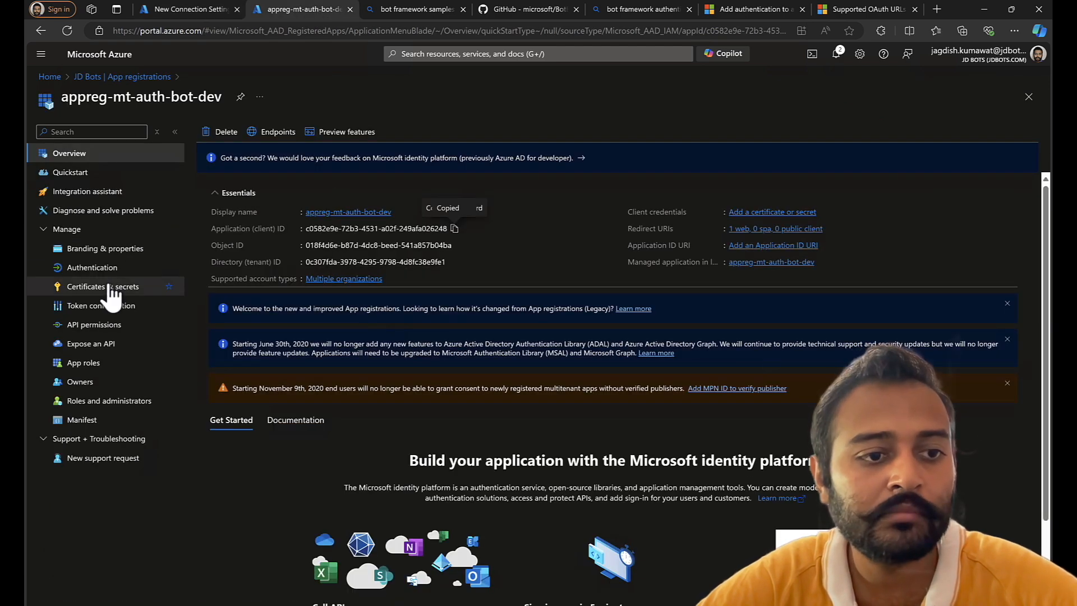
{"action": "left_click", "coordinate": [103, 286]}
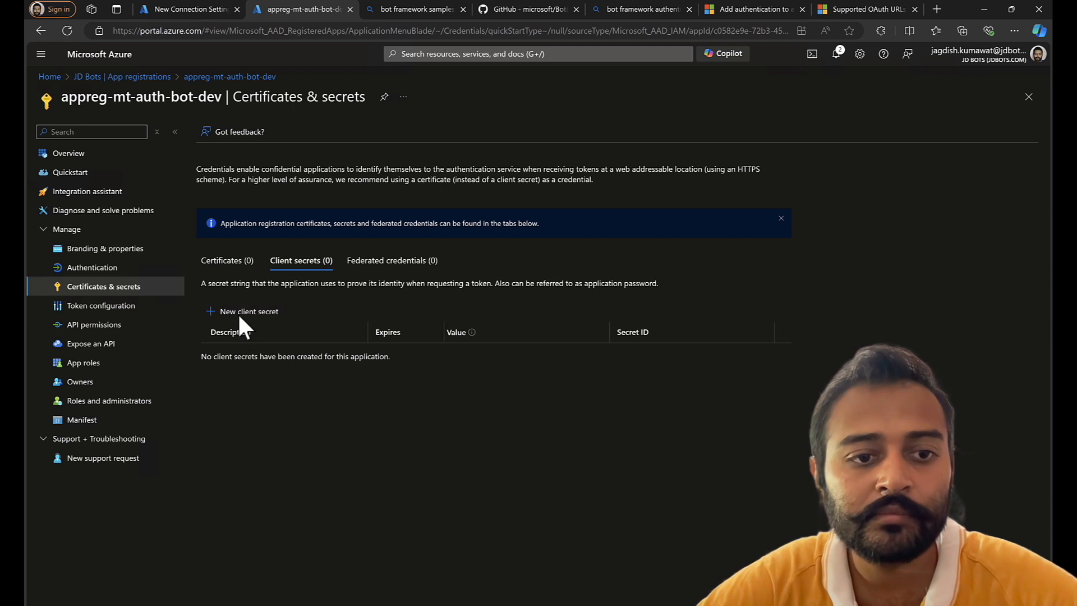
{"action": "left_click", "coordinate": [248, 311]}
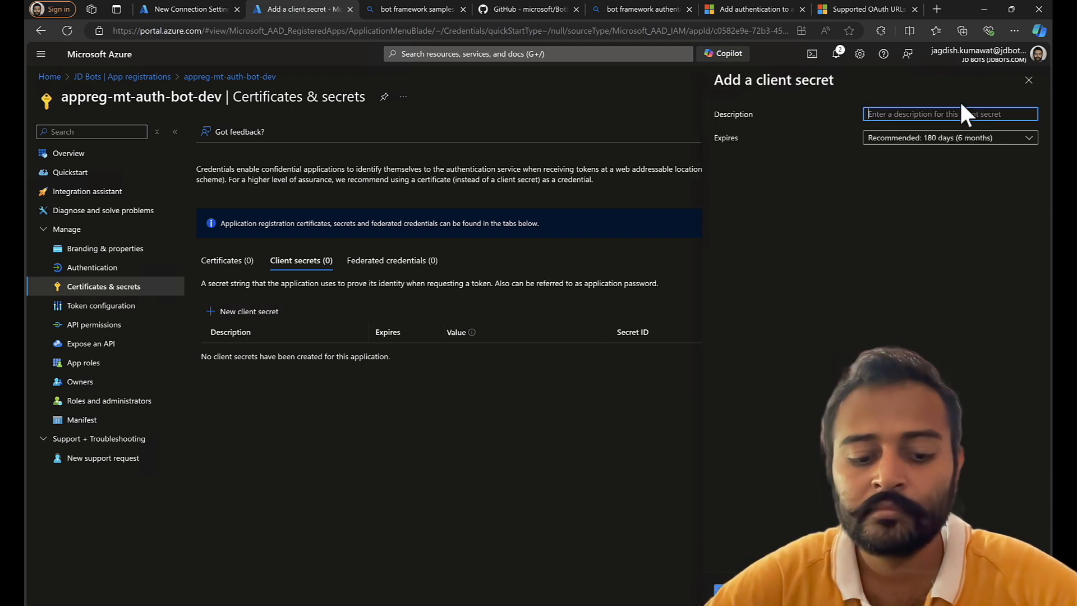
{"action": "type", "text": "new"}
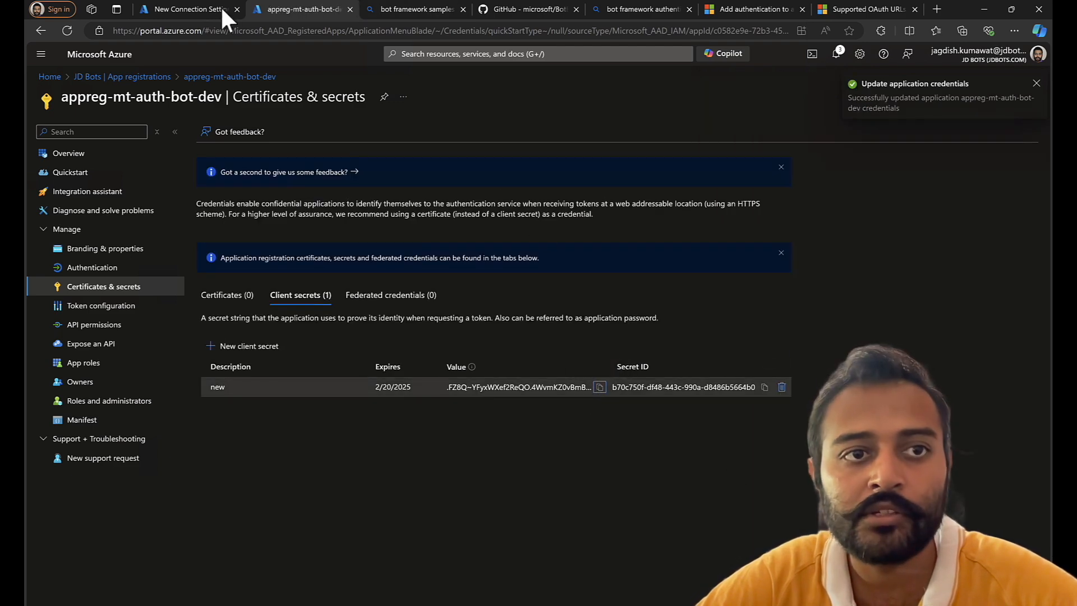
{"action": "left_click", "coordinate": [185, 9]}
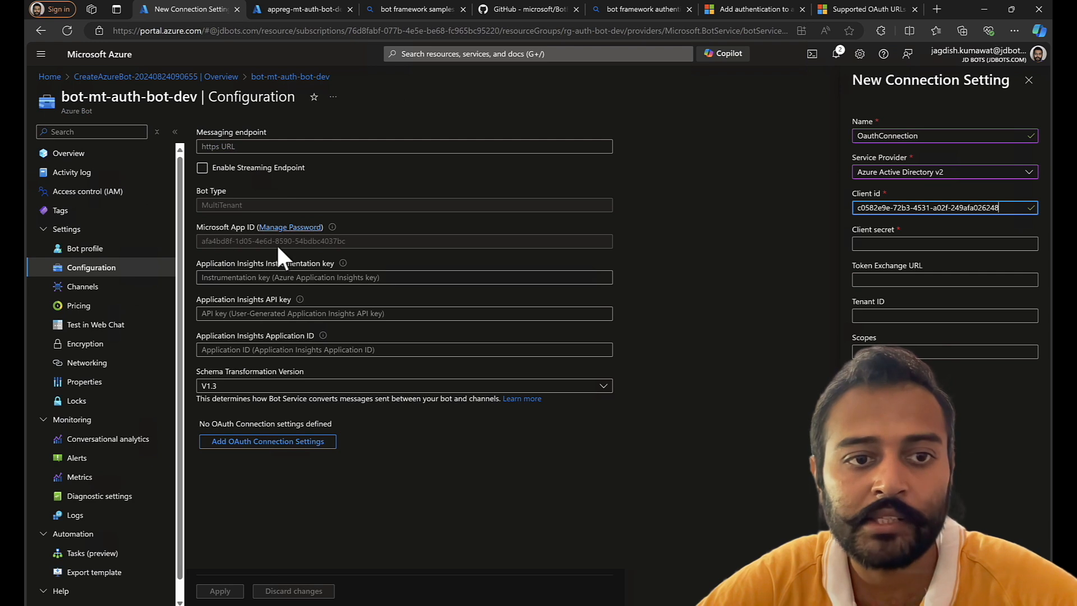
{"action": "mouse_move", "coordinate": [920, 264]}
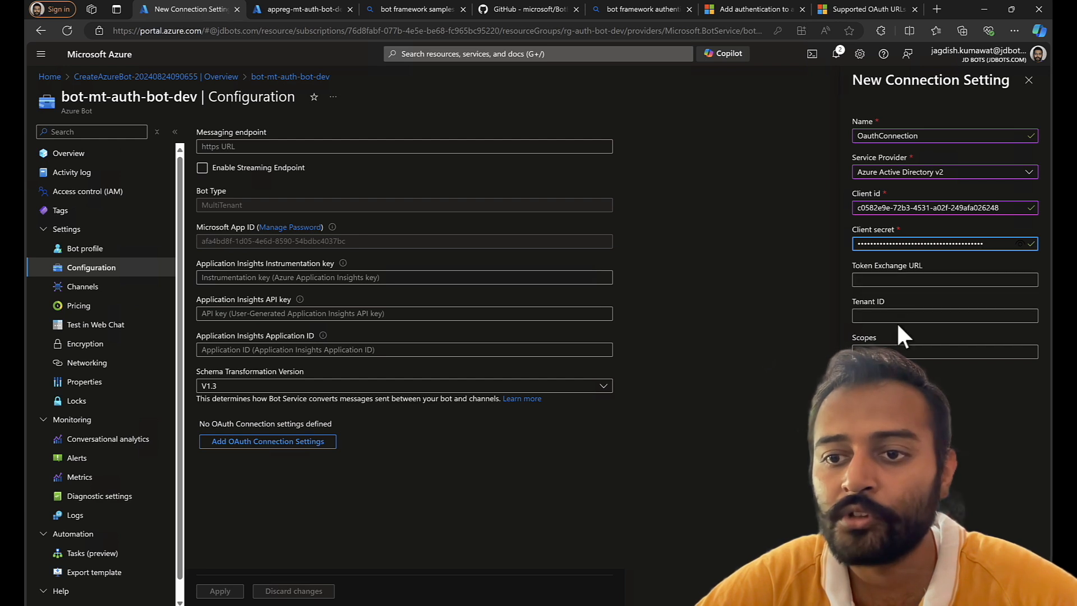
Set Tenant ID to common and review the app's API permissions for scopes
{"action": "left_click", "coordinate": [945, 316]}
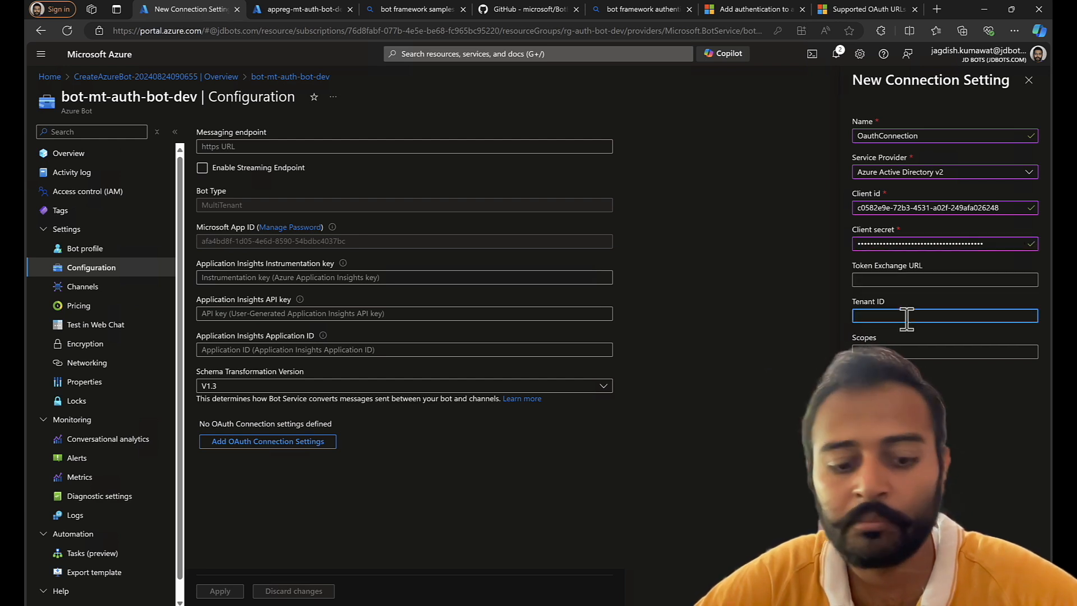
{"action": "type", "text": "common"}
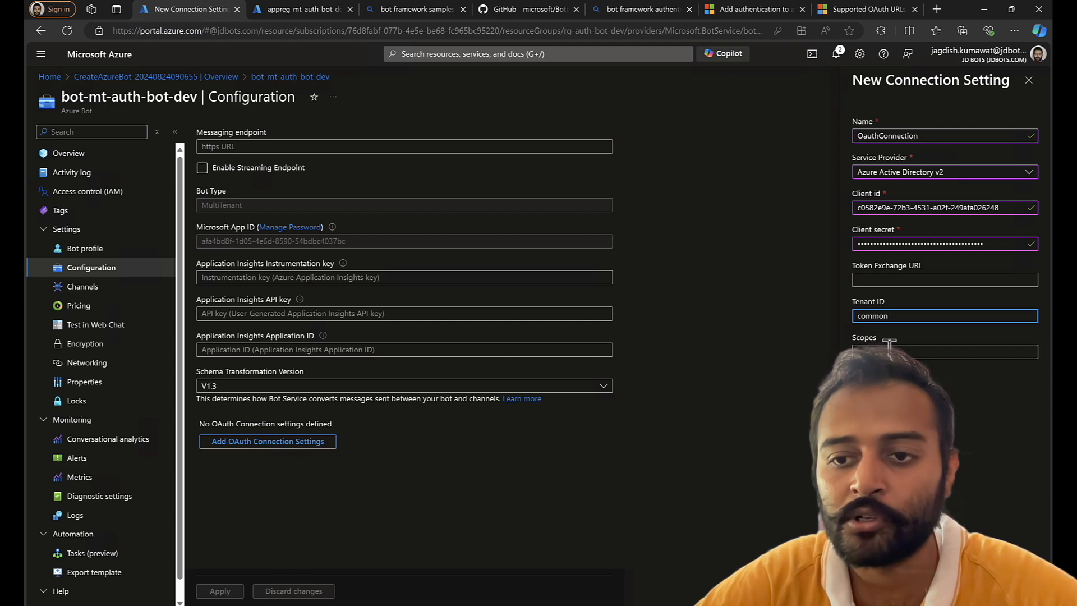
{"action": "left_click", "coordinate": [944, 351]}
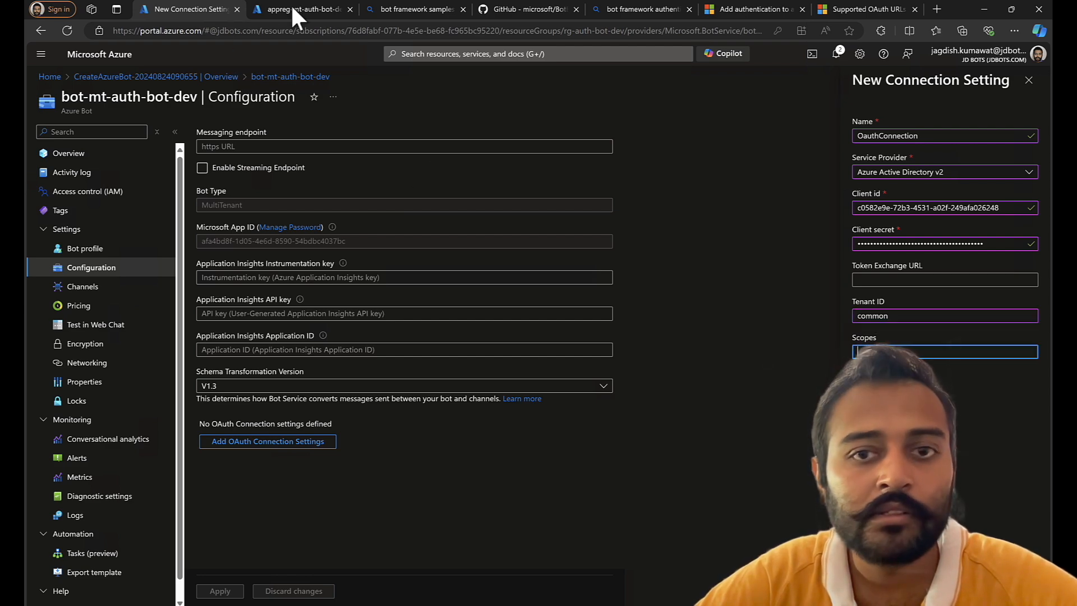
{"action": "left_click", "coordinate": [303, 9]}
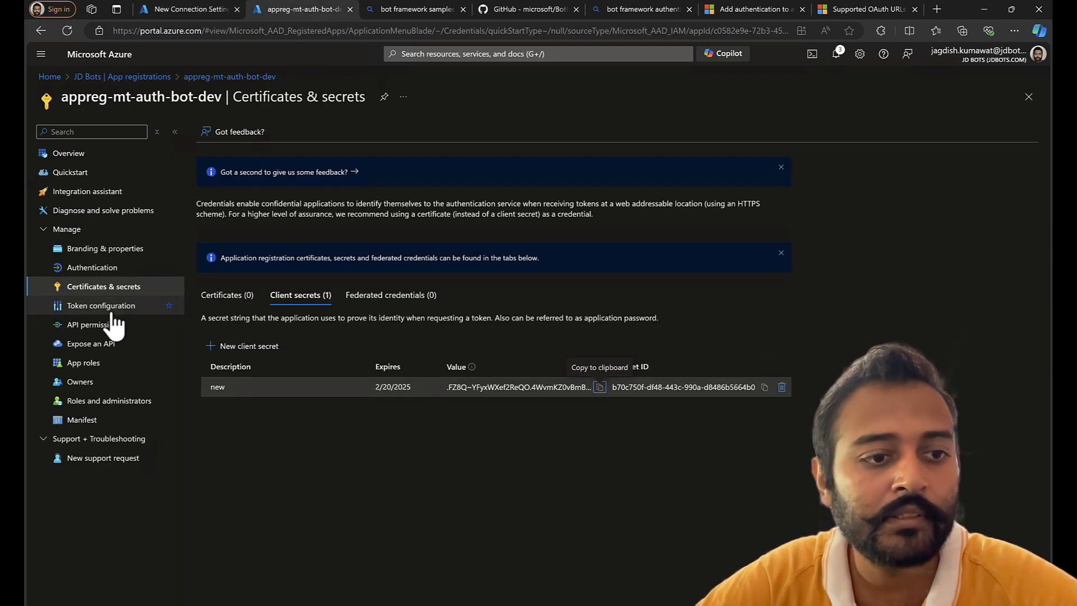
{"action": "left_click", "coordinate": [95, 325]}
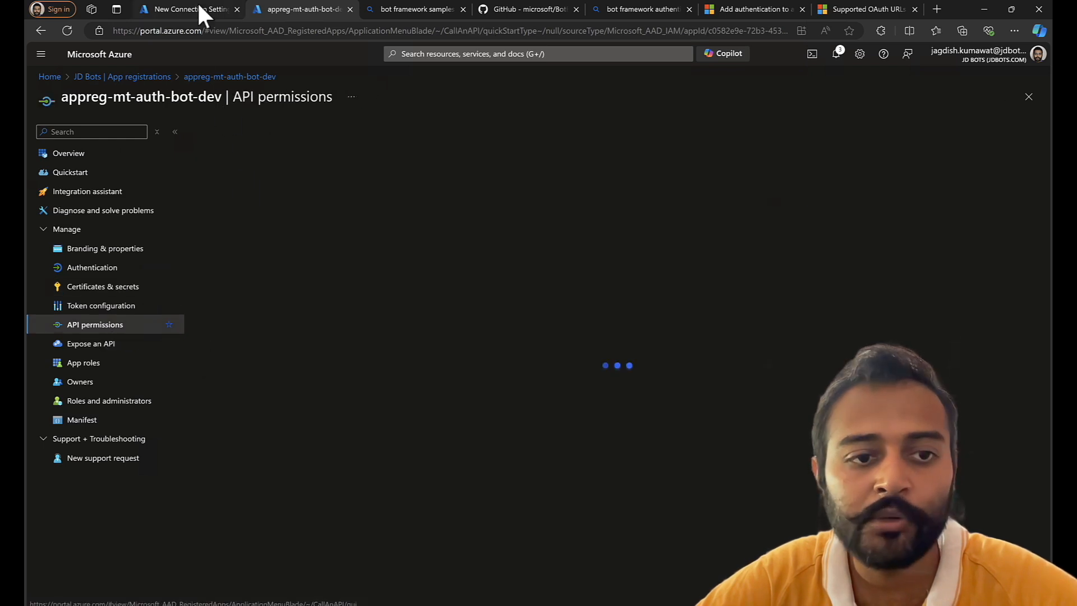
{"action": "mouse_move", "coordinate": [185, 9]}
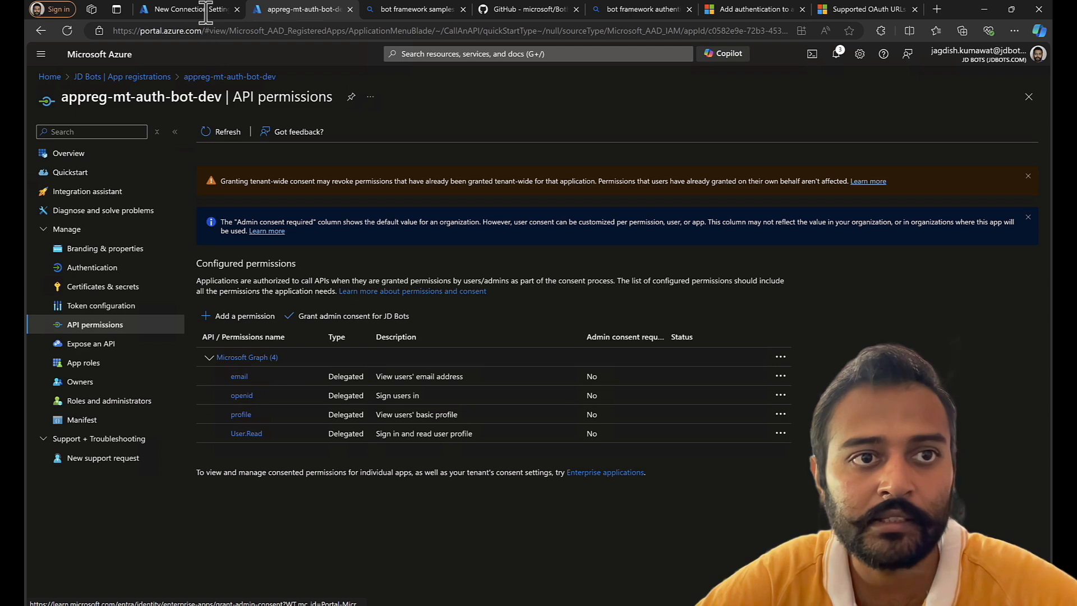
{"action": "left_click", "coordinate": [185, 9]}
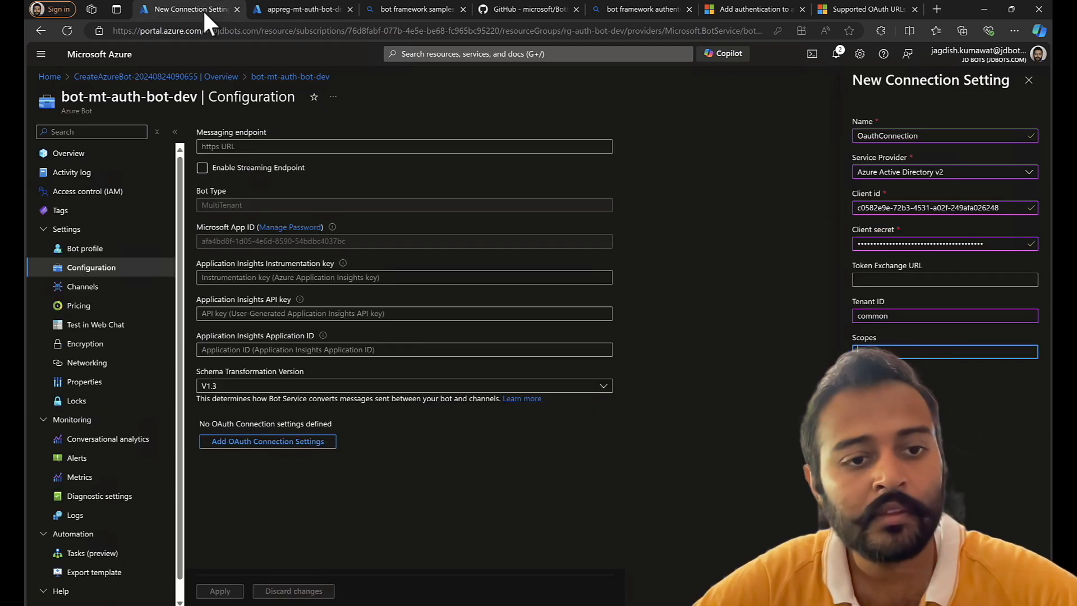
Enter scopes 'email openid profile User.Read' and save OauthConnection
{"action": "type", "text": "email"}
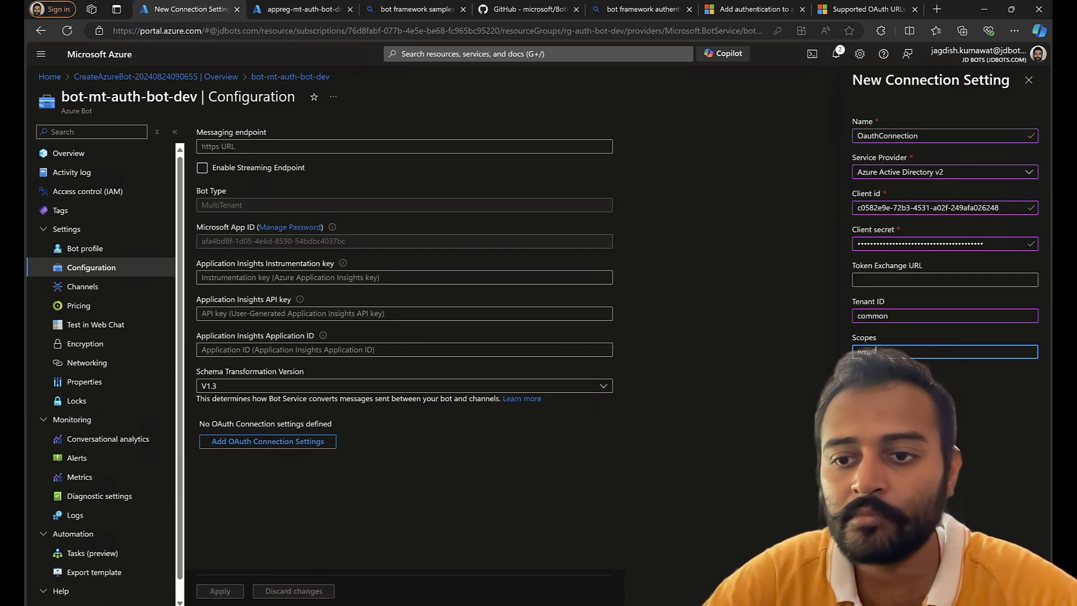
{"action": "type", "text": "openid profile User"}
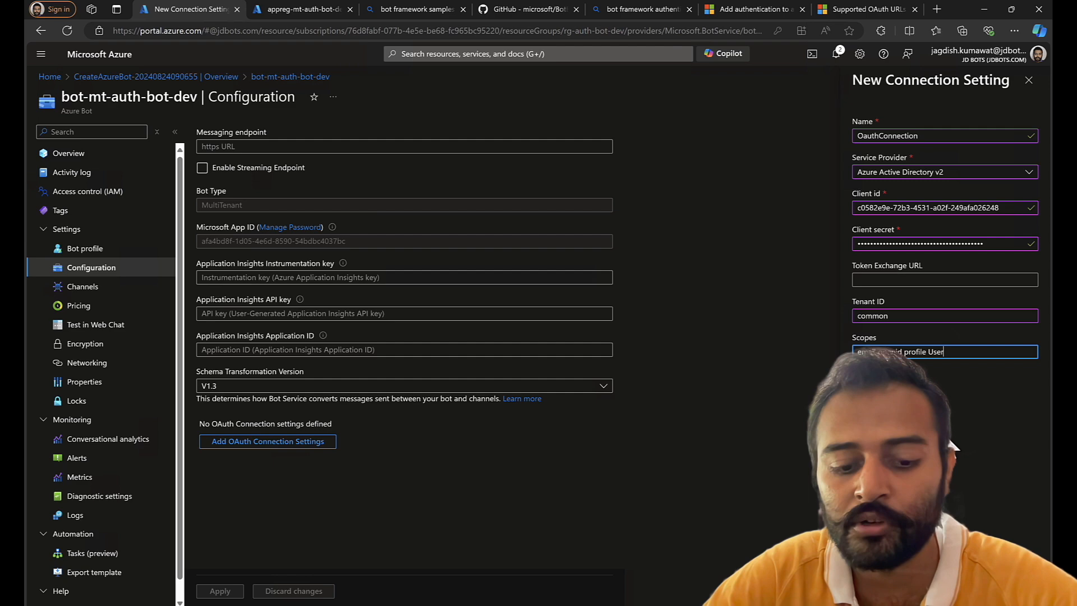
{"action": "type", "text": ".Read"}
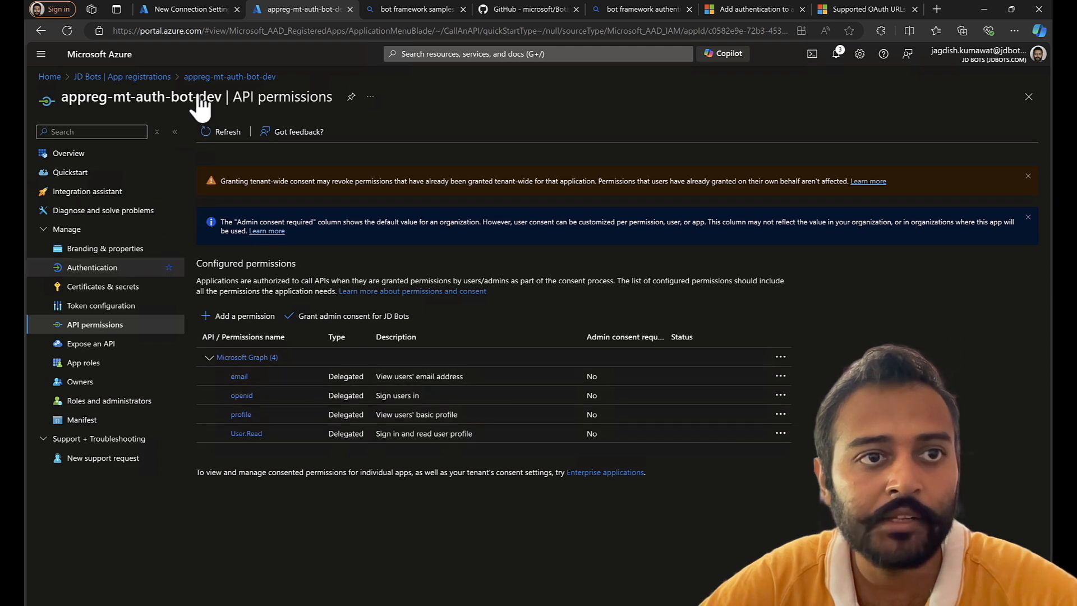
{"action": "left_click", "coordinate": [186, 9]}
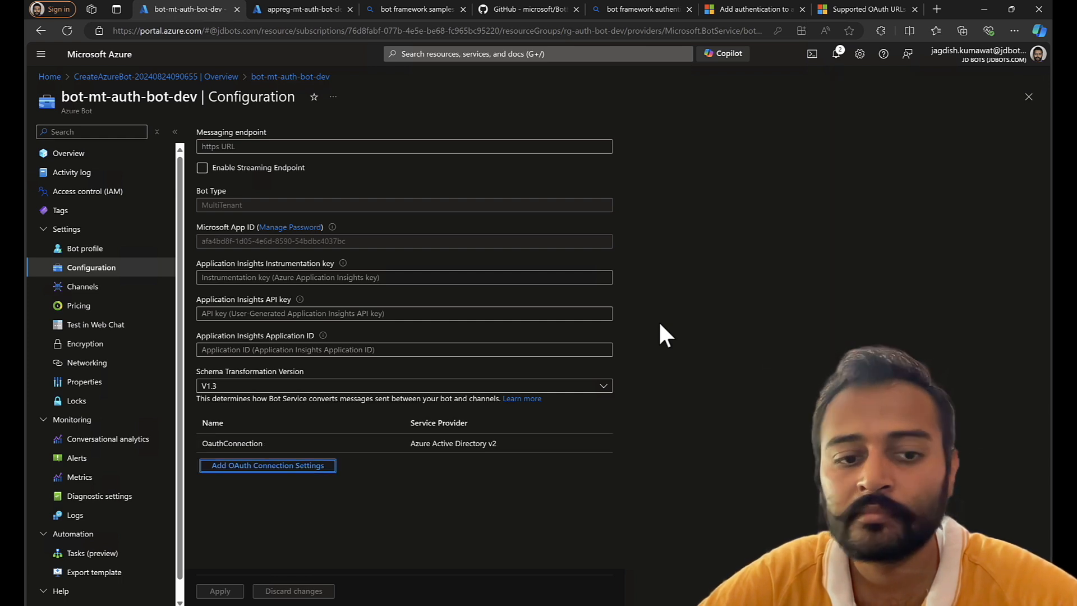
Test OauthConnection, accepting the requested permissions to reach the token success page
{"action": "left_click", "coordinate": [232, 443]}
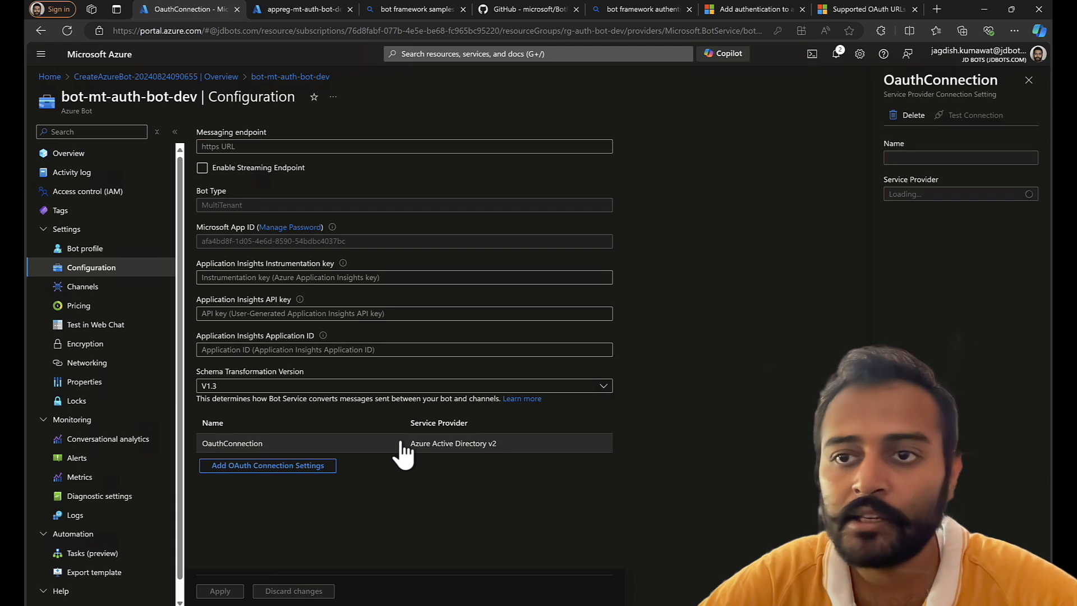
{"action": "left_click", "coordinate": [232, 443]}
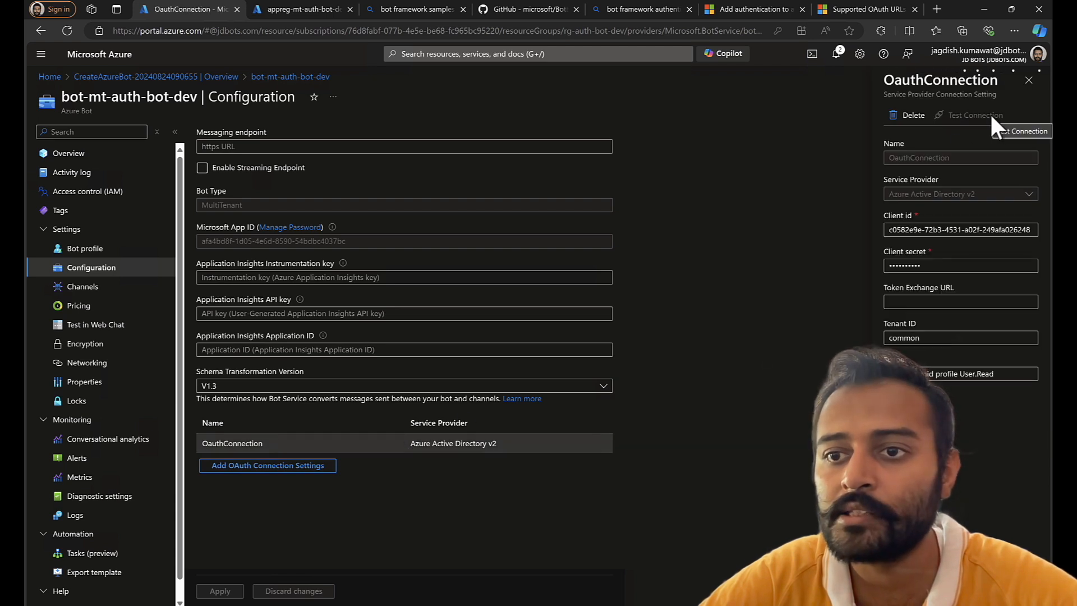
{"action": "left_click", "coordinate": [975, 114]}
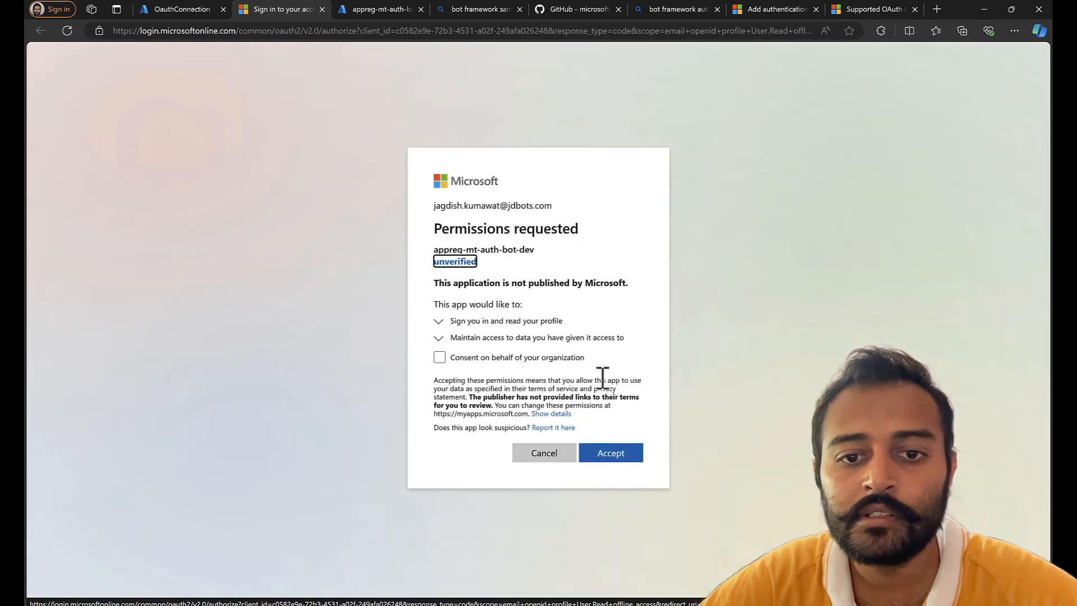
{"action": "mouse_move", "coordinate": [610, 453]}
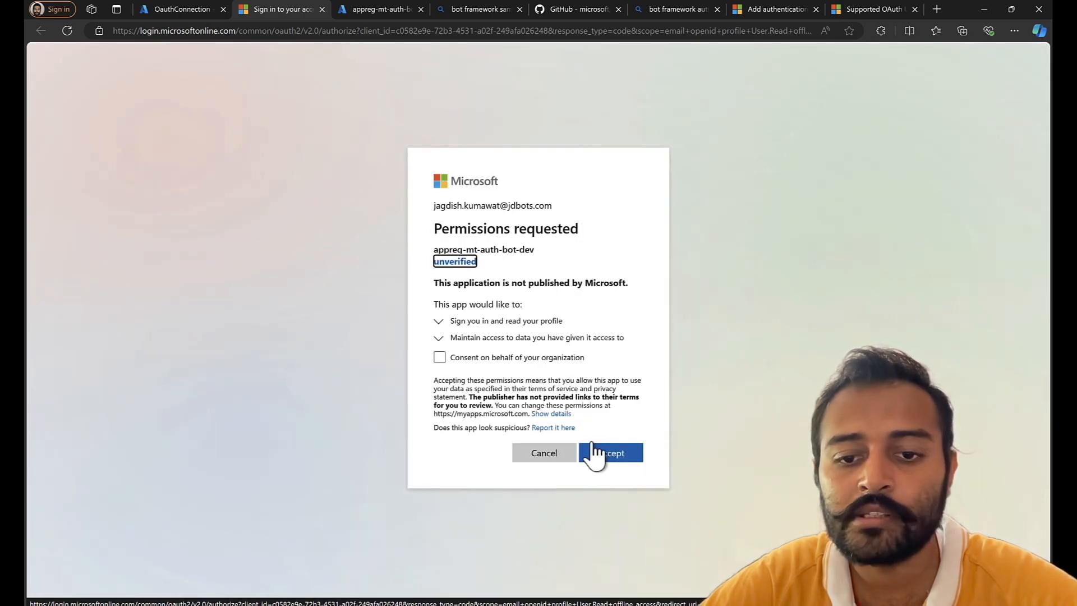
{"action": "left_click", "coordinate": [610, 452]}
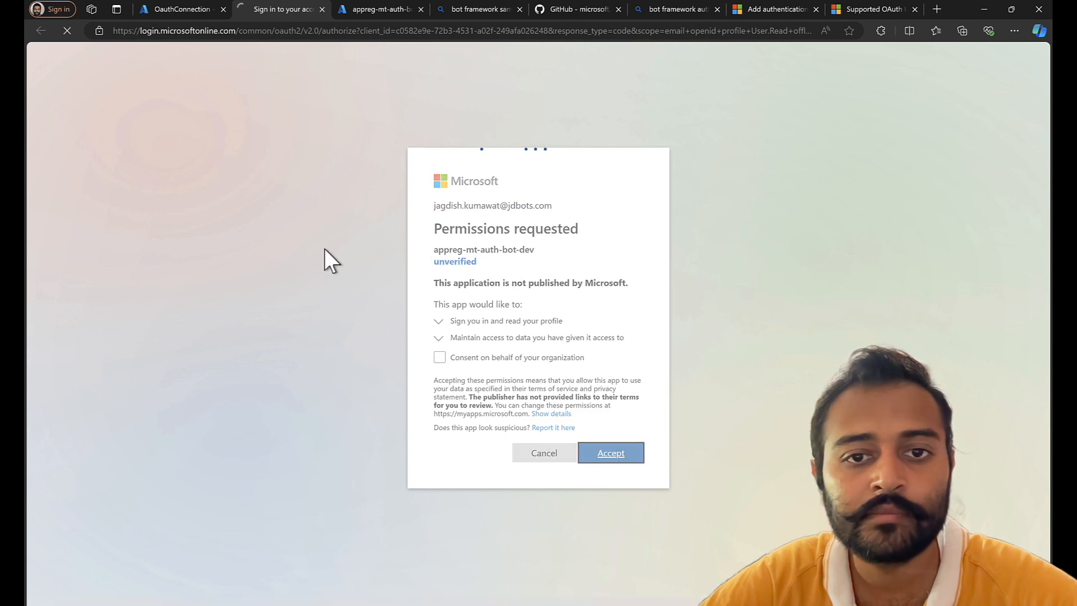
{"action": "left_click", "coordinate": [609, 453]}
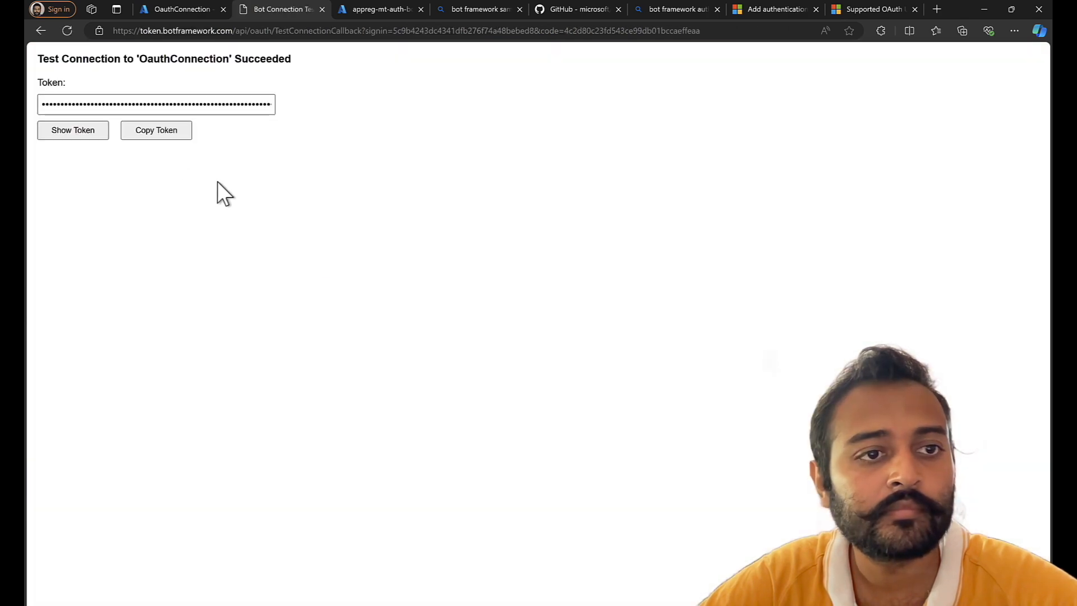
Copy the user token from the Bot Framework test result page
{"action": "left_click", "coordinate": [156, 129]}
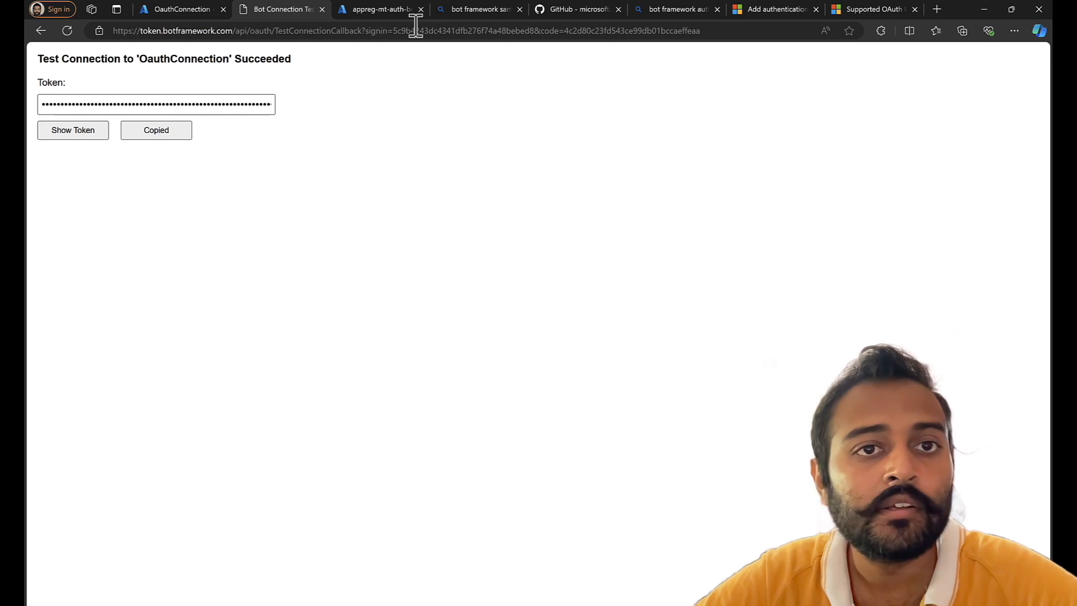
{"action": "mouse_move", "coordinate": [376, 9]}
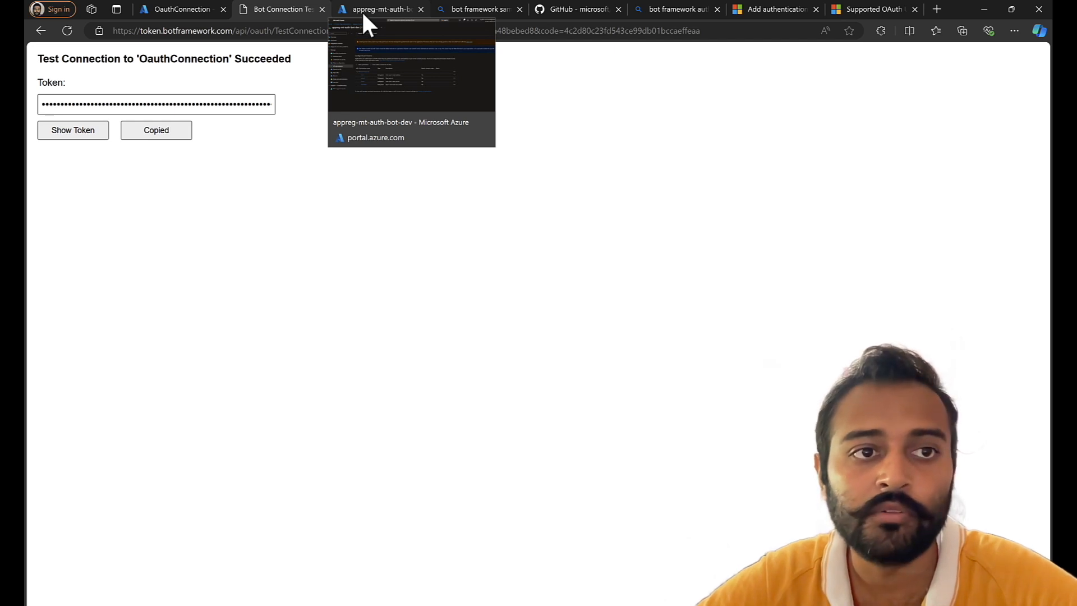
{"action": "mouse_move", "coordinate": [900, 144]}
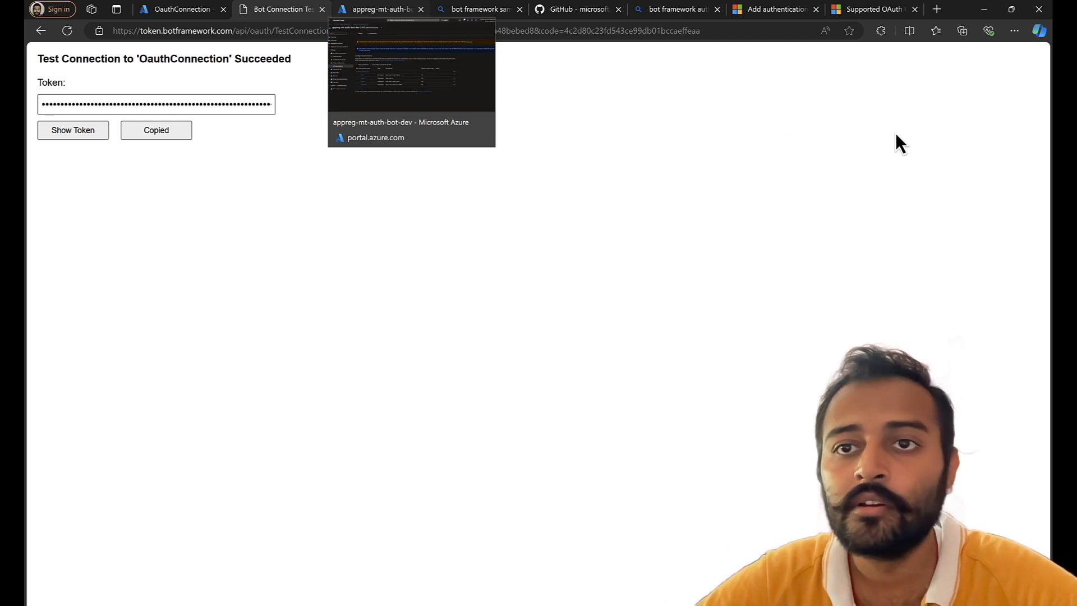
Open jwt.io in a new tab, replace its sample token with the copied OAuth token, and review the payload
{"action": "left_click", "coordinate": [936, 9]}
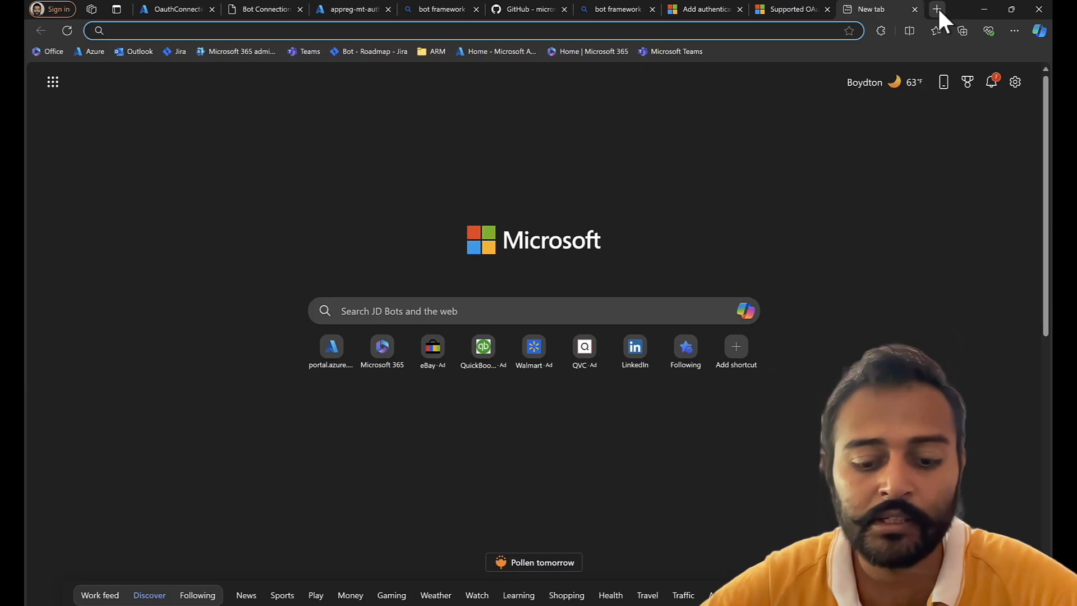
{"action": "type", "text": "jwt"}
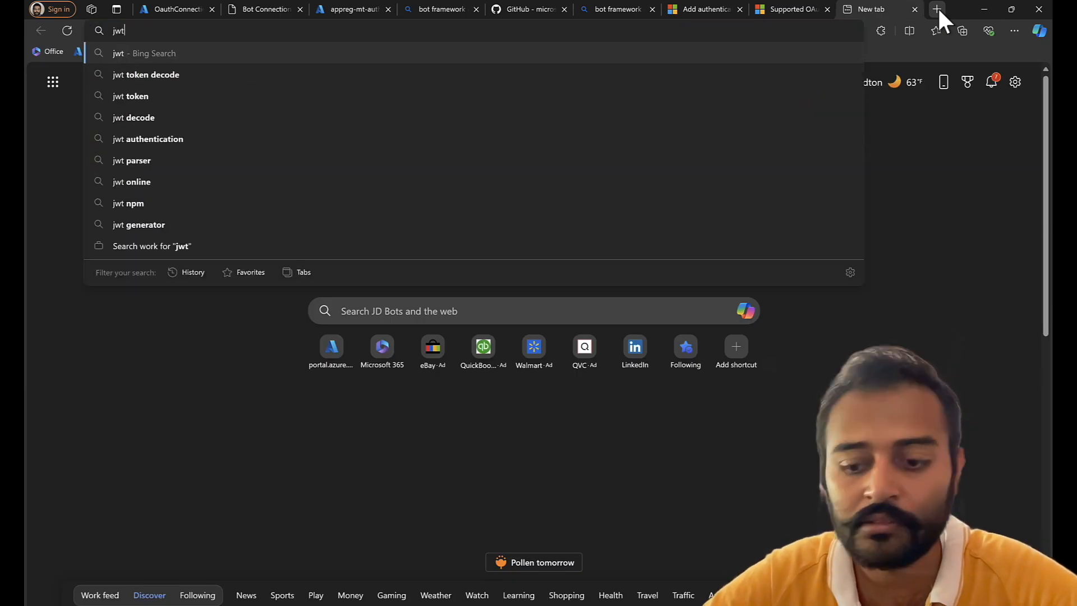
{"action": "type", "text": ".io"}
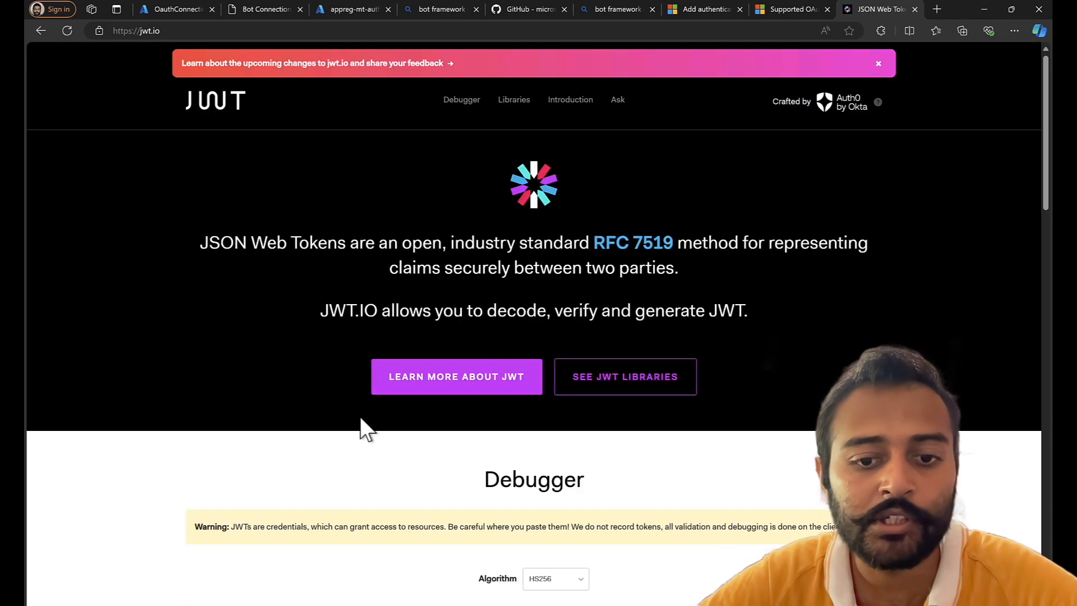
{"action": "scroll", "scroll_direction": "down", "scroll_amount": 3}
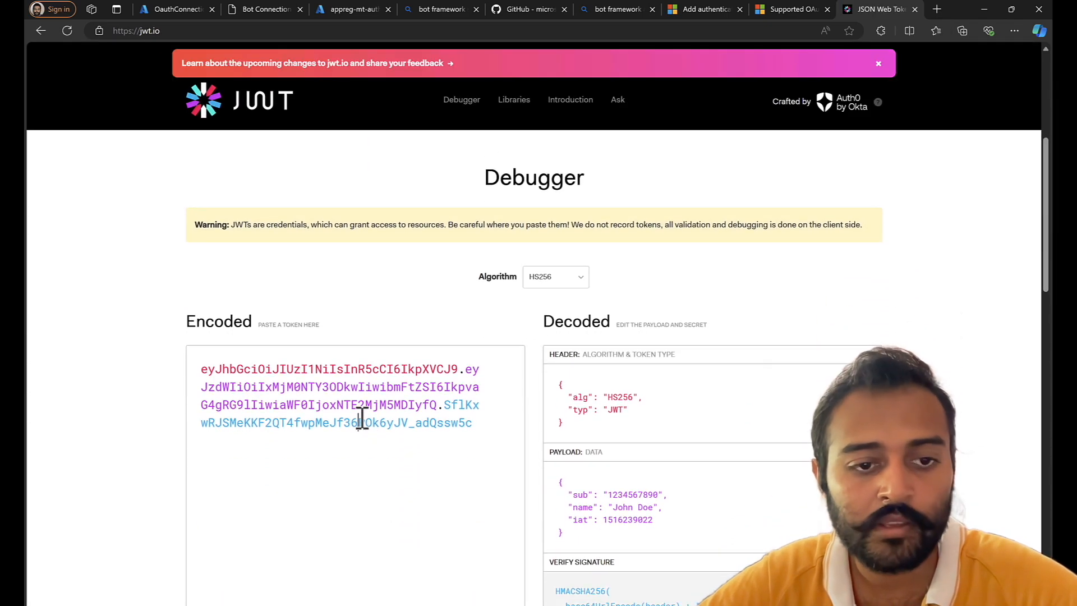
{"action": "triple_click", "coordinate": [337, 395]}
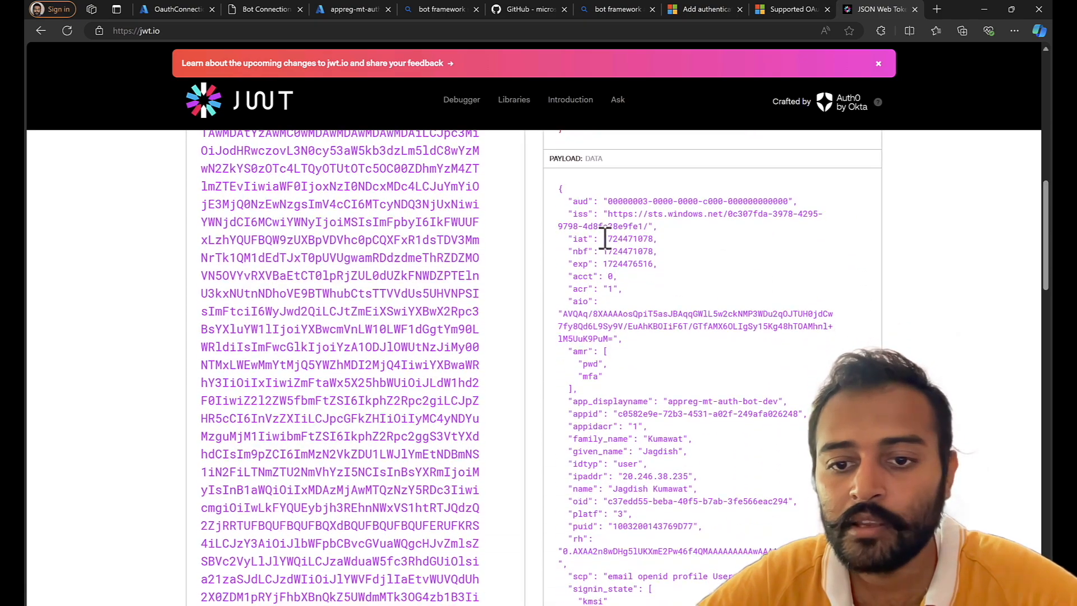
{"action": "scroll", "scroll_direction": "down", "scroll_amount": 3}
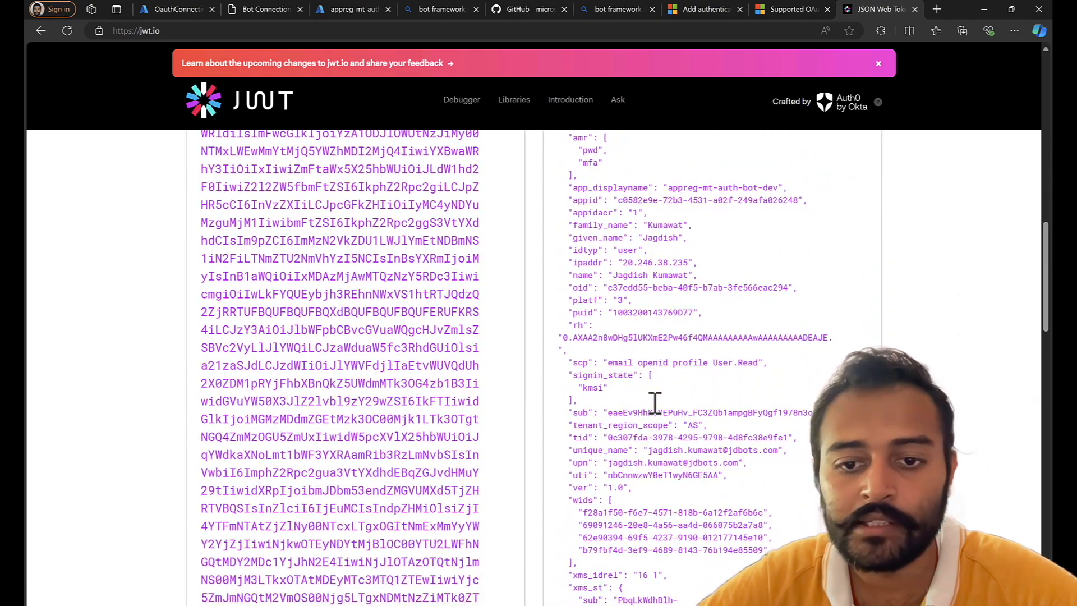
{"action": "scroll", "scroll_direction": "down", "scroll_amount": 3}
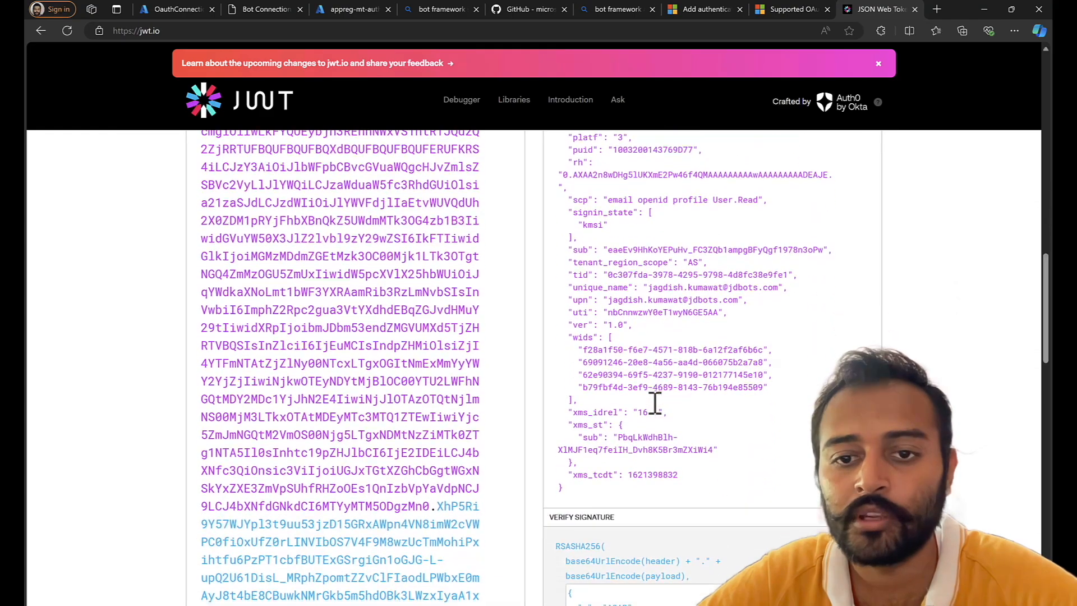
Return to the Azure Portal tab with the bot's OauthConnection settings, then to the project code
{"action": "scroll", "scroll_direction": "up", "scroll_amount": 3}
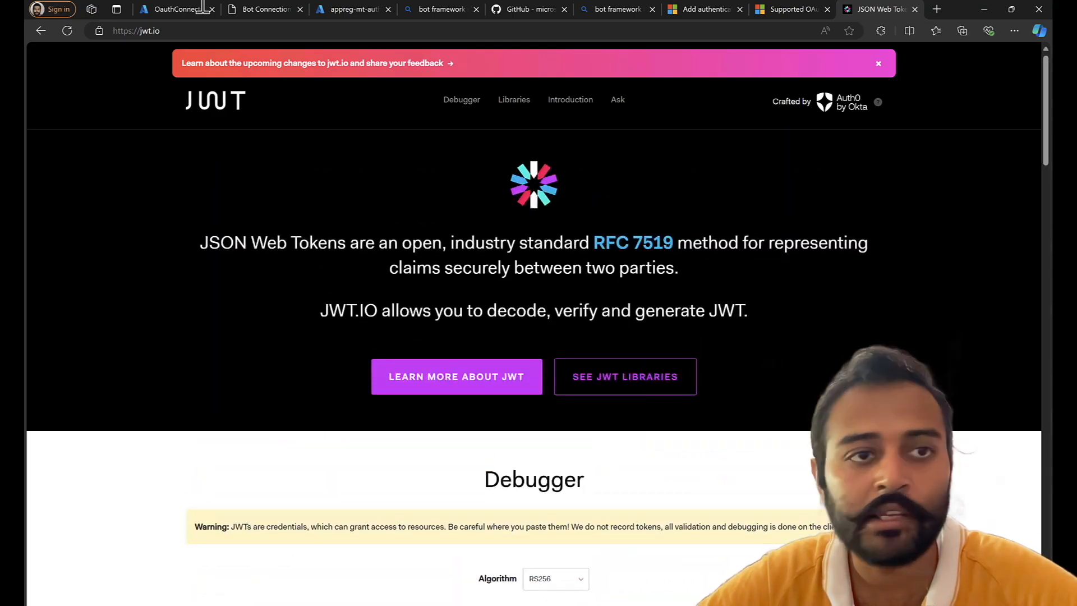
{"action": "left_click", "coordinate": [175, 9]}
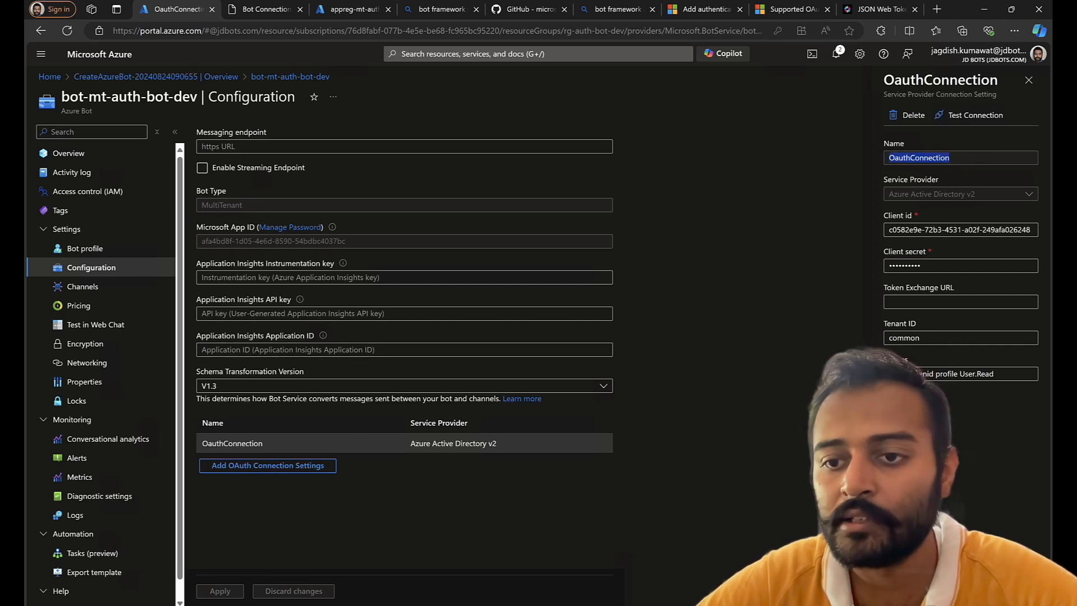
{"action": "left_click", "coordinate": [1028, 80]}
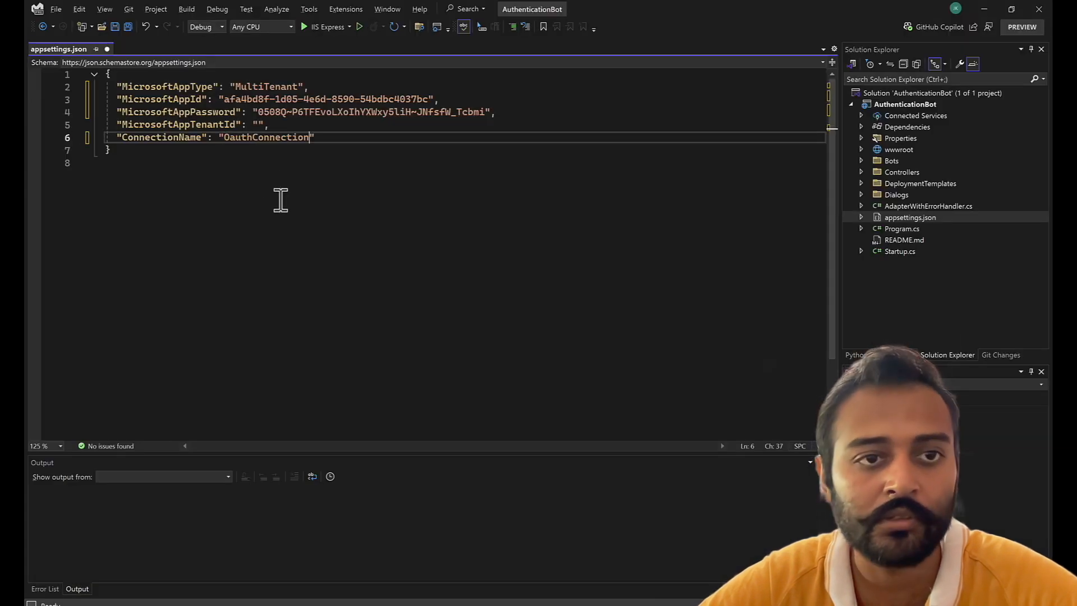
Save ConnectionName 'OauthConnection', run AuthenticationBot without debugging, and bring up the Emulator
{"action": "left_click", "coordinate": [127, 27]}
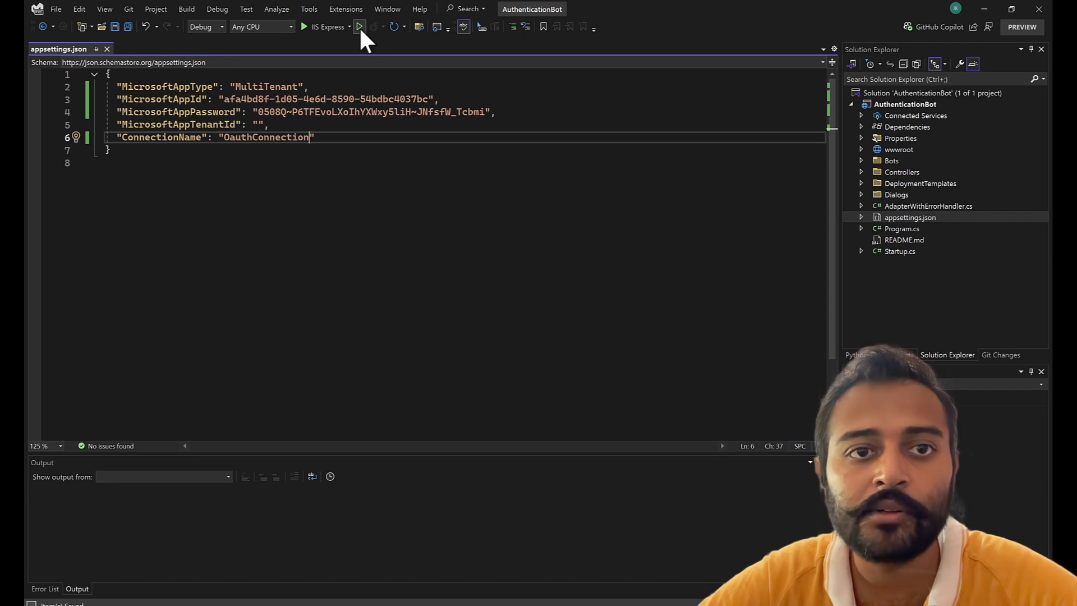
{"action": "left_click", "coordinate": [360, 27]}
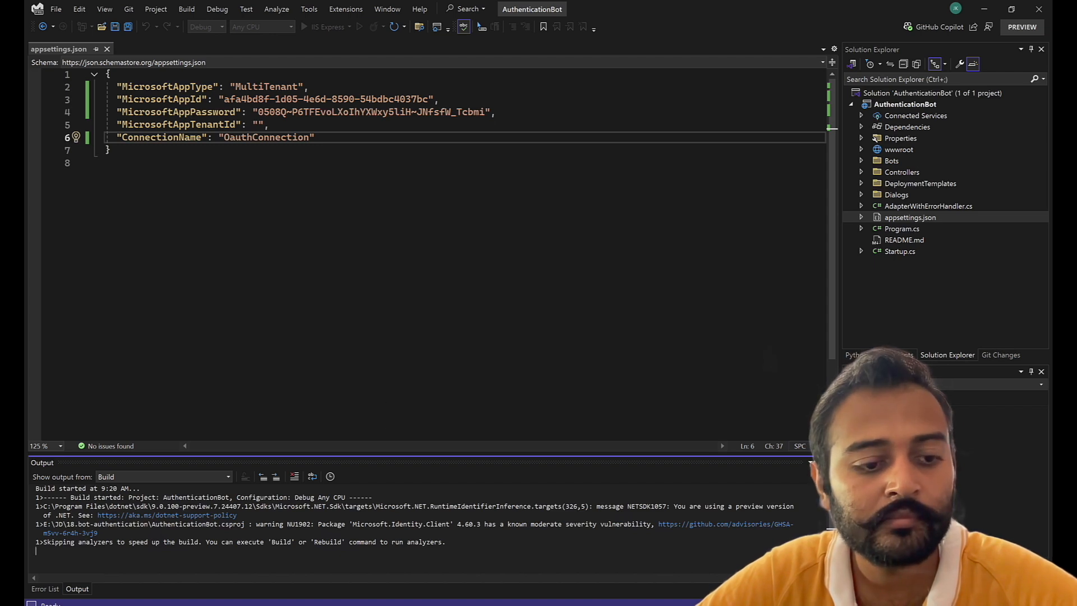
{"action": "key", "text": "Super"}
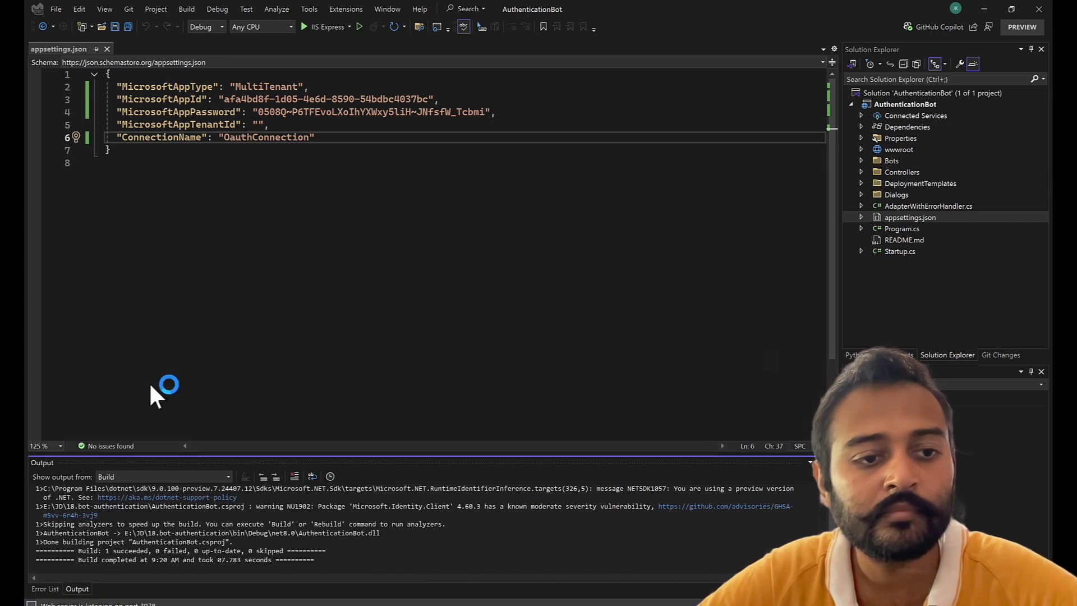
{"action": "left_click", "coordinate": [302, 27]}
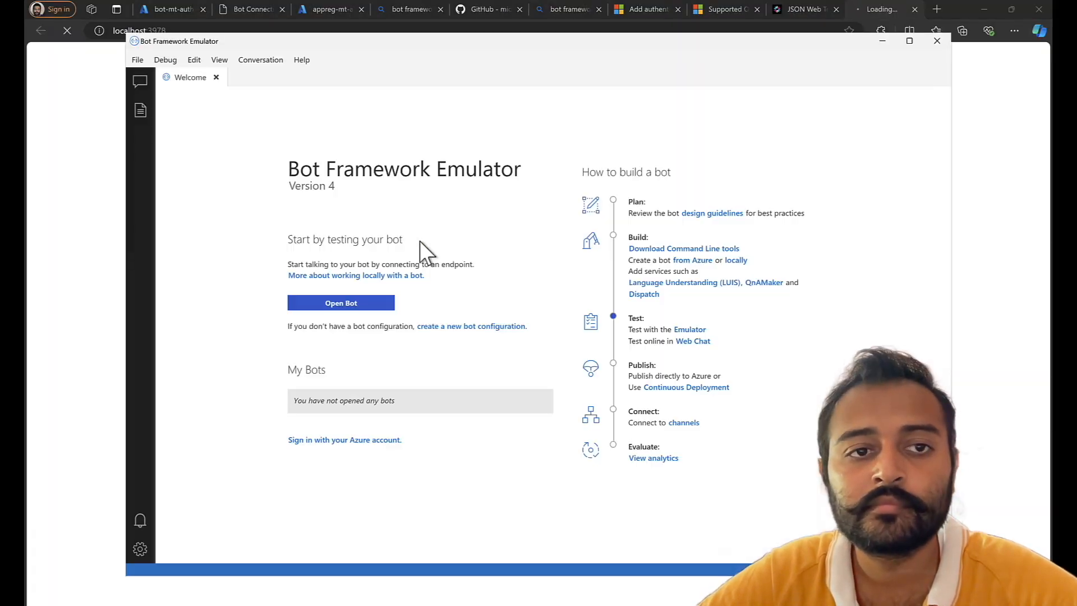
Dismiss Emulator Settings unchanged, then open a bot at localhost:3978/api/messages
{"action": "left_click", "coordinate": [139, 548]}
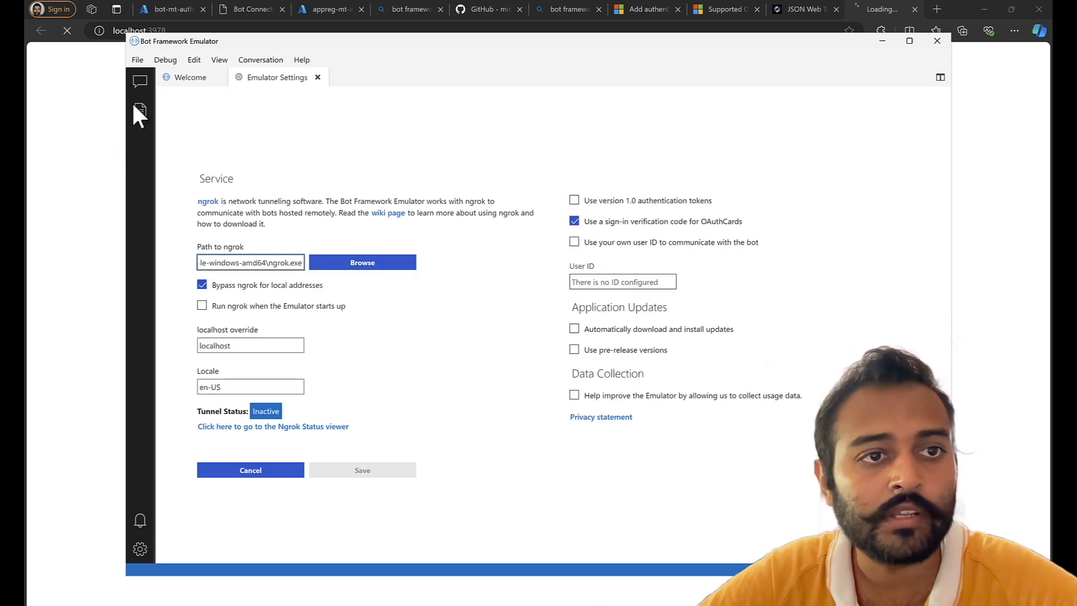
{"action": "left_click", "coordinate": [317, 77]}
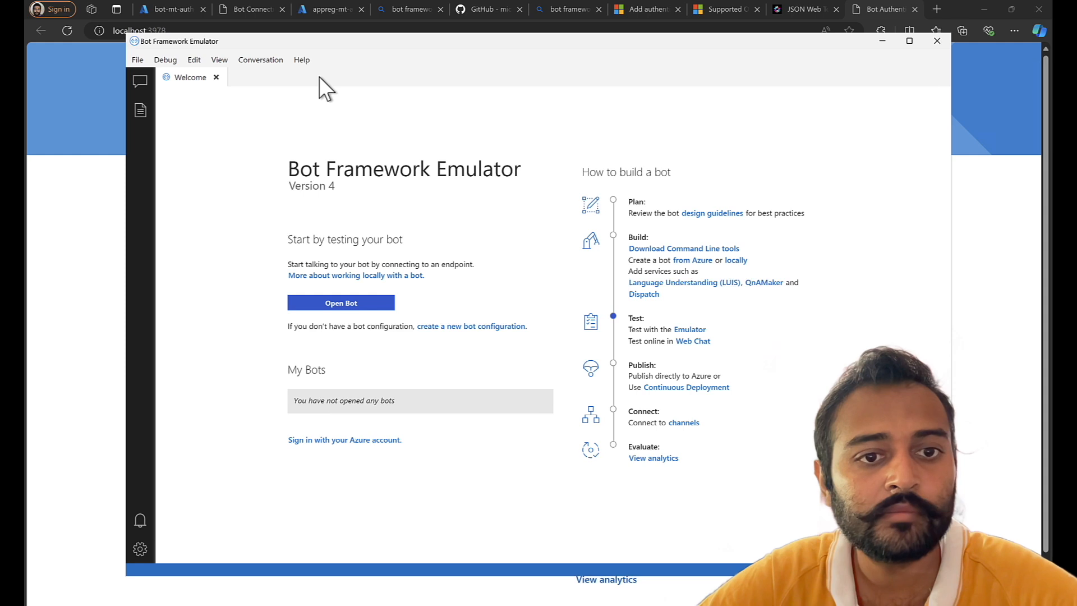
{"action": "mouse_move", "coordinate": [897, 58]}
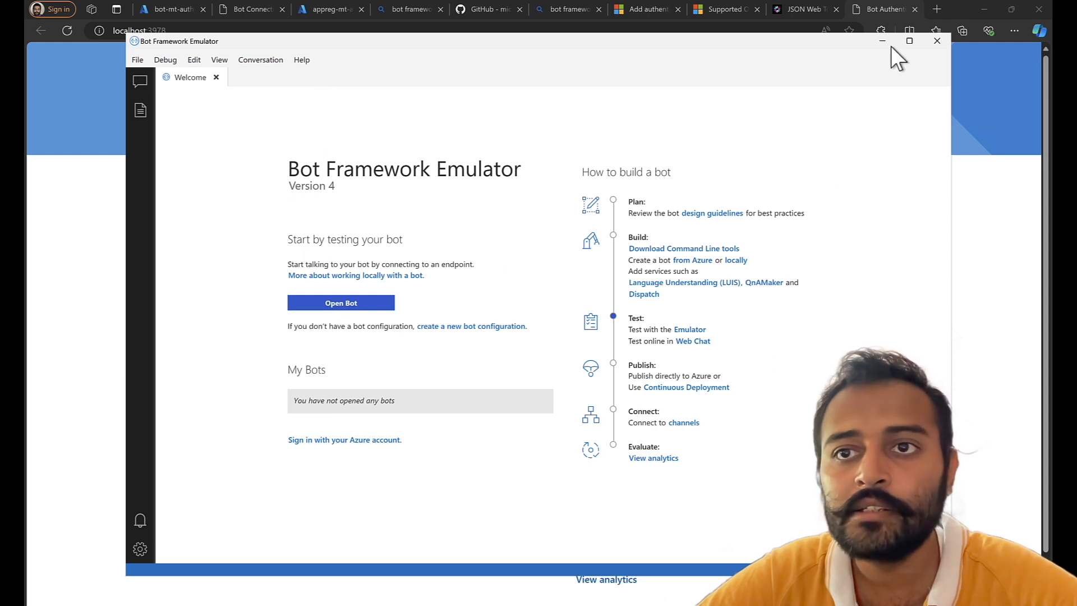
{"action": "left_click", "coordinate": [340, 302]}
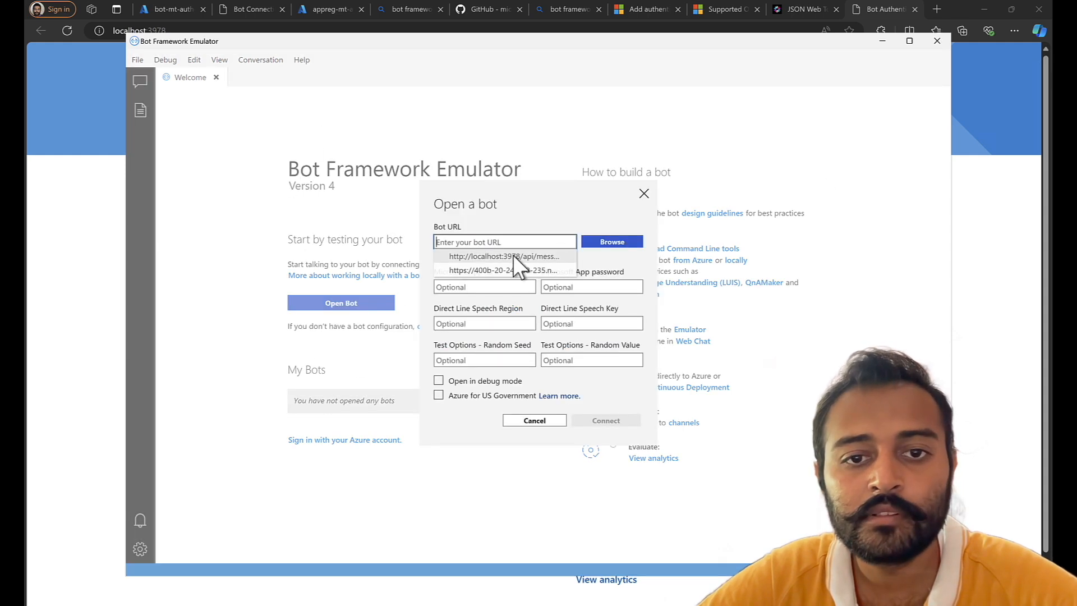
{"action": "left_click", "coordinate": [505, 255]}
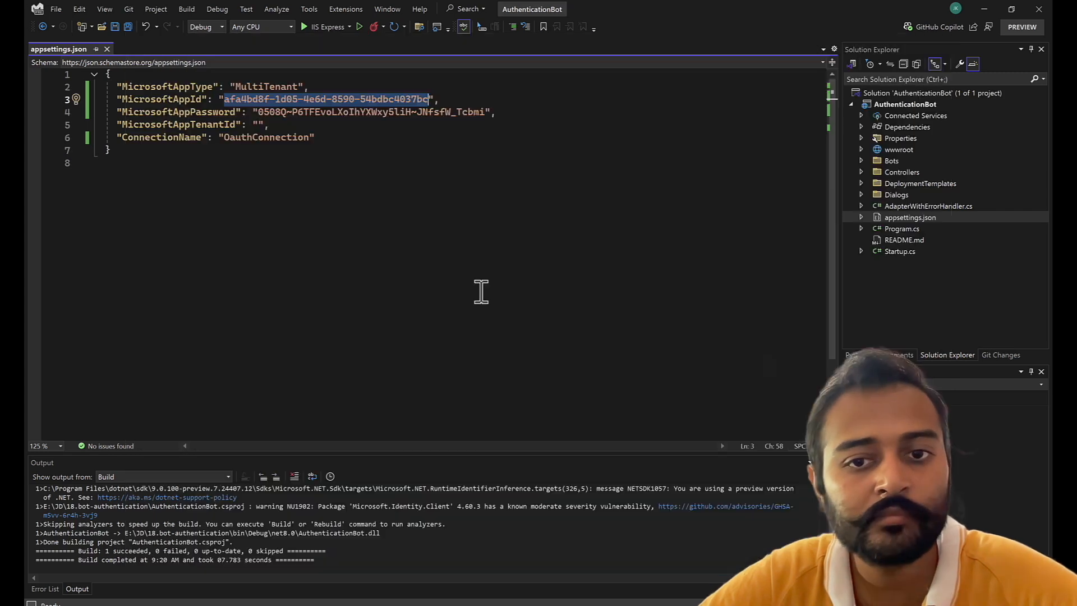
{"action": "mouse_move", "coordinate": [425, 113]}
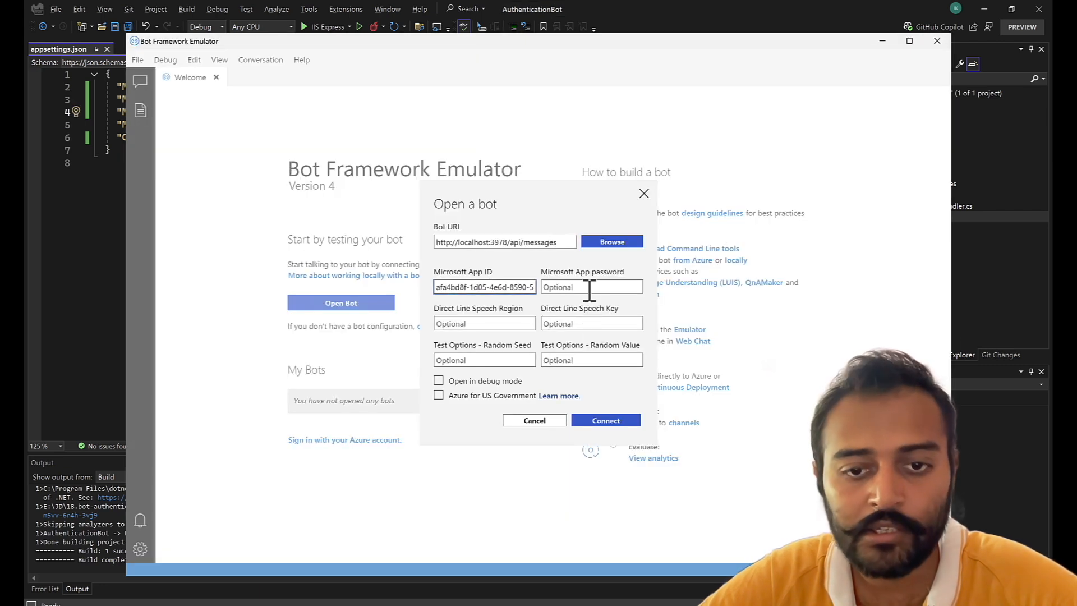
Enter the app password and connect to the local bot, starting a Live Chat
{"action": "type", "text": "password"}
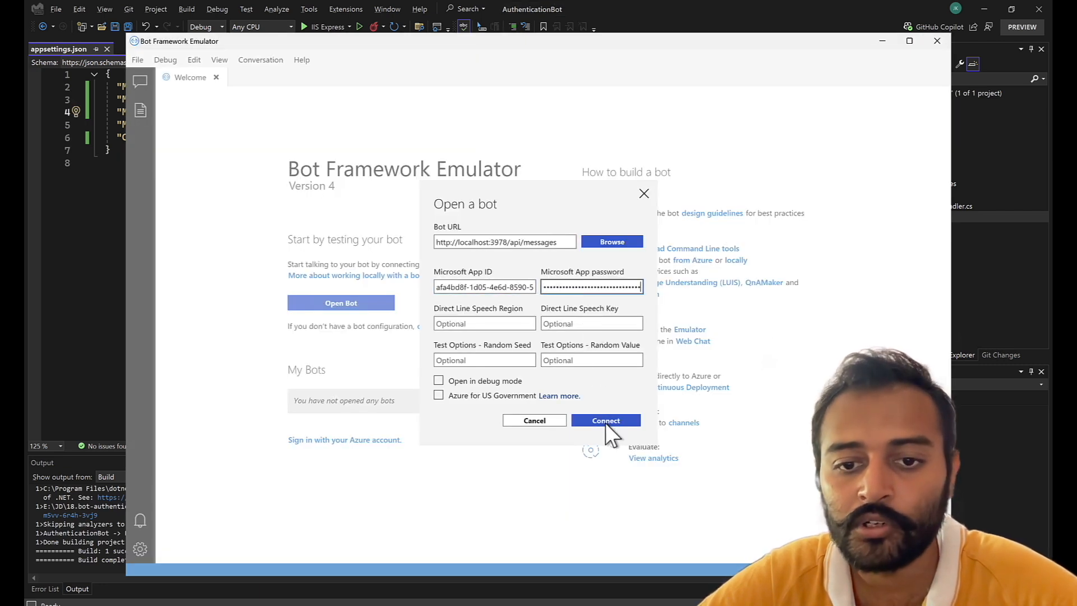
{"action": "left_click", "coordinate": [605, 419]}
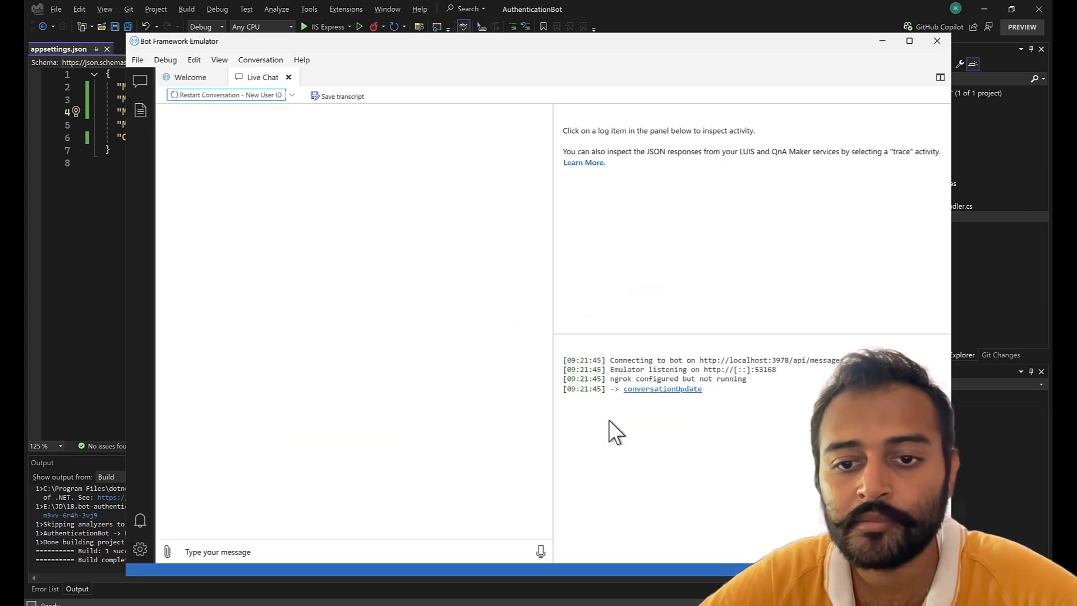
{"action": "mouse_move", "coordinate": [459, 416]}
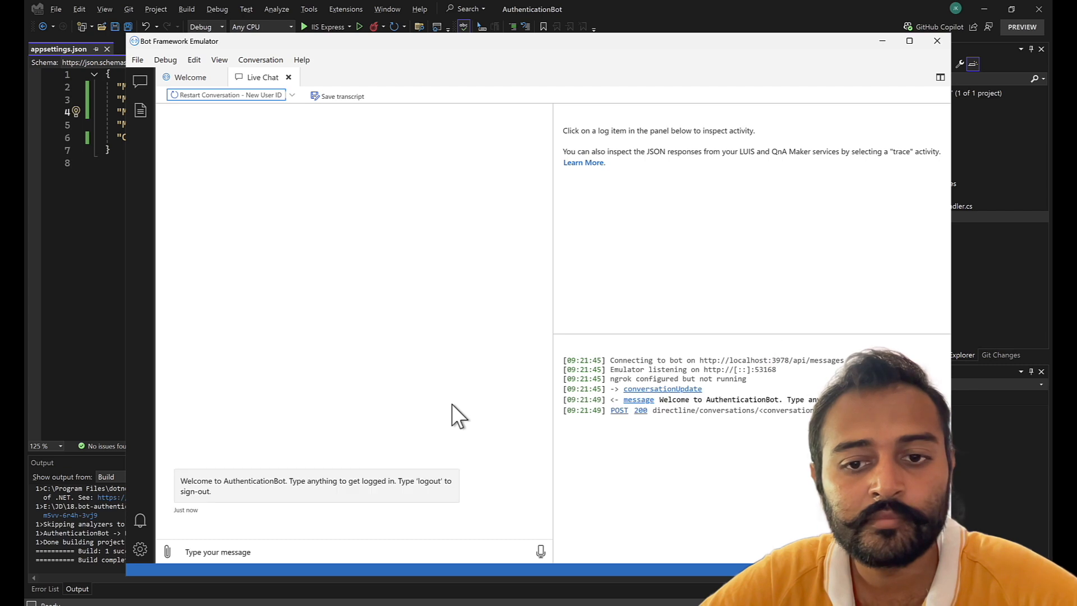
{"action": "mouse_move", "coordinate": [291, 556]}
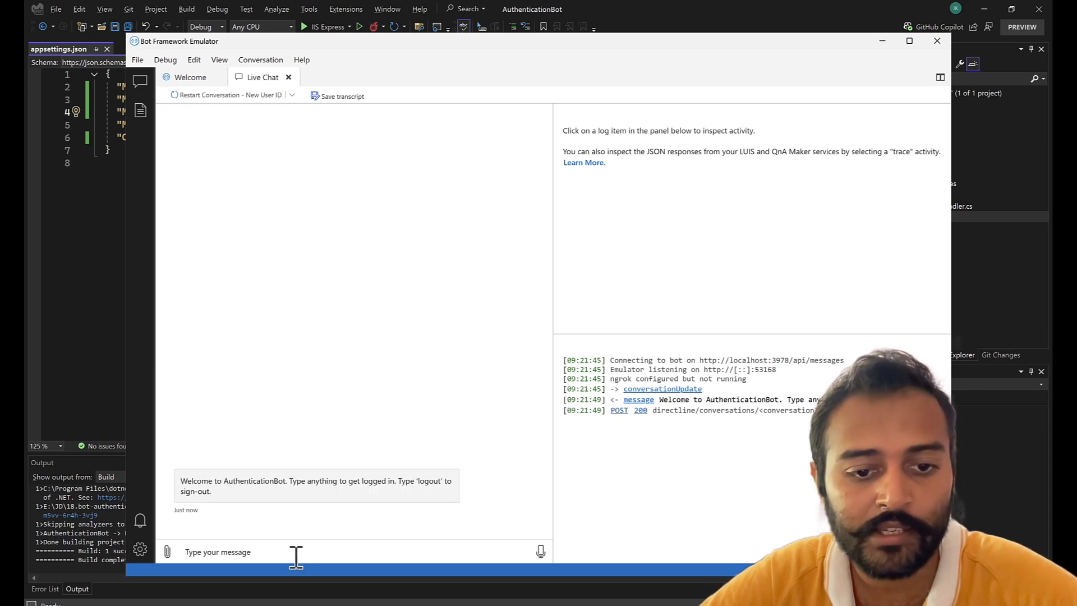
Send 'lo', sign in via the OAuth link, answer Yes, then enable version 1.0 tokens and save
{"action": "type", "text": "lo"}
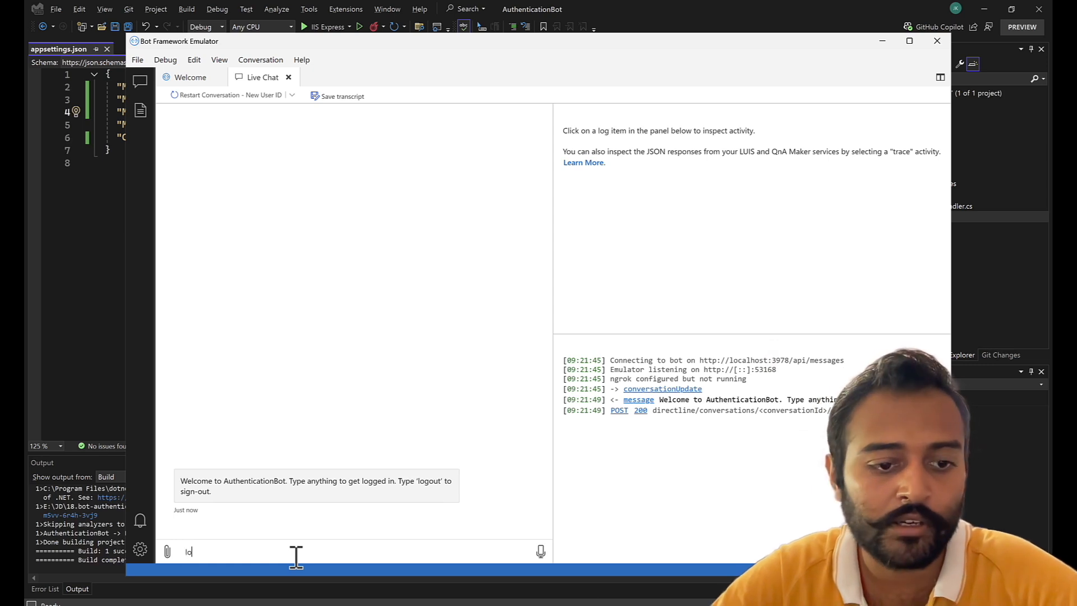
{"action": "key", "text": "Return"}
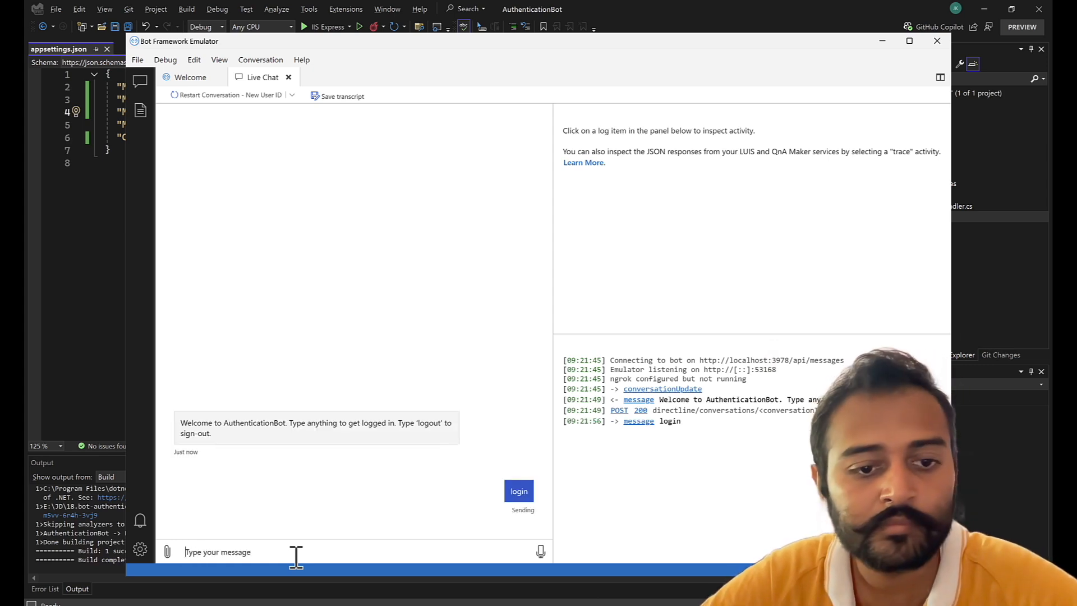
{"action": "left_click", "coordinate": [519, 490]}
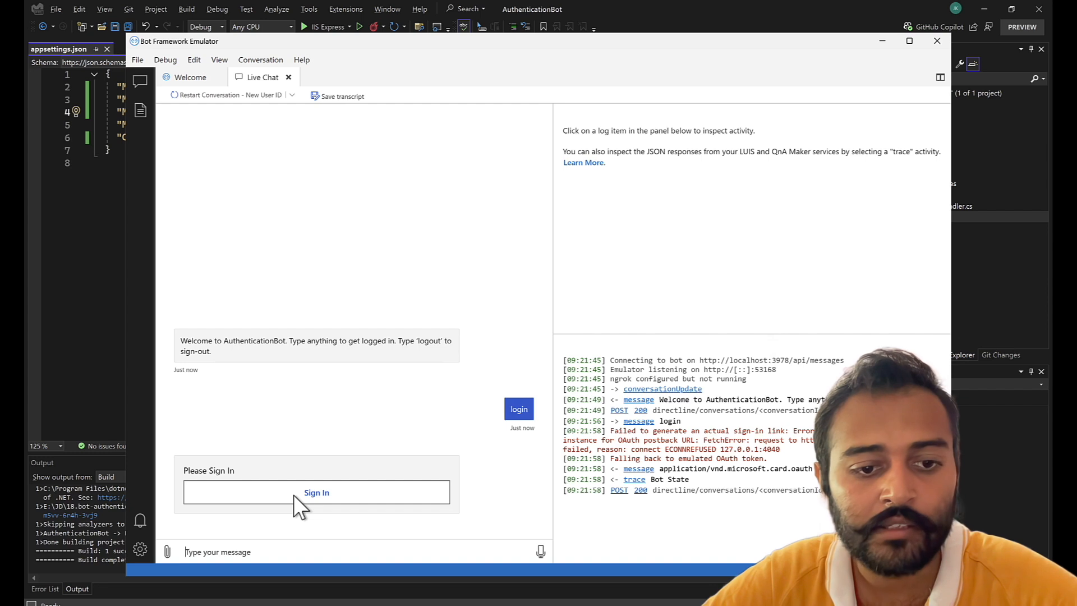
{"action": "left_click", "coordinate": [316, 492]}
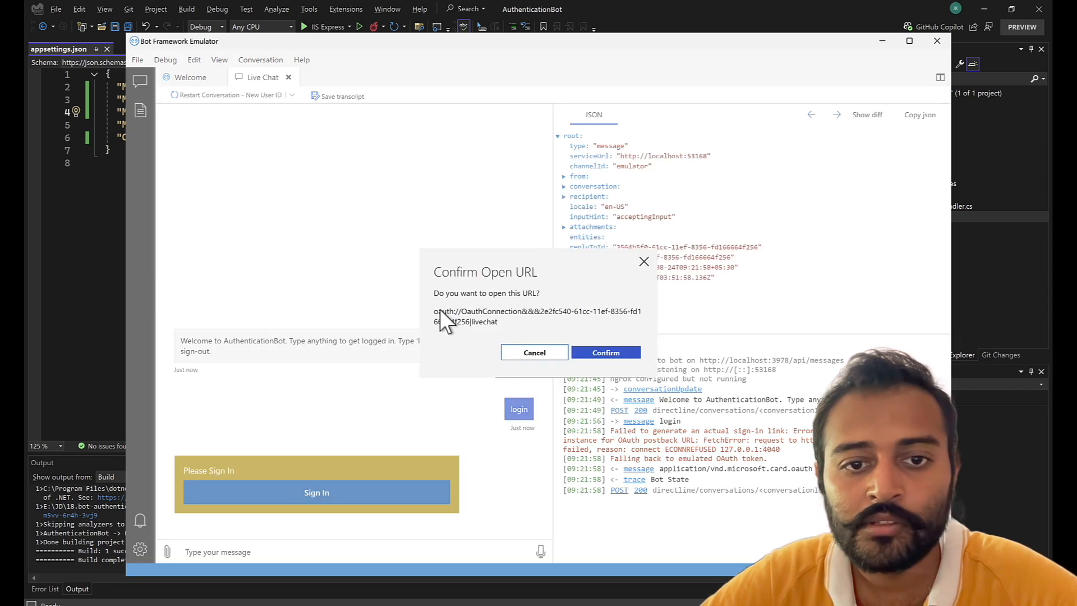
{"action": "mouse_move", "coordinate": [605, 352]}
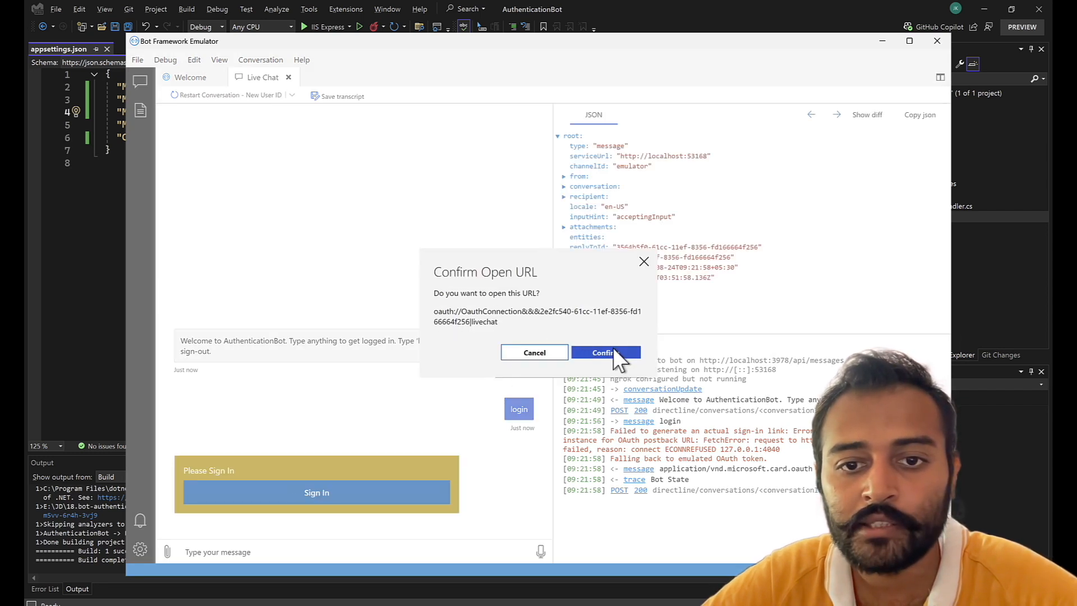
{"action": "left_click", "coordinate": [602, 352]}
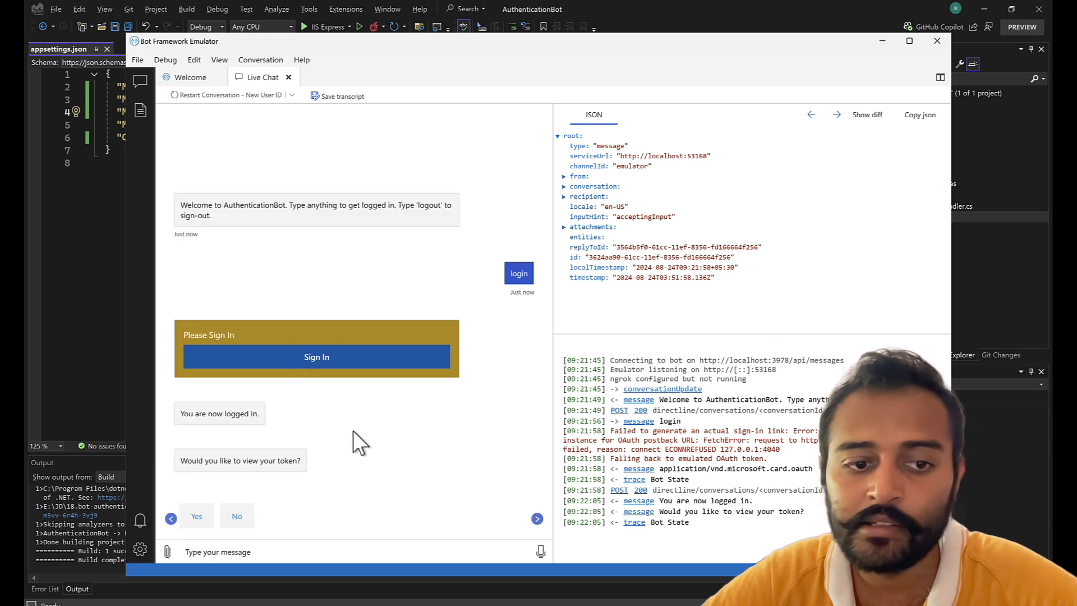
{"action": "left_click", "coordinate": [196, 516]}
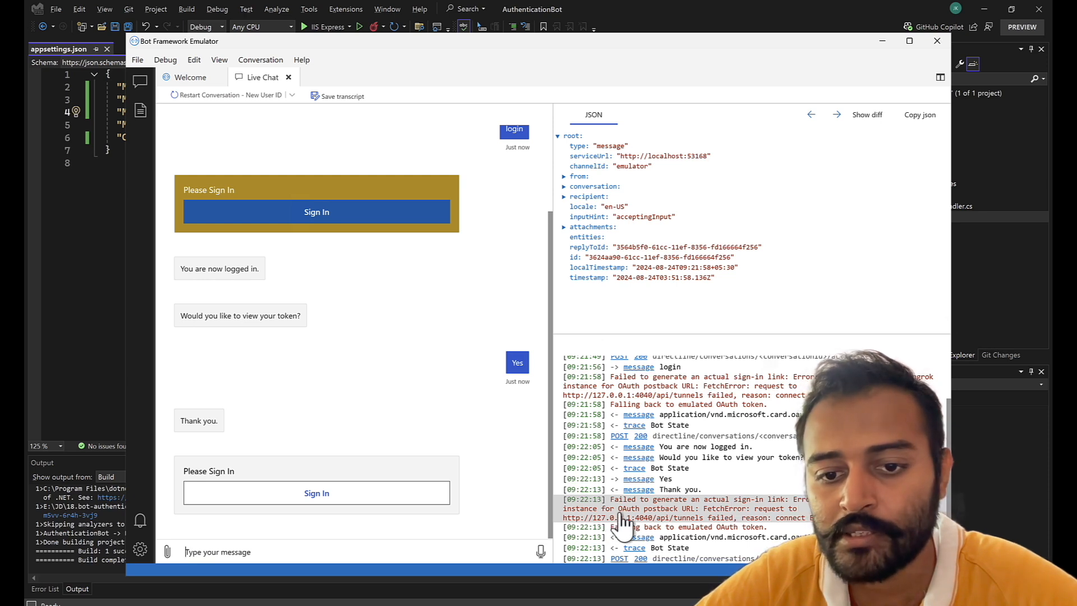
{"action": "mouse_move", "coordinate": [783, 519]}
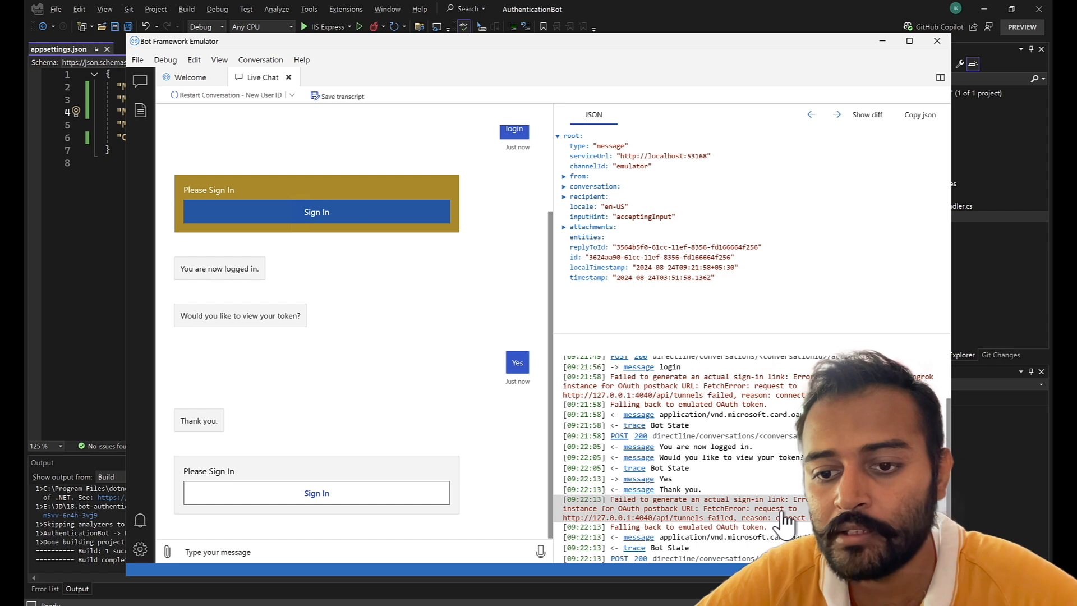
{"action": "mouse_move", "coordinate": [728, 532]}
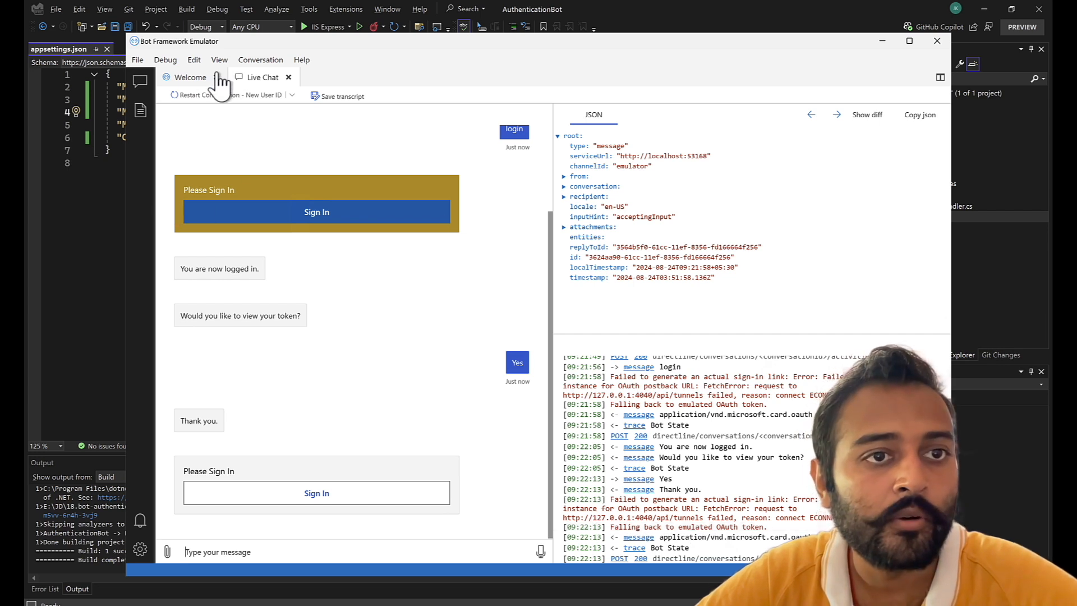
{"action": "mouse_move", "coordinate": [237, 511]}
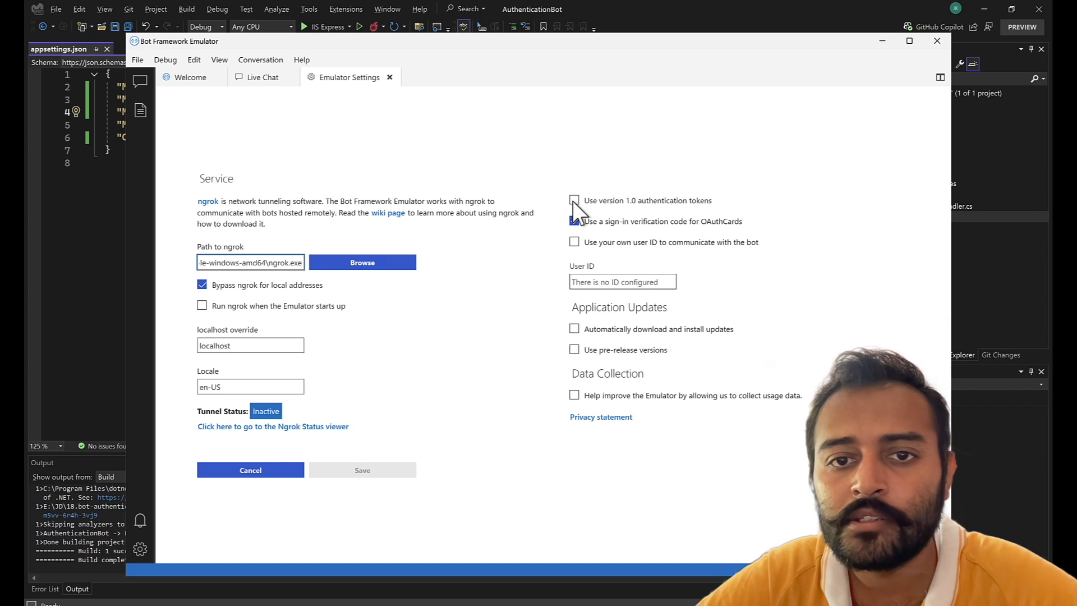
{"action": "left_click", "coordinate": [574, 199]}
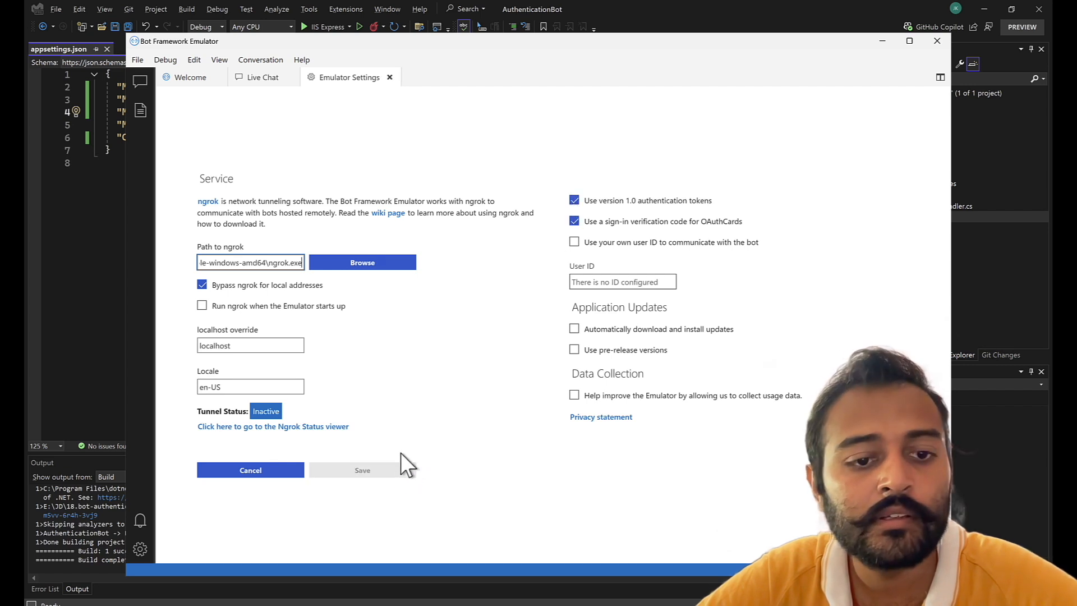
{"action": "left_click", "coordinate": [389, 76]}
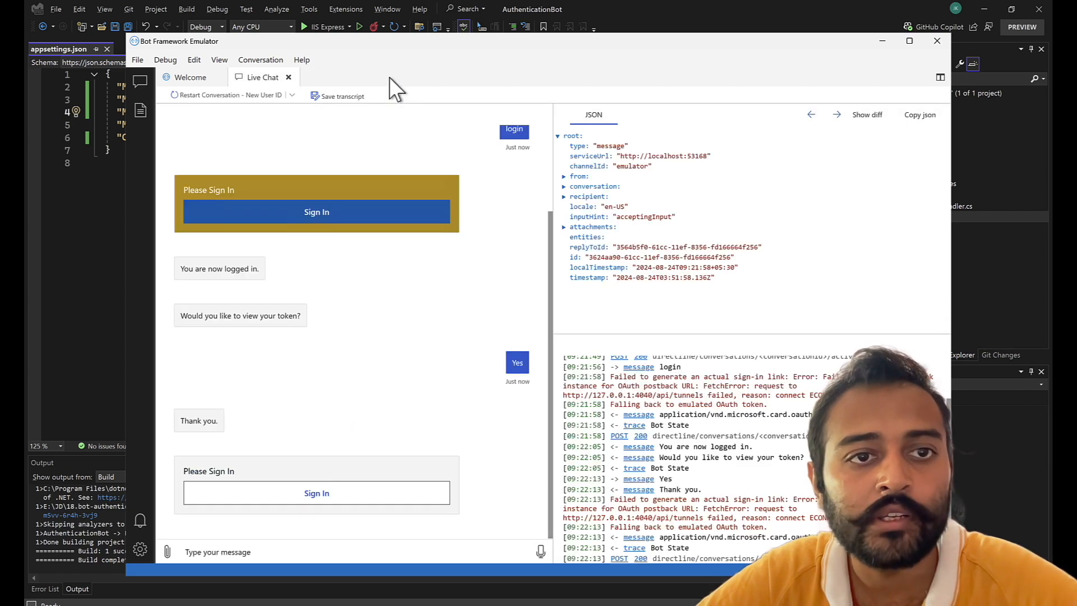
{"action": "mouse_move", "coordinate": [199, 103]}
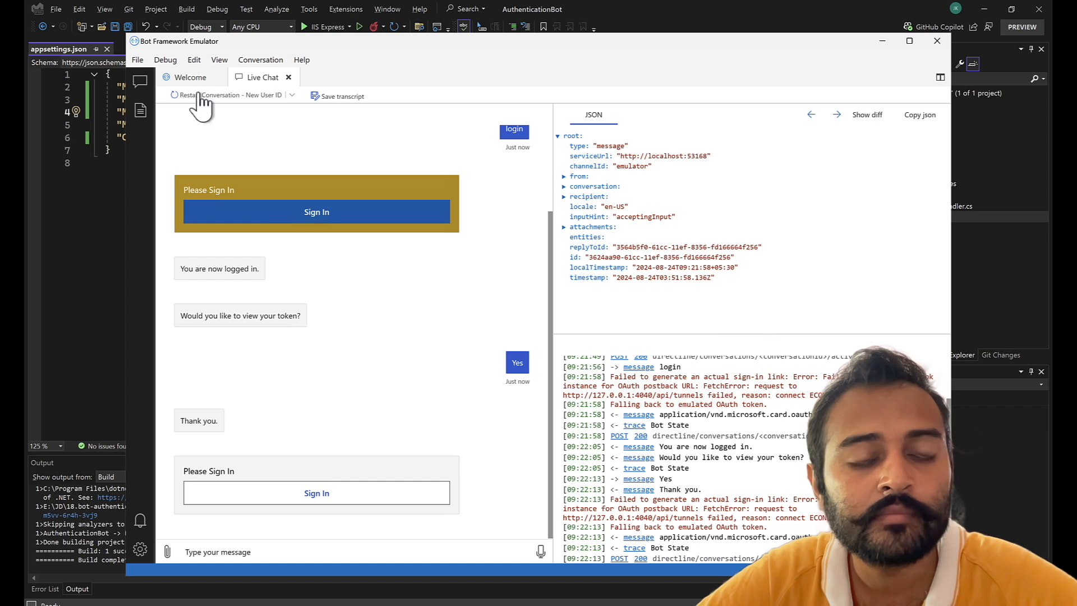
Restart the conversation, sign in again via the confirmed OAuth link, and answer Yes to view the token
{"action": "left_click", "coordinate": [230, 95]}
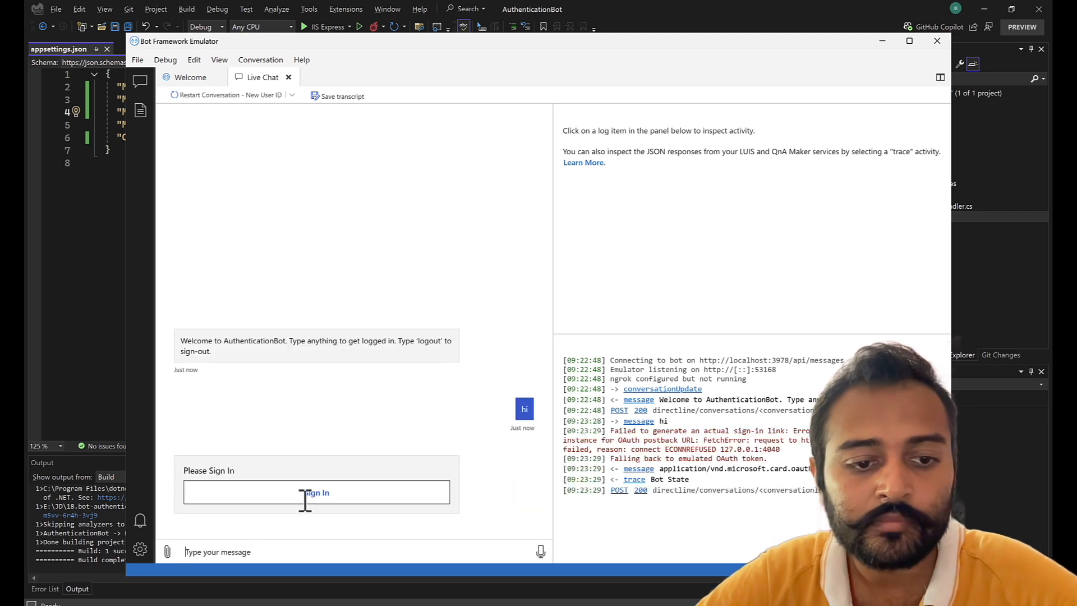
{"action": "left_click", "coordinate": [317, 492]}
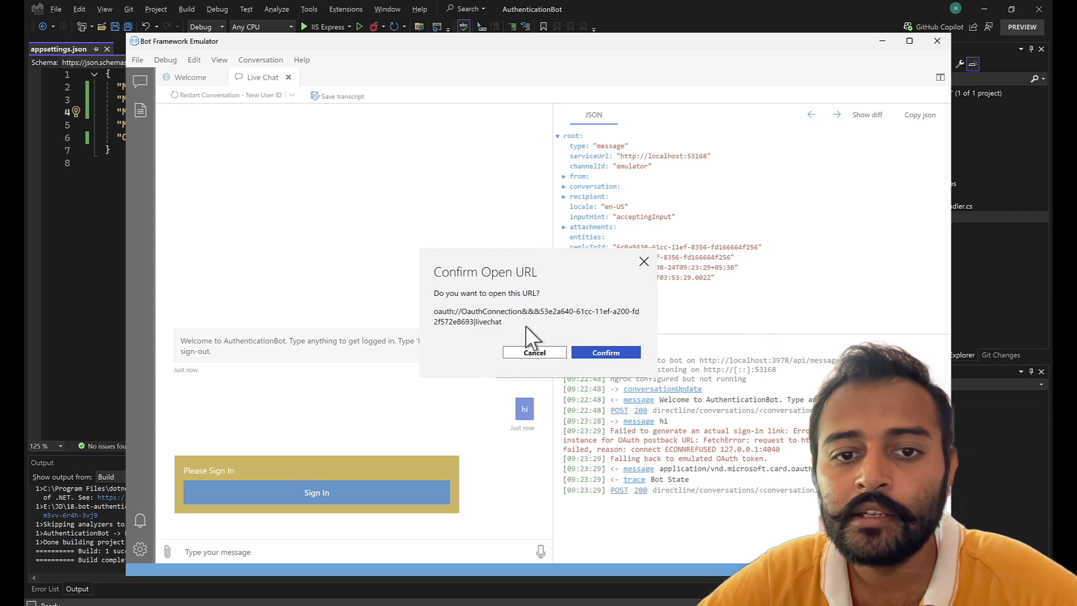
{"action": "mouse_move", "coordinate": [436, 326]}
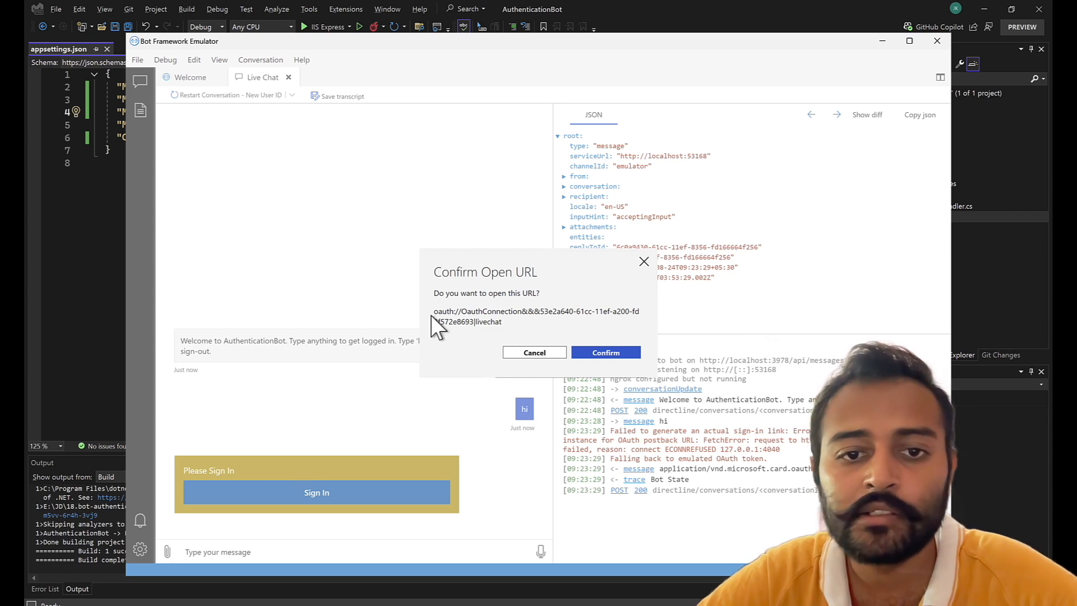
{"action": "mouse_move", "coordinate": [484, 343]}
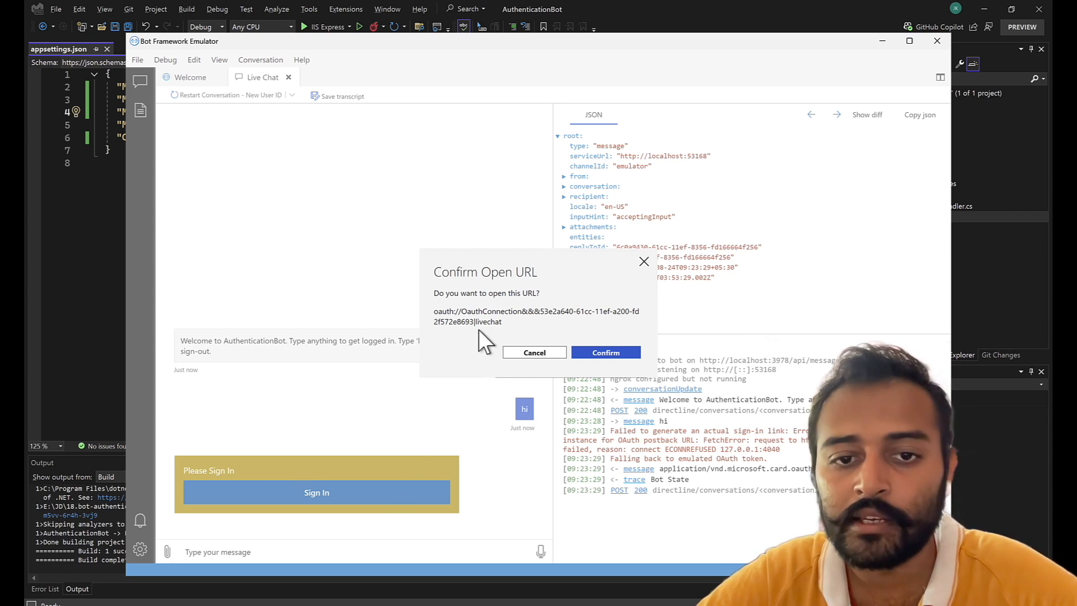
{"action": "mouse_move", "coordinate": [511, 333]}
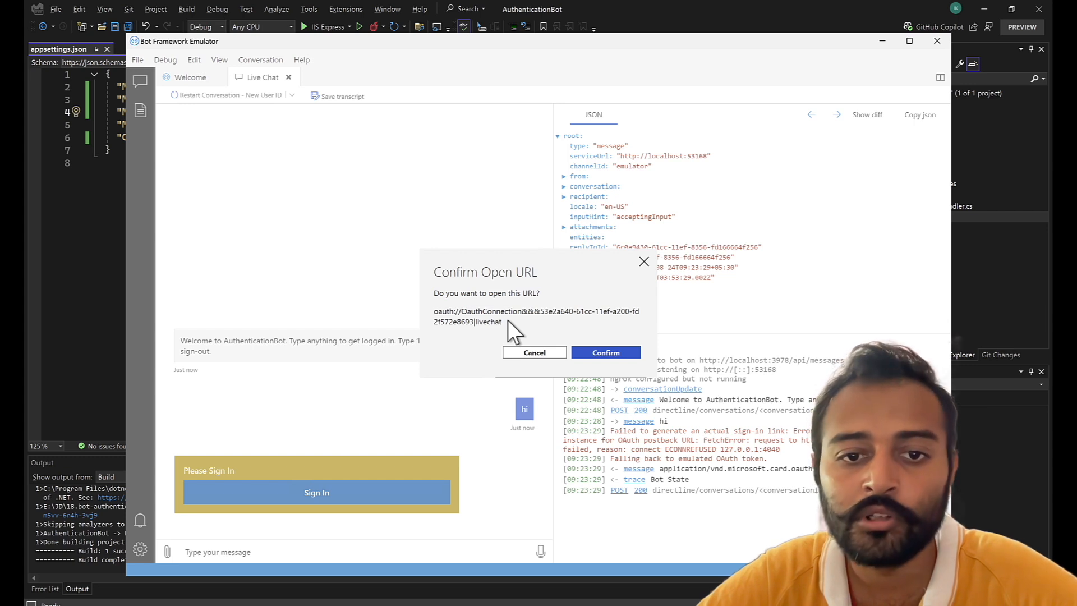
{"action": "mouse_move", "coordinate": [471, 337]}
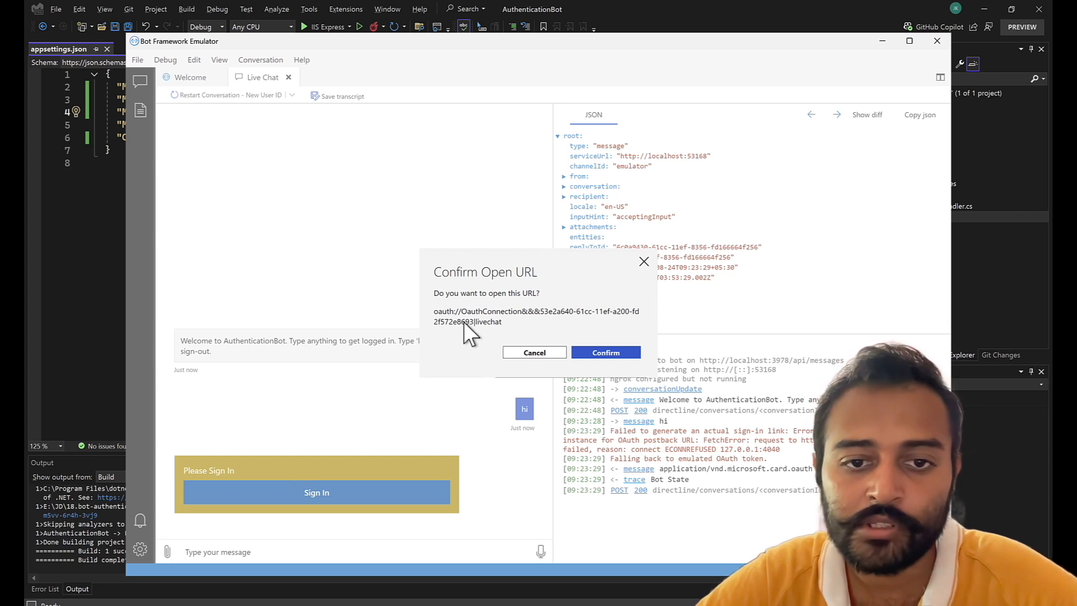
{"action": "mouse_move", "coordinate": [505, 333]}
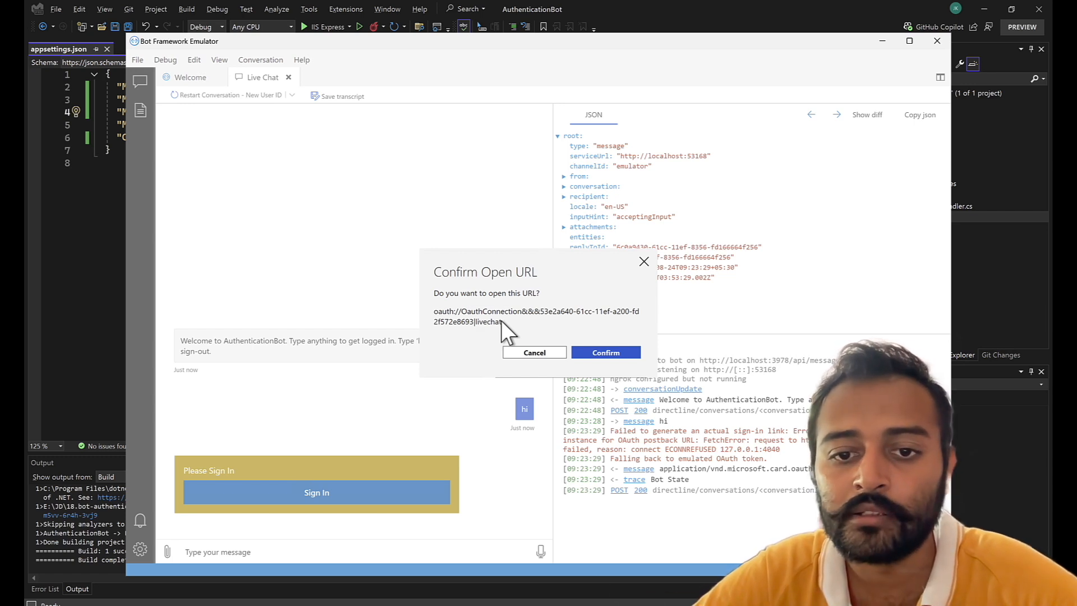
{"action": "left_click", "coordinate": [606, 352]}
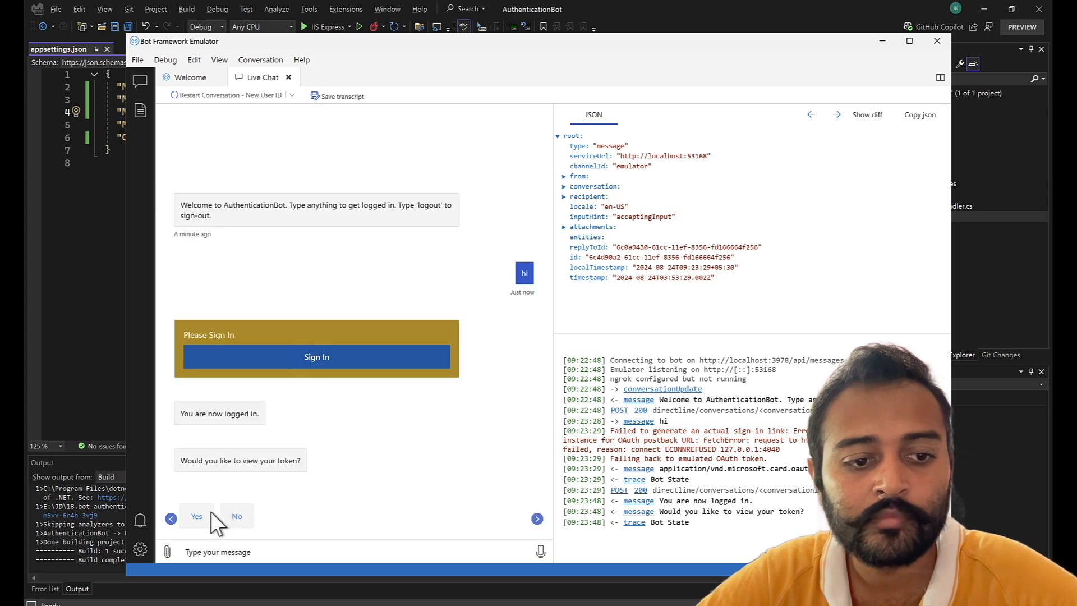
{"action": "left_click", "coordinate": [197, 516]}
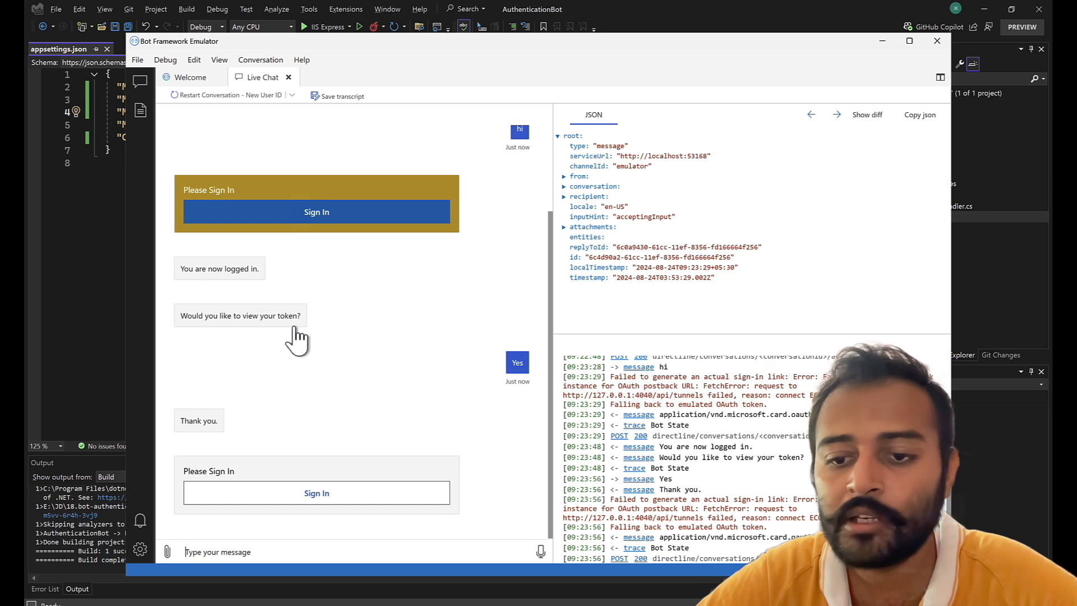
{"action": "mouse_move", "coordinate": [297, 336]}
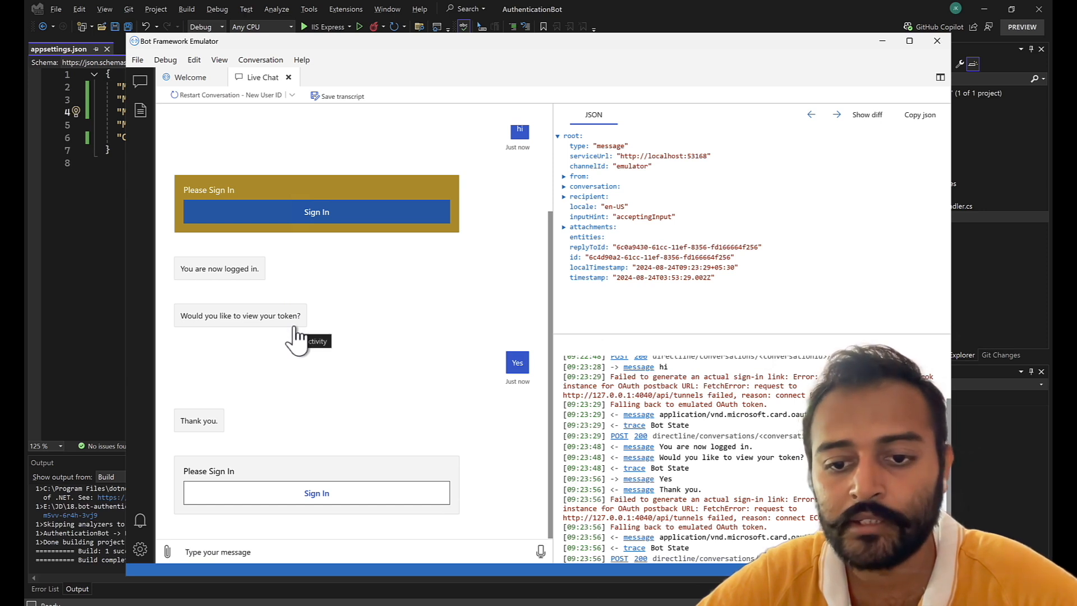
{"action": "mouse_move", "coordinate": [251, 331]}
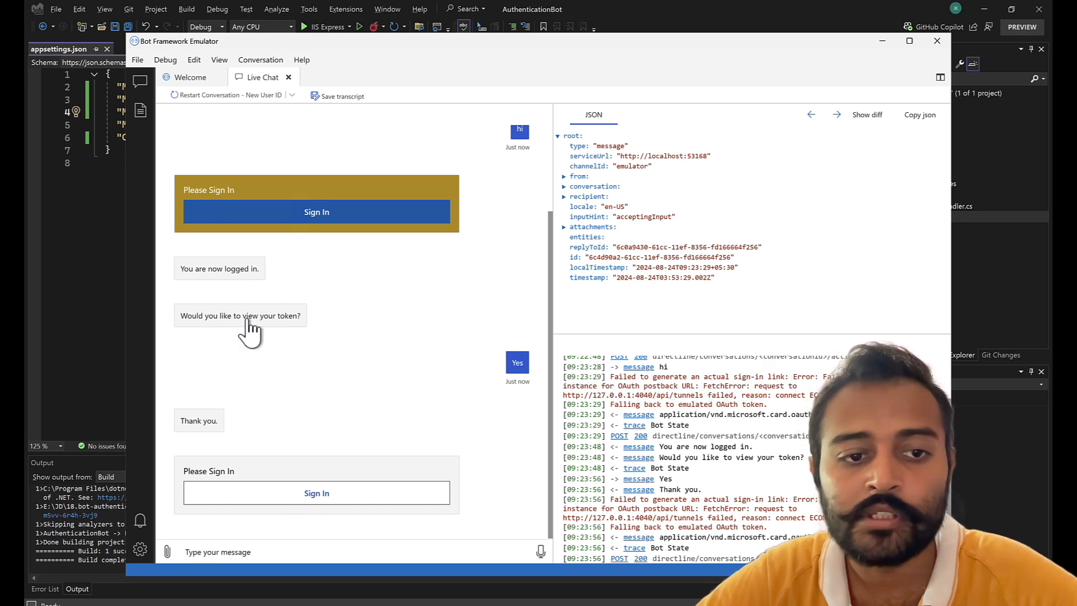
{"action": "mouse_move", "coordinate": [396, 373]}
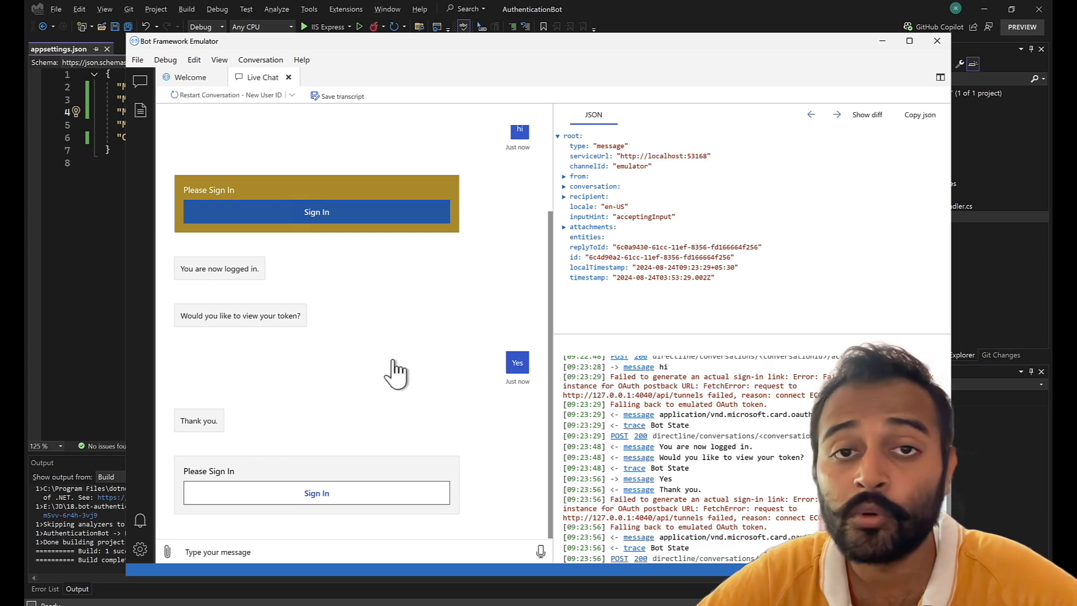
Switch to Notepad++ and view the 'ngrok 3978.bat' script that tunnels port 3978
{"action": "left_click", "coordinate": [937, 40]}
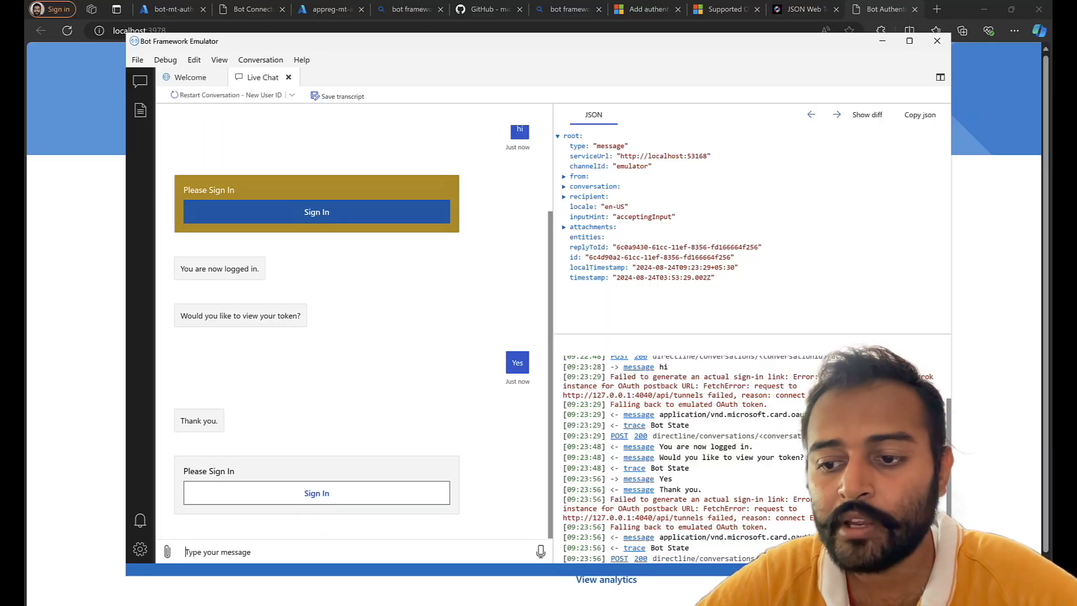
{"action": "mouse_move", "coordinate": [987, 14]}
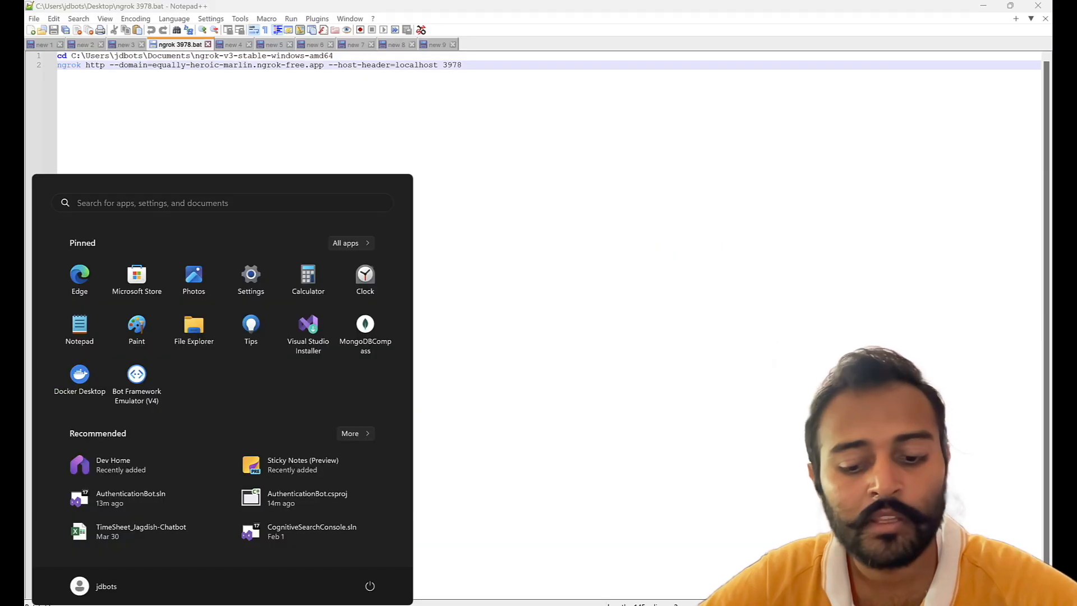
{"action": "left_click", "coordinate": [140, 207]}
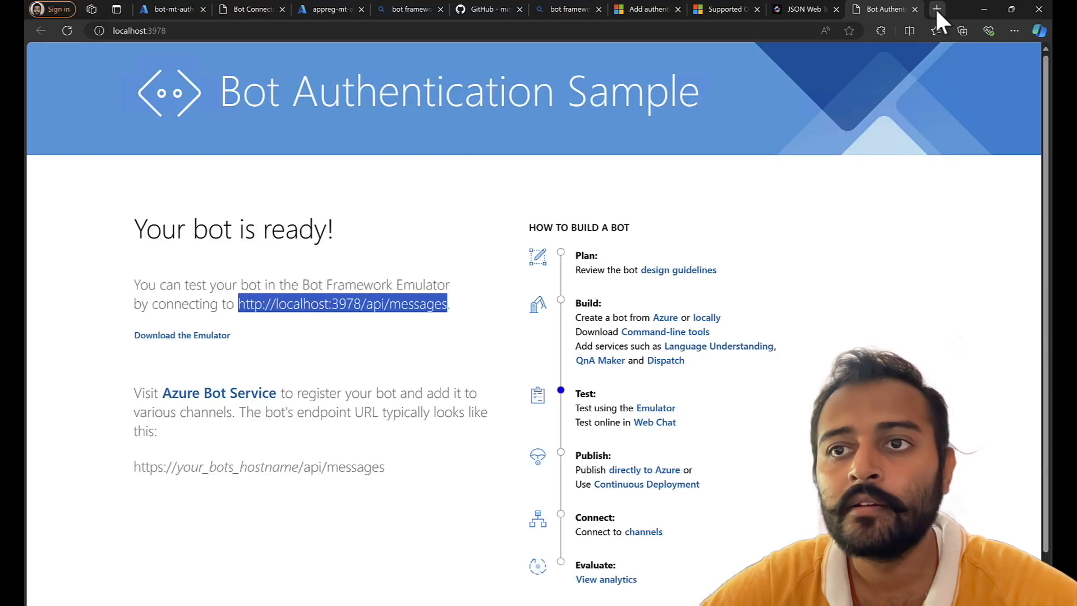
{"action": "left_click", "coordinate": [937, 9]}
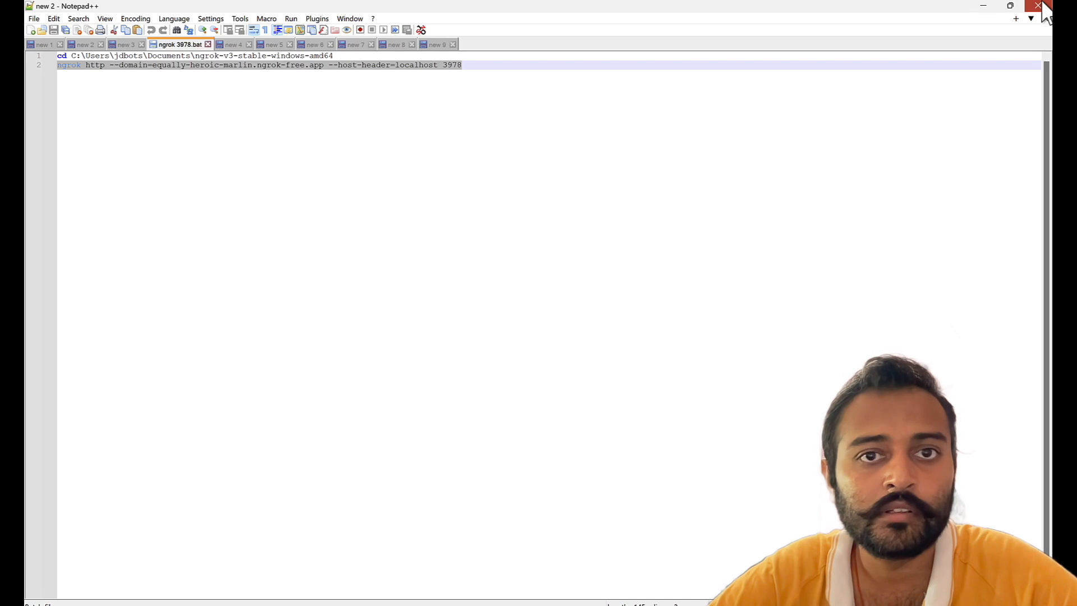
Close Notepad++, launch the 'ngrok 3978' desktop shortcut, and bring the Emulator back to the front
{"action": "left_click", "coordinate": [1038, 6]}
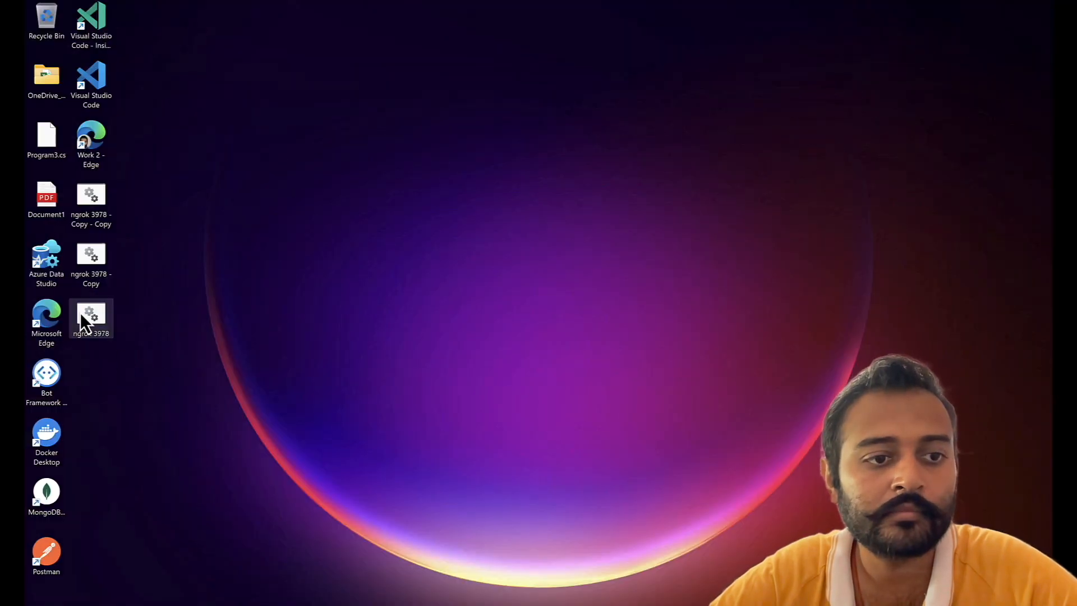
{"action": "double_click", "coordinate": [91, 313]}
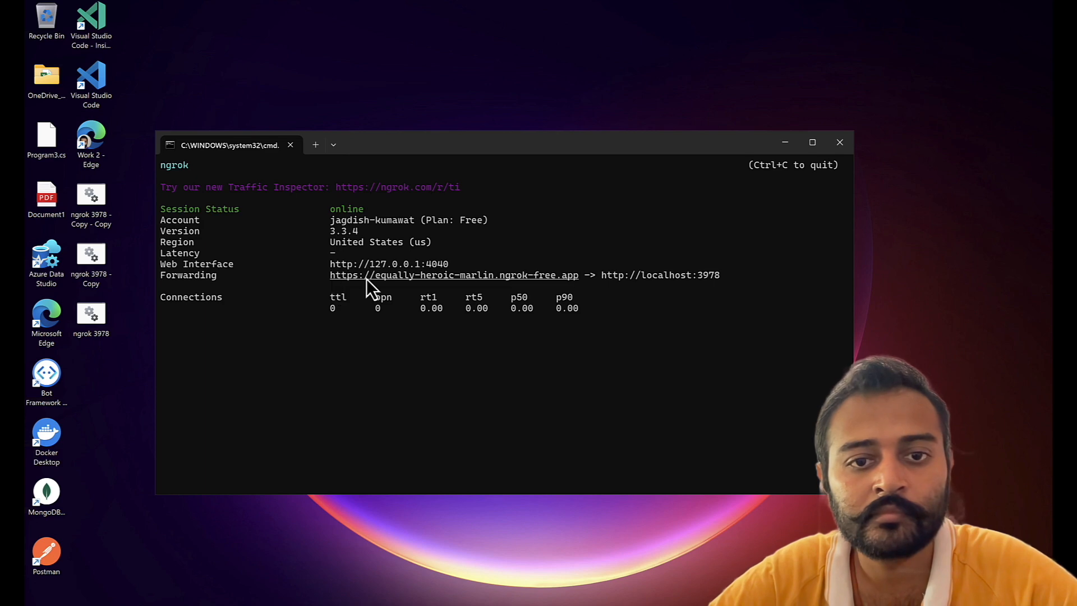
{"action": "left_click", "coordinate": [838, 142]}
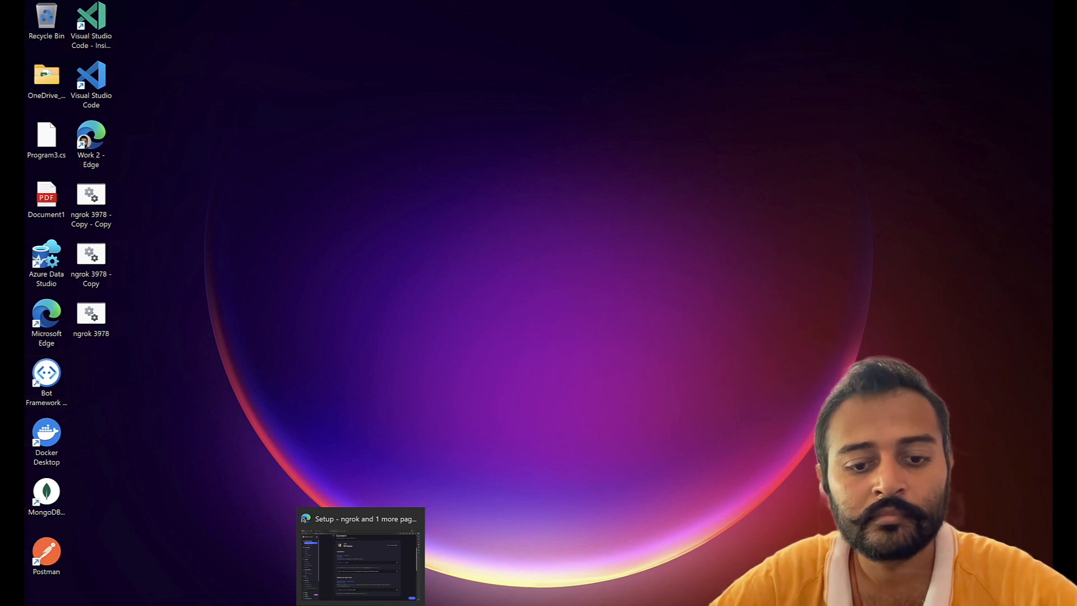
{"action": "left_click", "coordinate": [359, 557]}
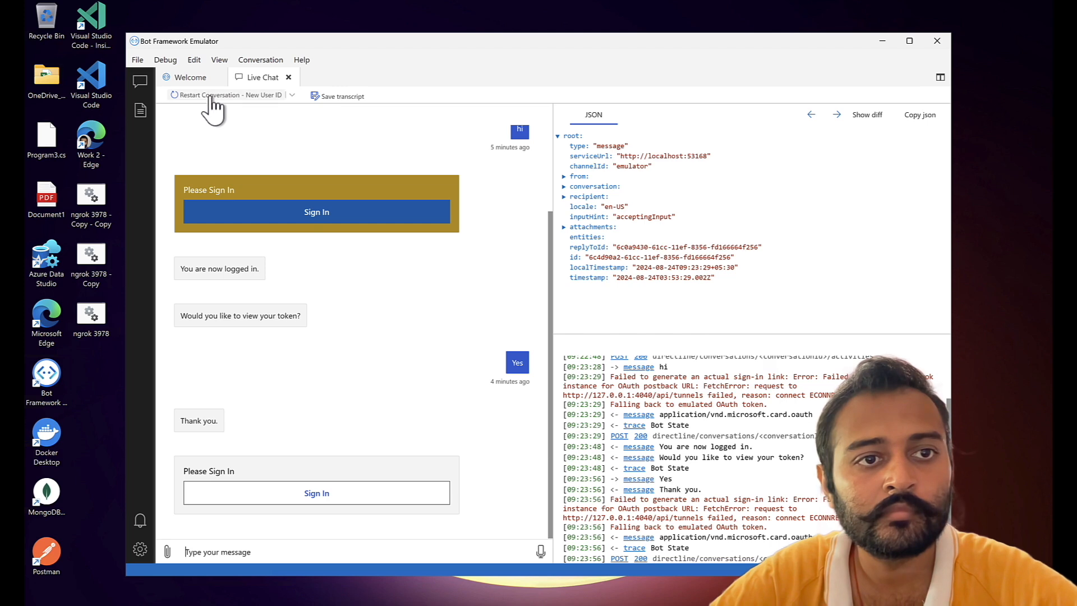
Restart the conversation, close the Live Chat tab, and start the Open Bot dialog
{"action": "left_click", "coordinate": [206, 95]}
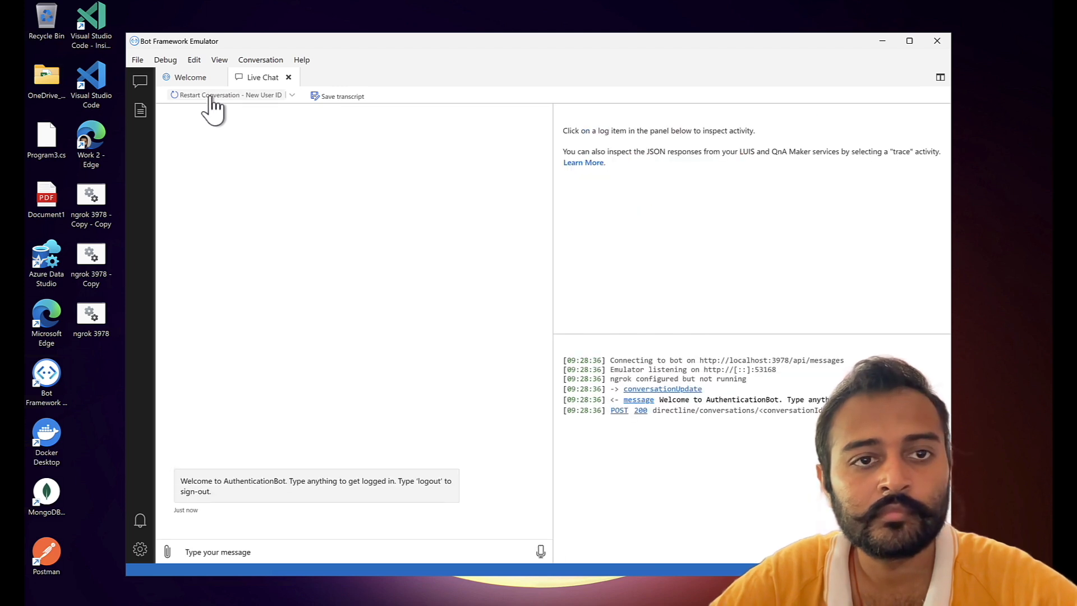
{"action": "left_click", "coordinate": [288, 77]}
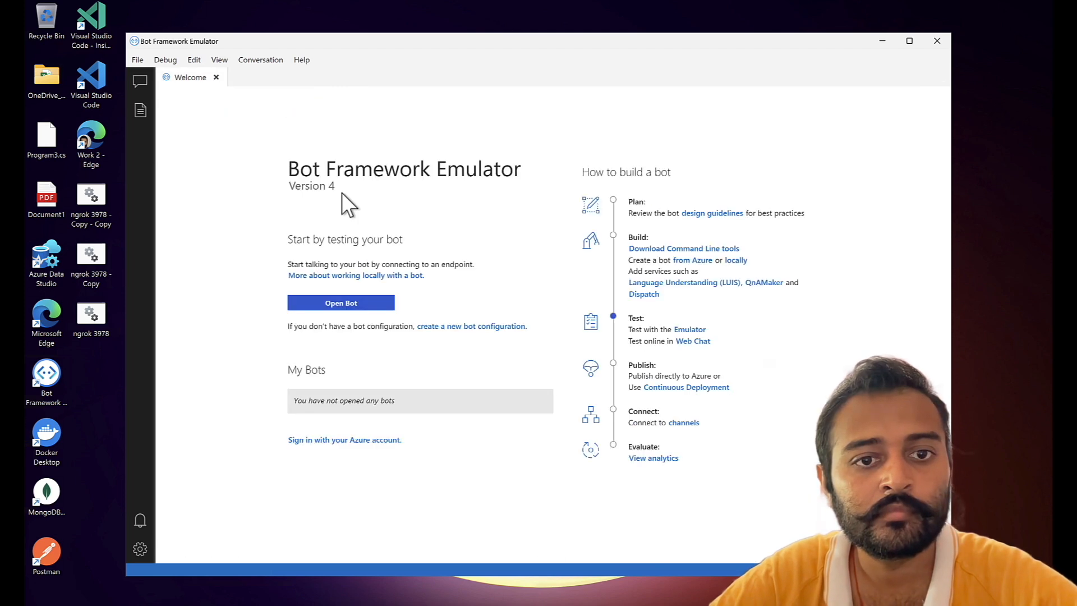
{"action": "left_click", "coordinate": [341, 302]}
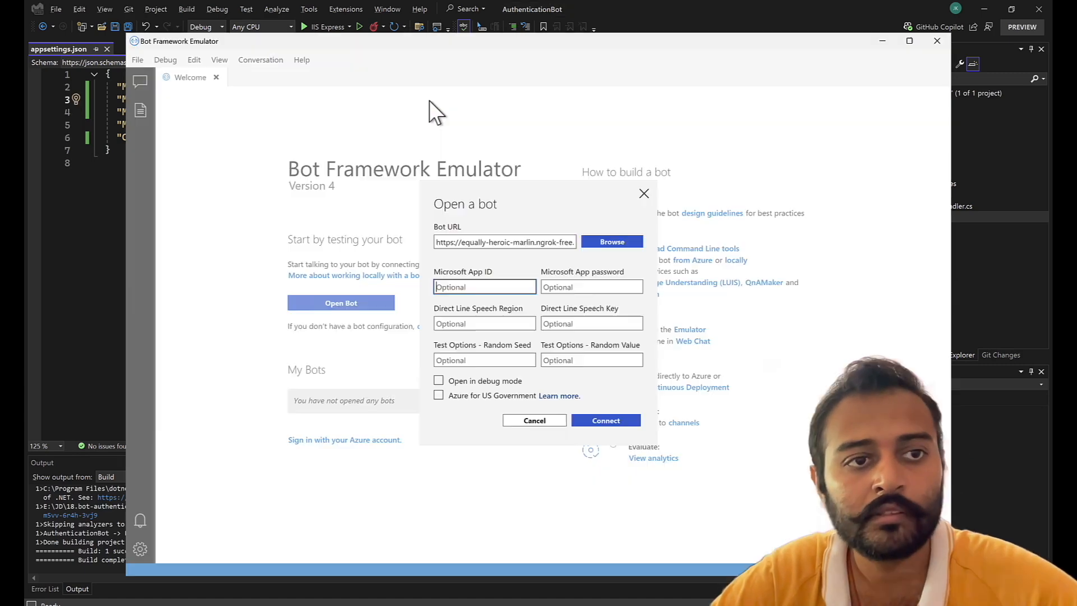
Finish entering the bot's App ID (…5-4e6d-859-54bdbc4037bc) and move to the password field
{"action": "type", "text": "5-4e6d-859-54bdbc4037bc"}
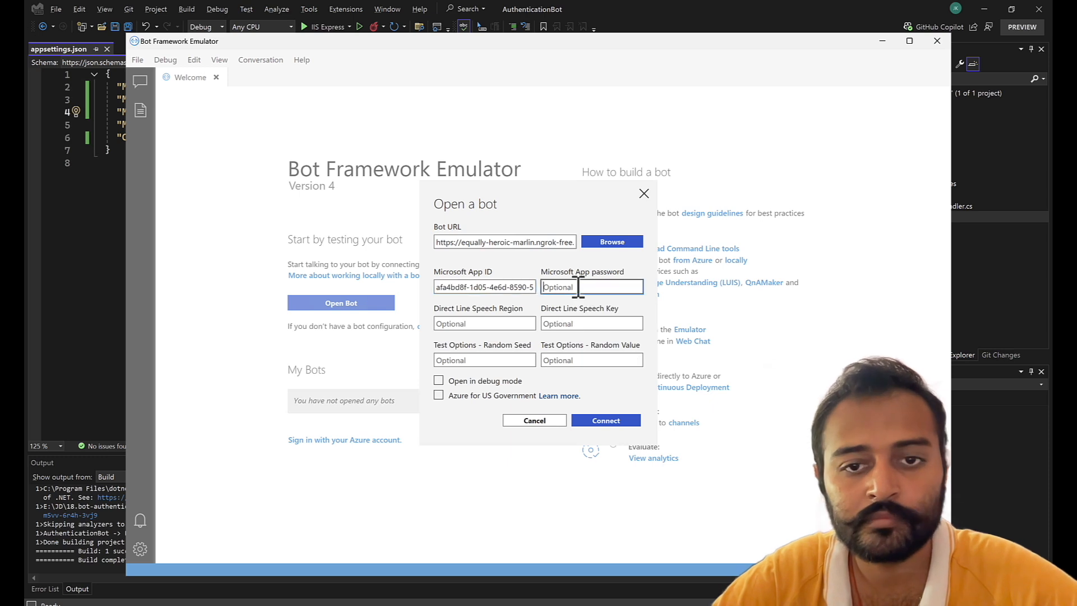
{"action": "left_click", "coordinate": [606, 420]}
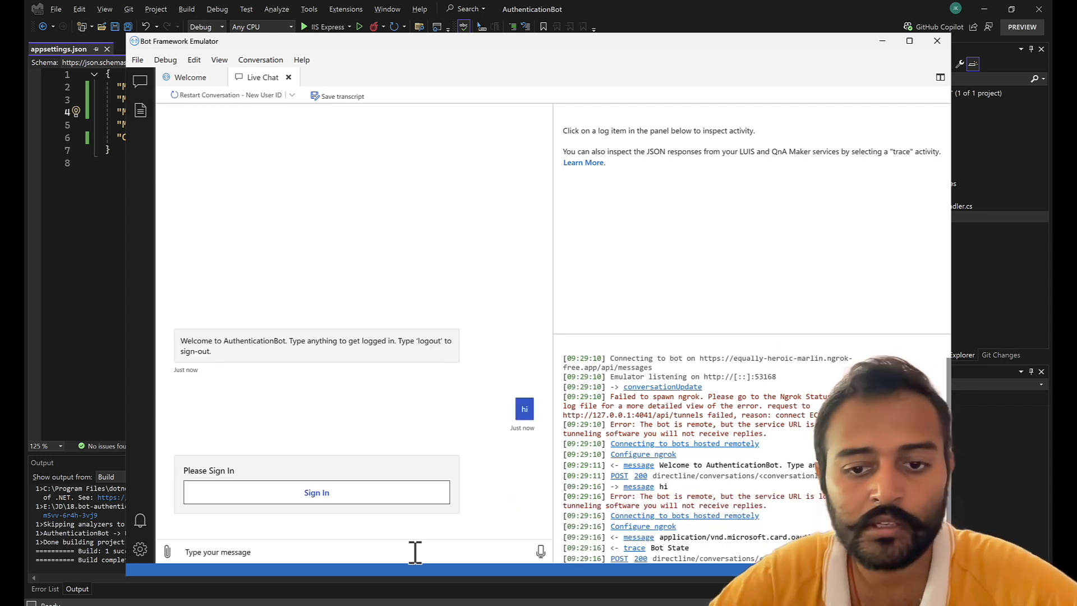
{"action": "left_click", "coordinate": [316, 492]}
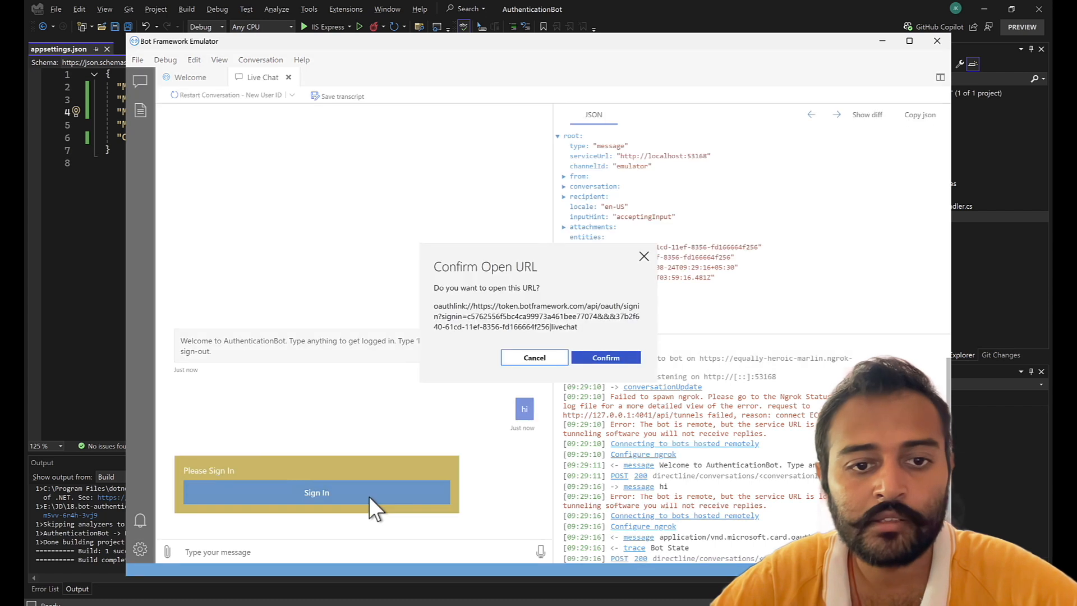
{"action": "mouse_move", "coordinate": [470, 330]}
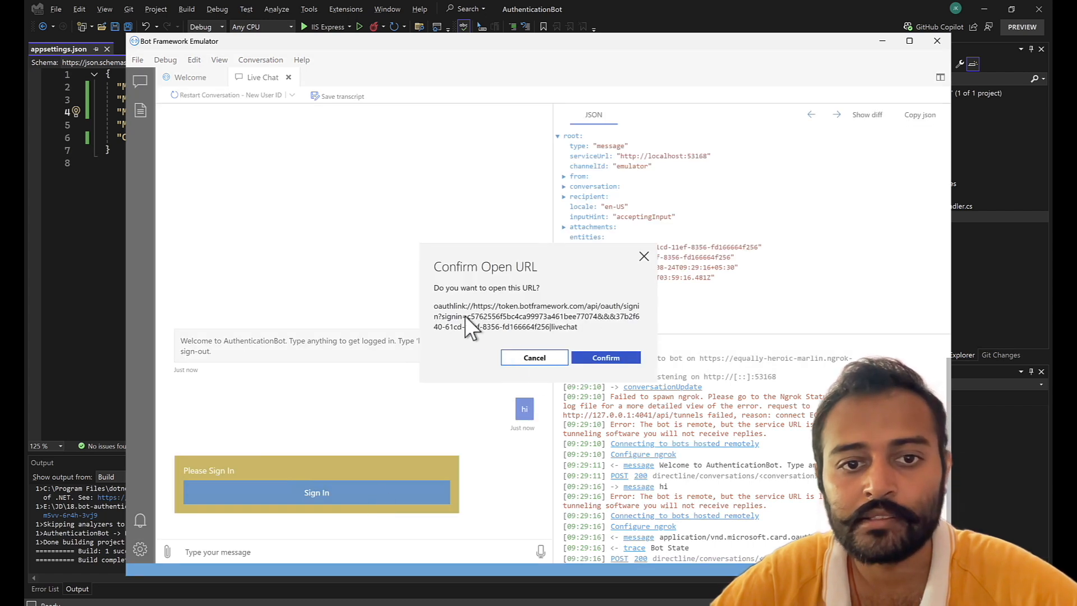
{"action": "mouse_move", "coordinate": [543, 331]}
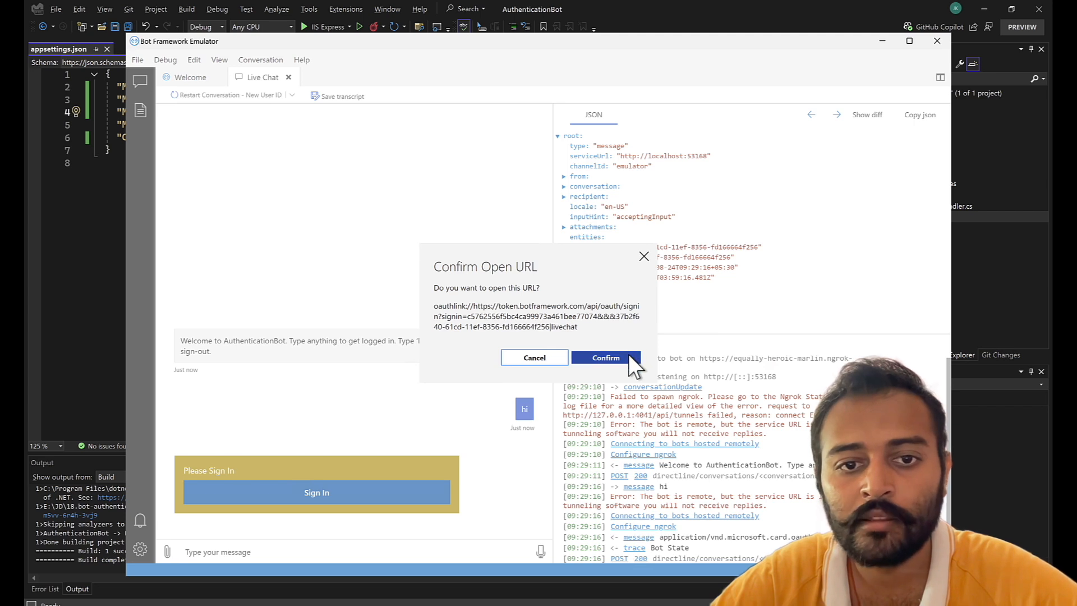
{"action": "left_click", "coordinate": [604, 357]}
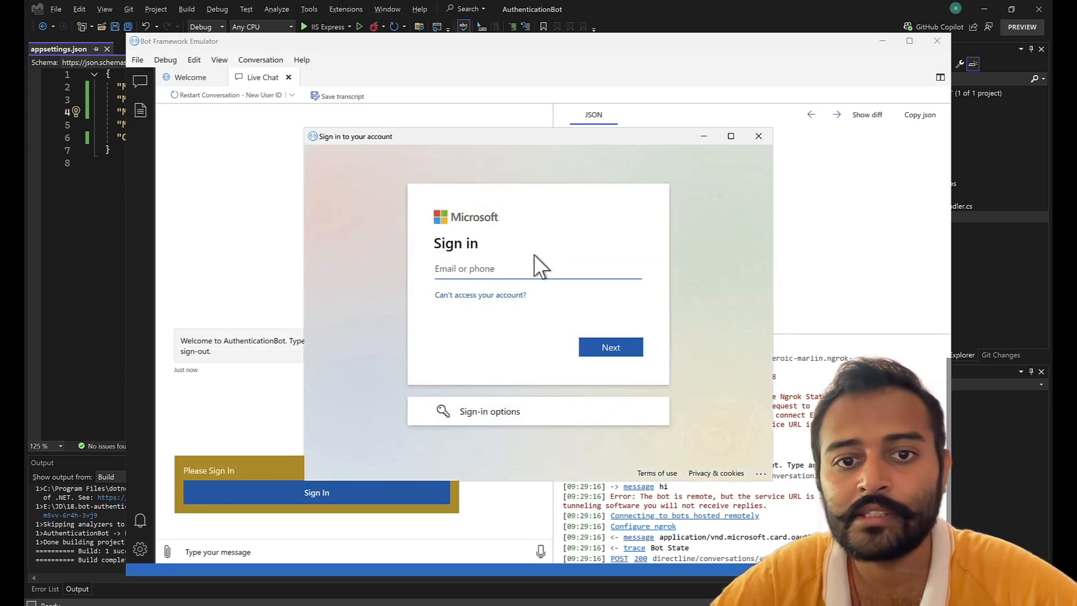
{"action": "mouse_move", "coordinate": [409, 371]}
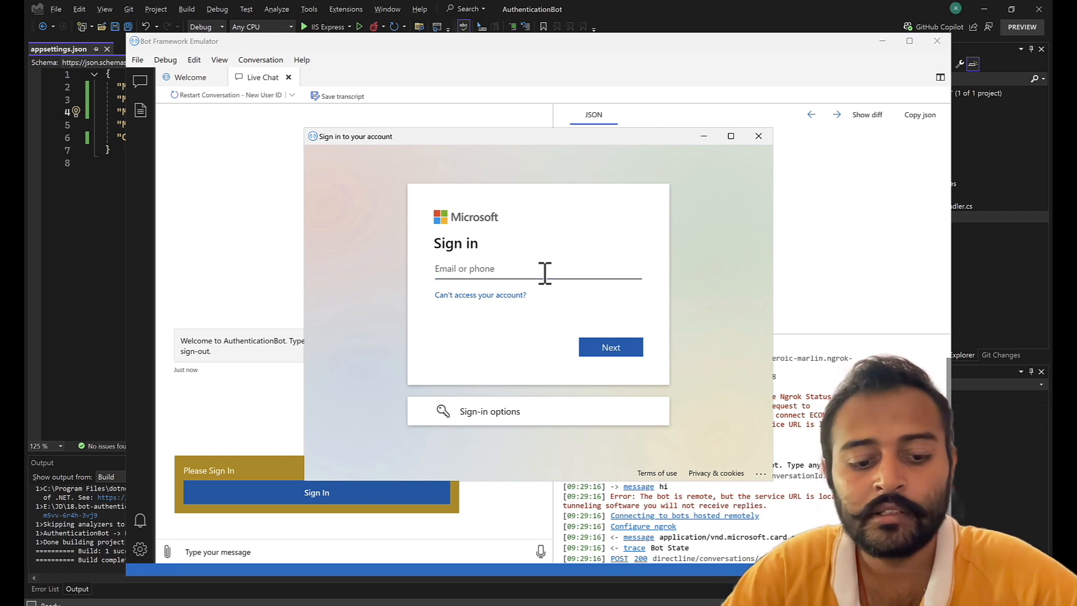
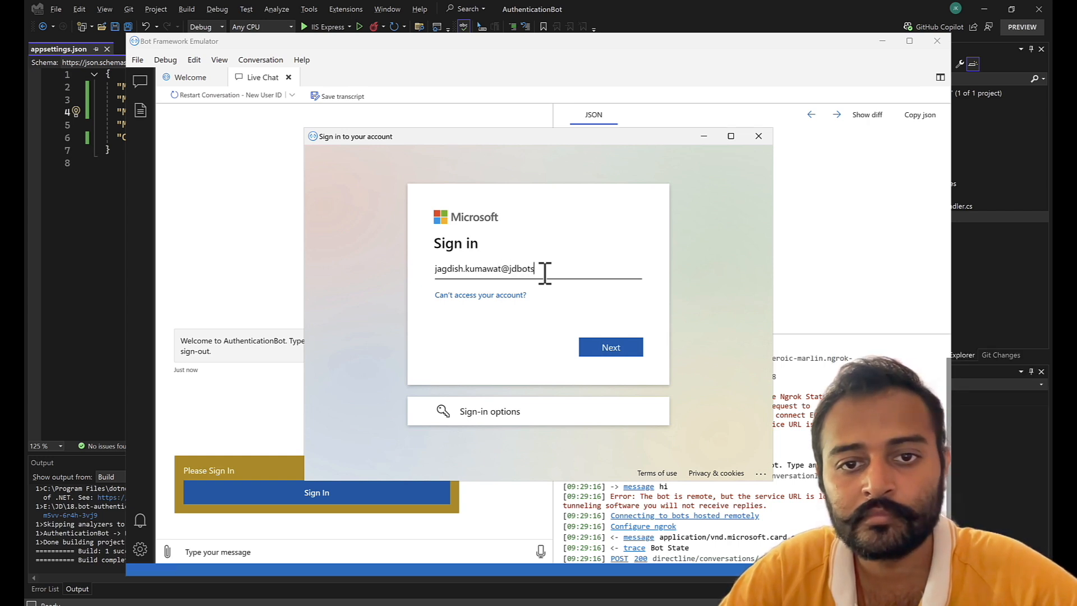
{"action": "left_click", "coordinate": [609, 347]}
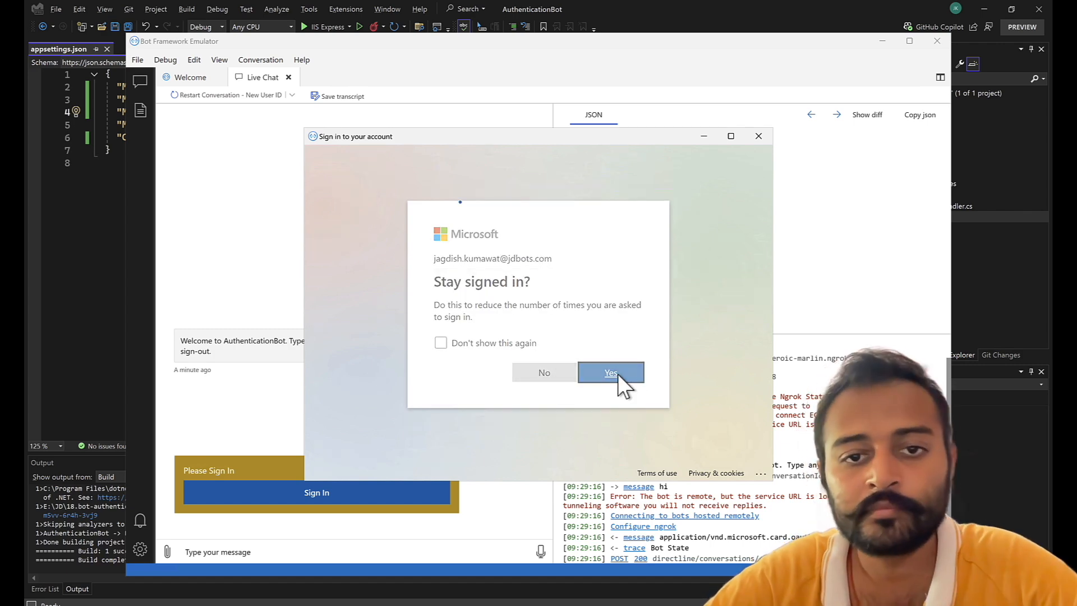
{"action": "left_click", "coordinate": [610, 373]}
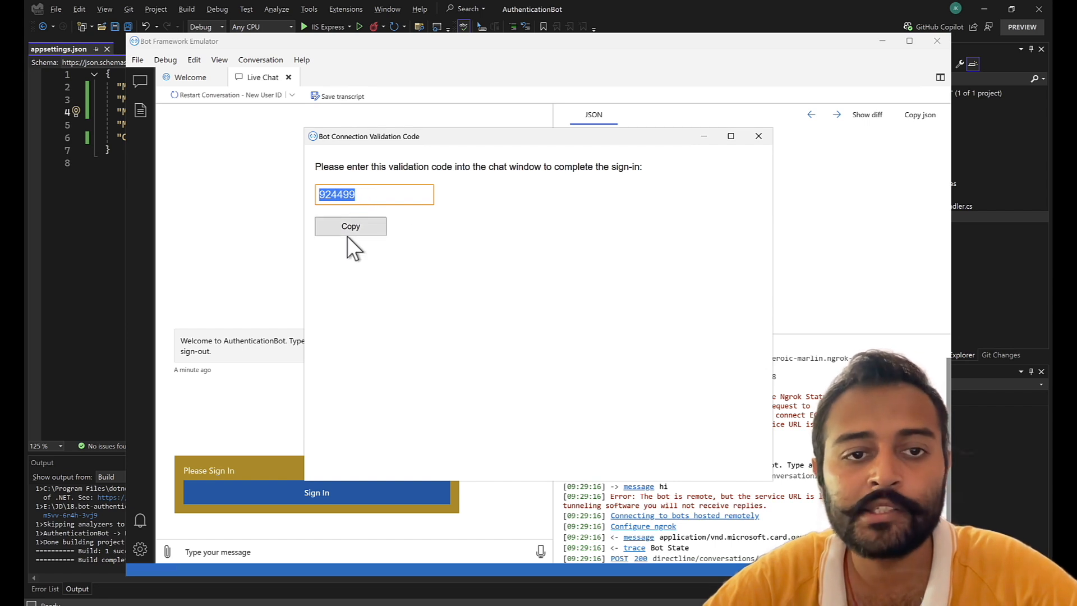
{"action": "left_click", "coordinate": [350, 226]}
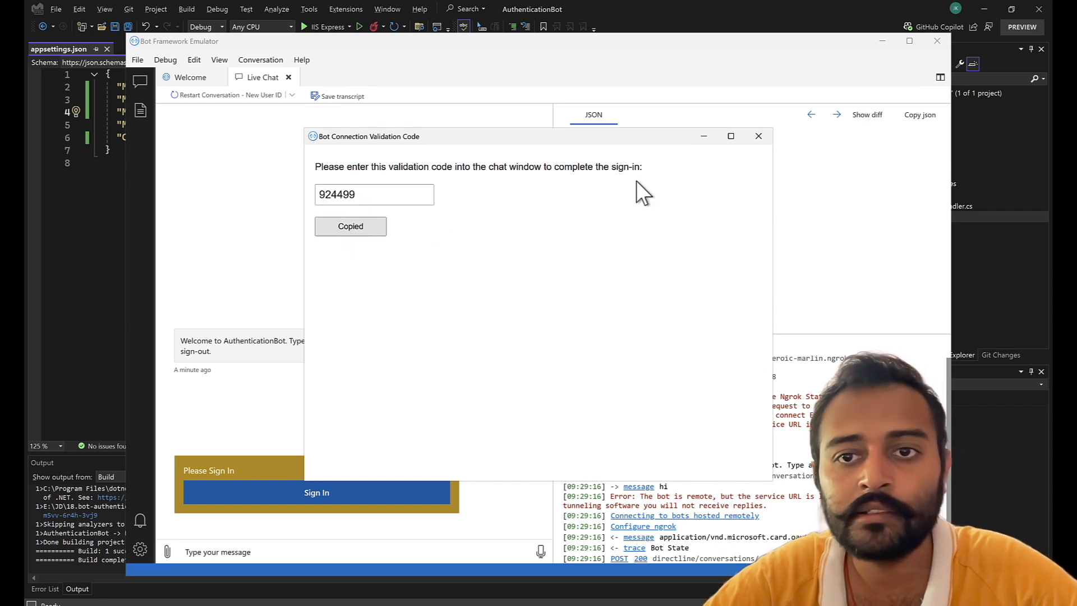
{"action": "mouse_move", "coordinate": [264, 553]}
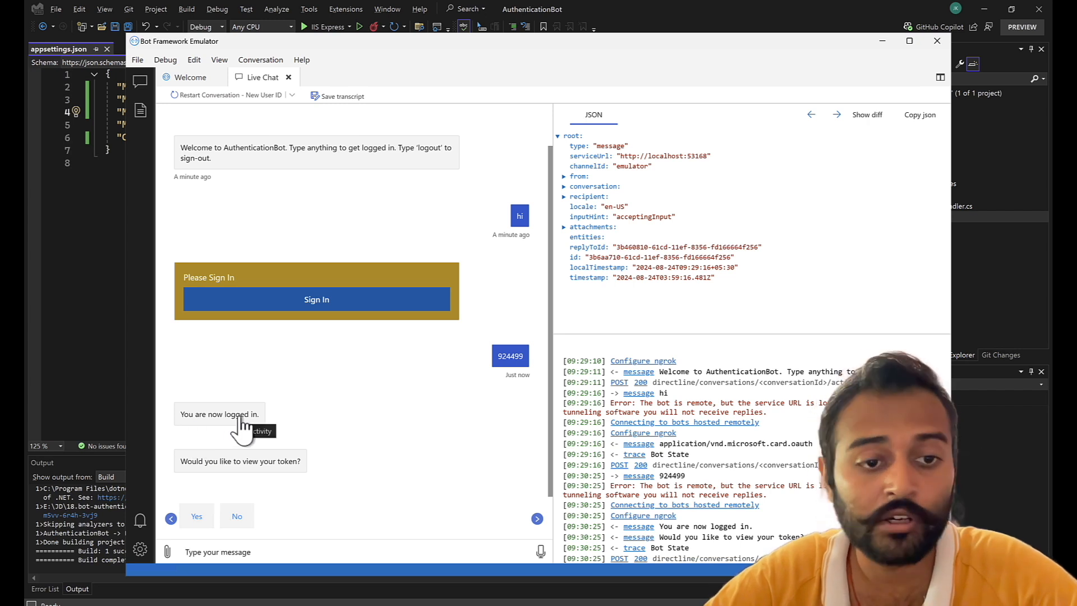
{"action": "mouse_move", "coordinate": [264, 488]}
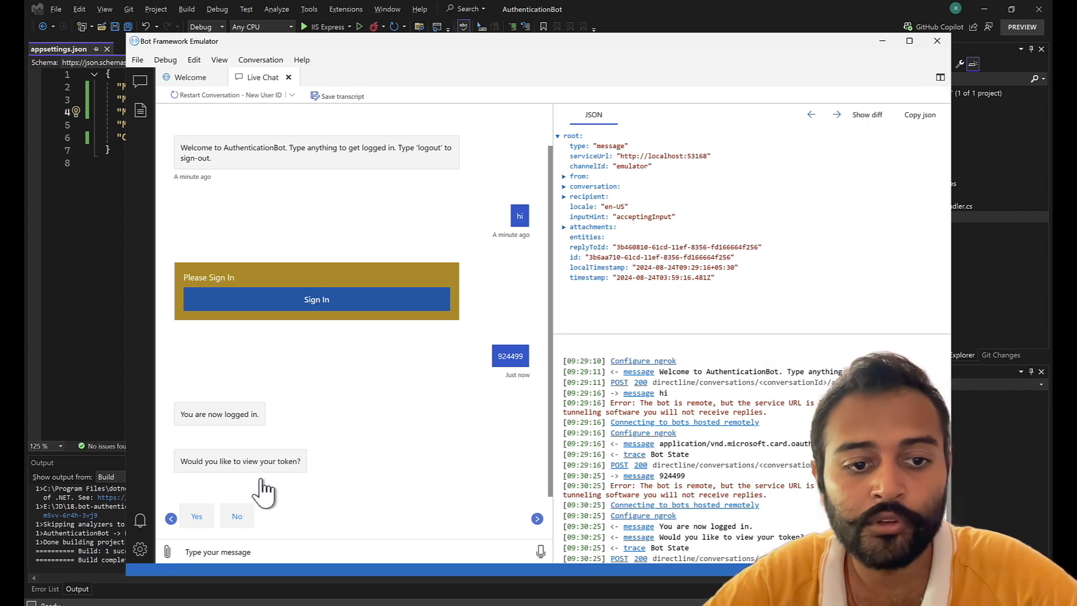
{"action": "left_click", "coordinate": [197, 516]}
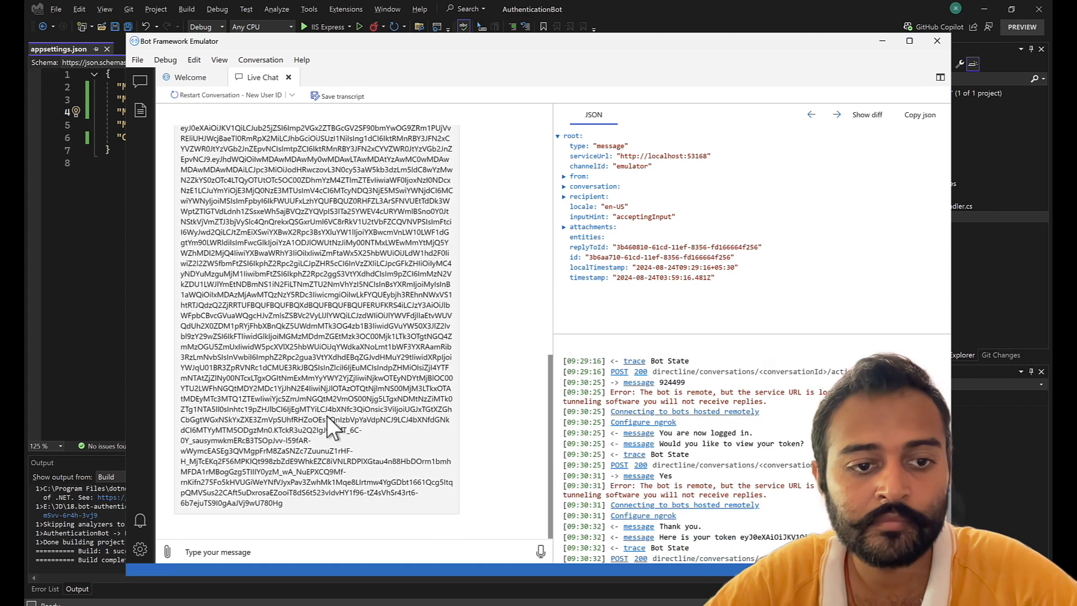
{"action": "mouse_move", "coordinate": [316, 281]}
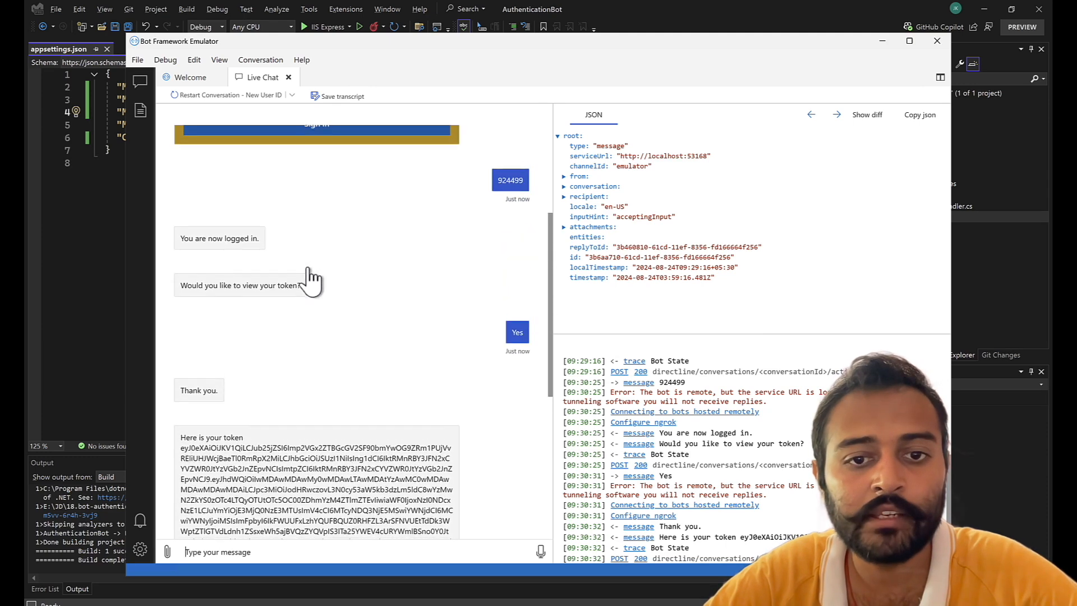
{"action": "scroll", "scroll_direction": "down", "scroll_amount": 3}
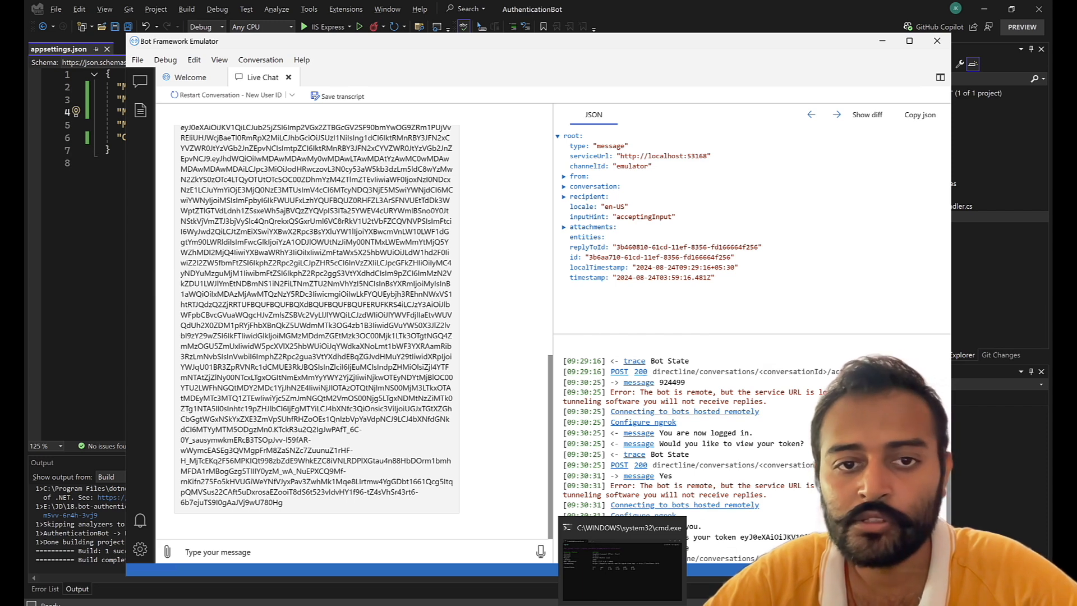
{"action": "left_click", "coordinate": [622, 566]}
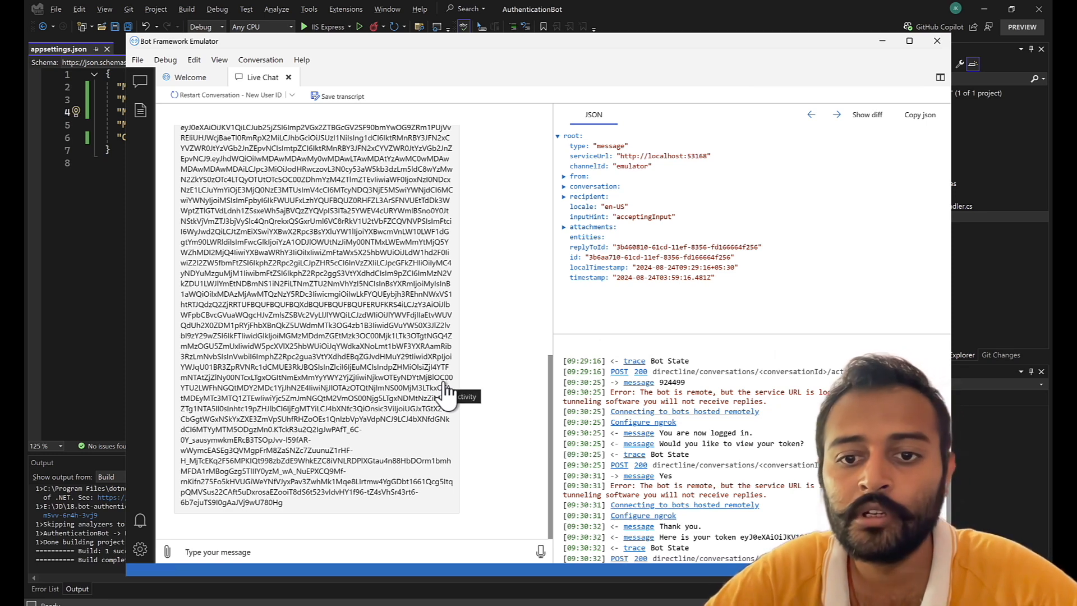
{"action": "mouse_move", "coordinate": [266, 219]}
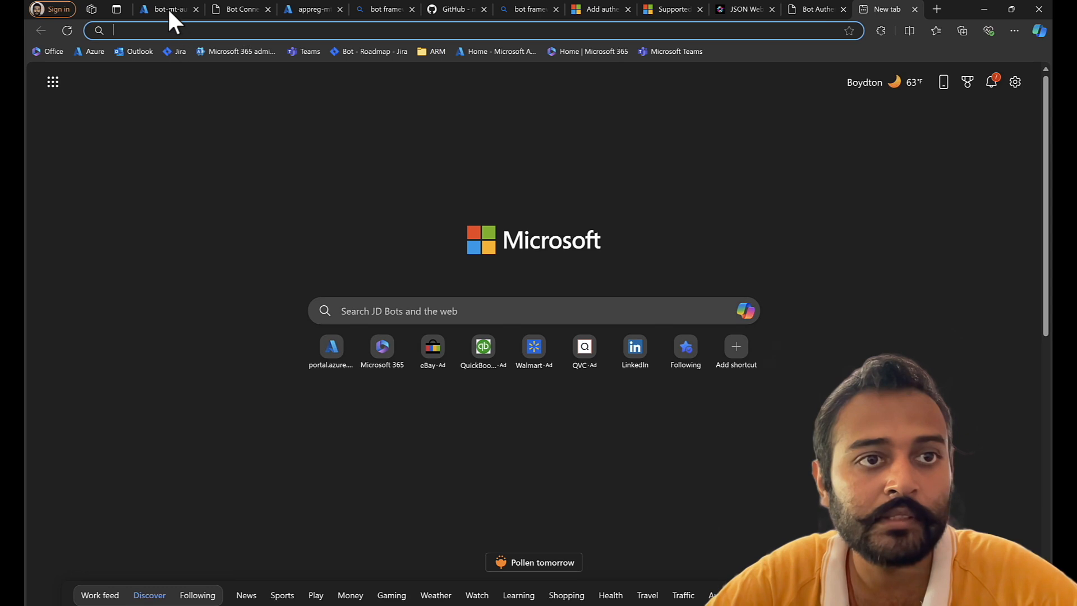
Open Test in Web Chat for bot-mt-auth-bot-dev, revisiting Configuration in between
{"action": "left_click", "coordinate": [165, 9]}
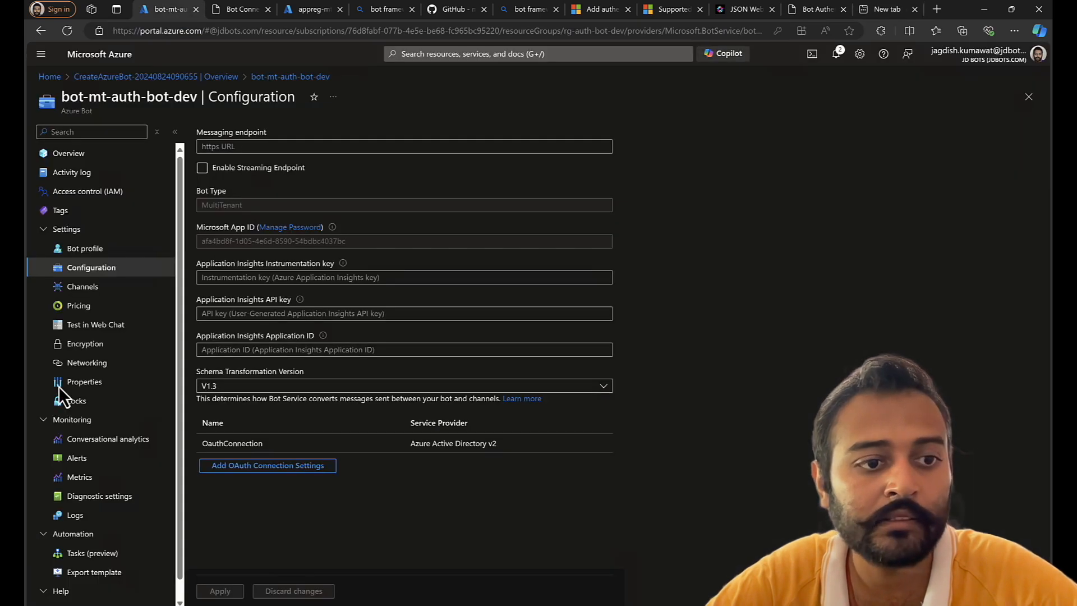
{"action": "left_click", "coordinate": [96, 325]}
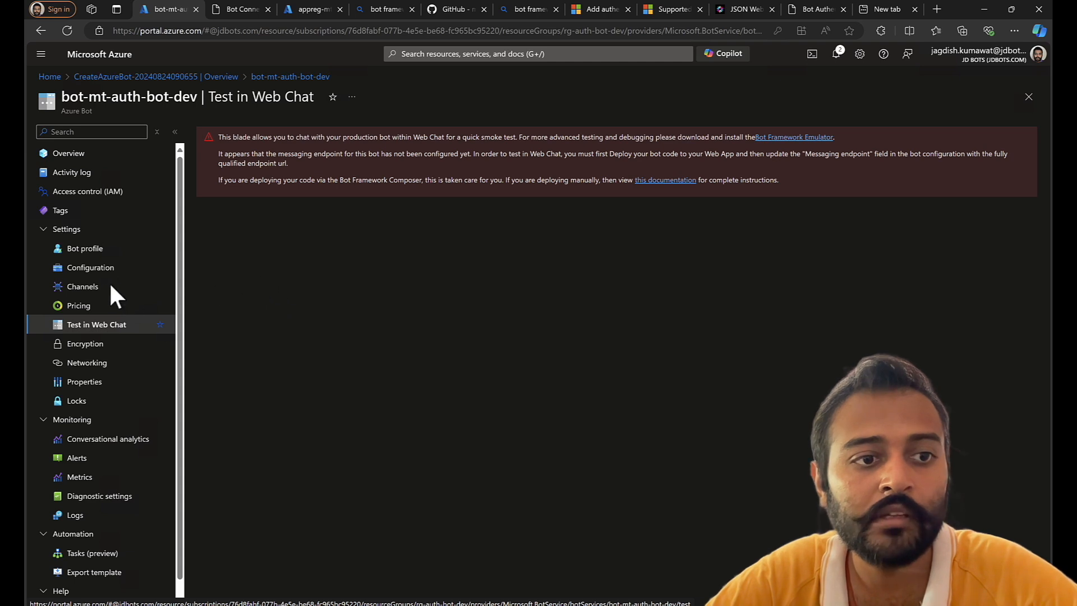
{"action": "left_click", "coordinate": [90, 267]}
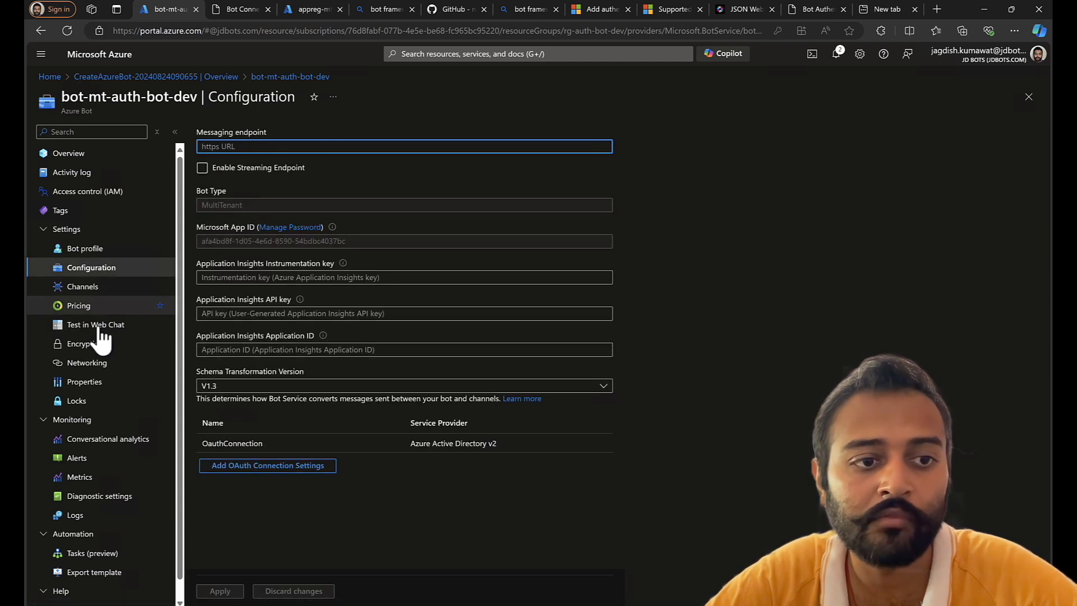
{"action": "left_click", "coordinate": [95, 325]}
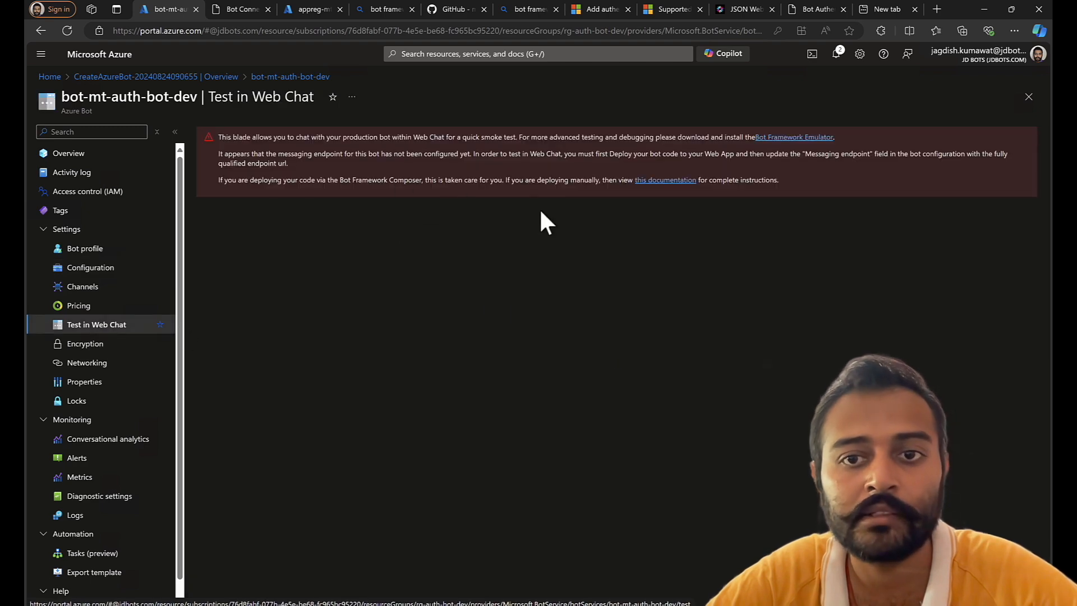